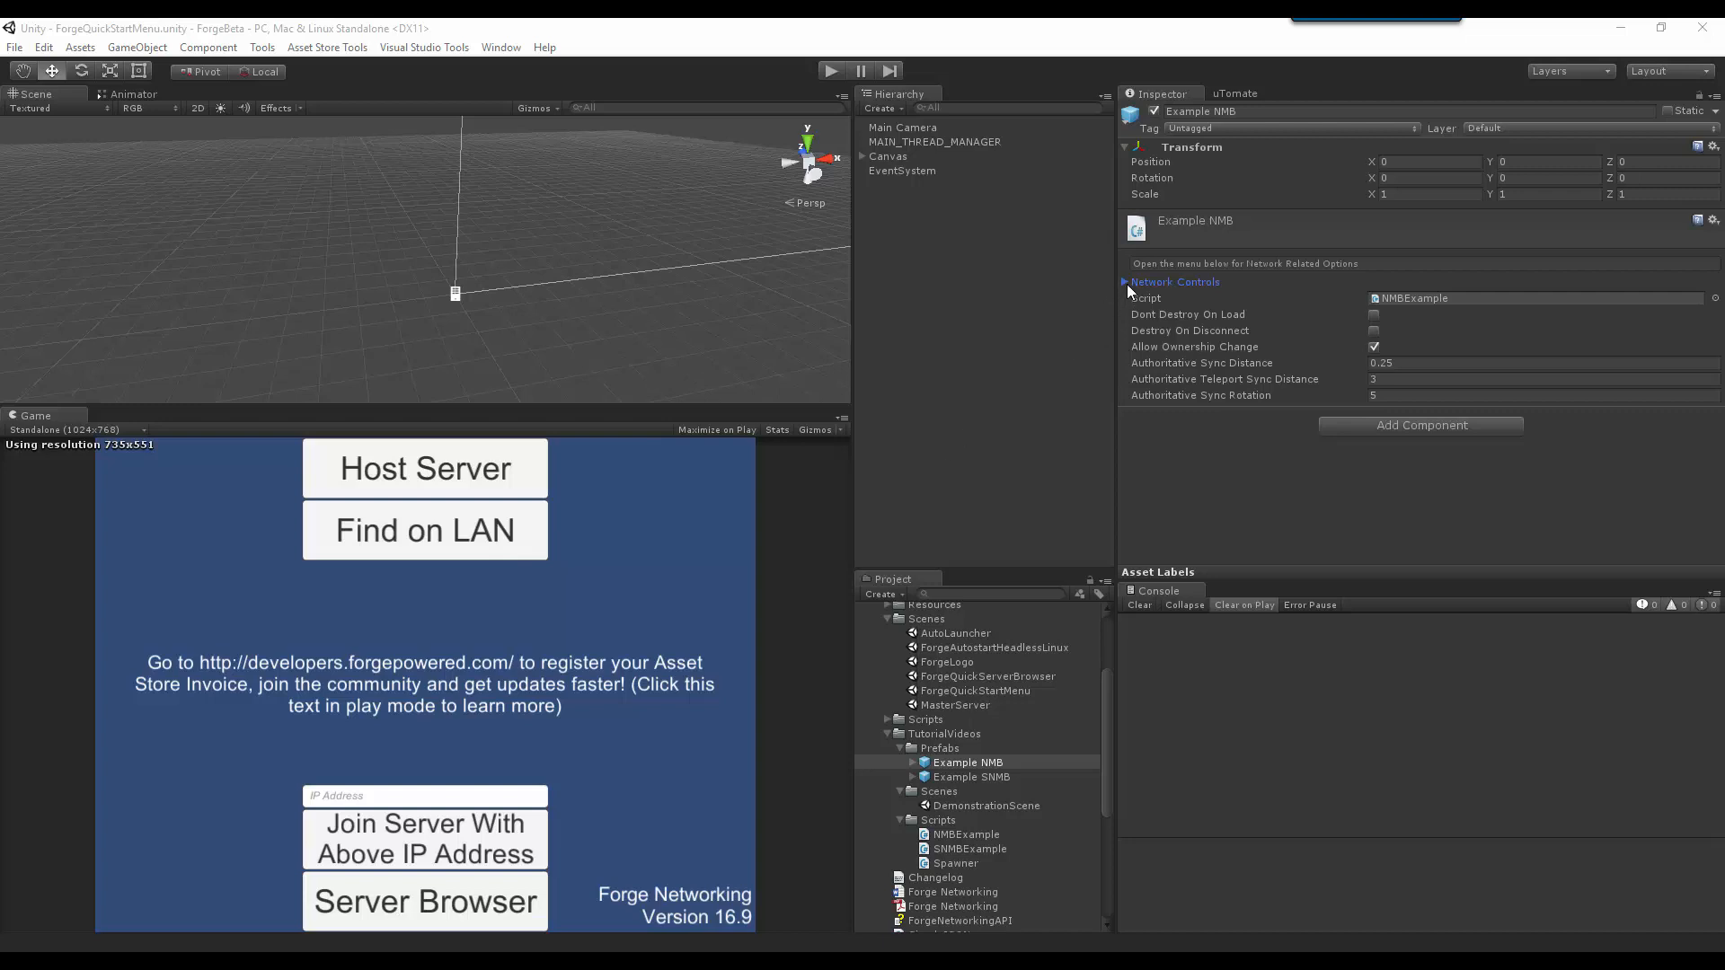
Step: Expand and then collapse Example NMB's Network Controls foldout
click(1127, 281)
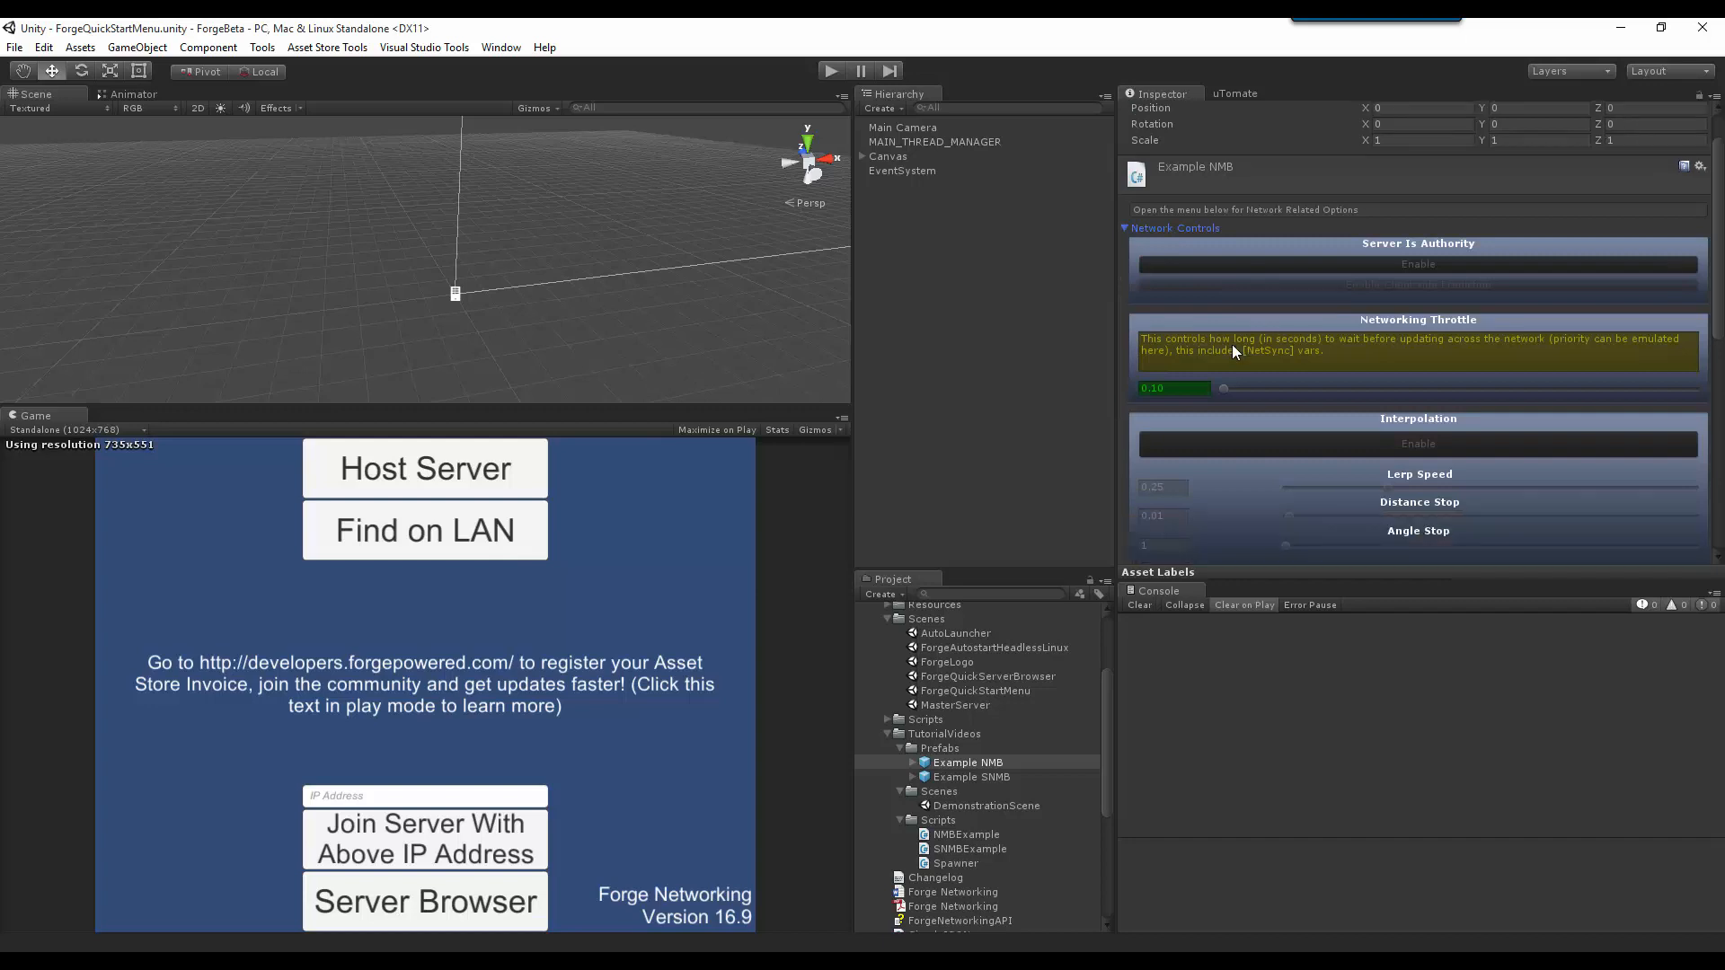
click(1126, 282)
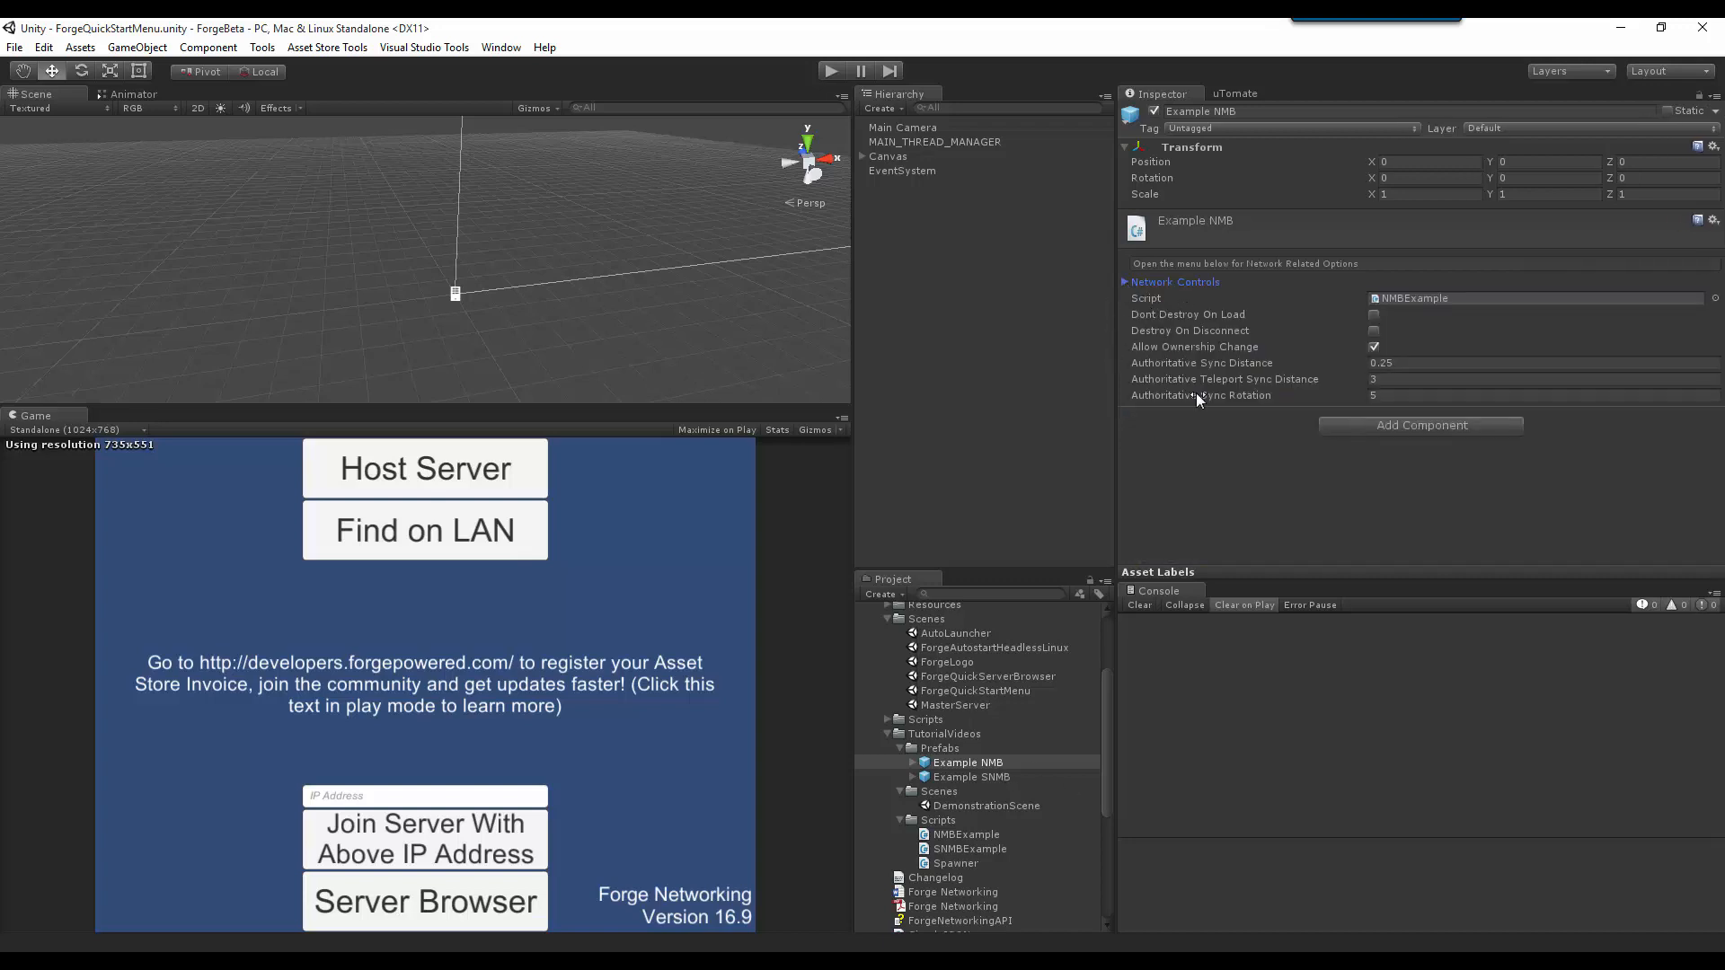
mouse_move(1218, 455)
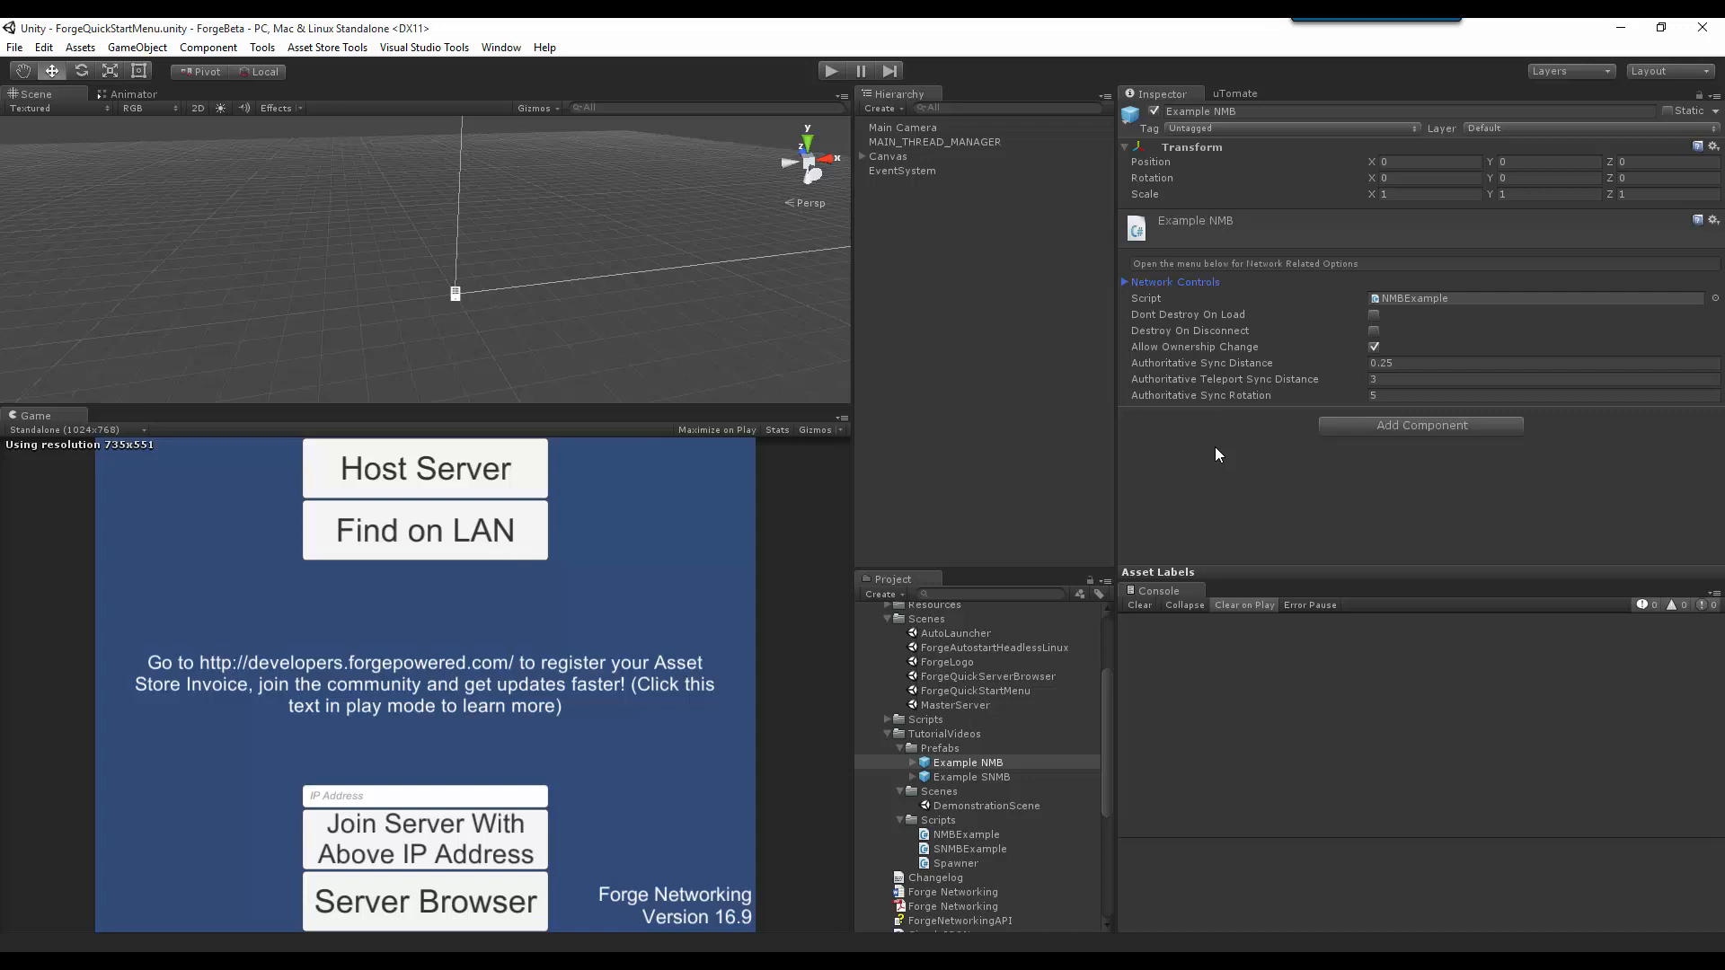
mouse_move(1351, 337)
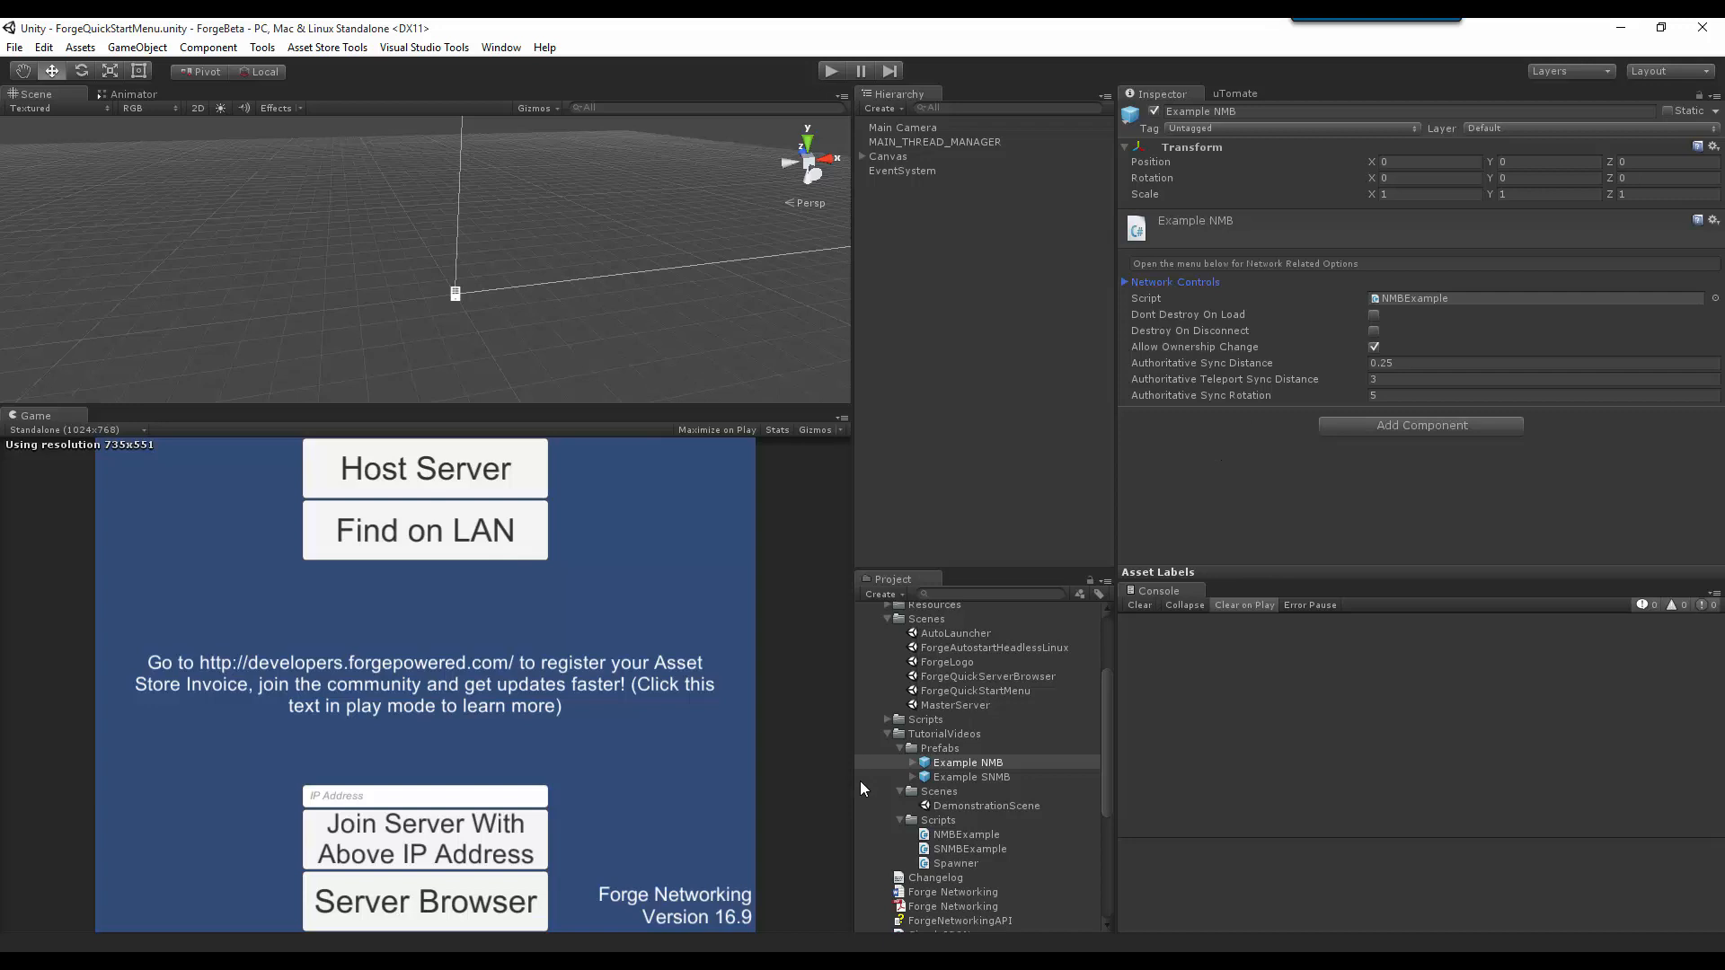
mouse_move(1240, 474)
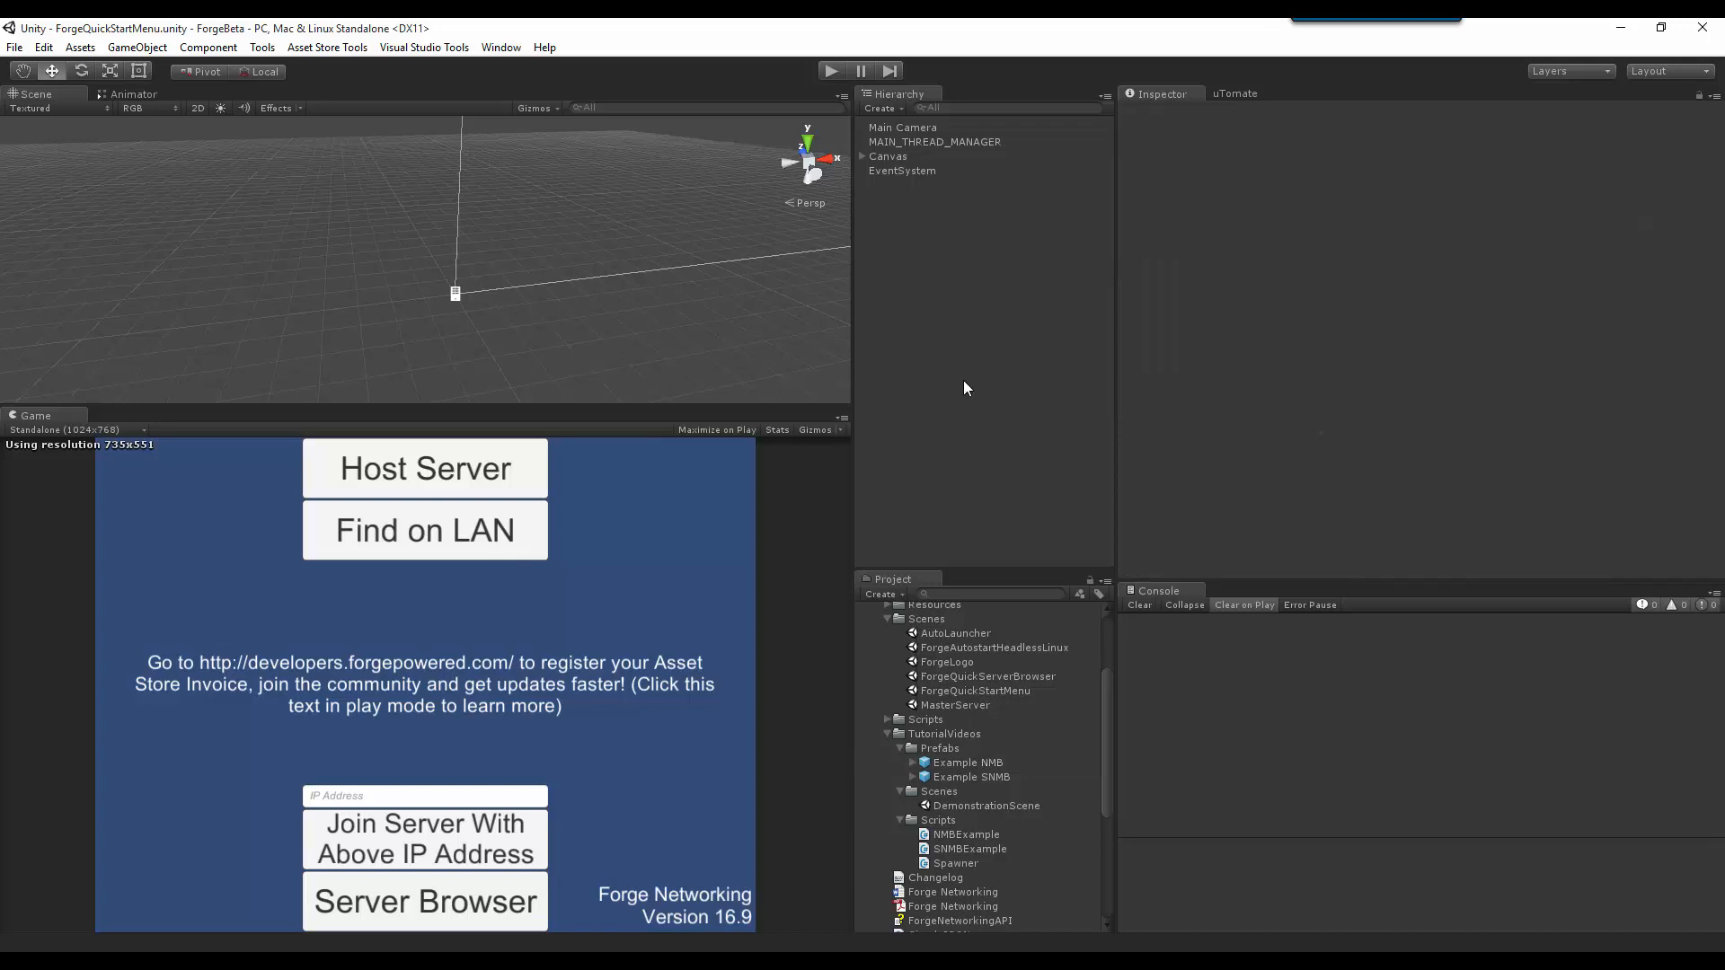
mouse_move(931, 279)
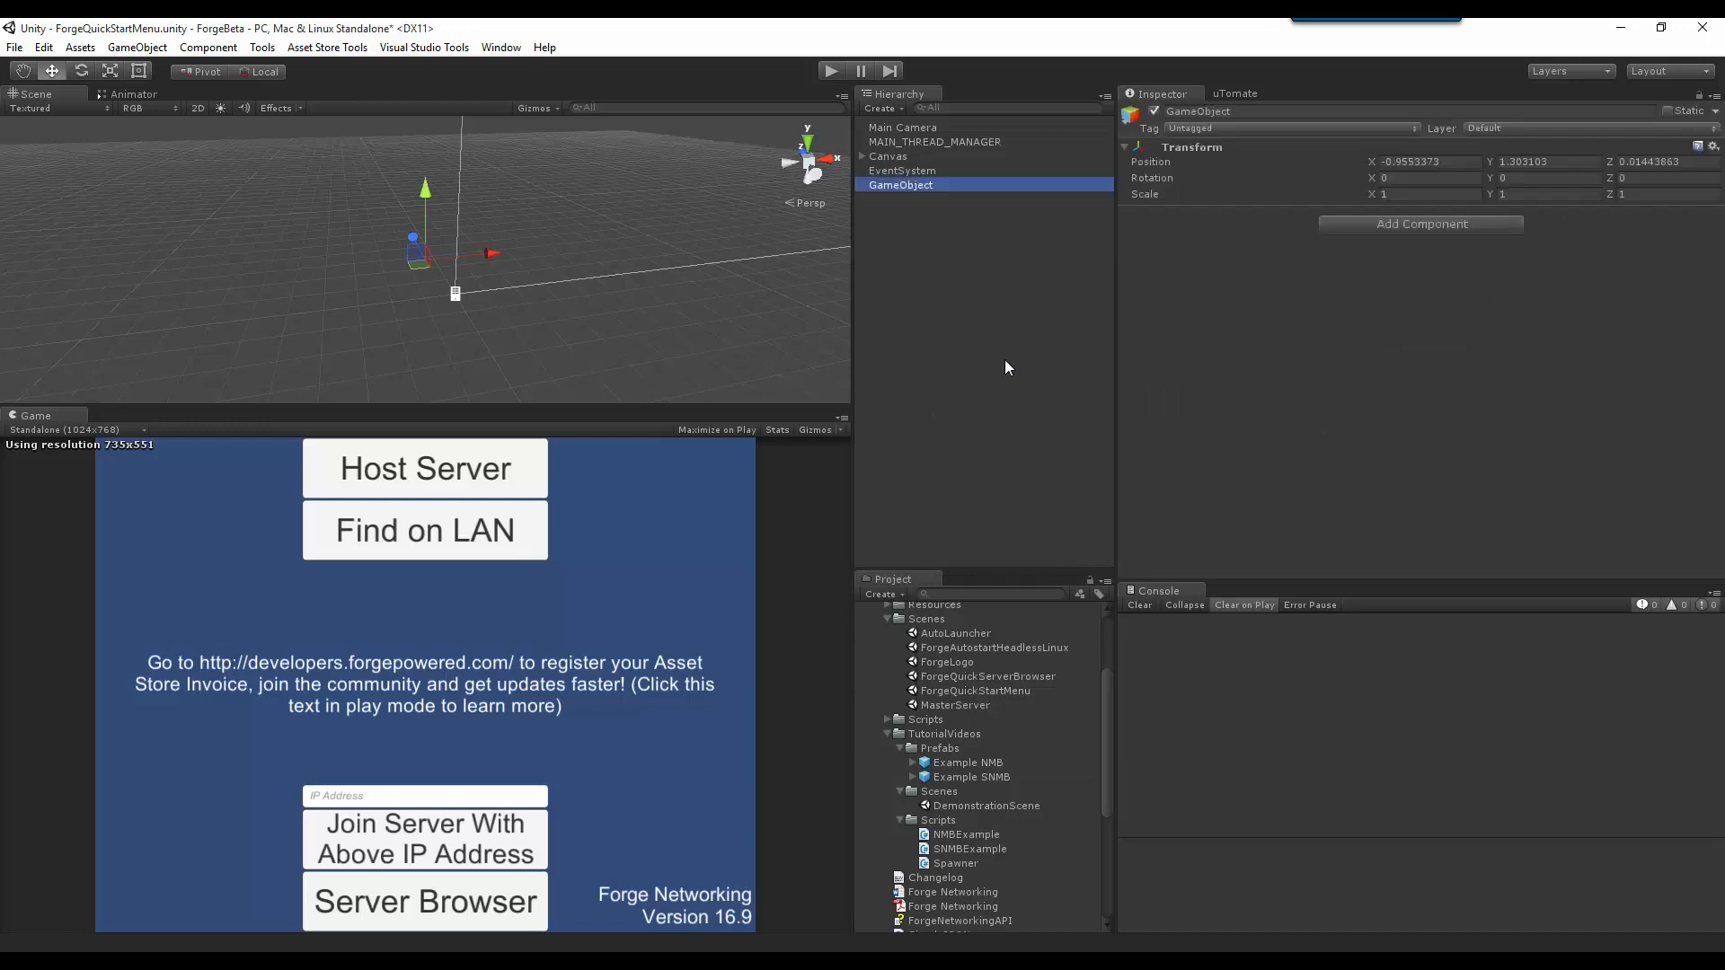
click(965, 833)
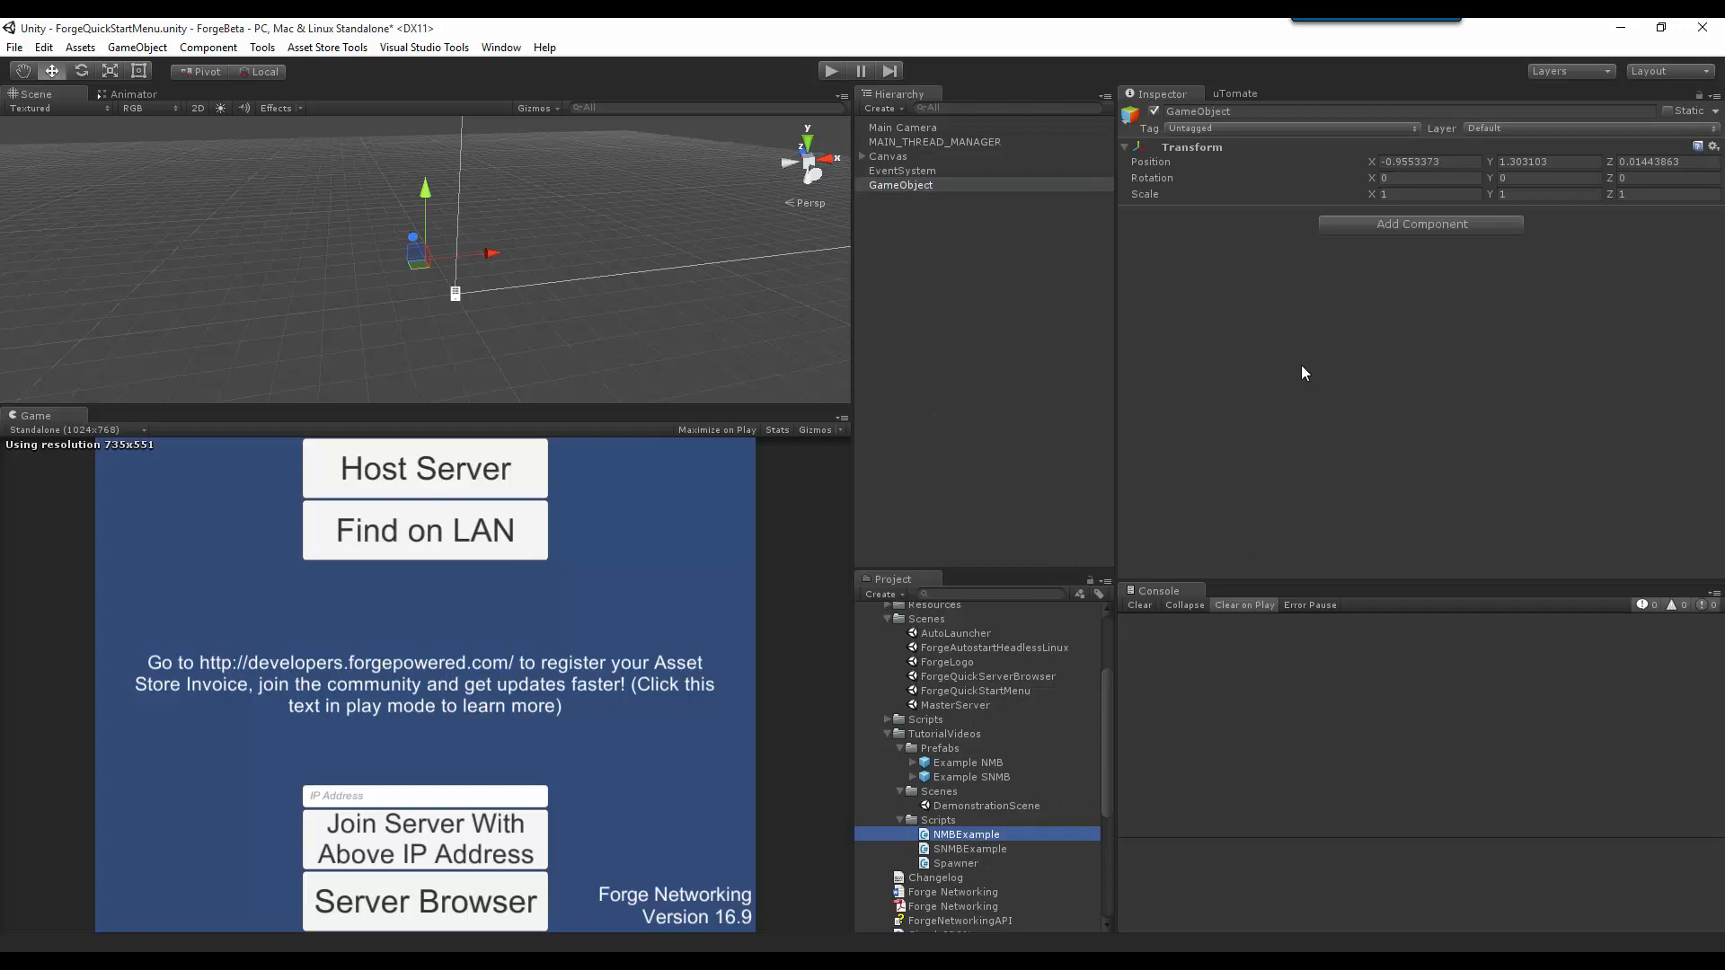
mouse_move(1000, 271)
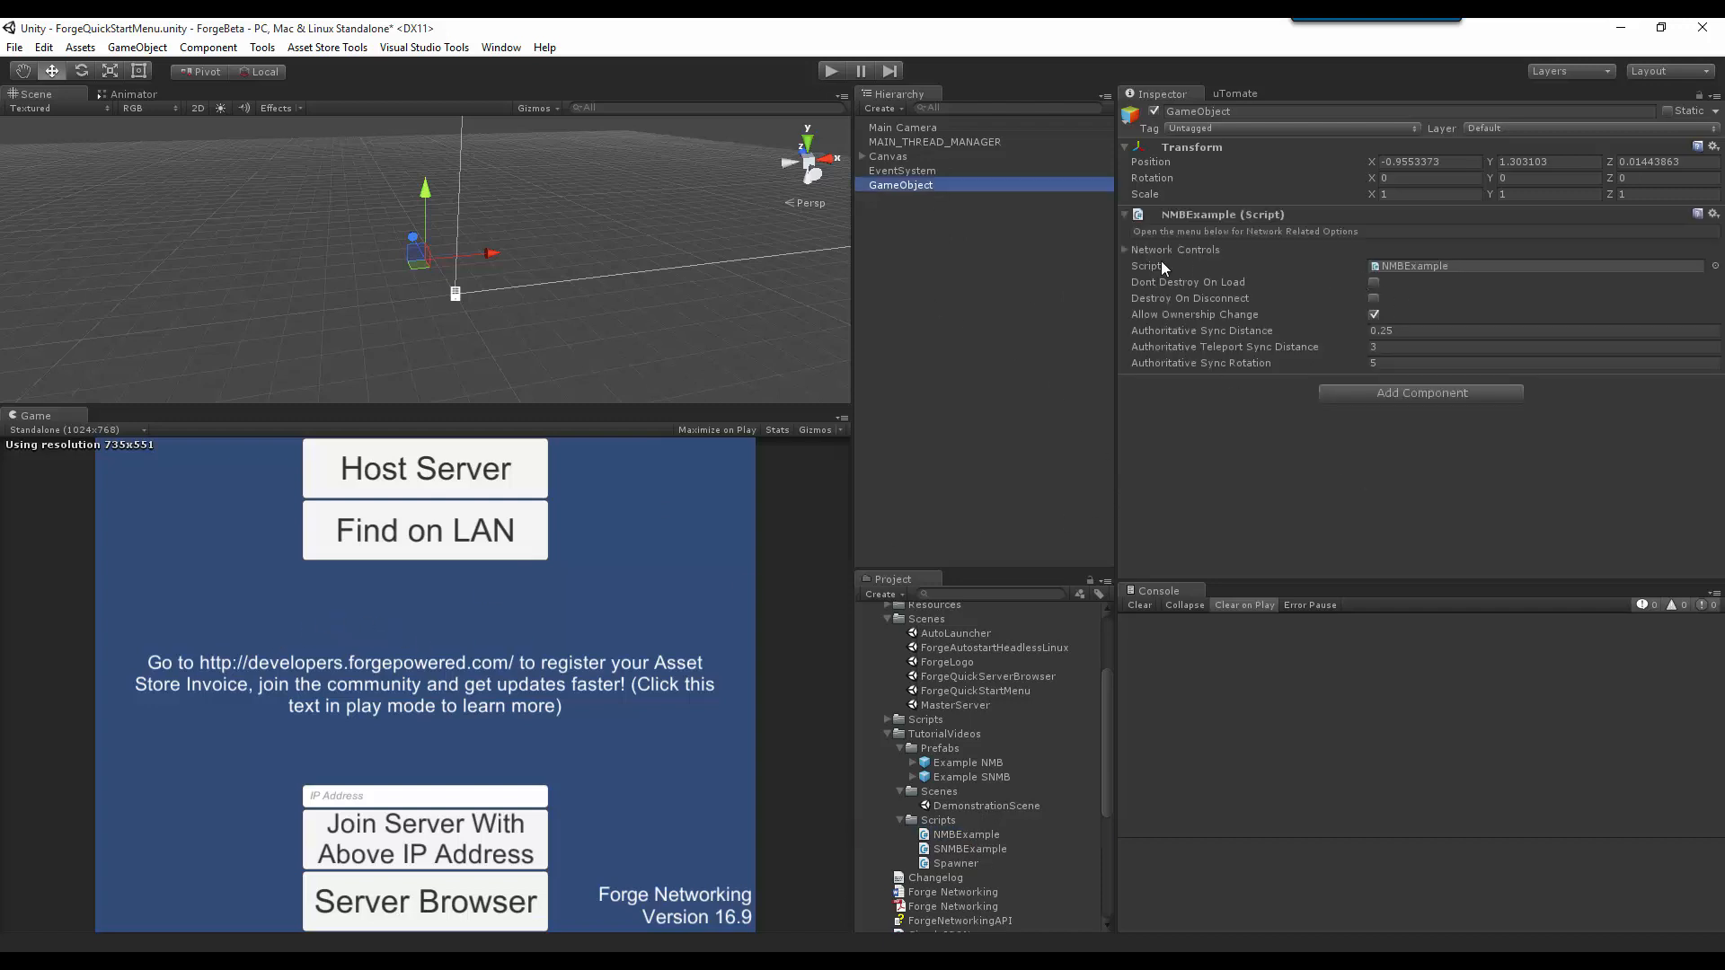
click(1123, 250)
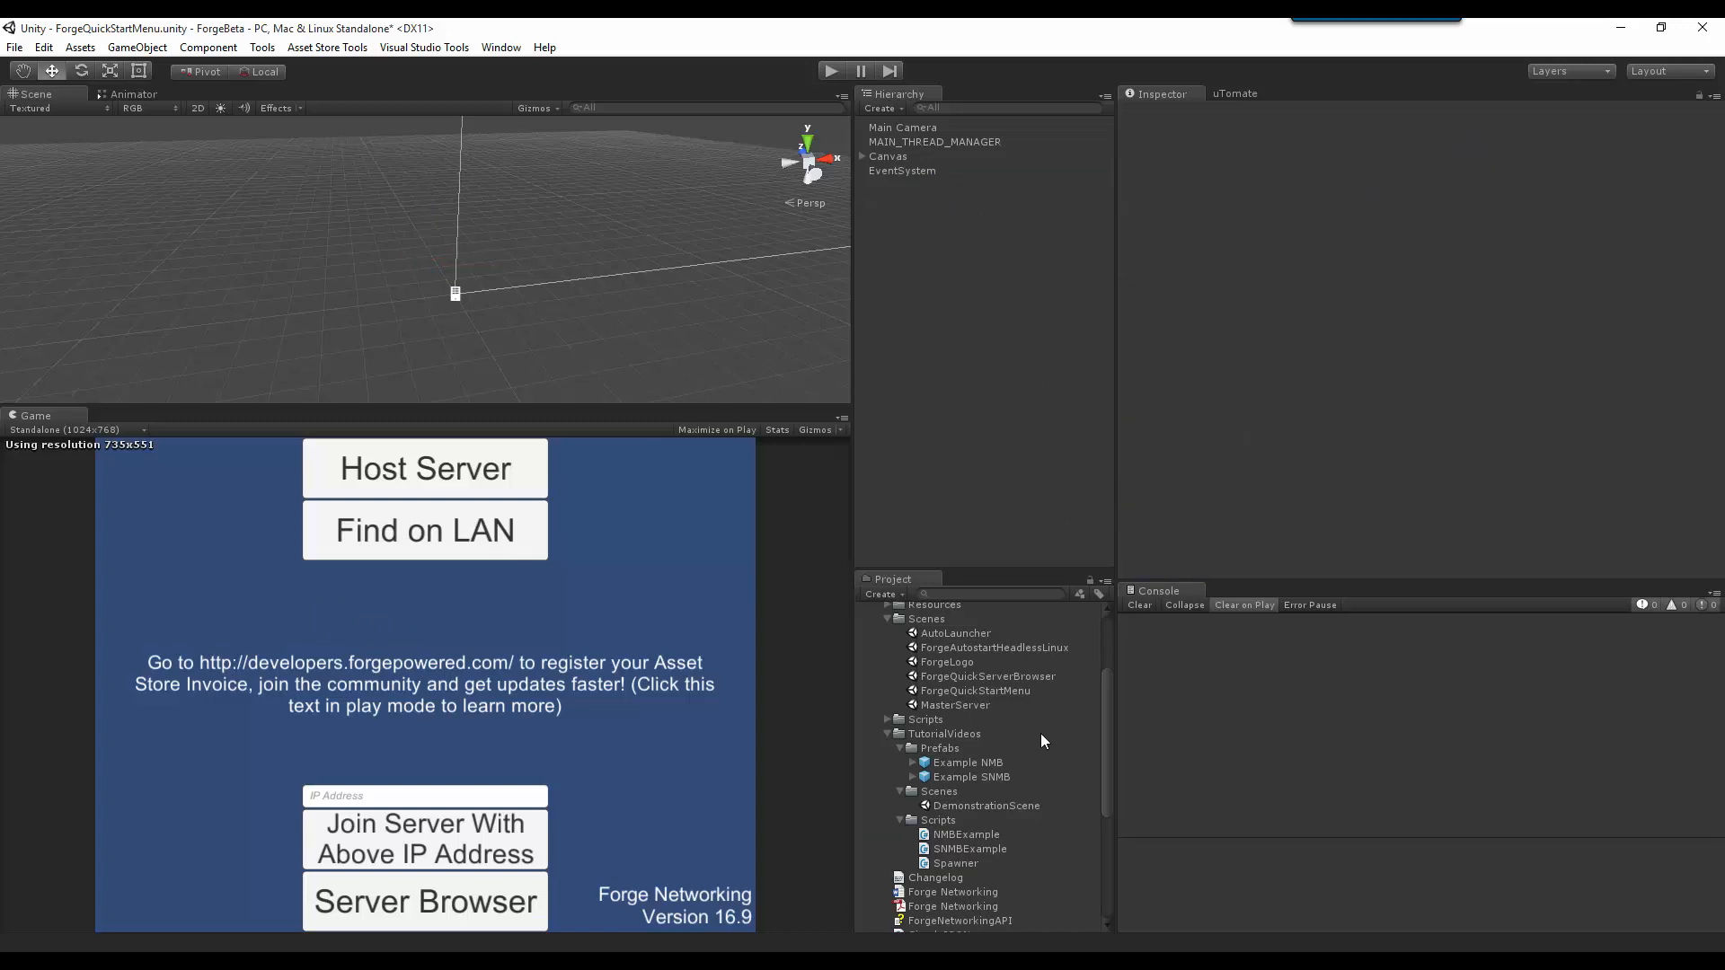
Step: Compare the Example NMB and Example SNMB prefabs, ending back on Example NMB
click(969, 762)
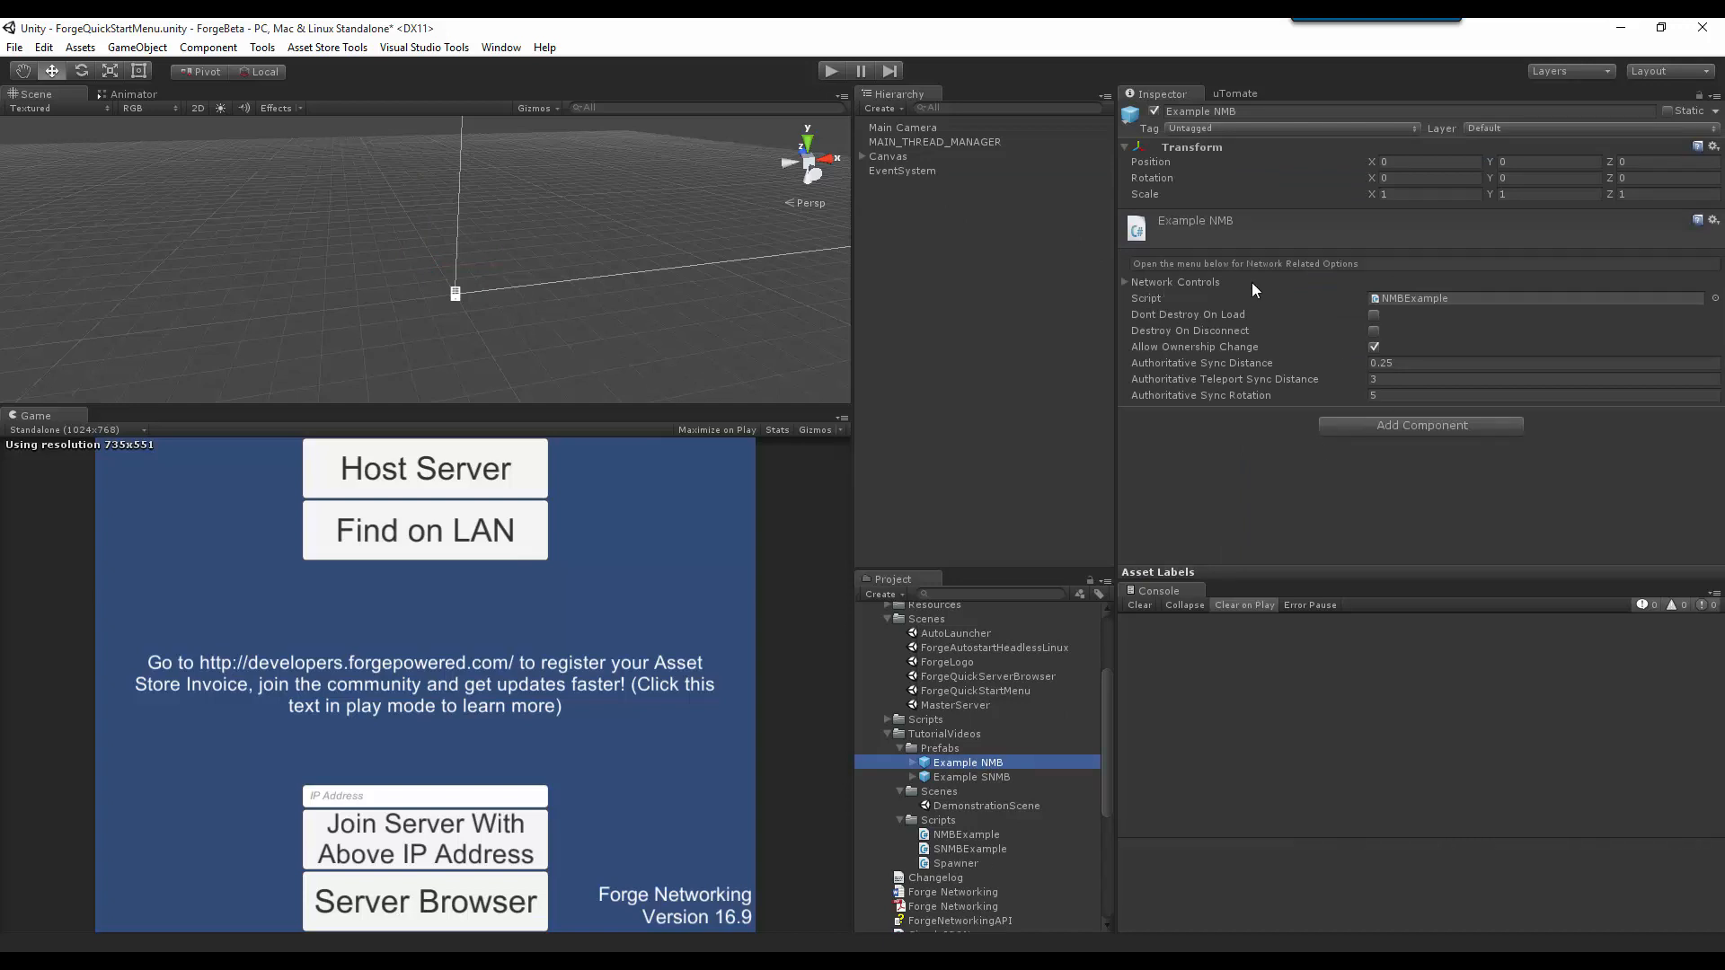
mouse_move(1244, 529)
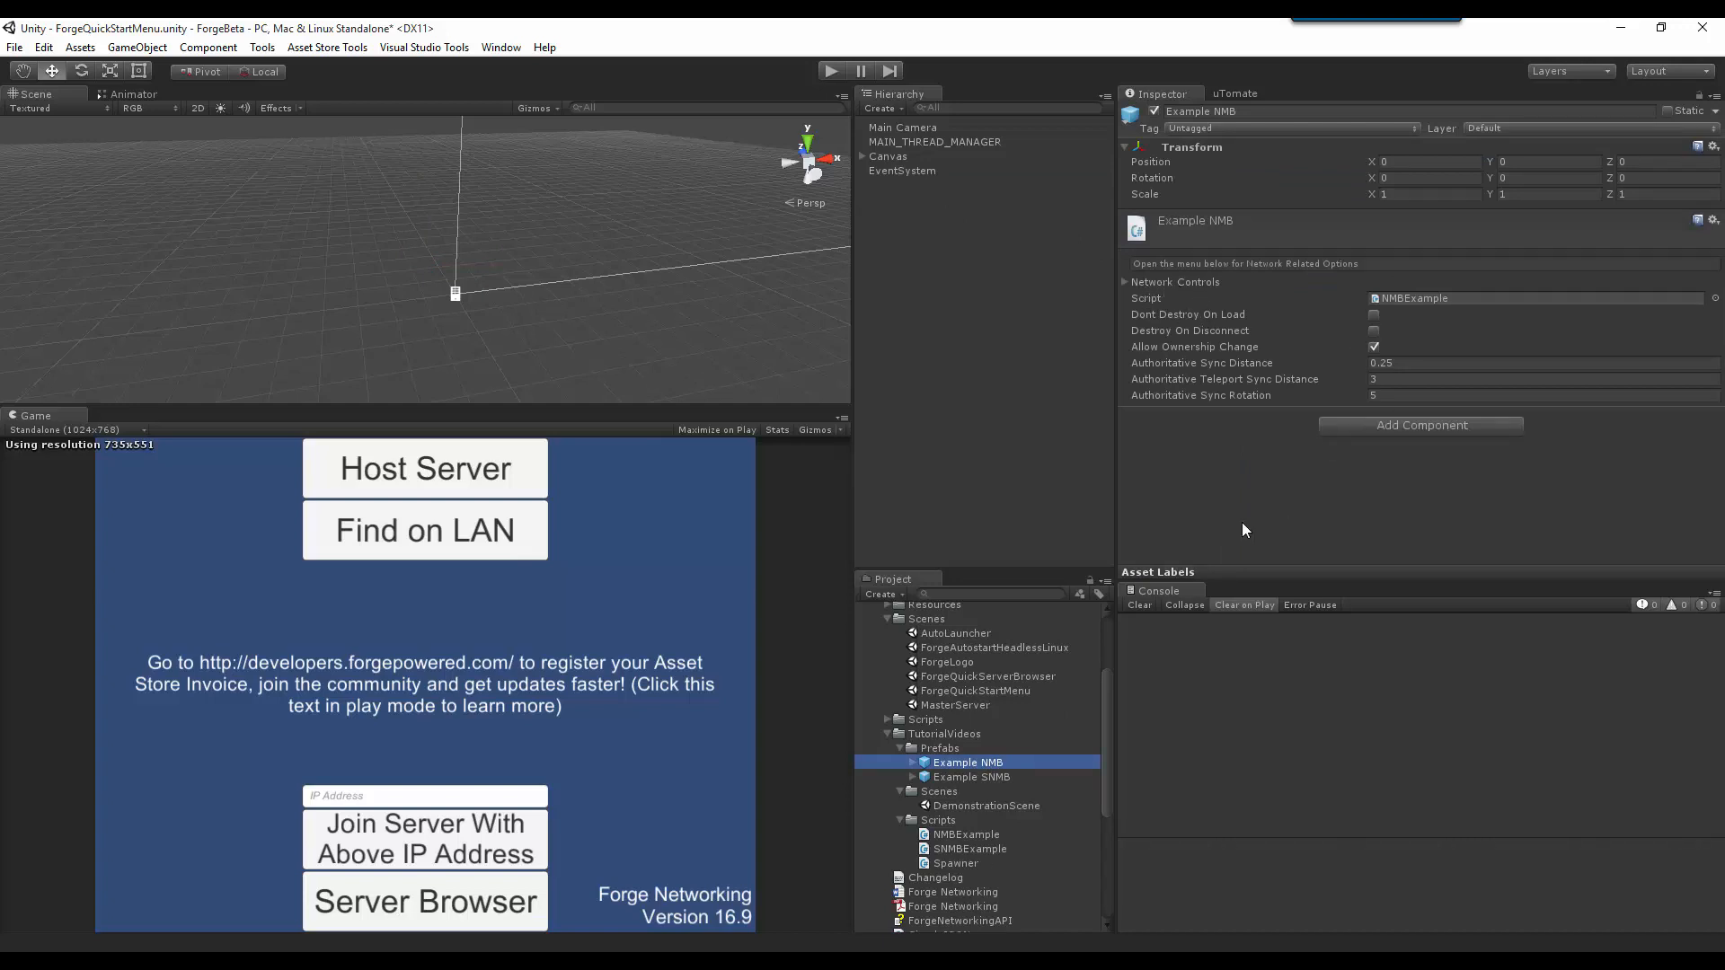
click(969, 776)
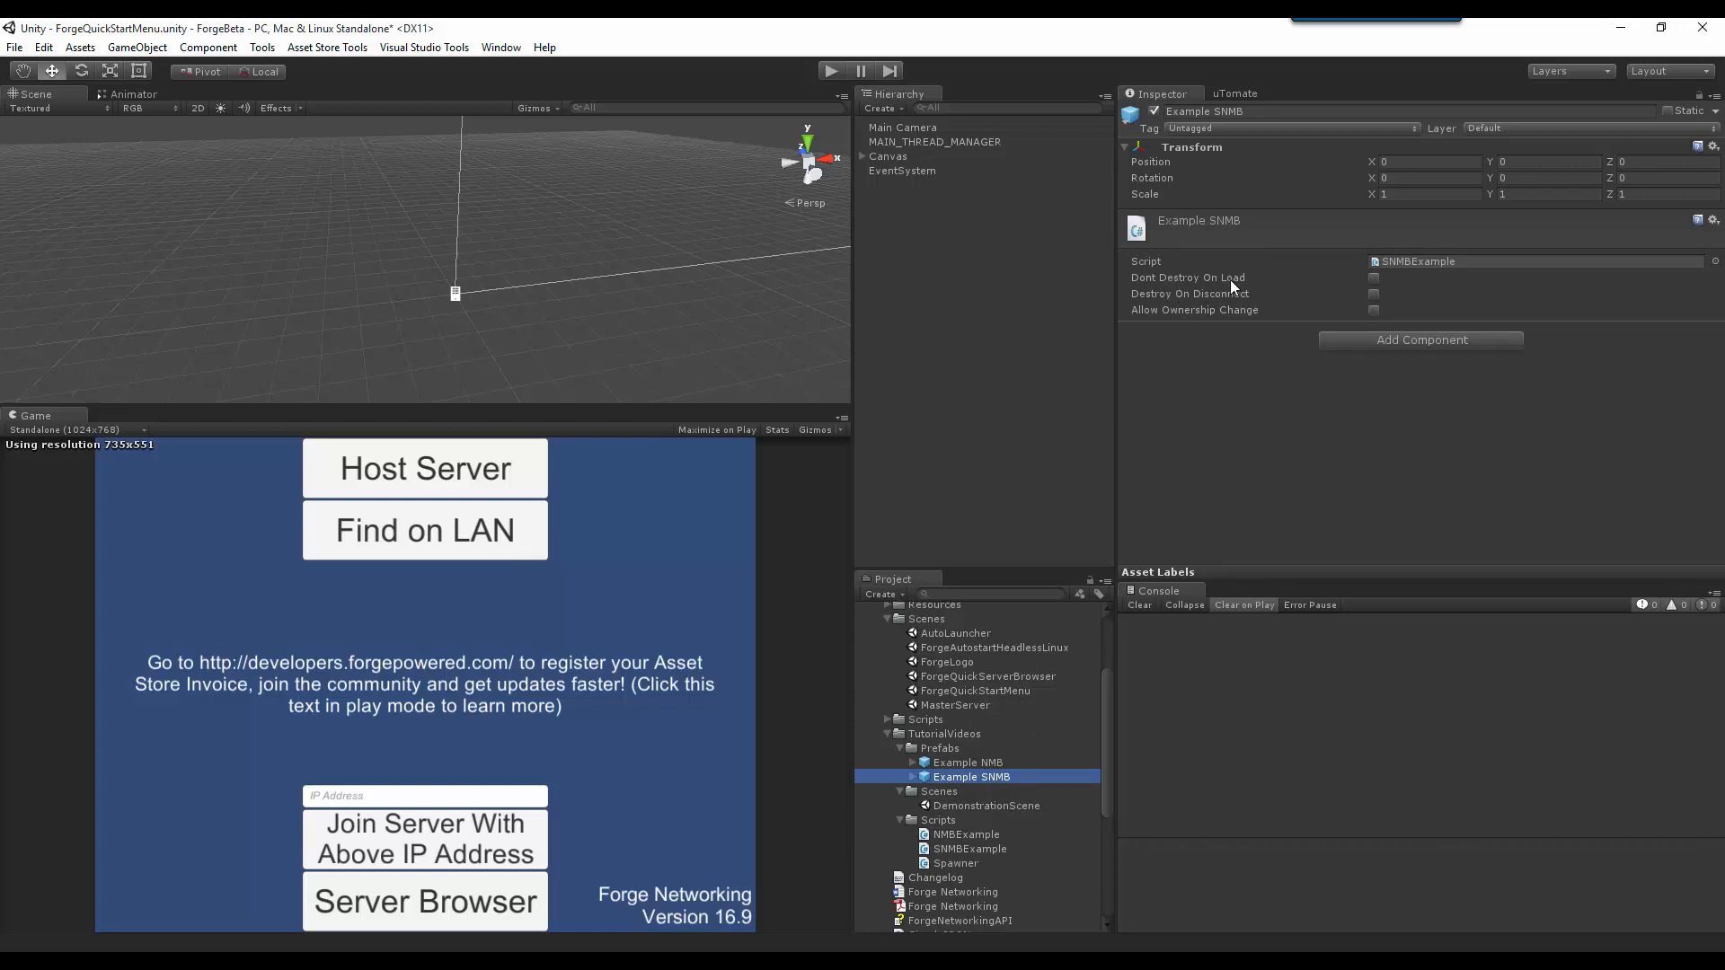
mouse_move(1229, 300)
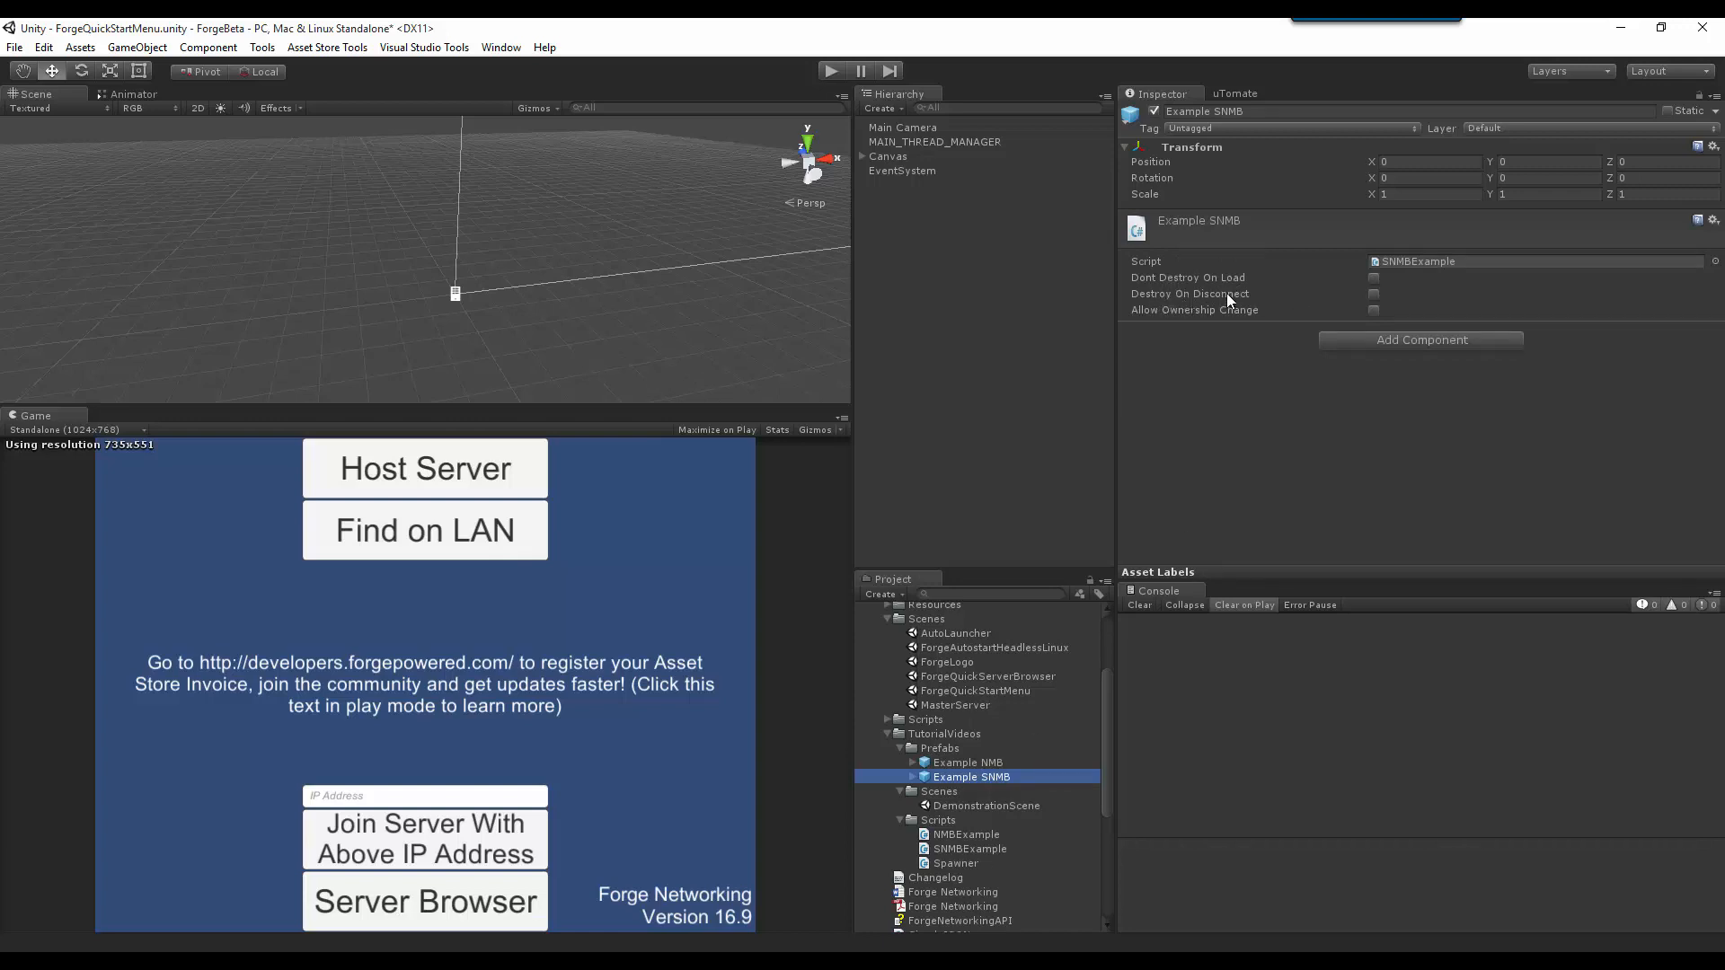
click(969, 762)
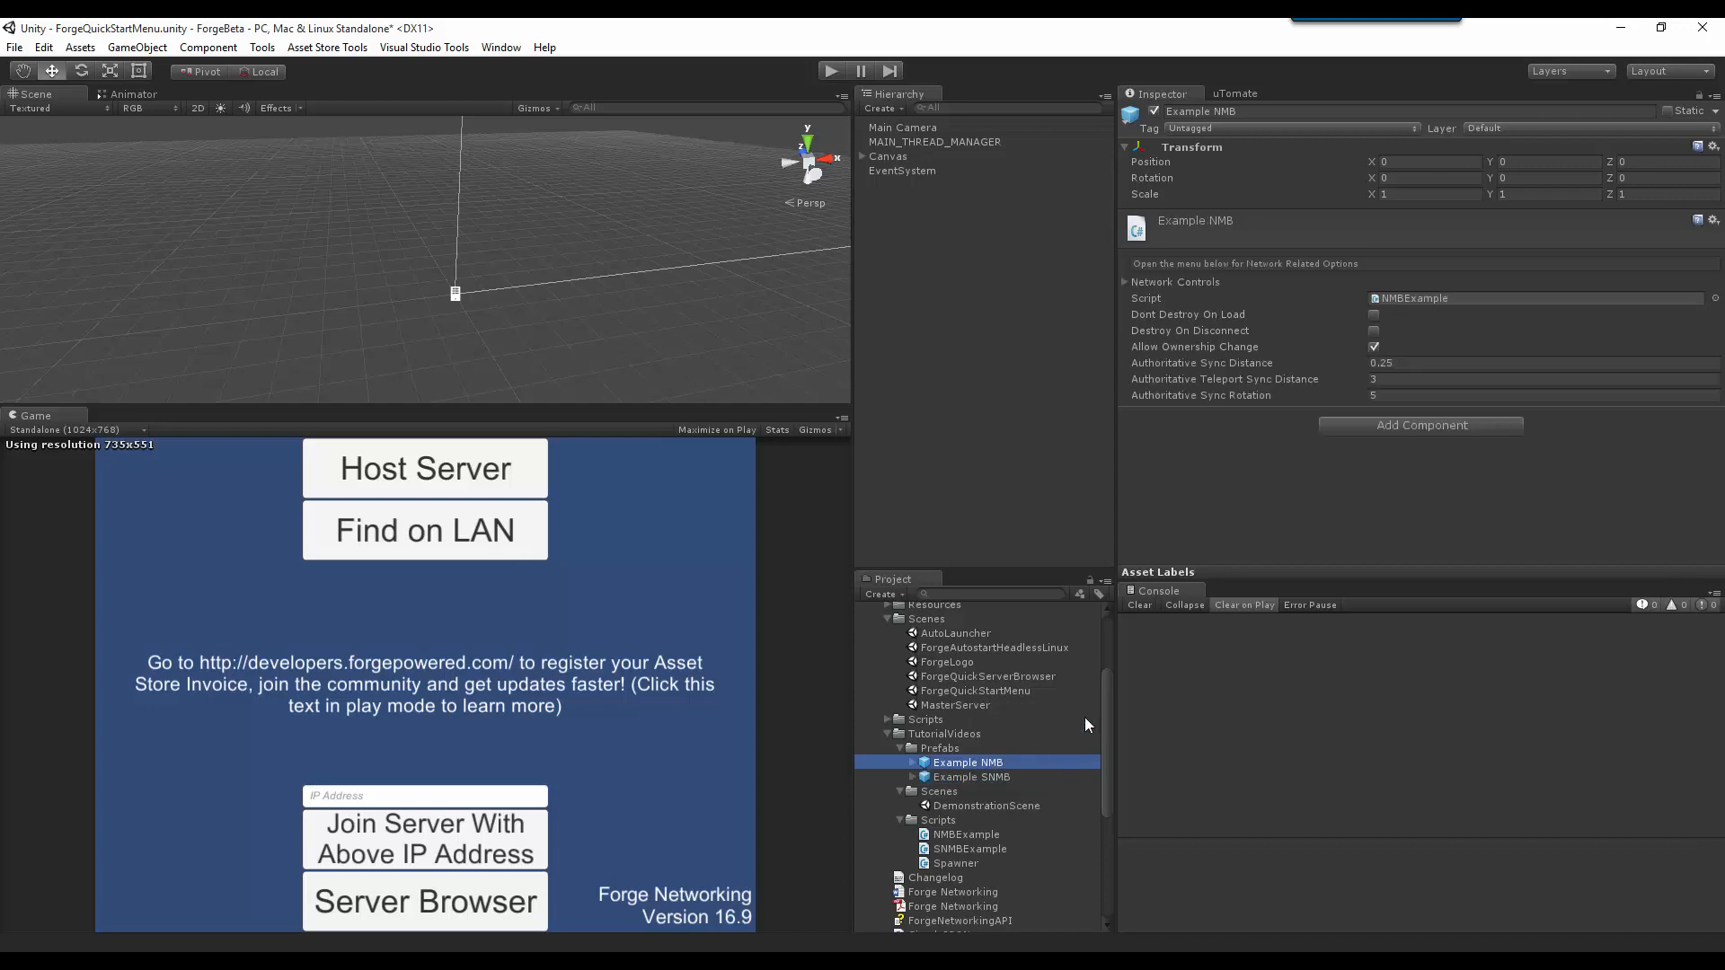
mouse_move(1248, 342)
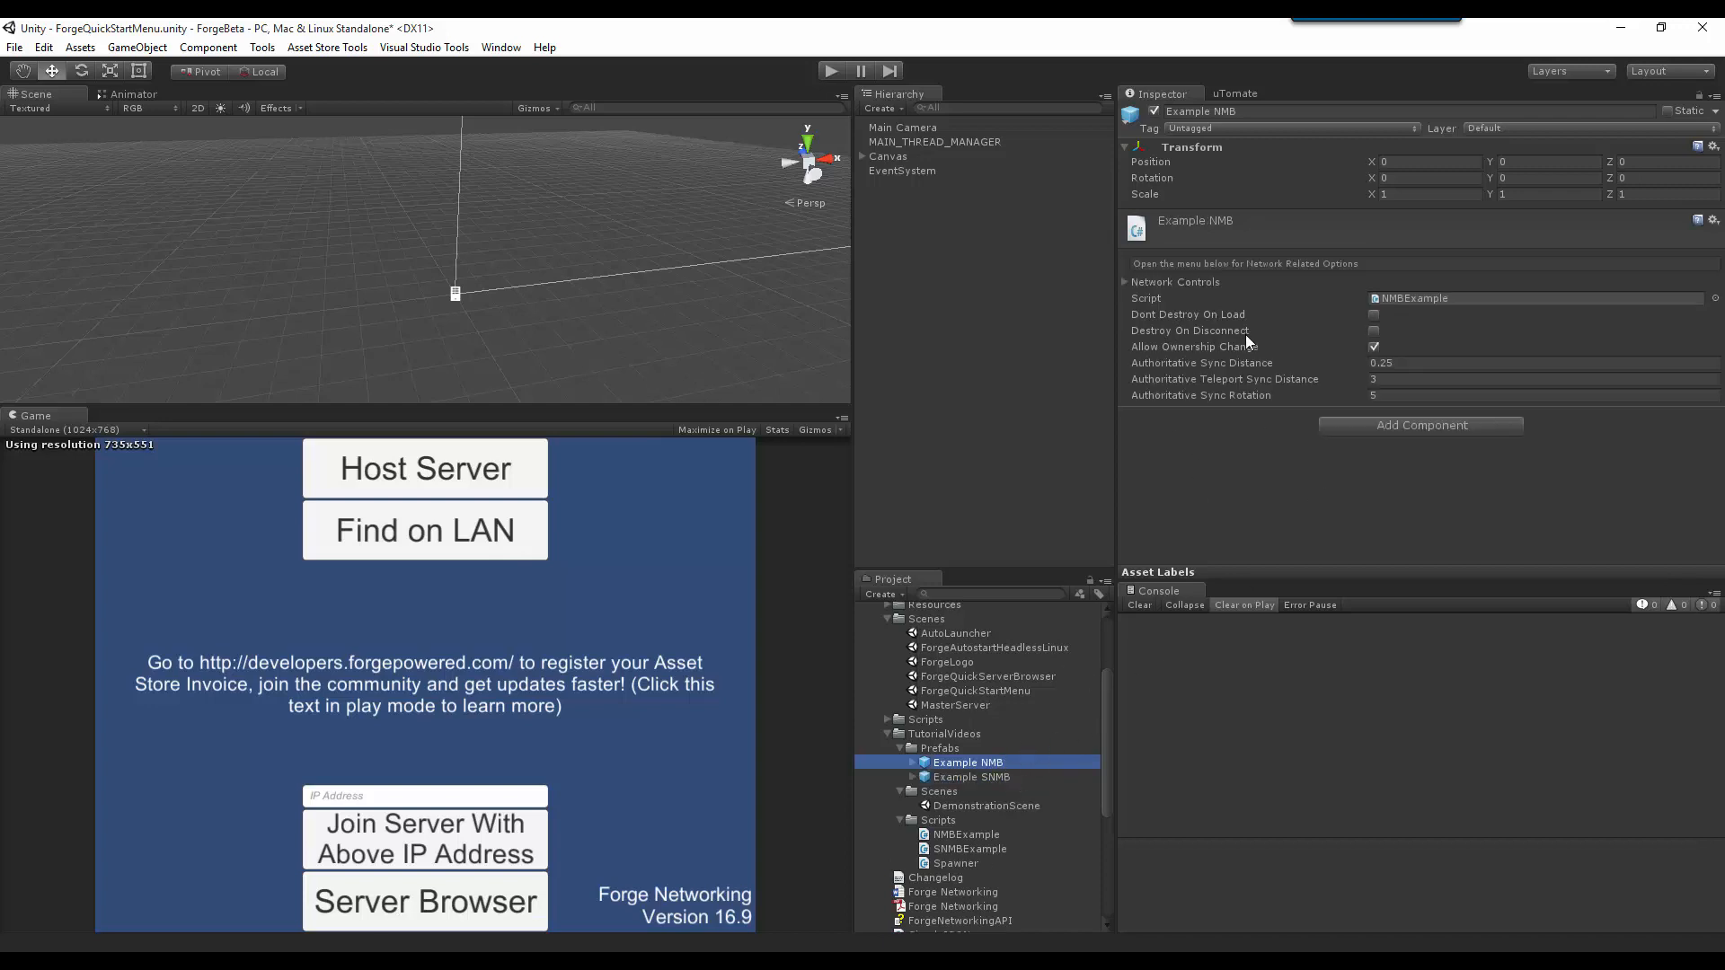
mouse_move(1200, 379)
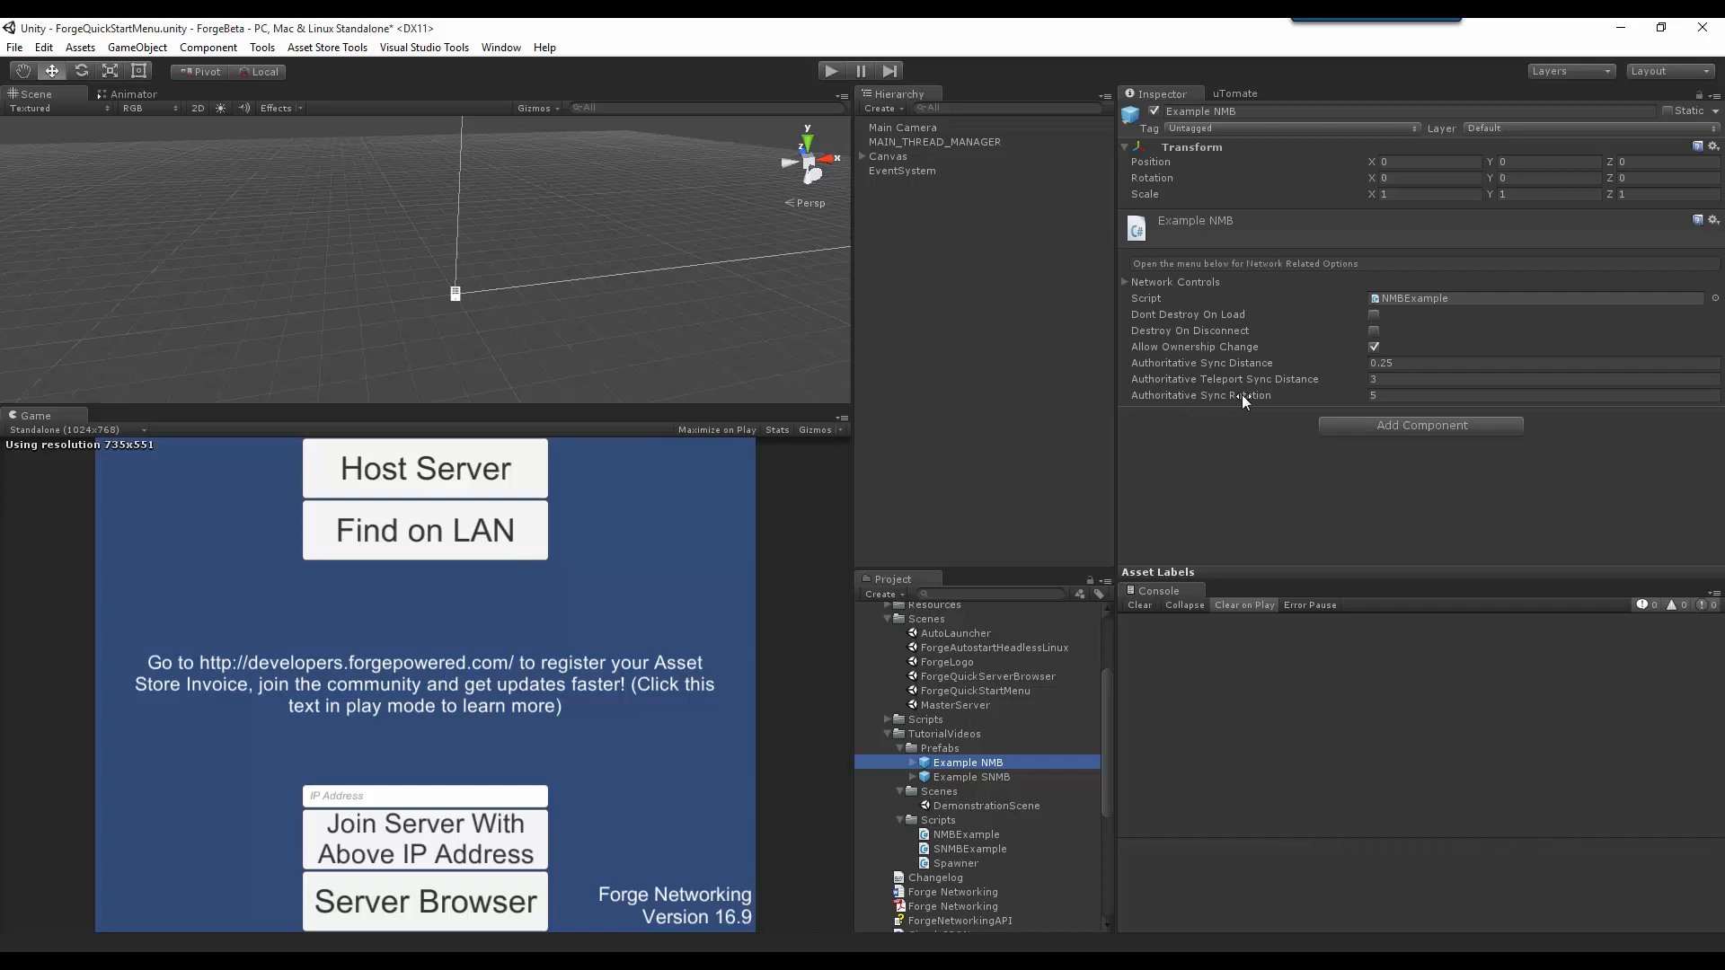
mouse_move(1347, 366)
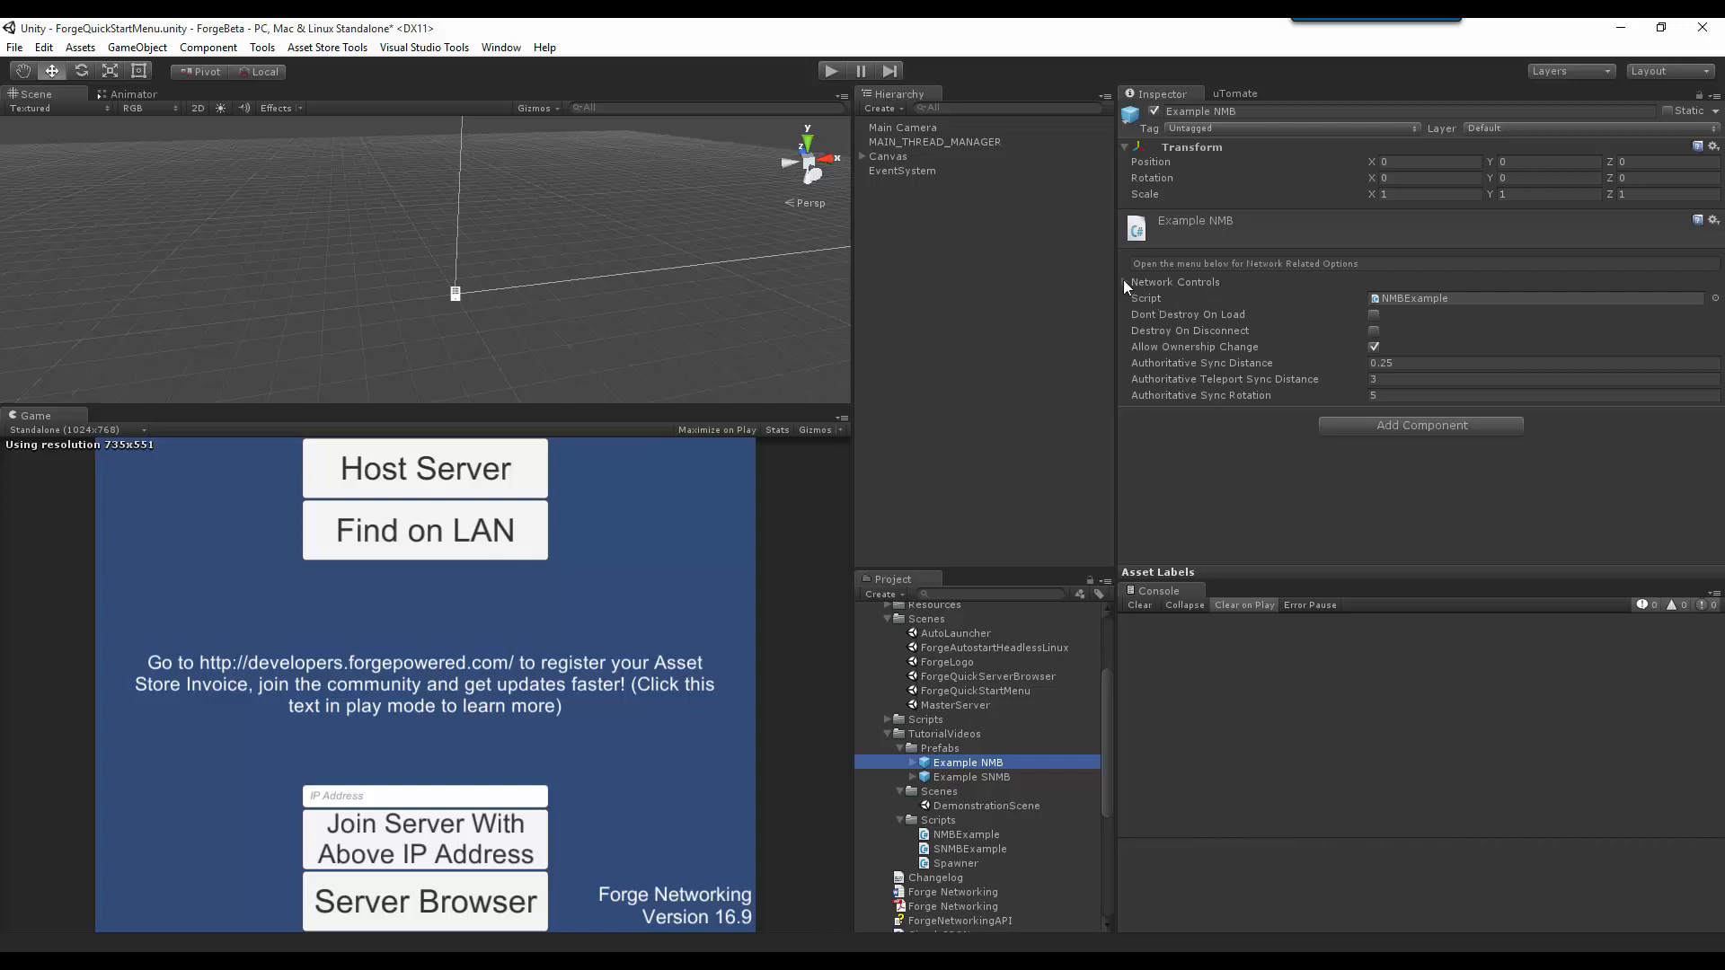
Step: Expand Network Controls and enable Server Is Authority and Client side Prediction
click(1125, 281)
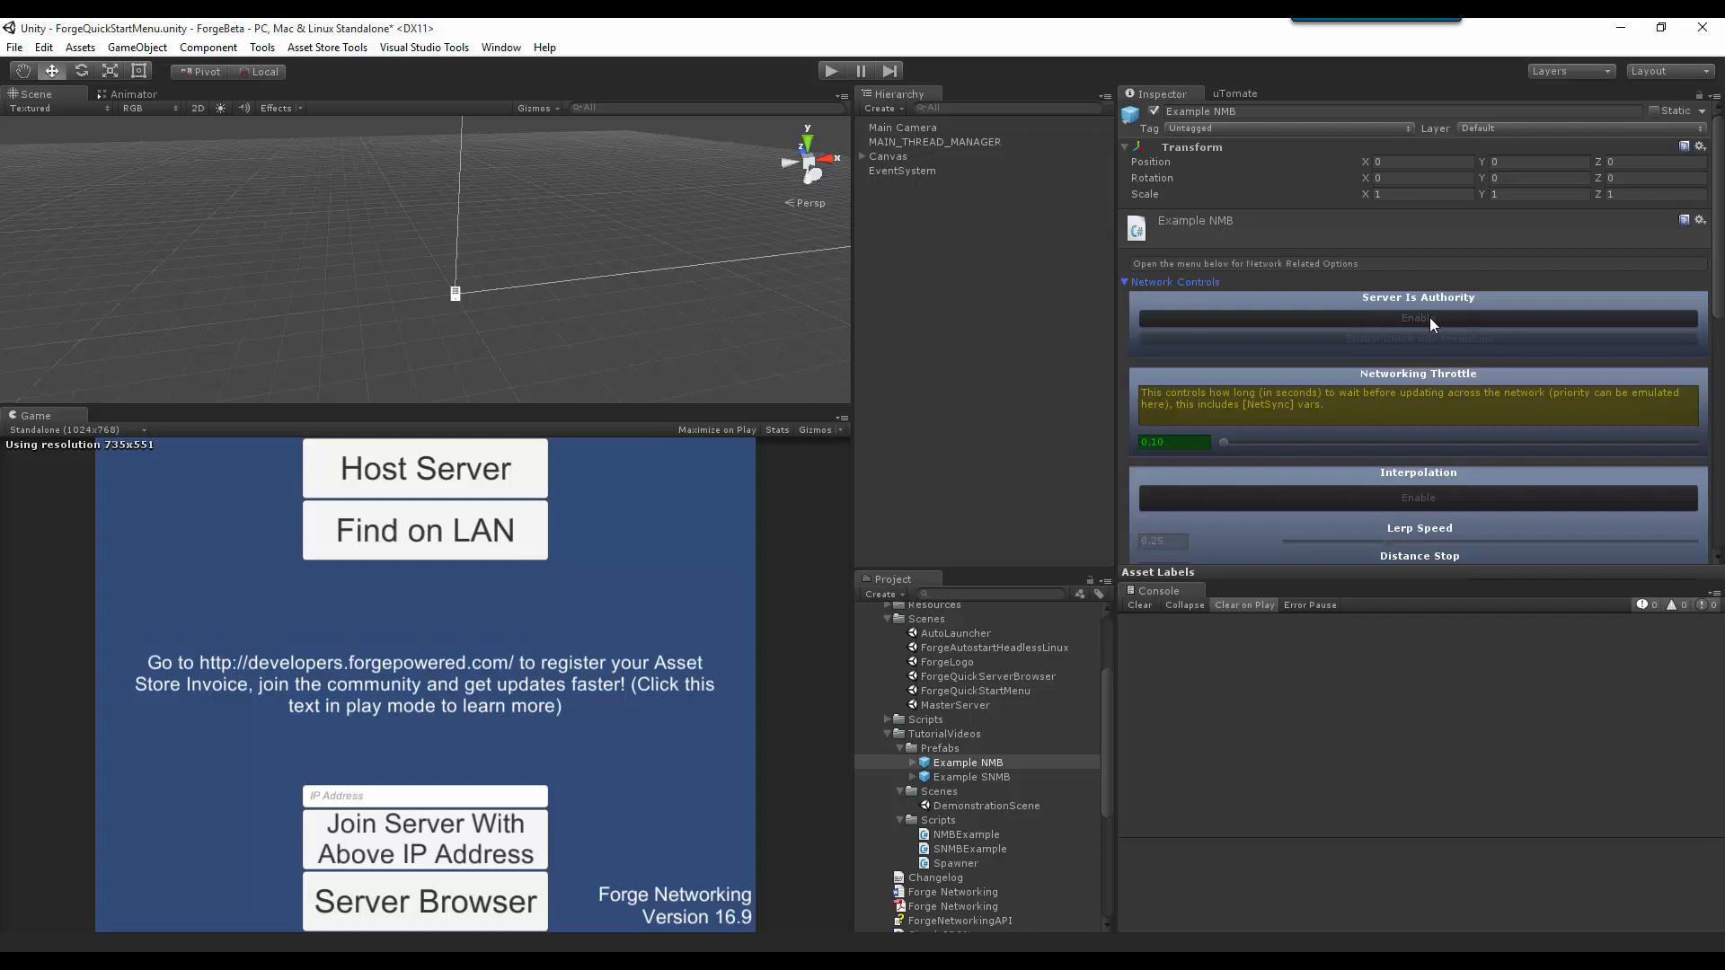
click(1417, 318)
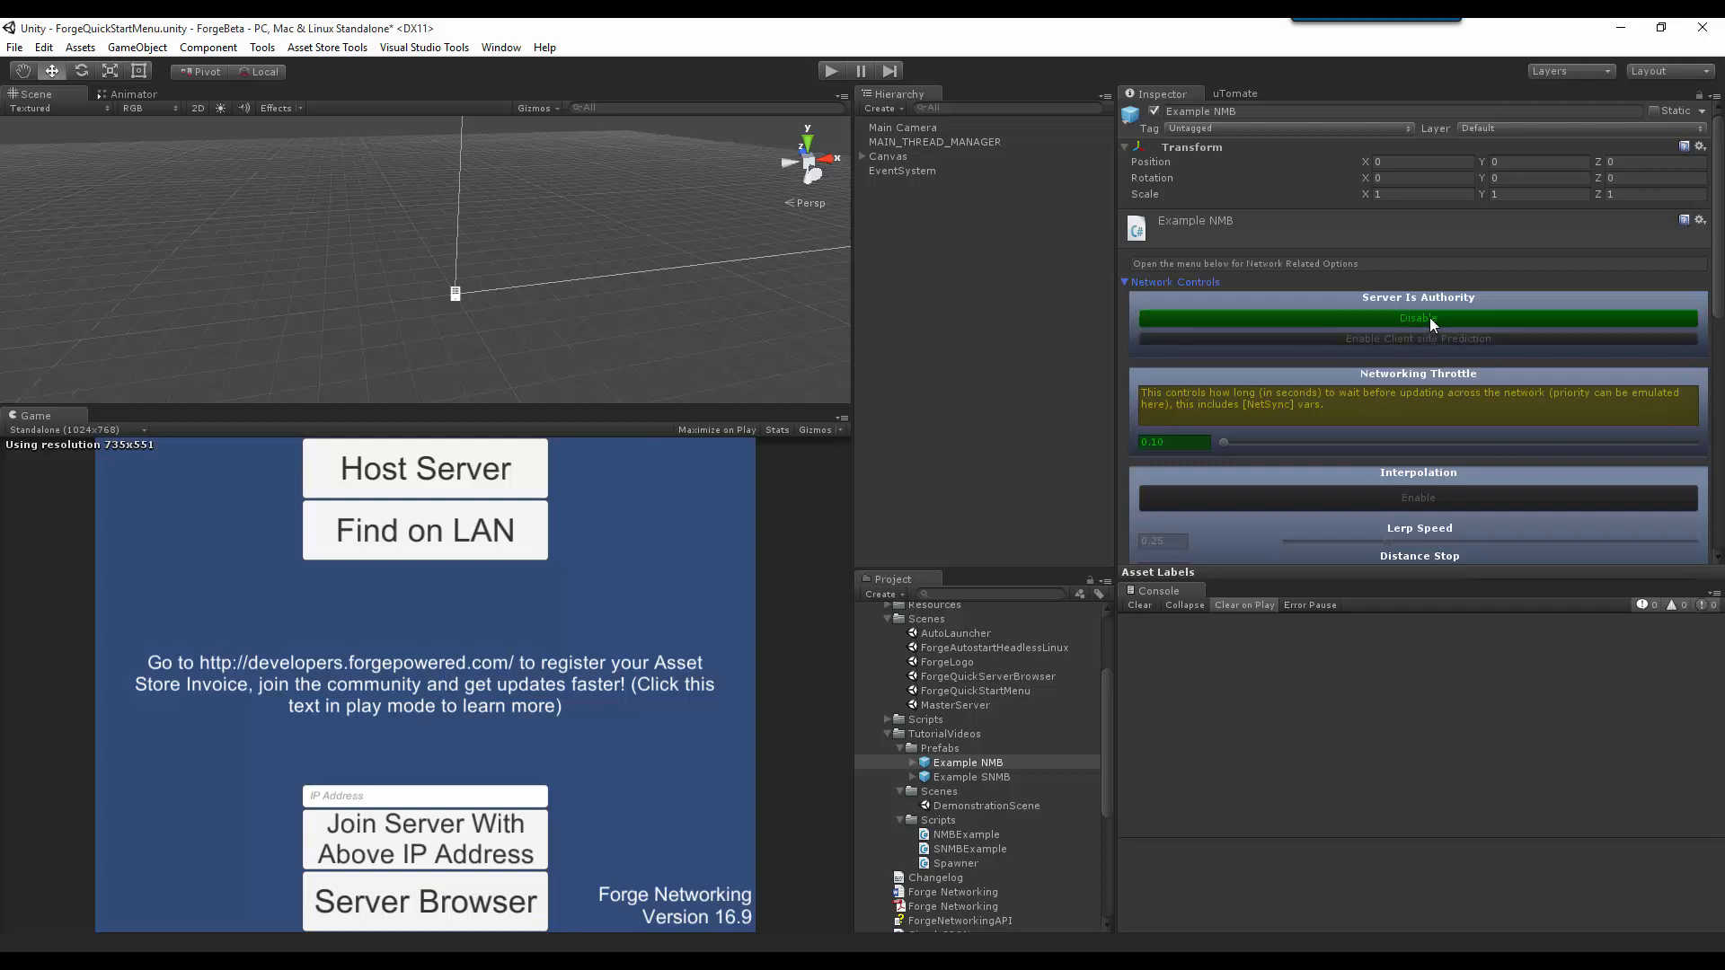
mouse_move(1431, 352)
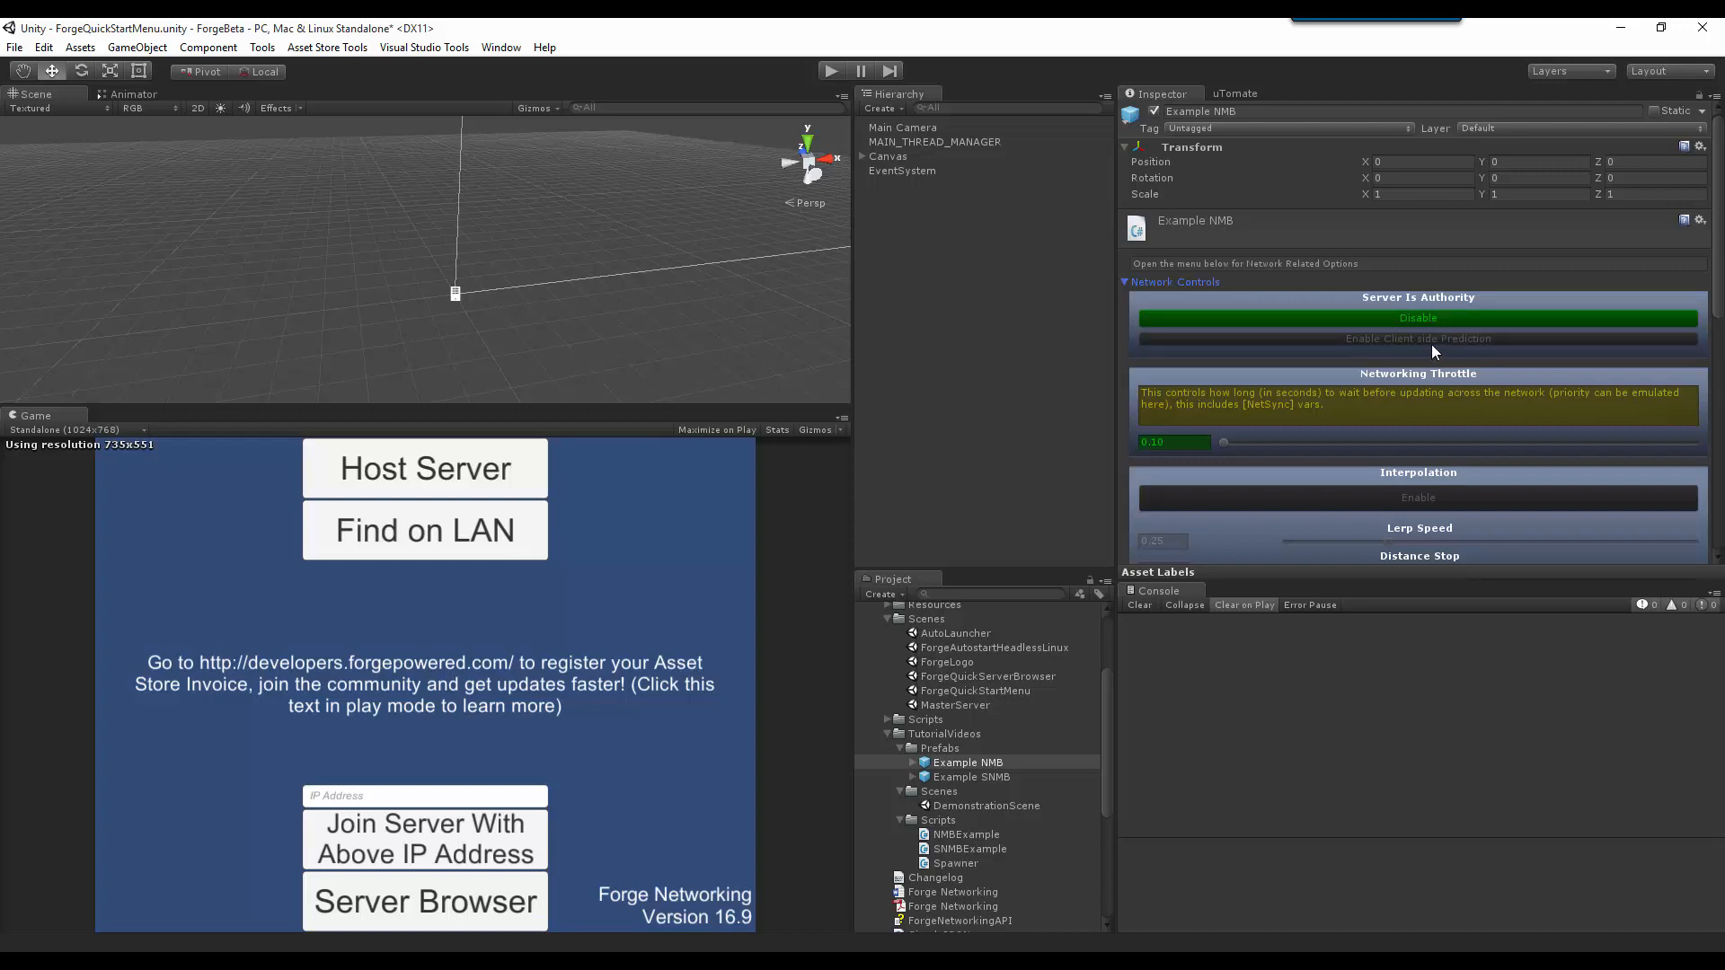
click(1417, 337)
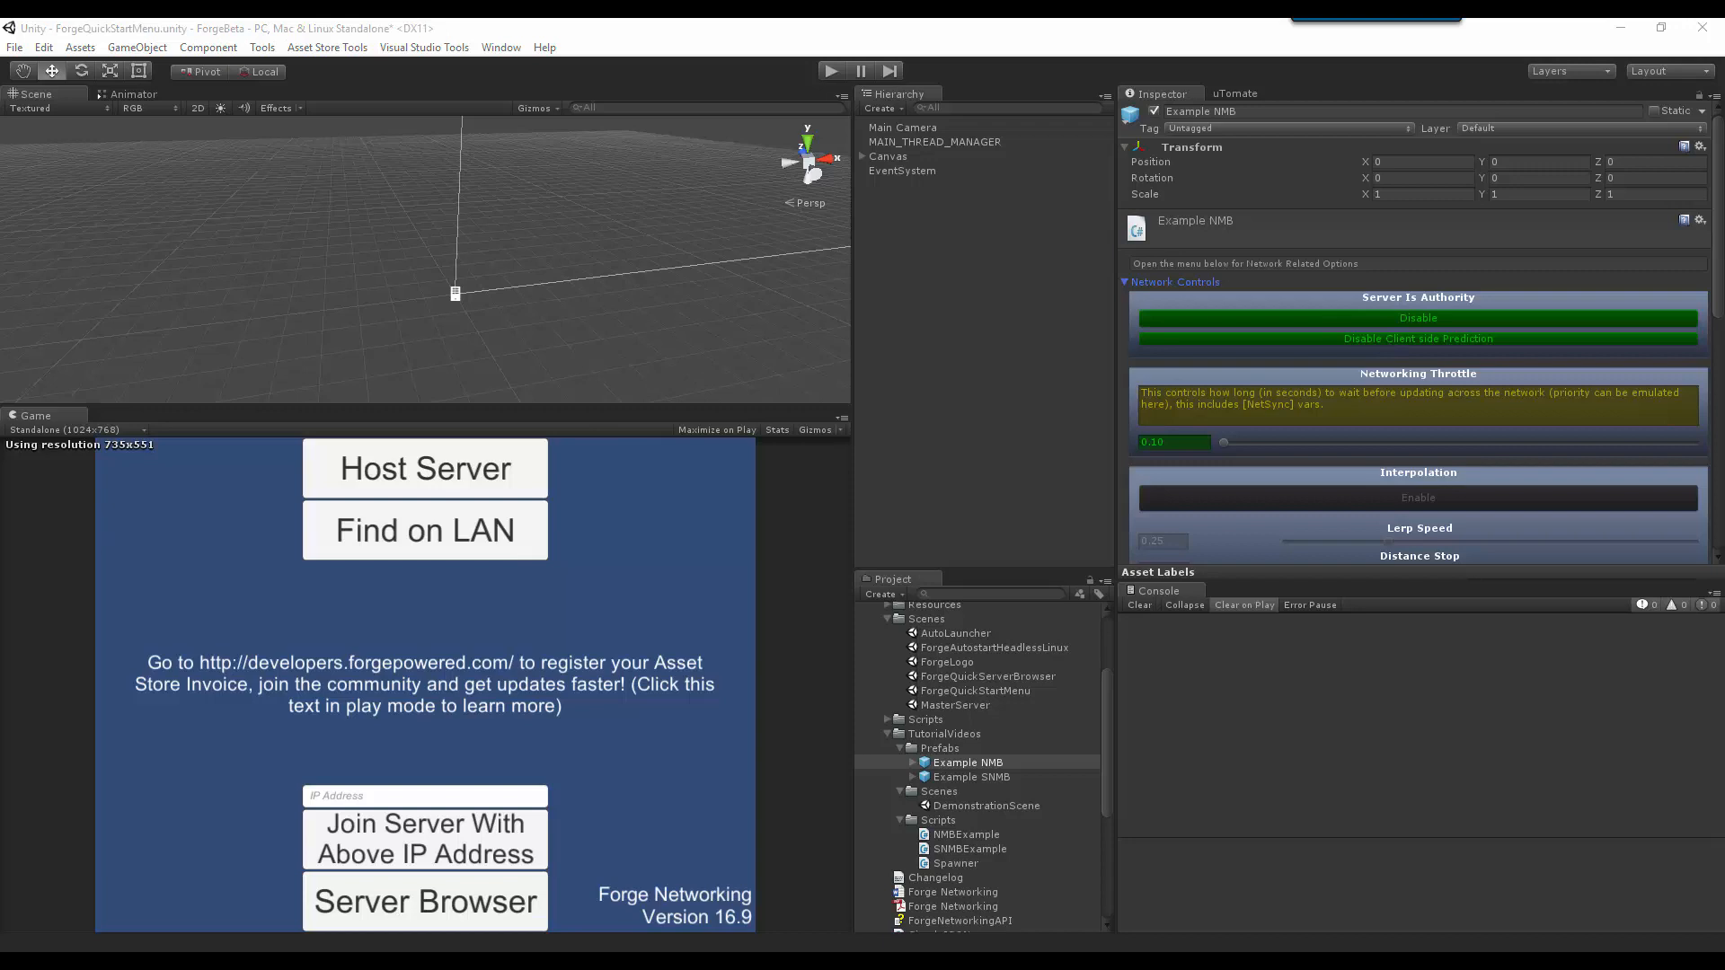
mouse_move(622, 361)
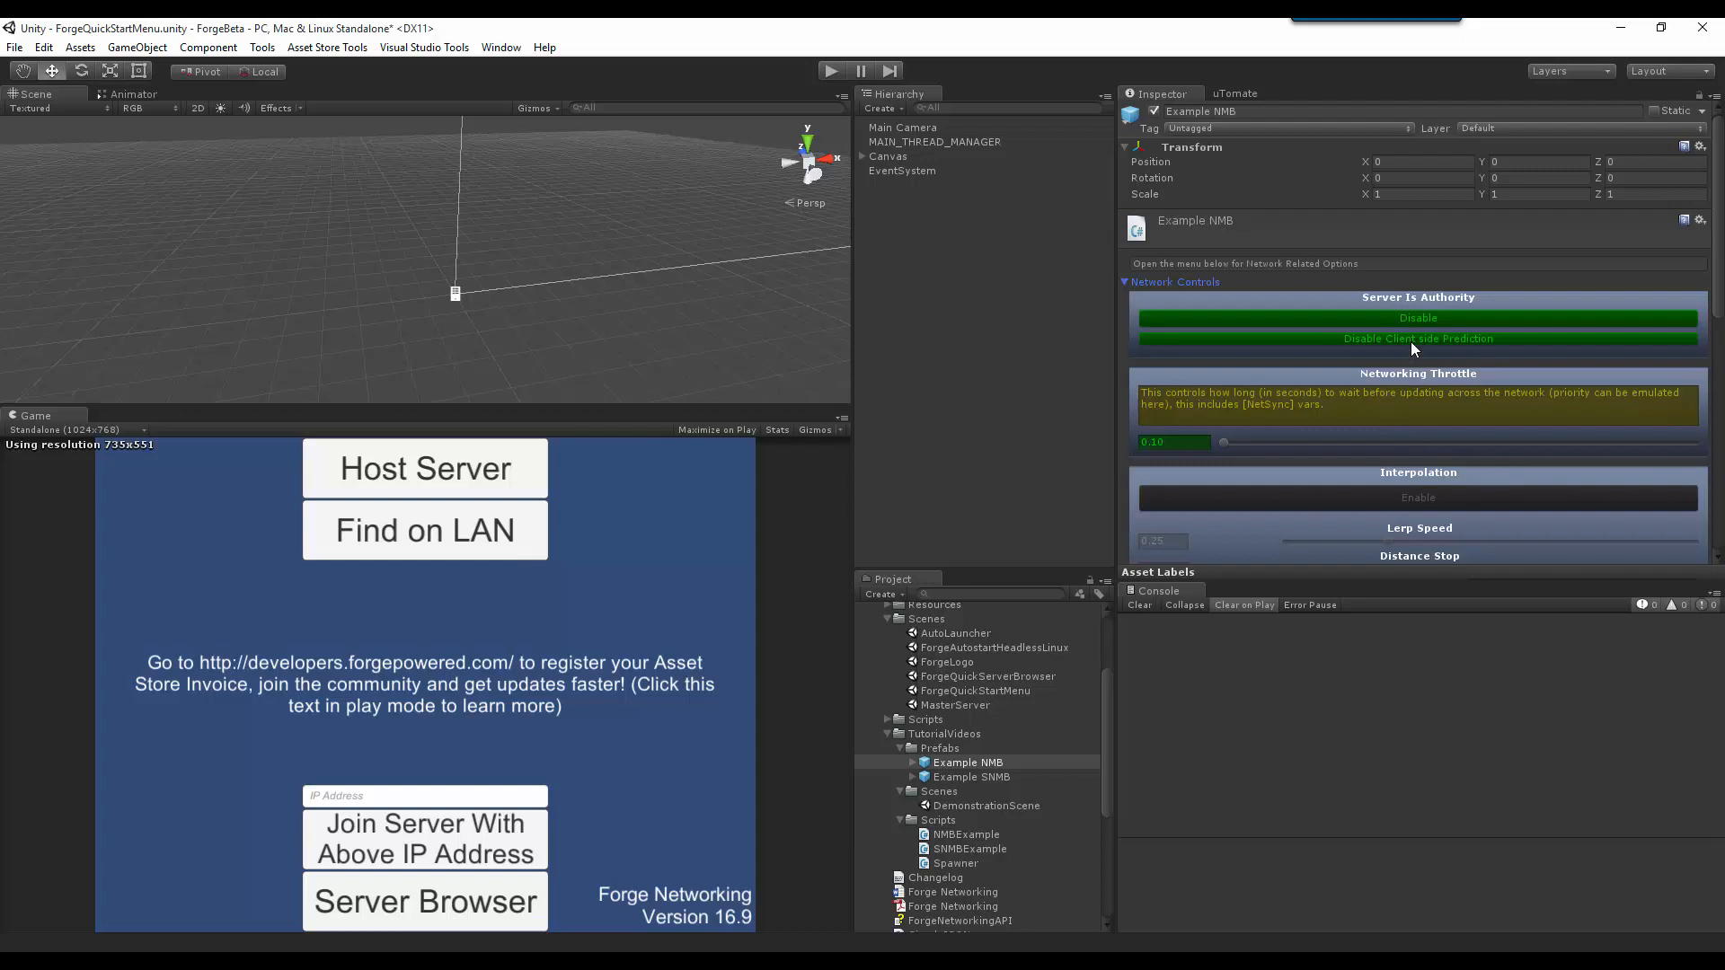
Step: Disable Client side Prediction and Server Is Authority on Example NMB
click(1418, 318)
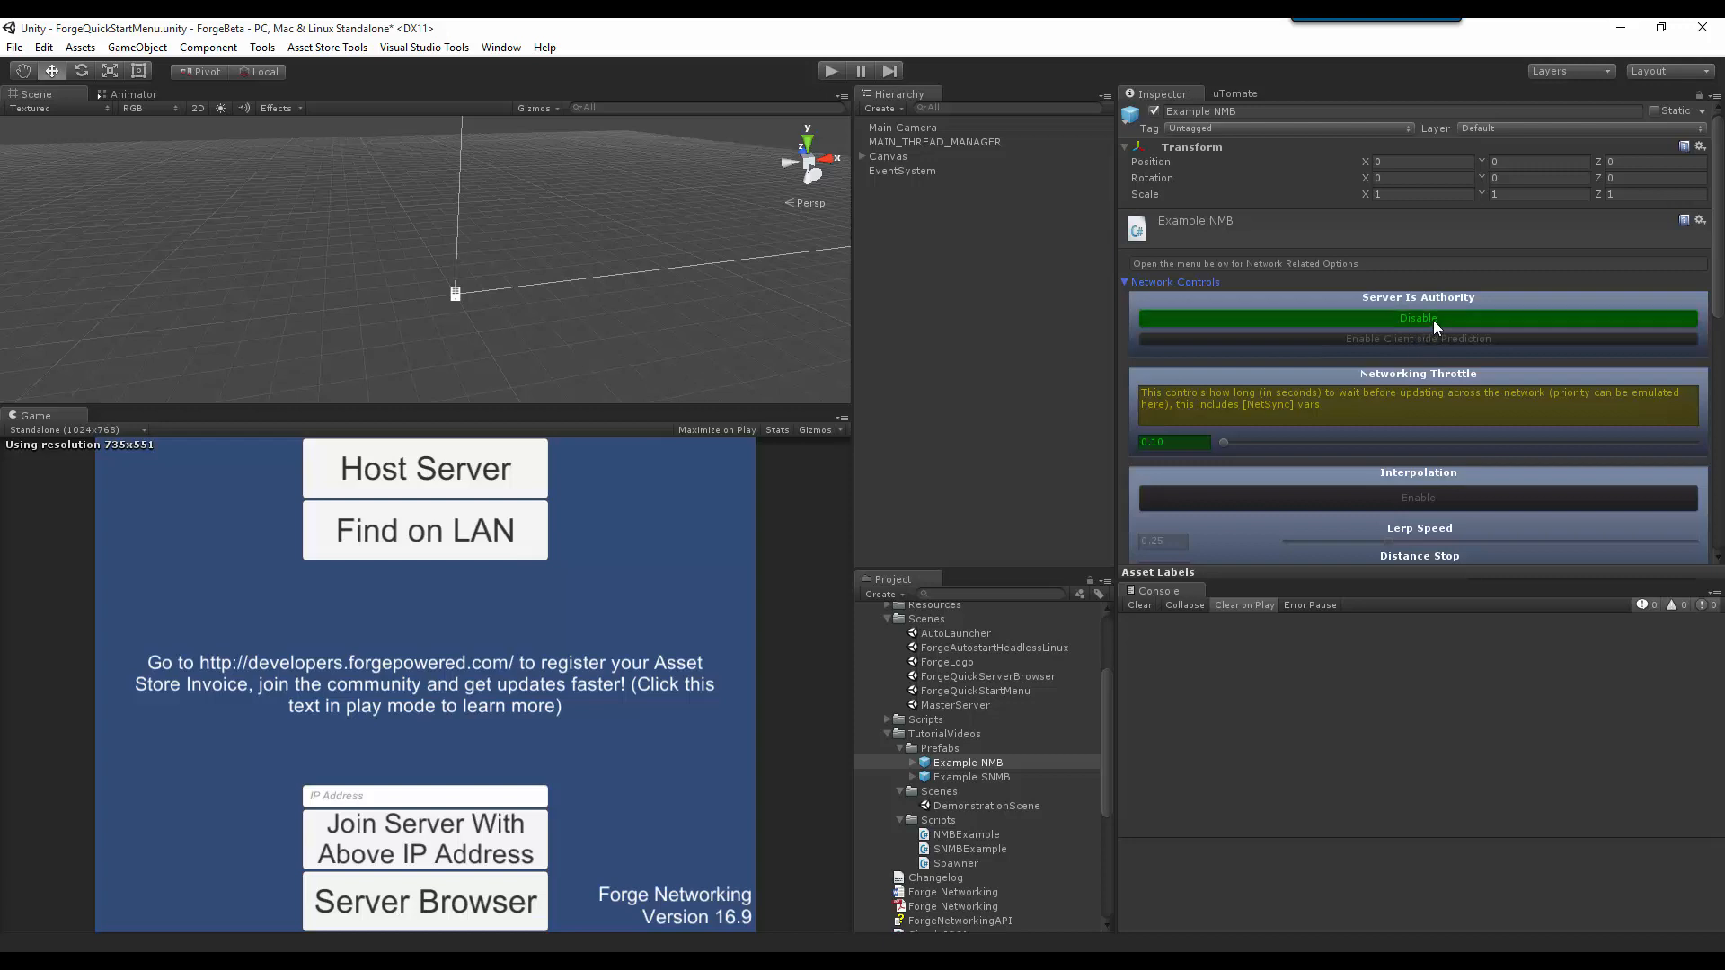
click(1417, 319)
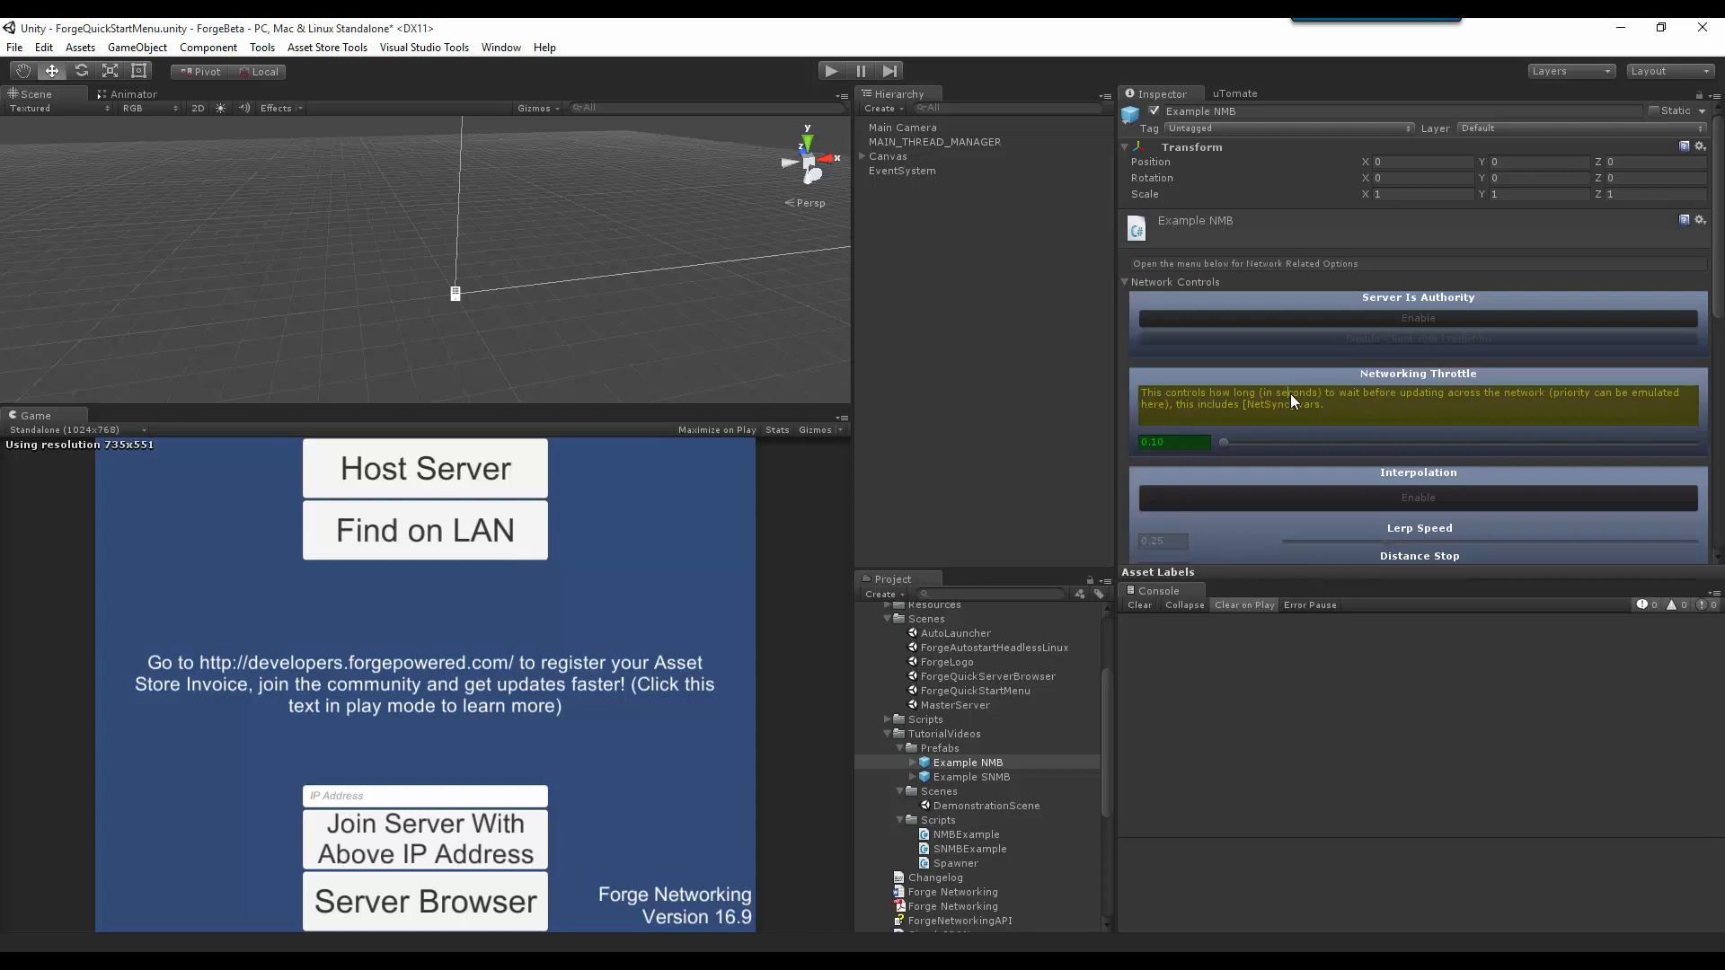
mouse_move(1256, 411)
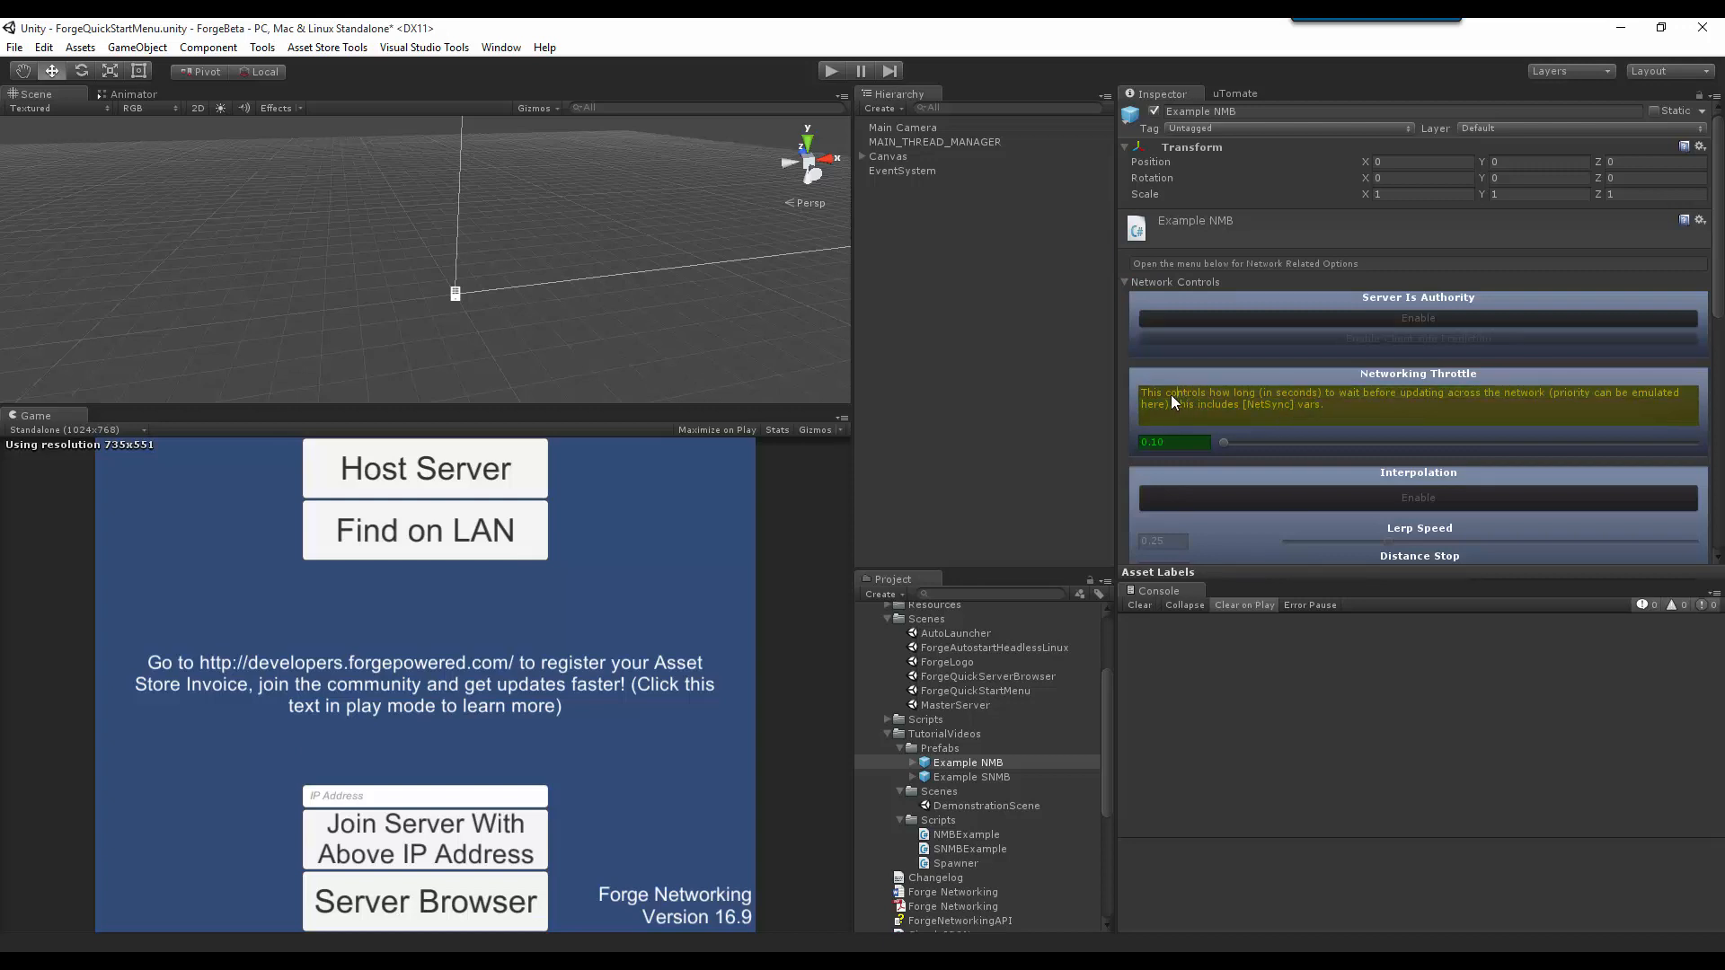
mouse_move(1368, 402)
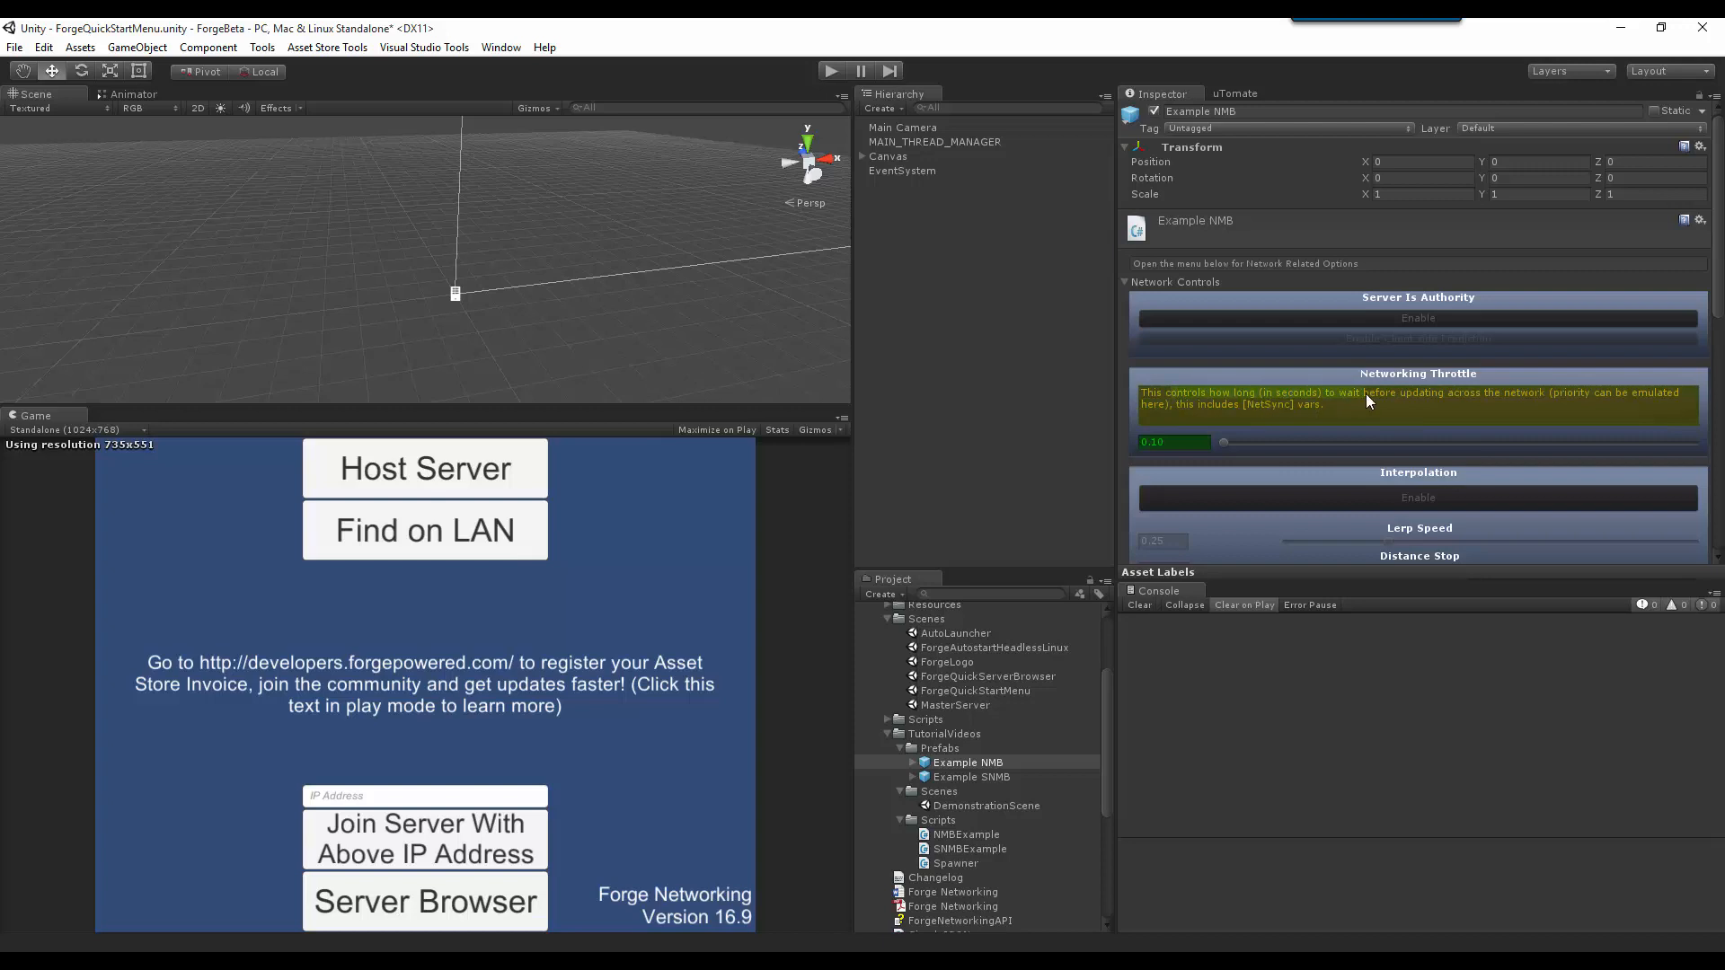
mouse_move(1386, 410)
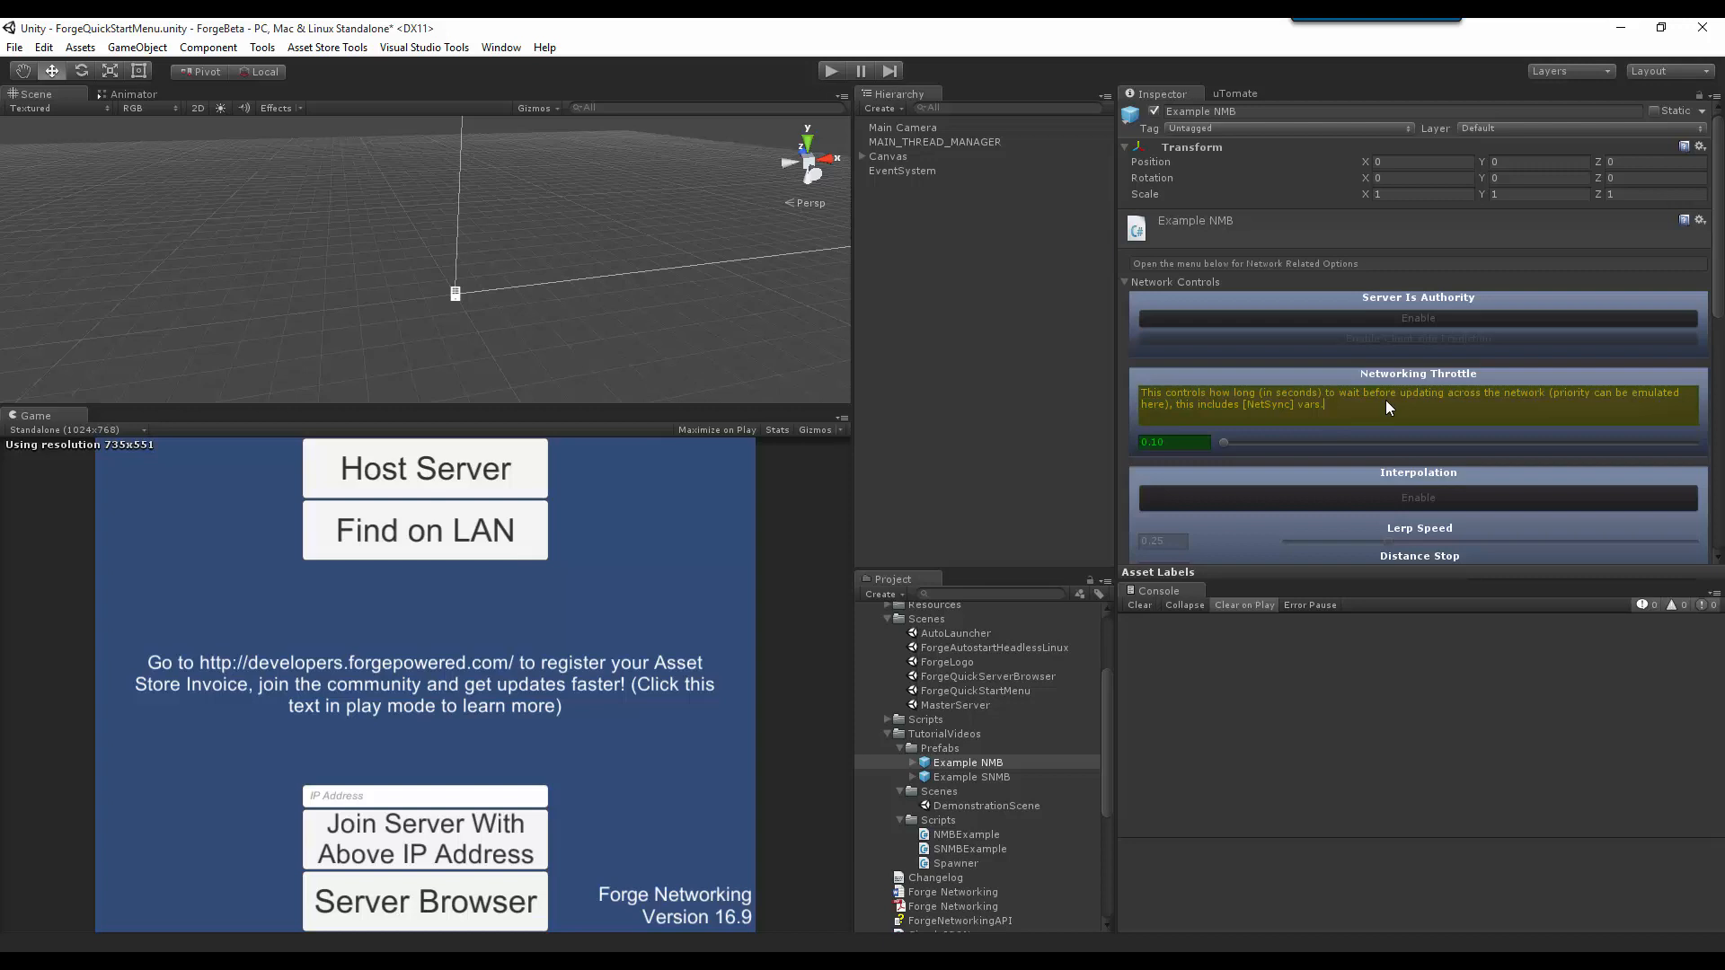
mouse_move(1339, 415)
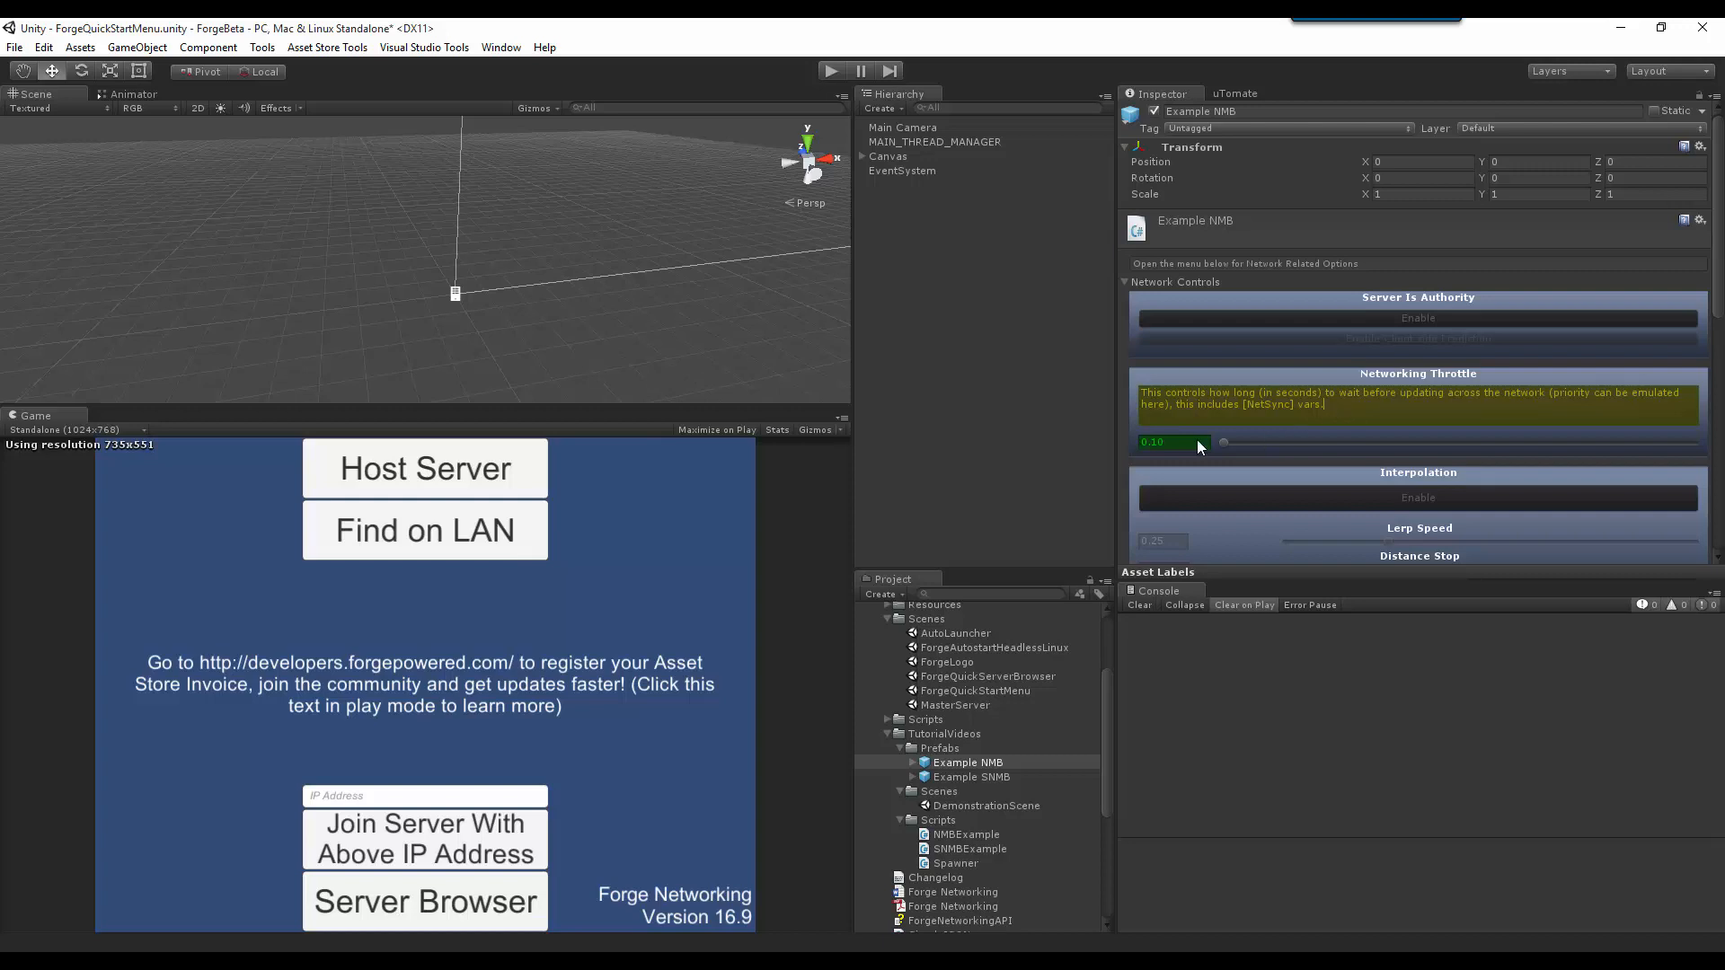
Step: Drag the Networking Throttle up, then down to 0.25
click(1171, 441)
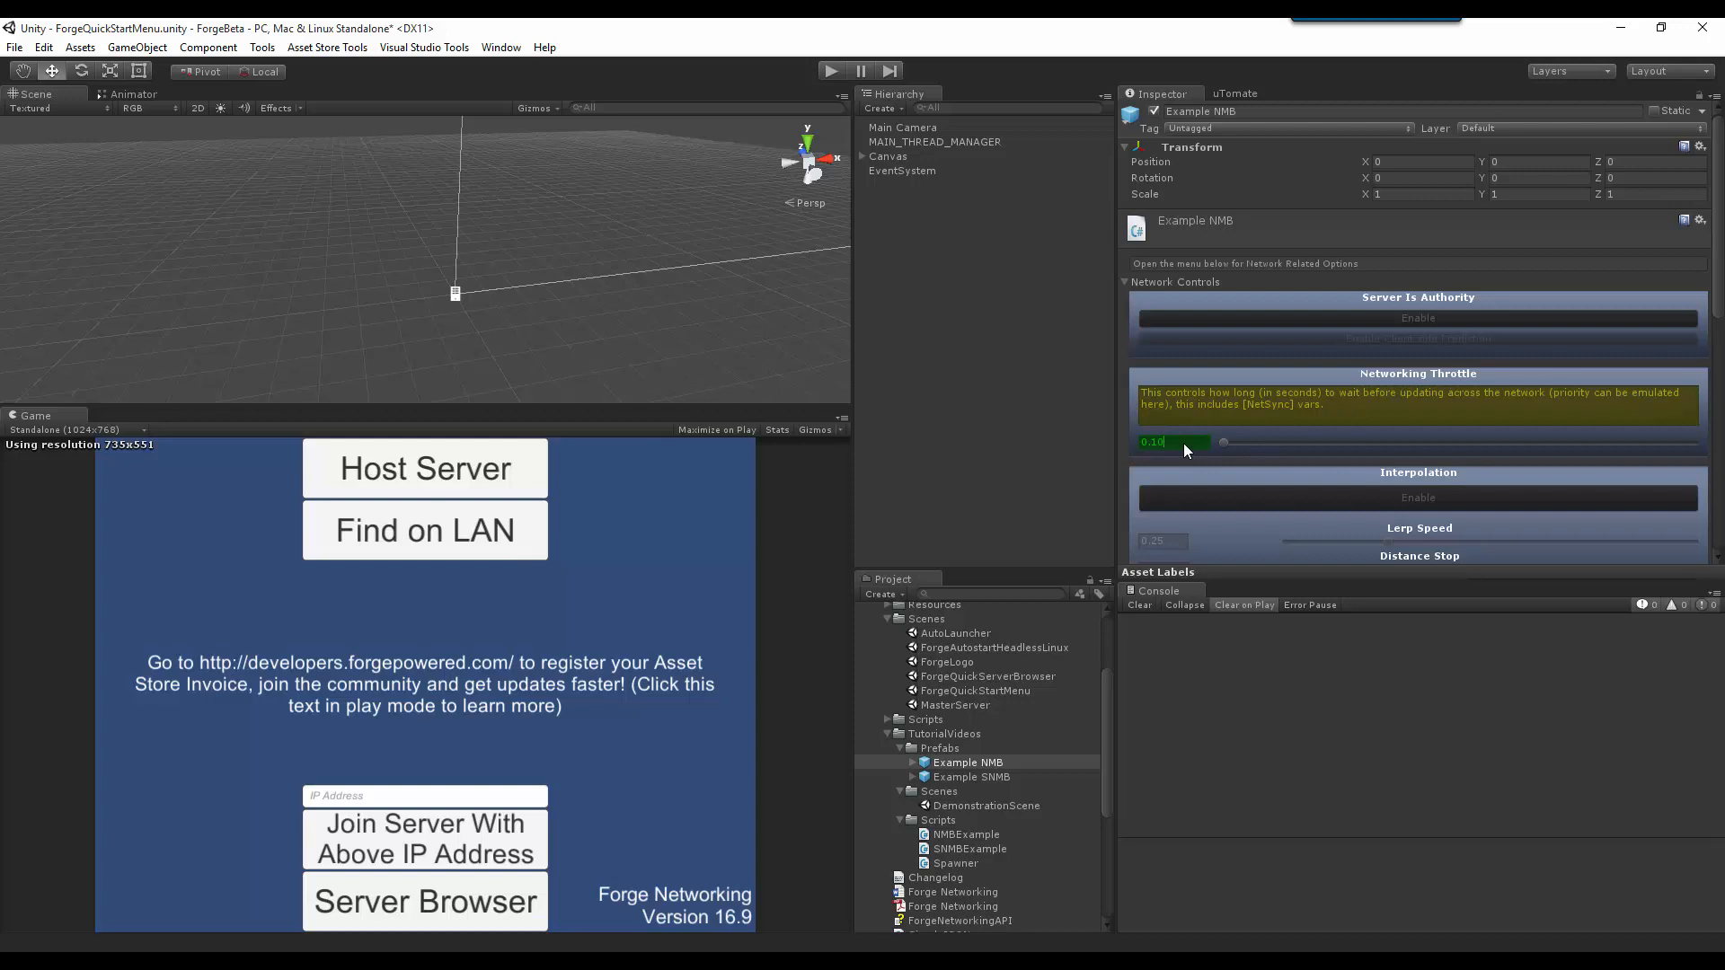
drag(1177, 441, 1237, 441)
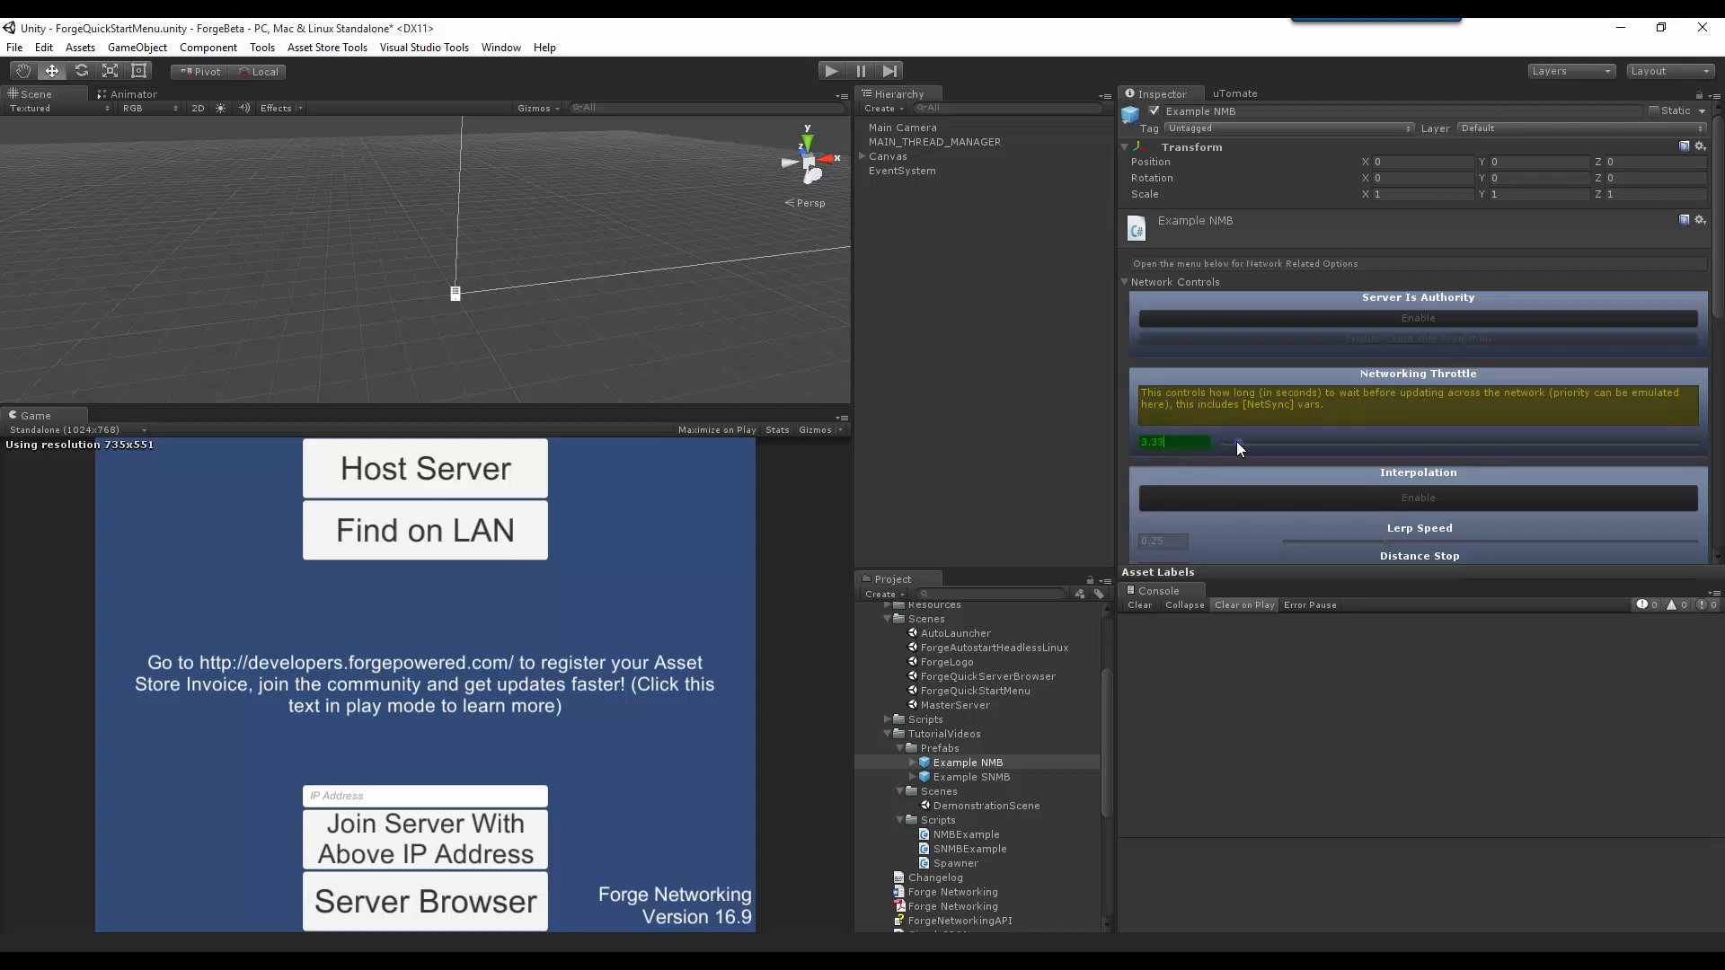
drag(1204, 442, 1243, 447)
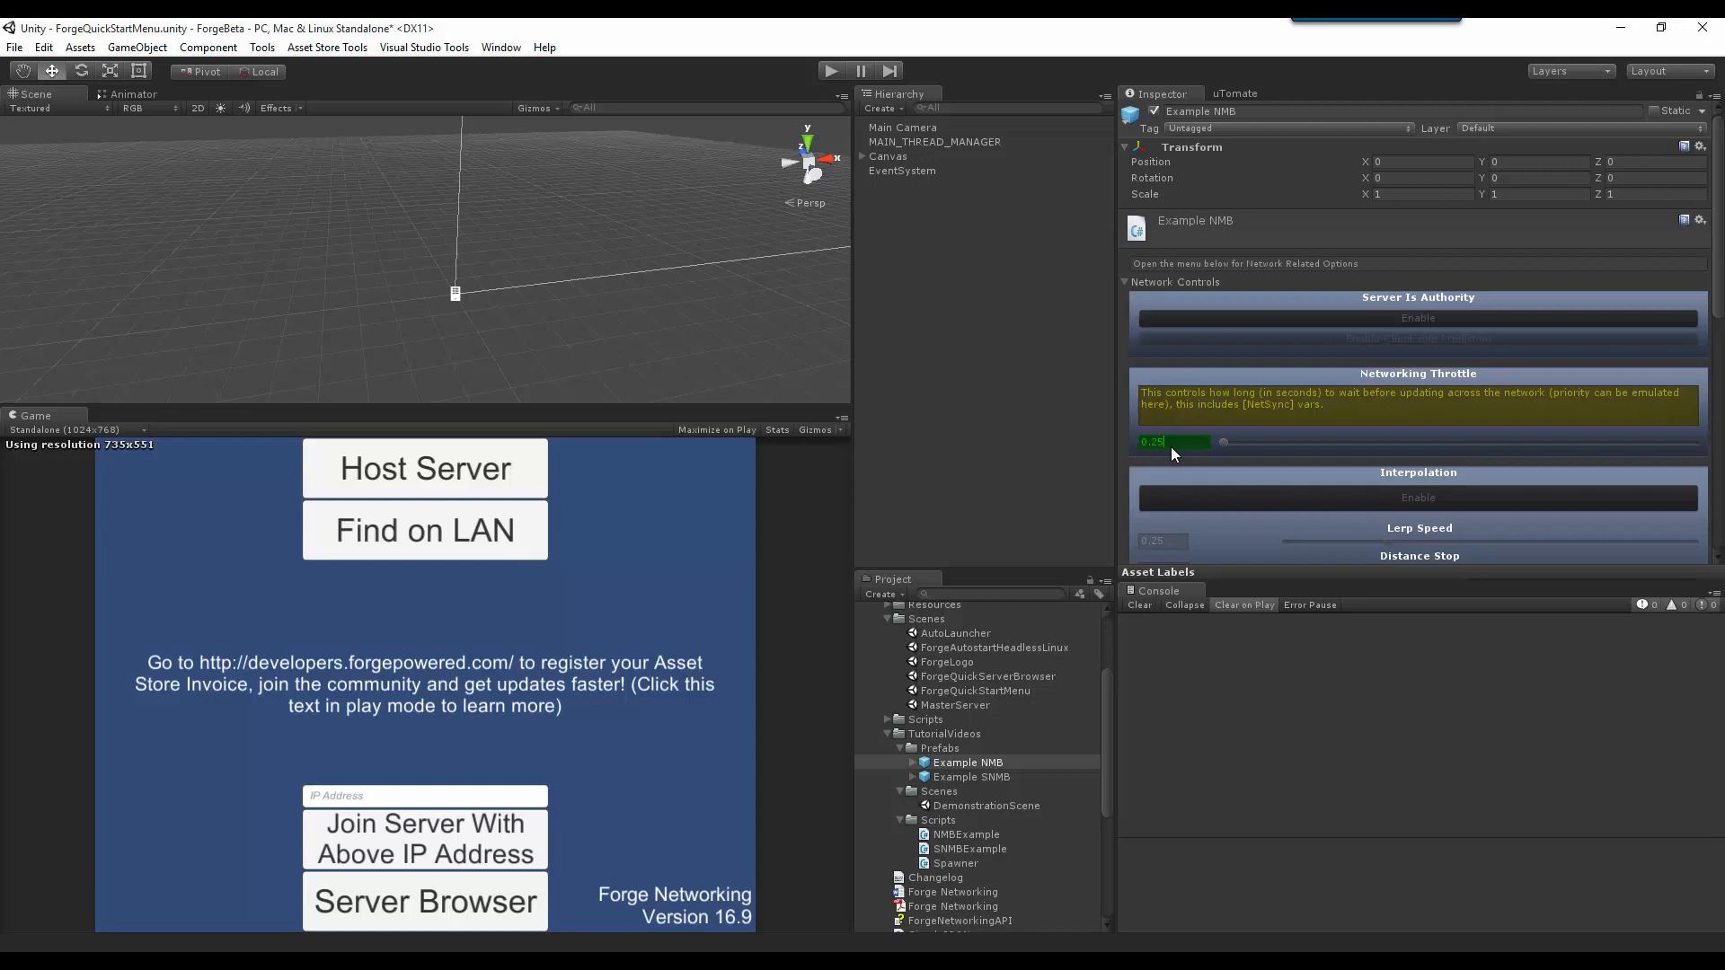
mouse_move(1317, 441)
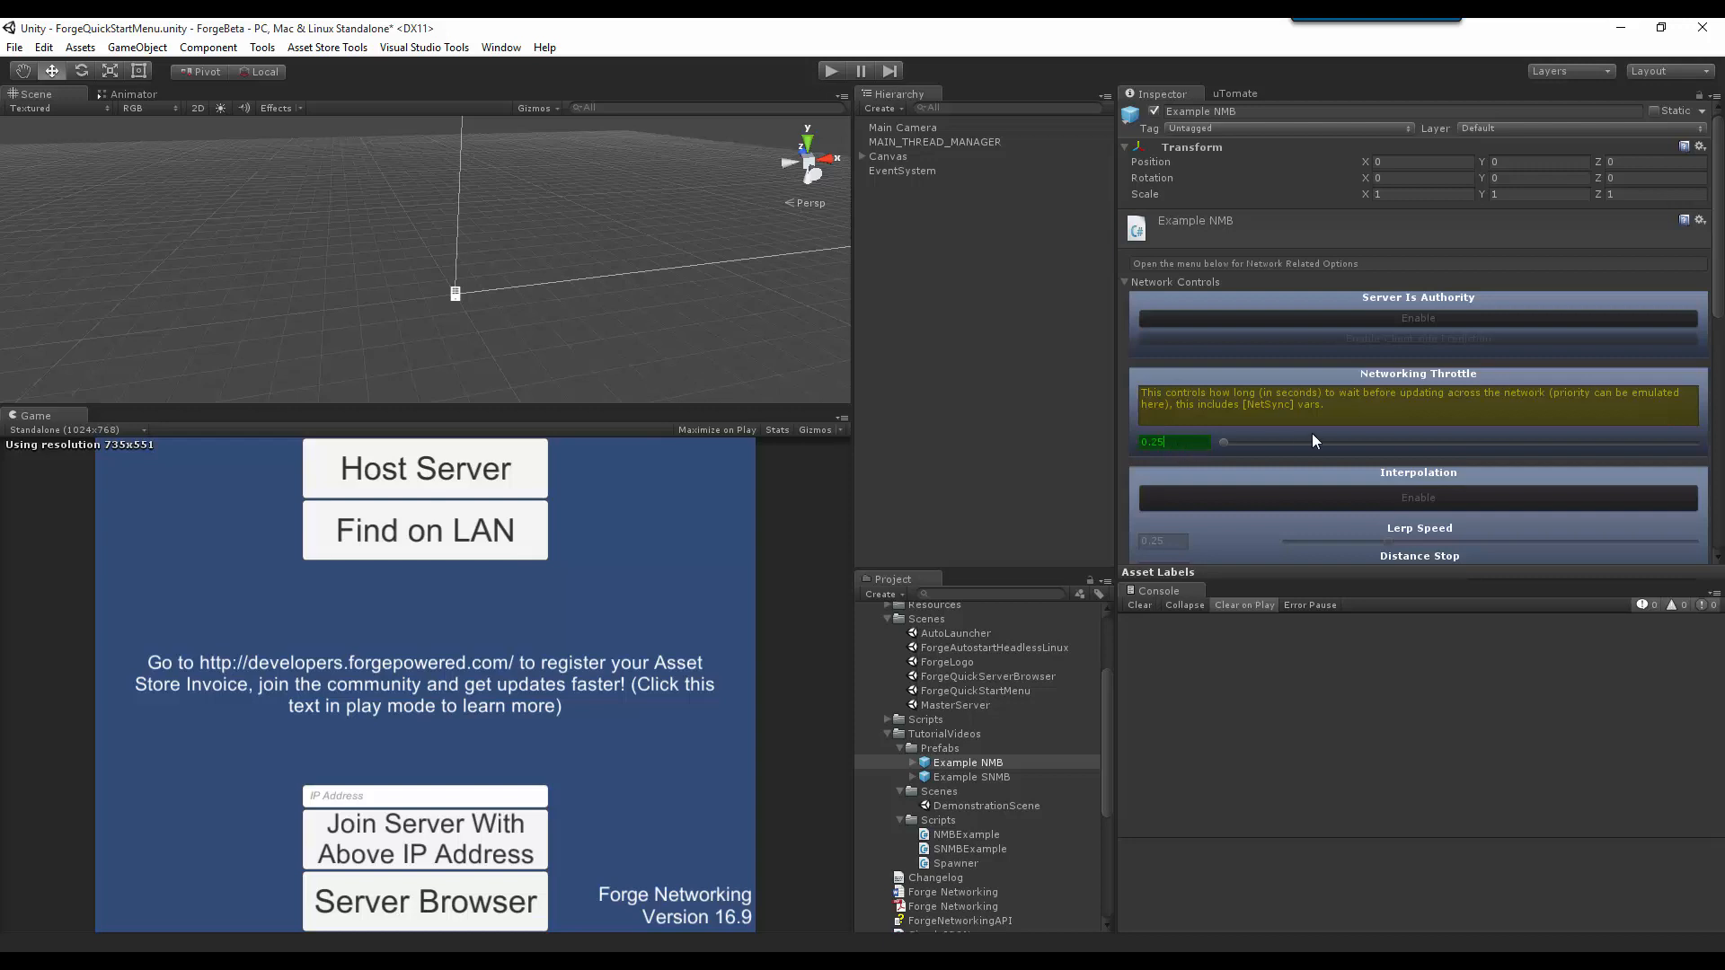
mouse_move(1240, 471)
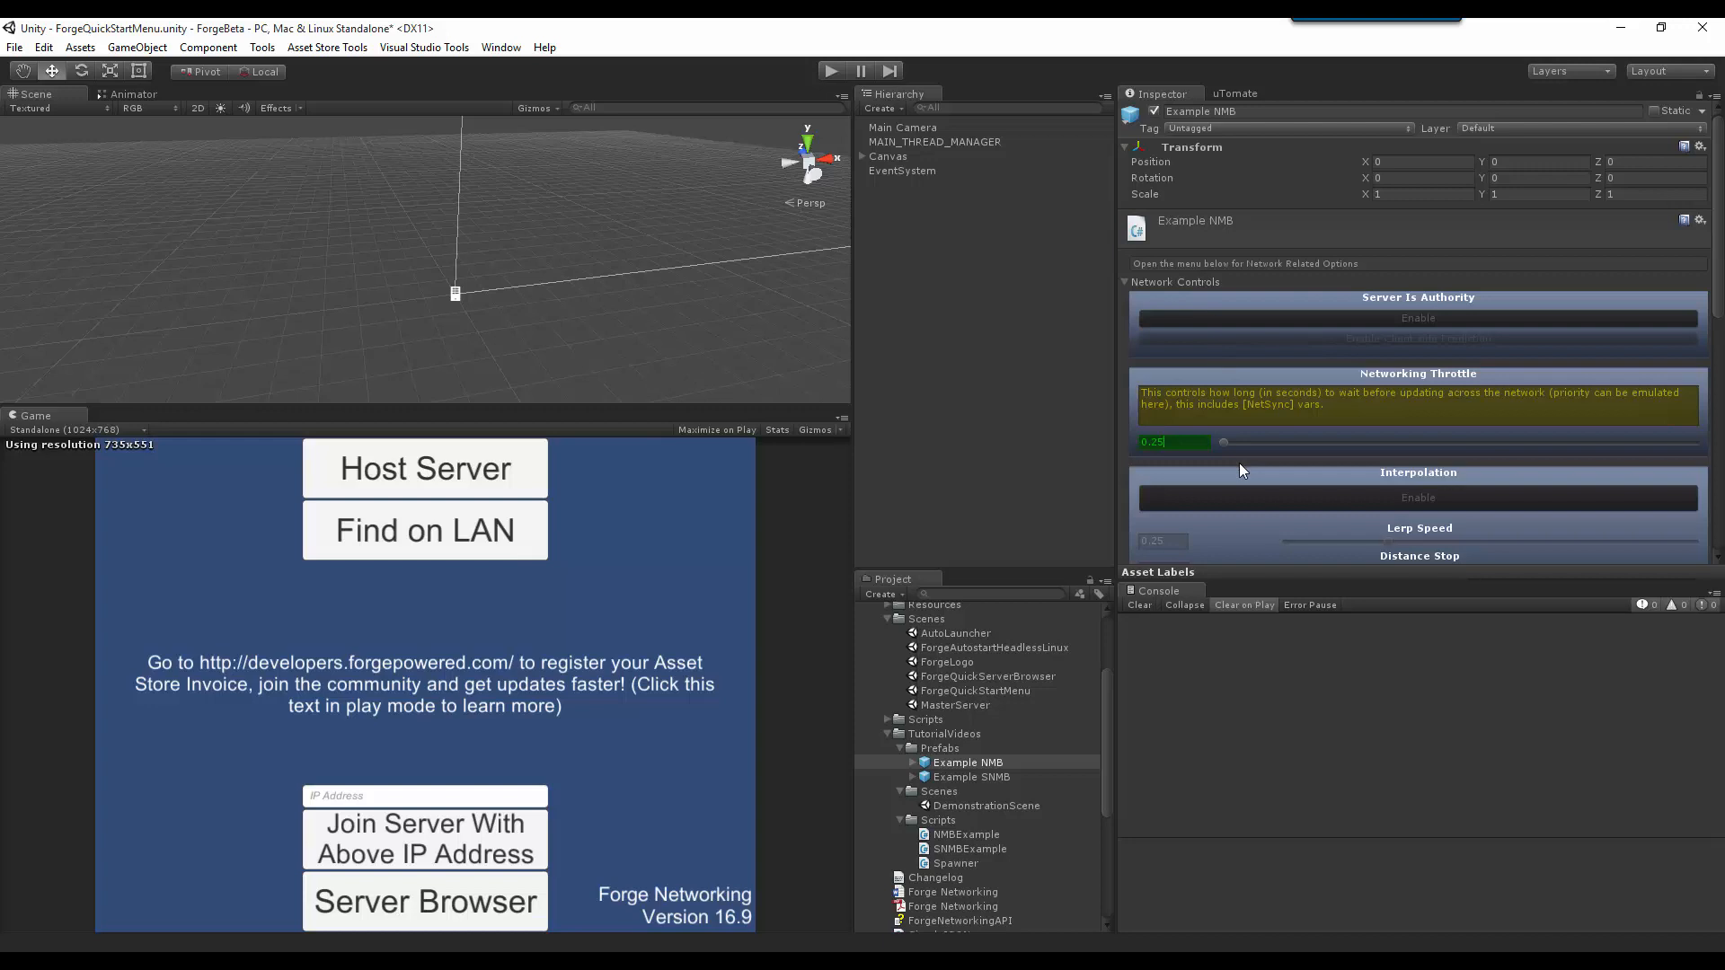
mouse_move(1244, 430)
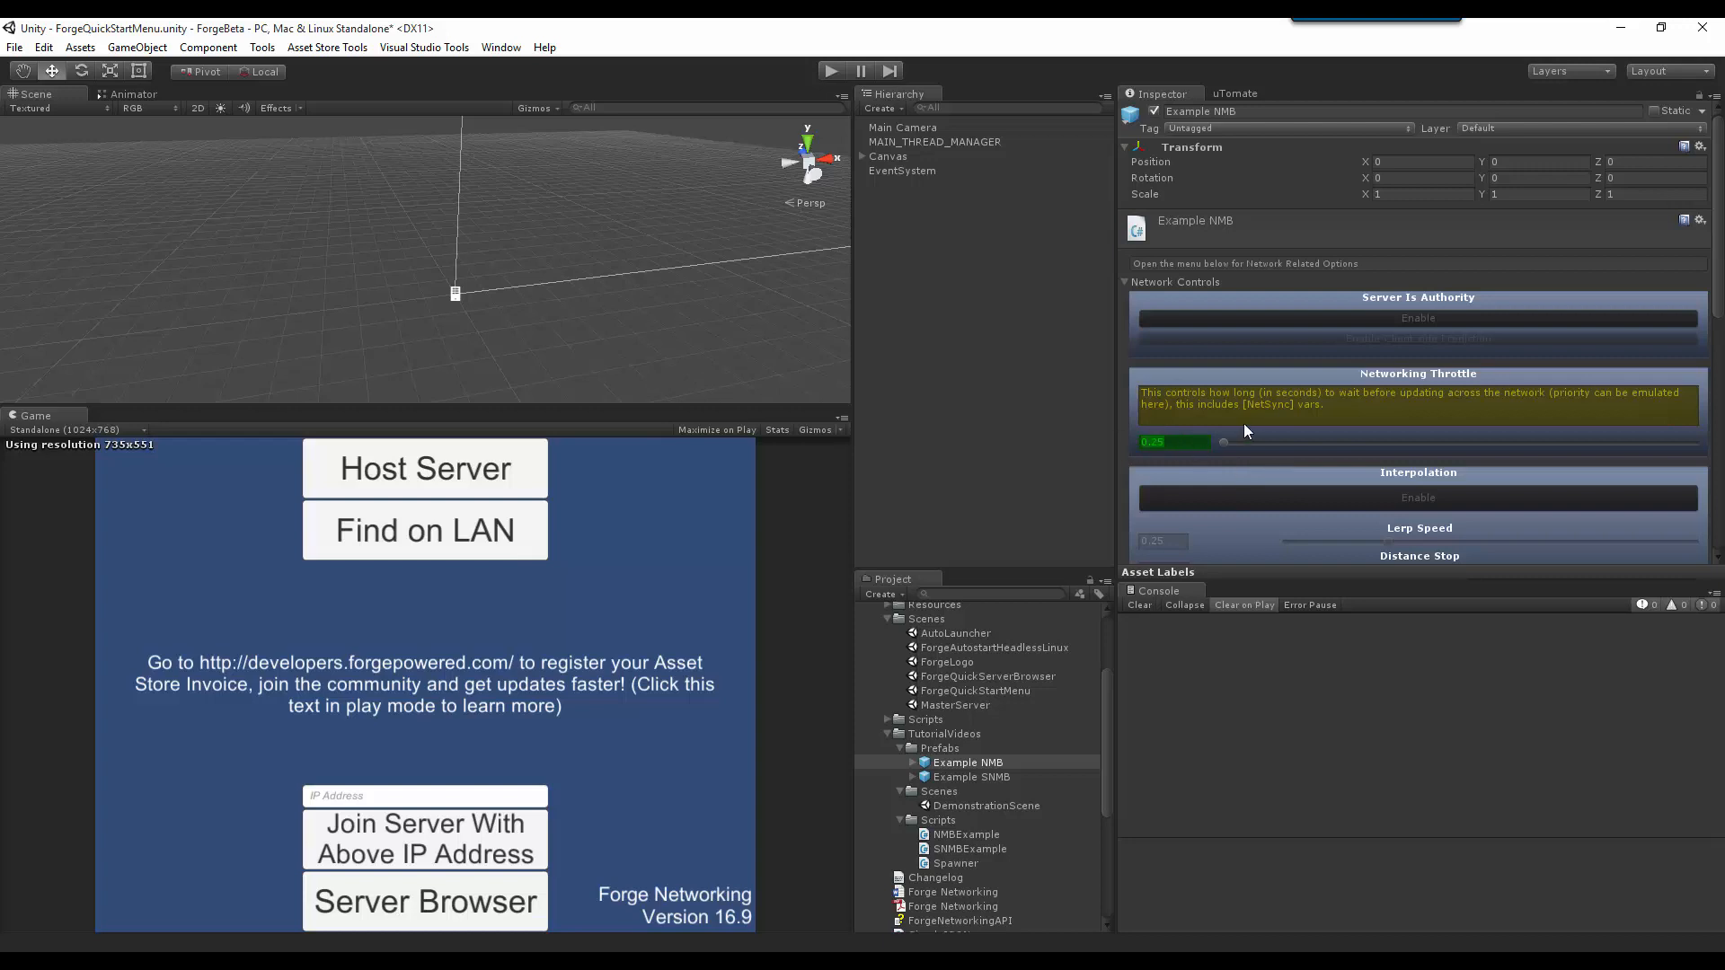
Step: Raise the Networking Throttle to 3.00, then push it to another value
drag(1222, 441, 1235, 441)
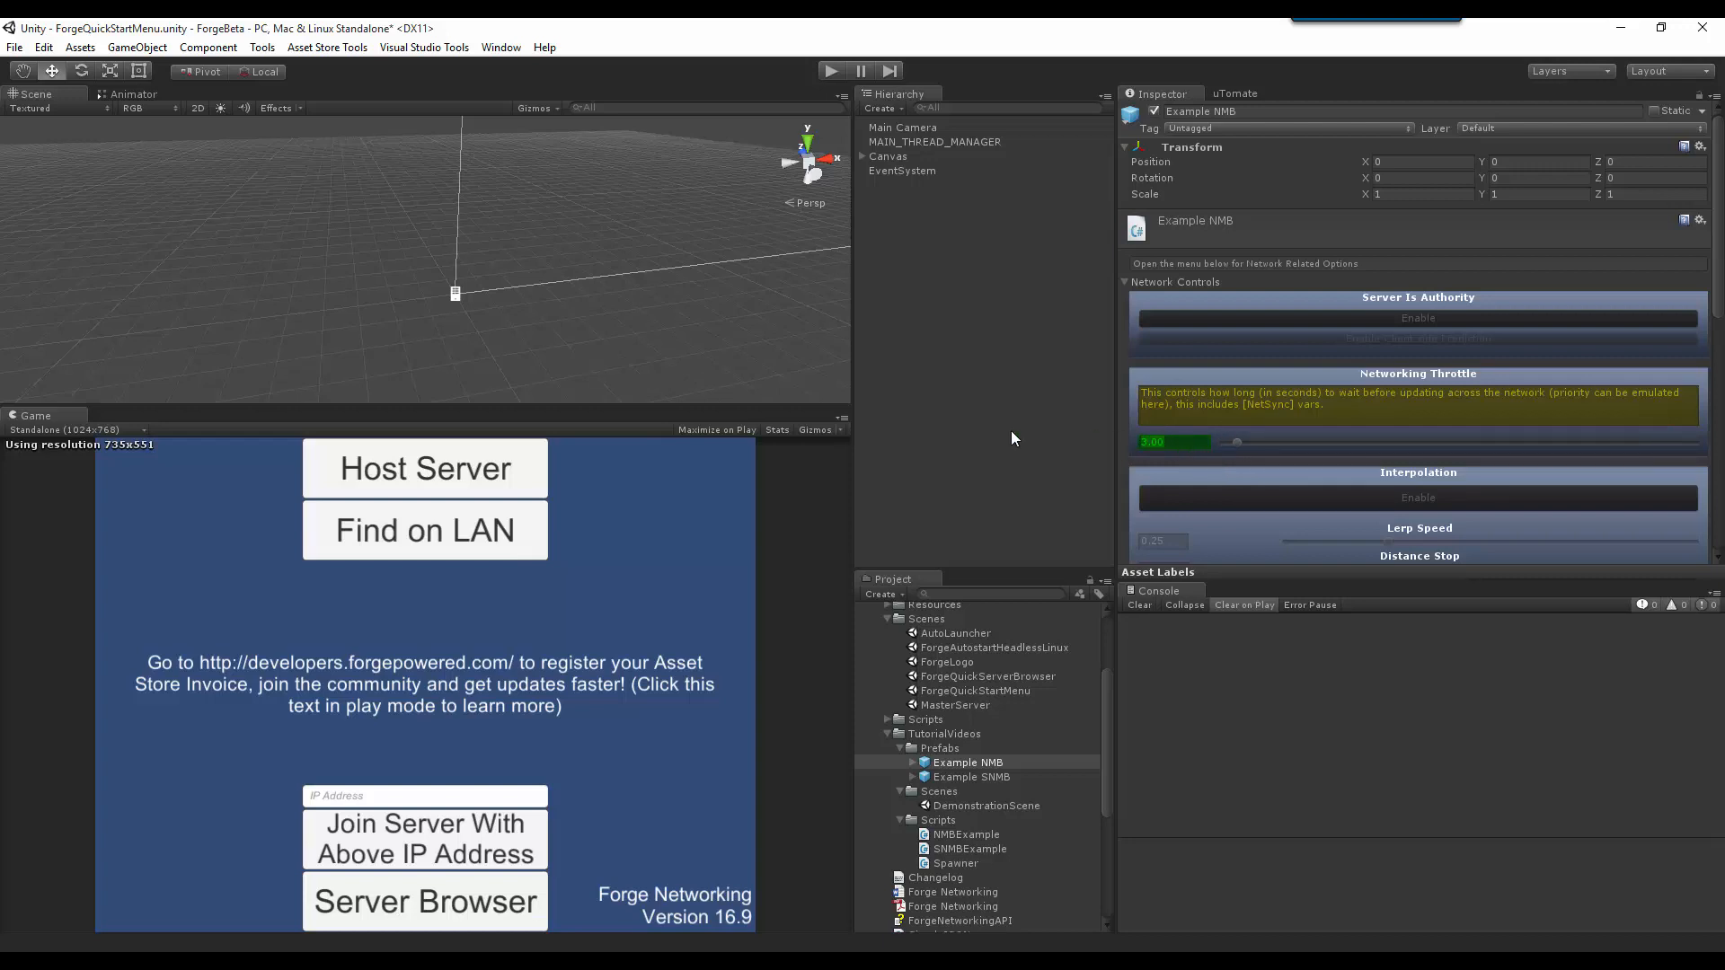
click(1172, 441)
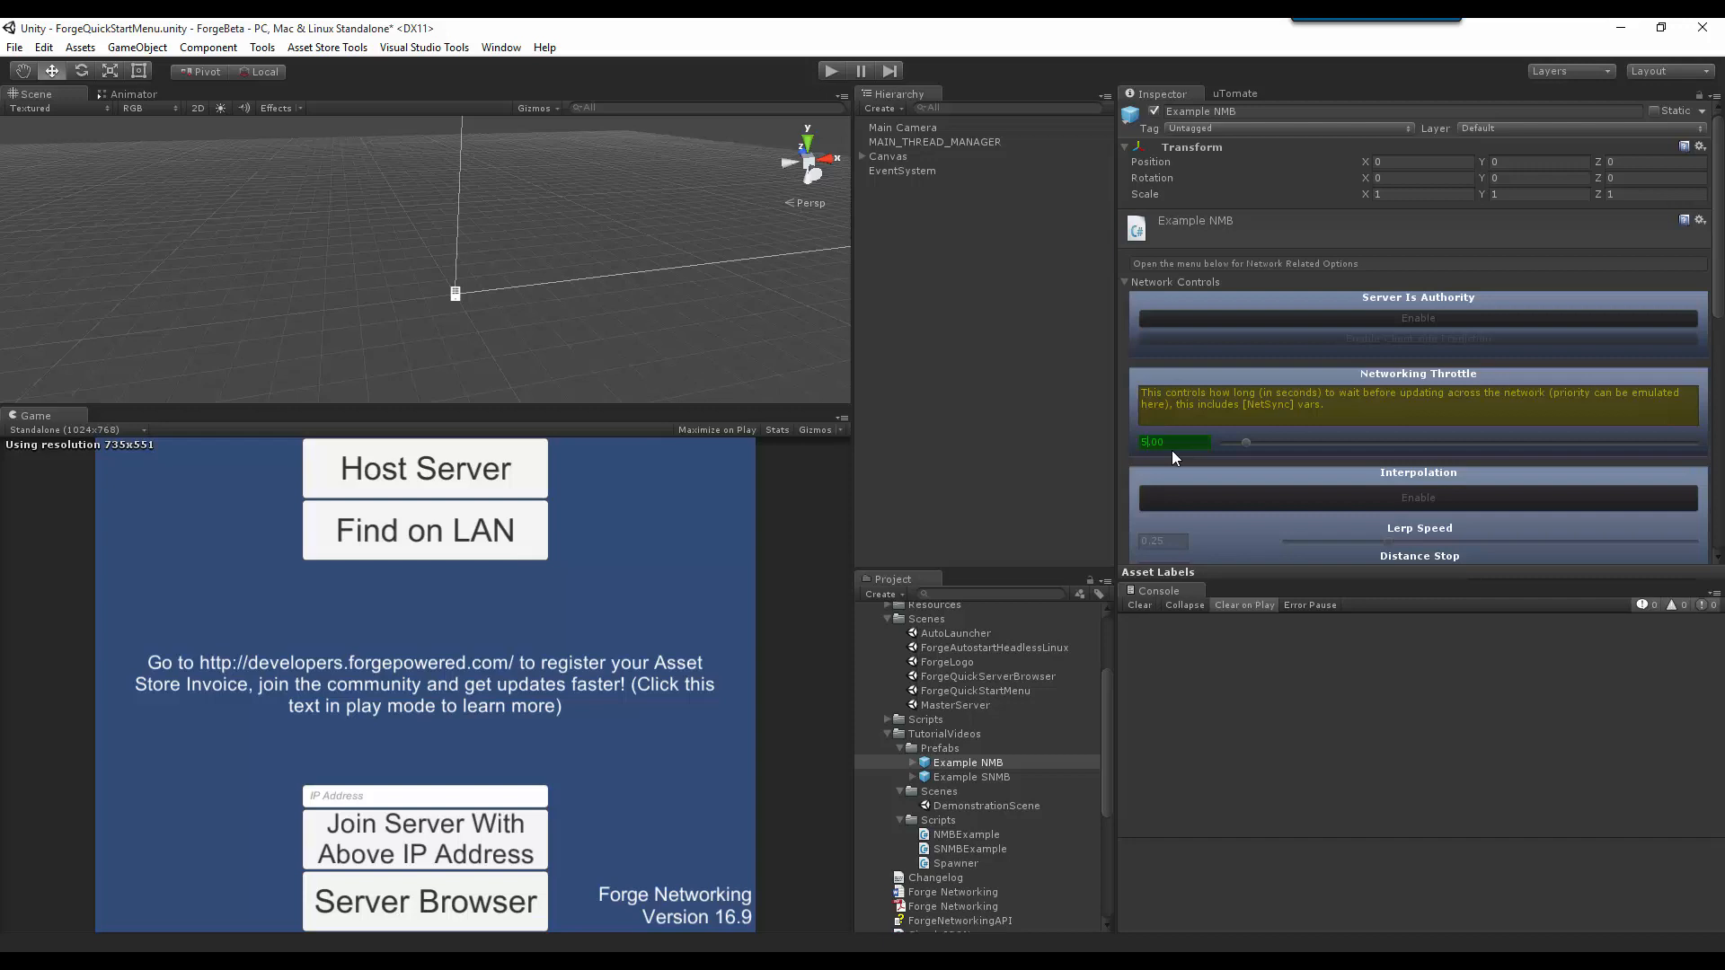
drag(1244, 442, 1138, 442)
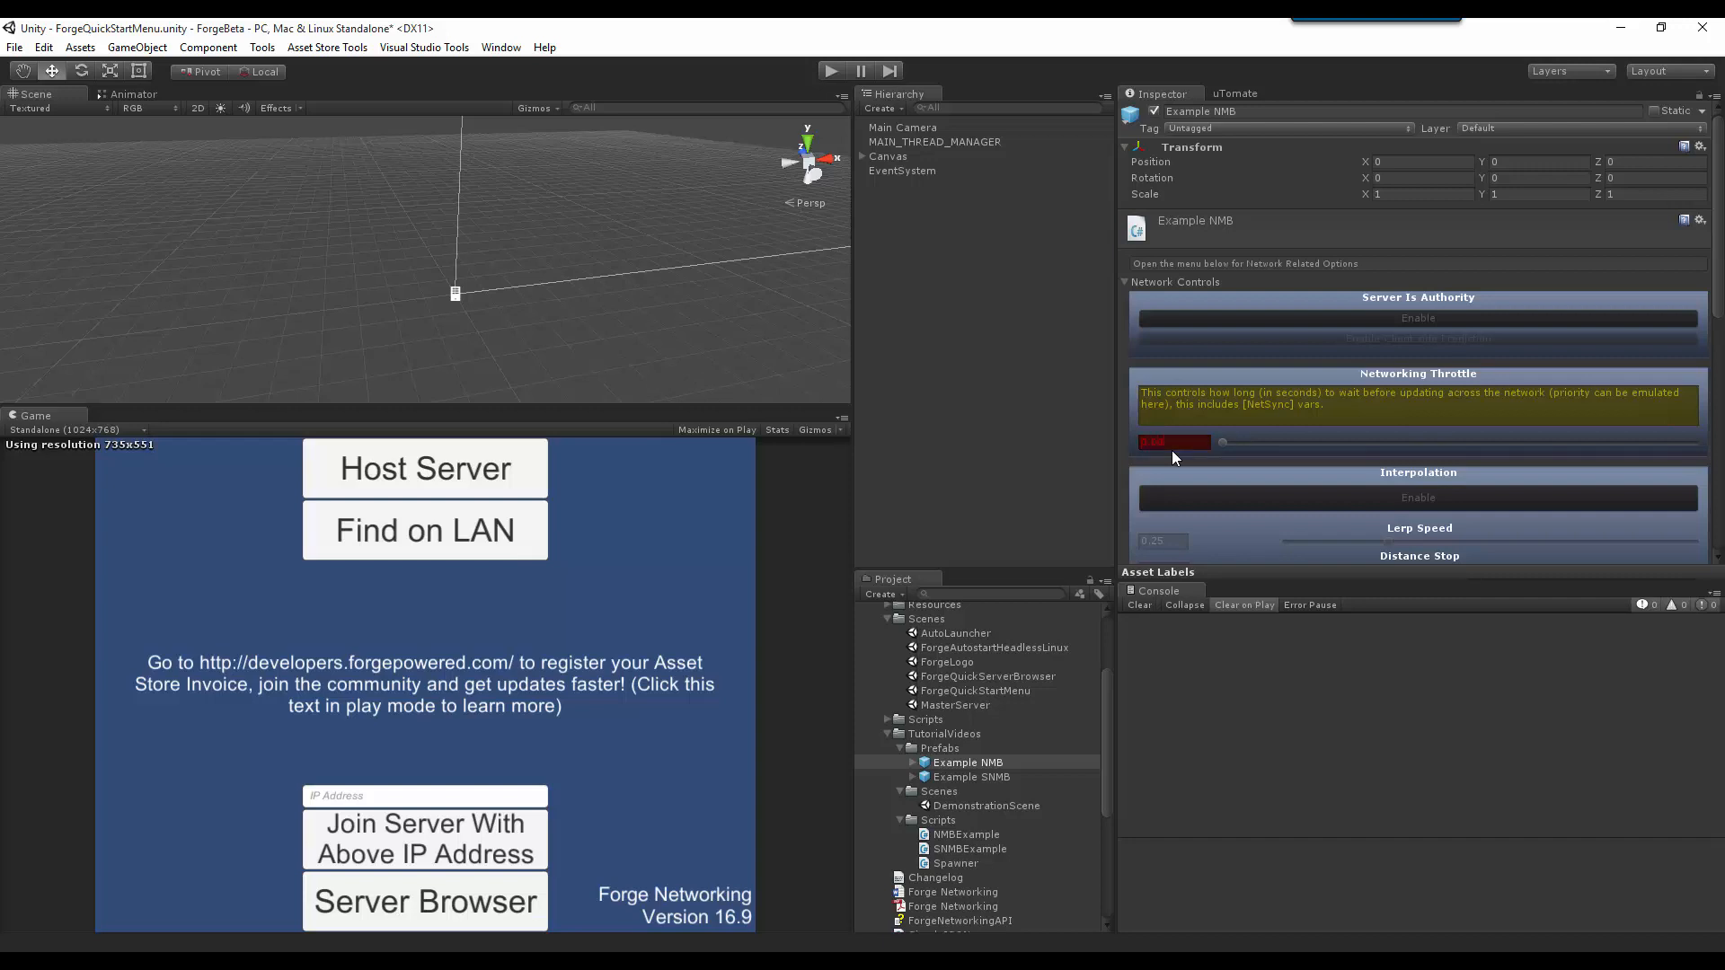
Step: Set the Networking Throttle to 1.00 after scrolling the Inspector down
click(1174, 441)
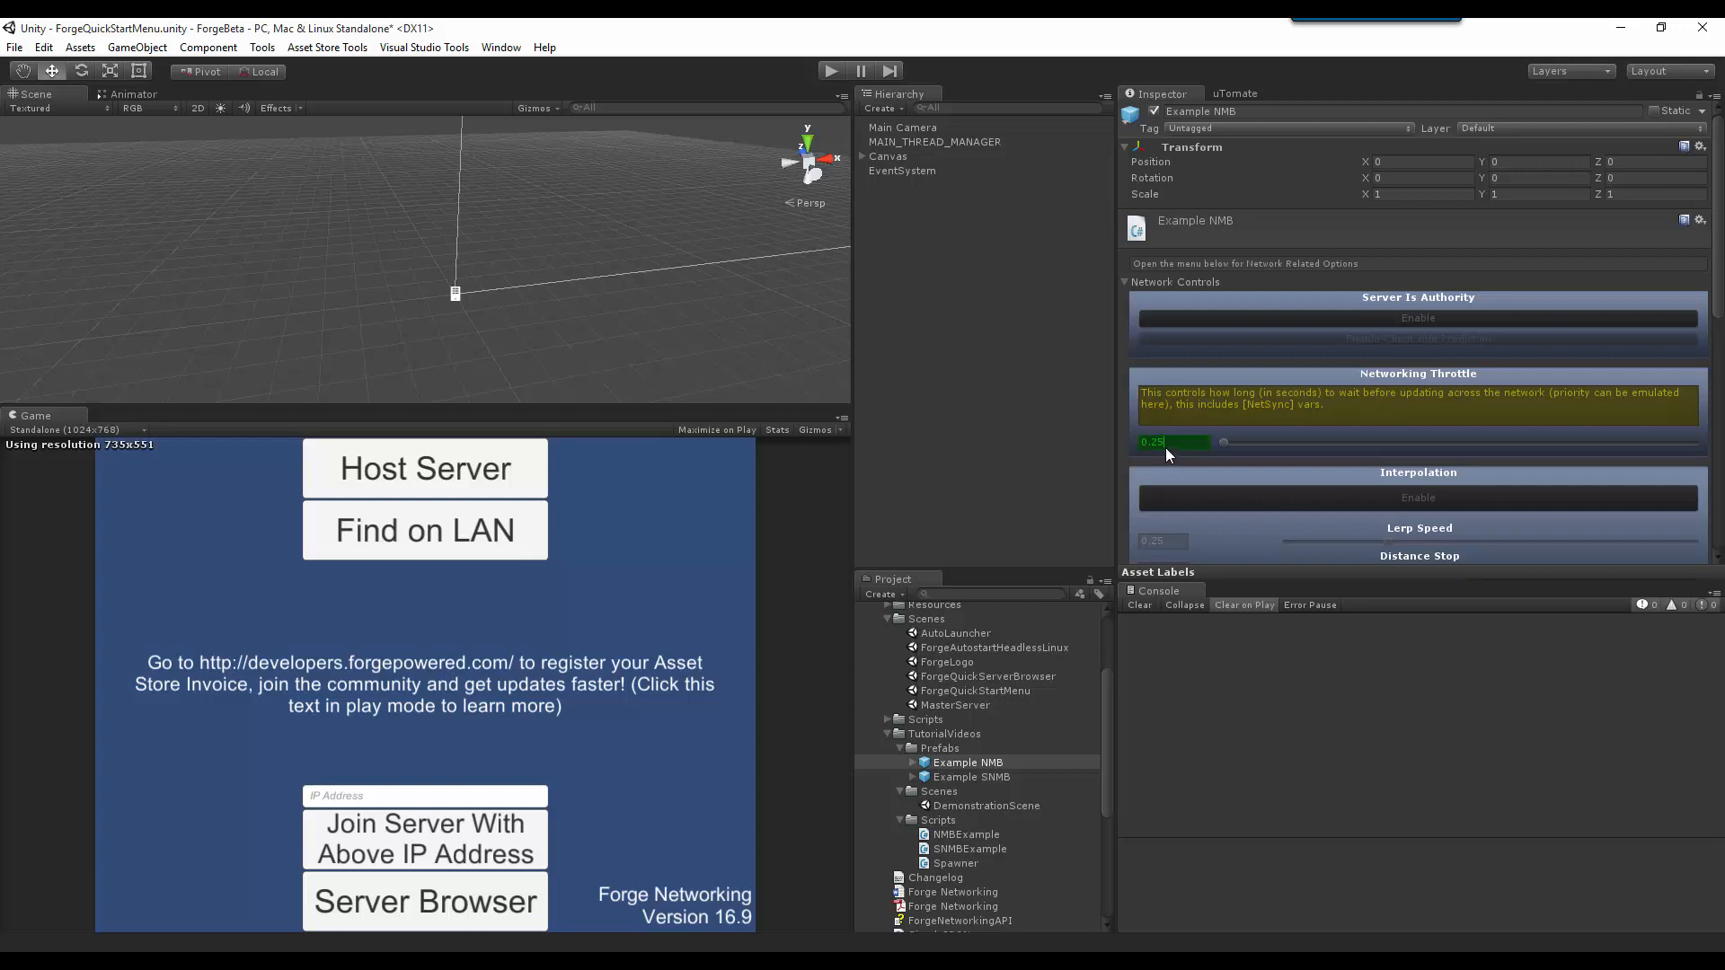
scroll(down, 3)
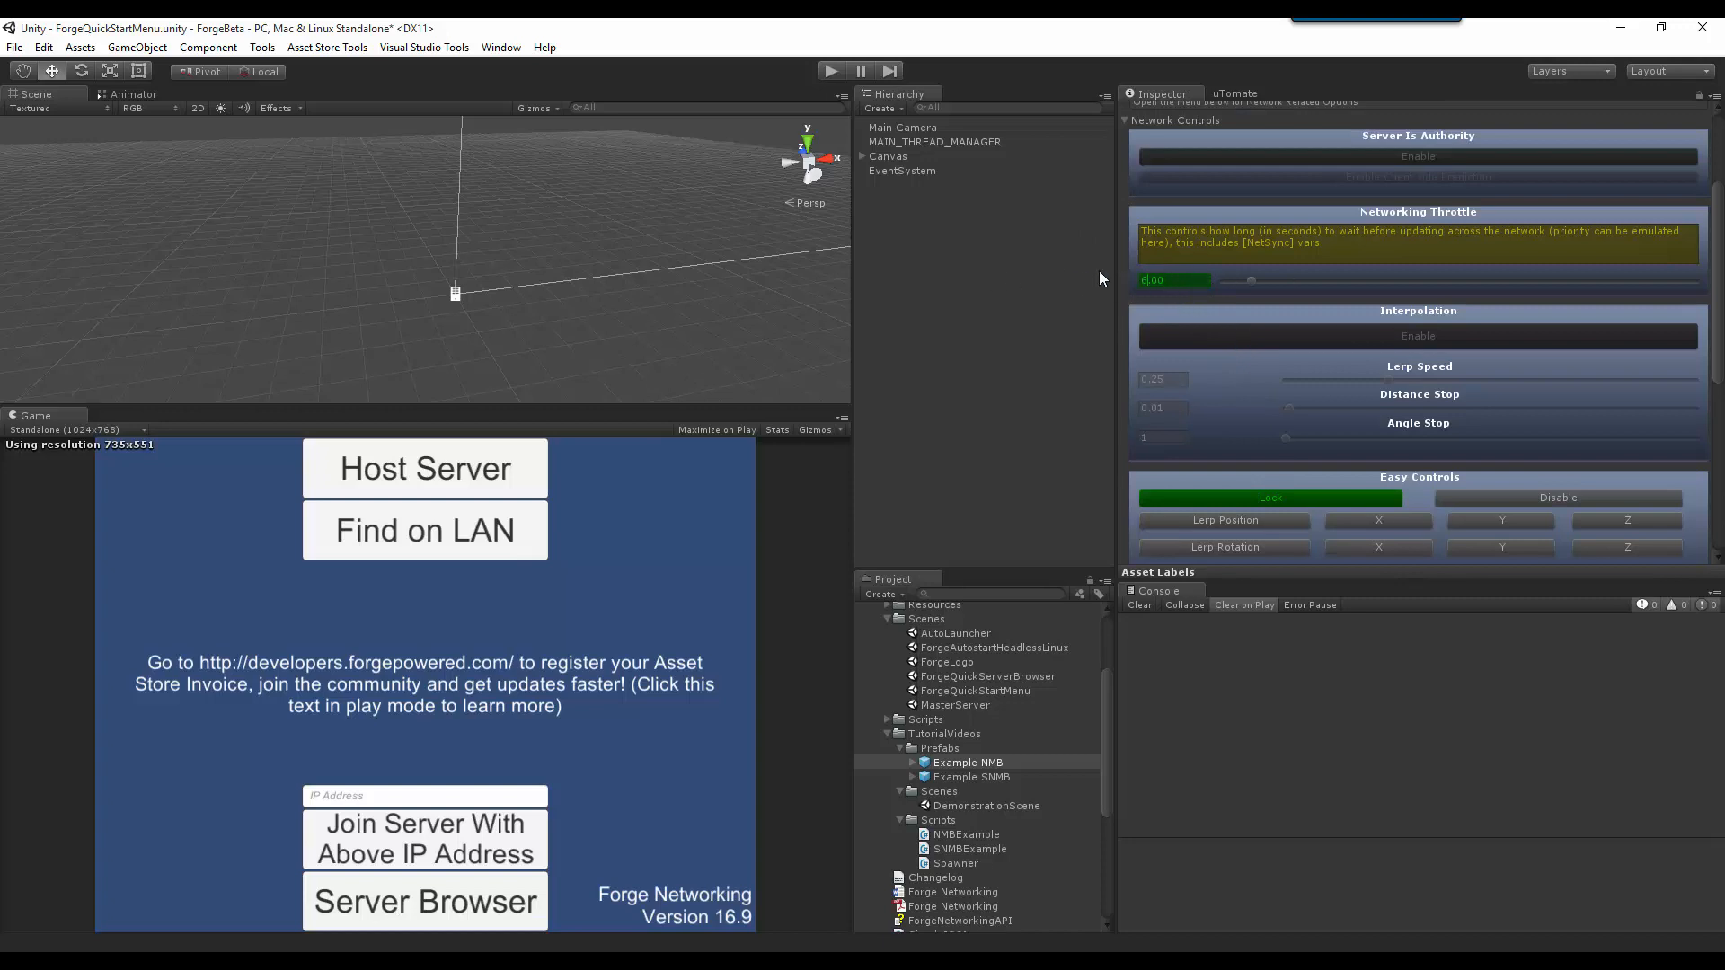
drag(1250, 280, 1504, 280)
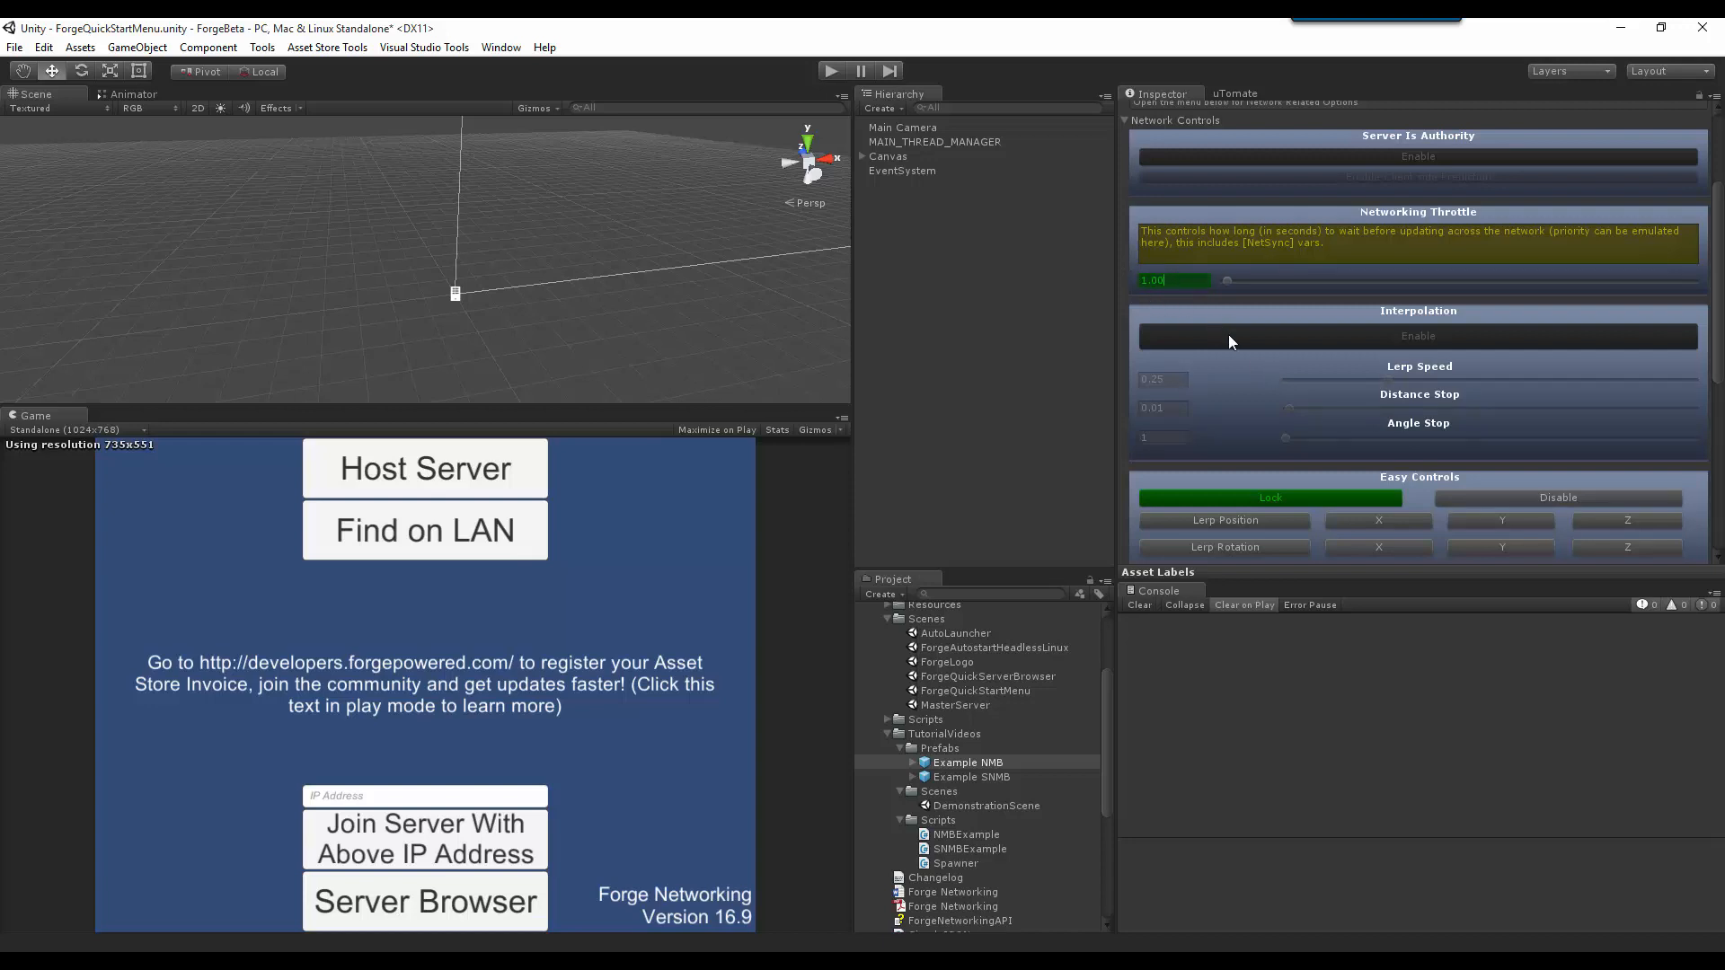
mouse_move(1284, 359)
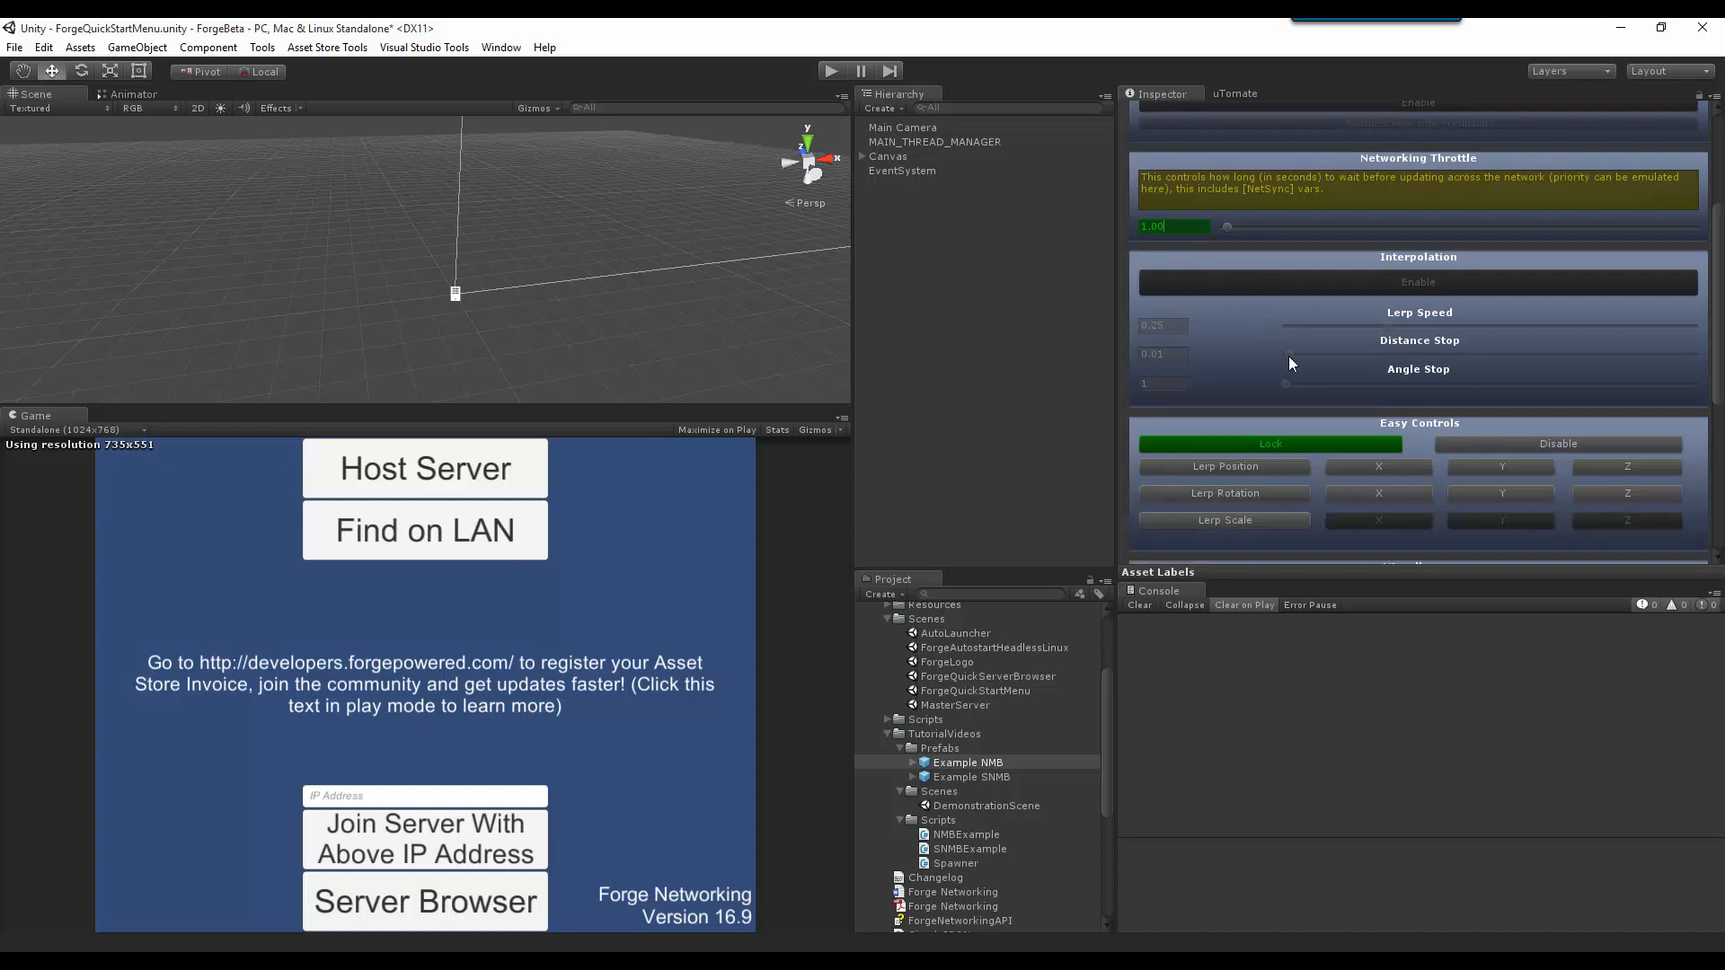
mouse_move(1406, 294)
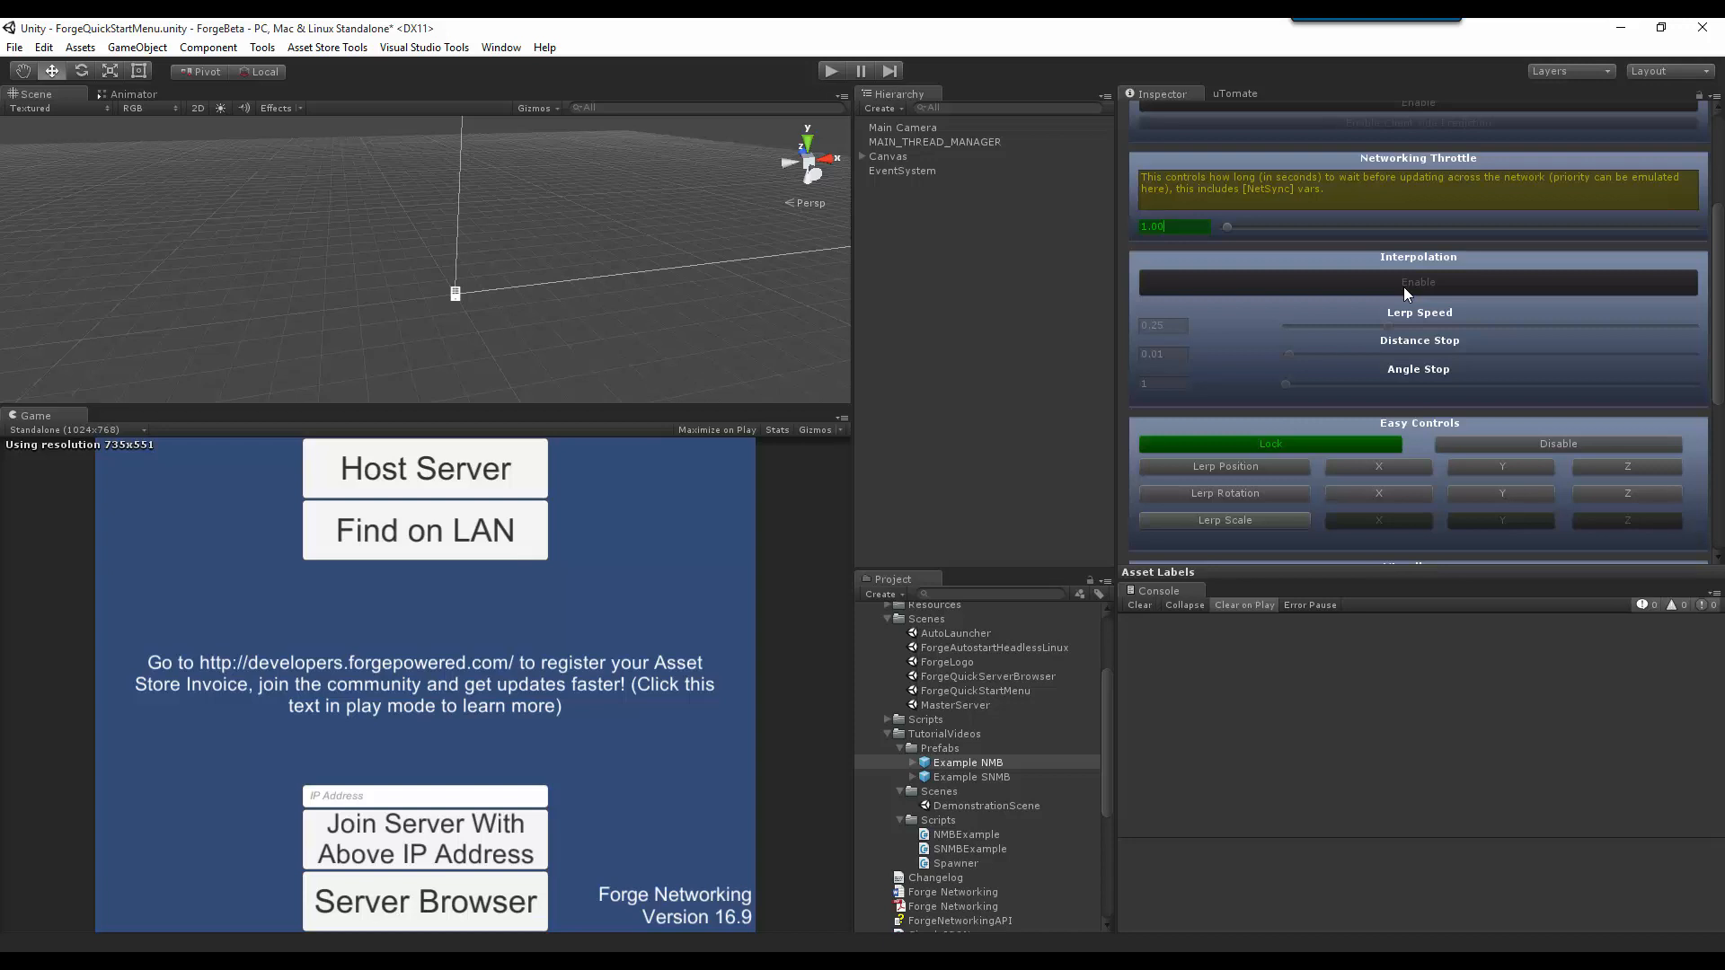
Step: Enable interpolation, lowering Lerp Speed to about 0.03 and Angle Stop to about 5.7
click(1417, 281)
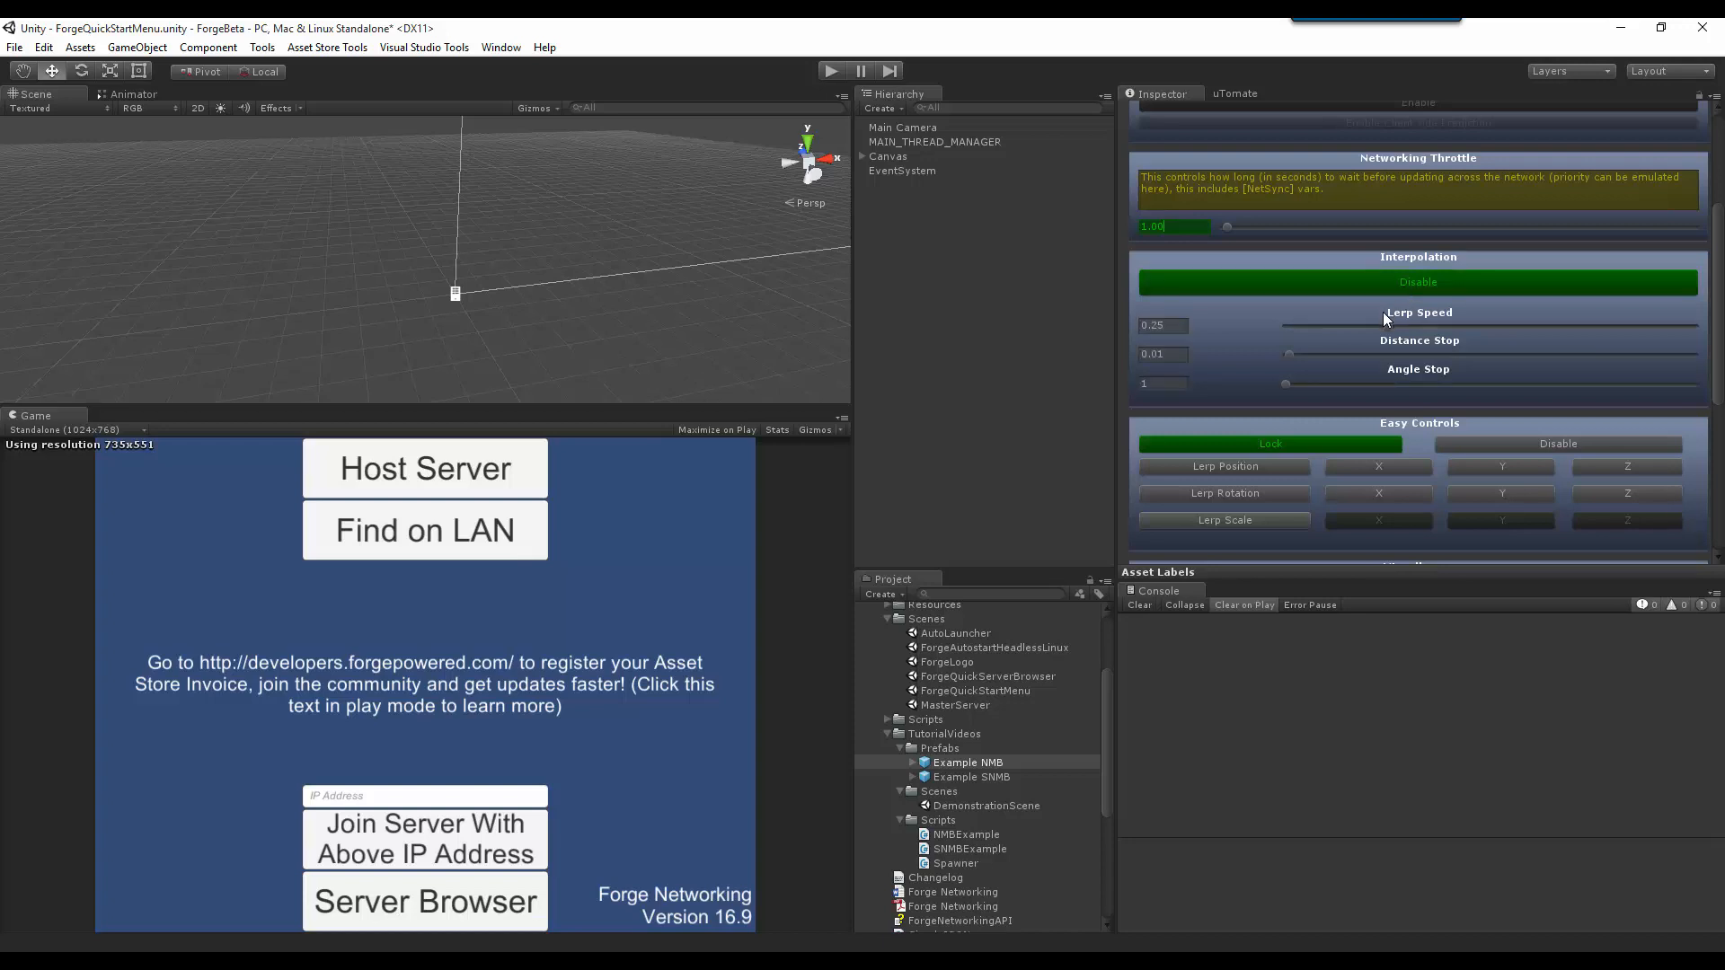
mouse_move(1317, 364)
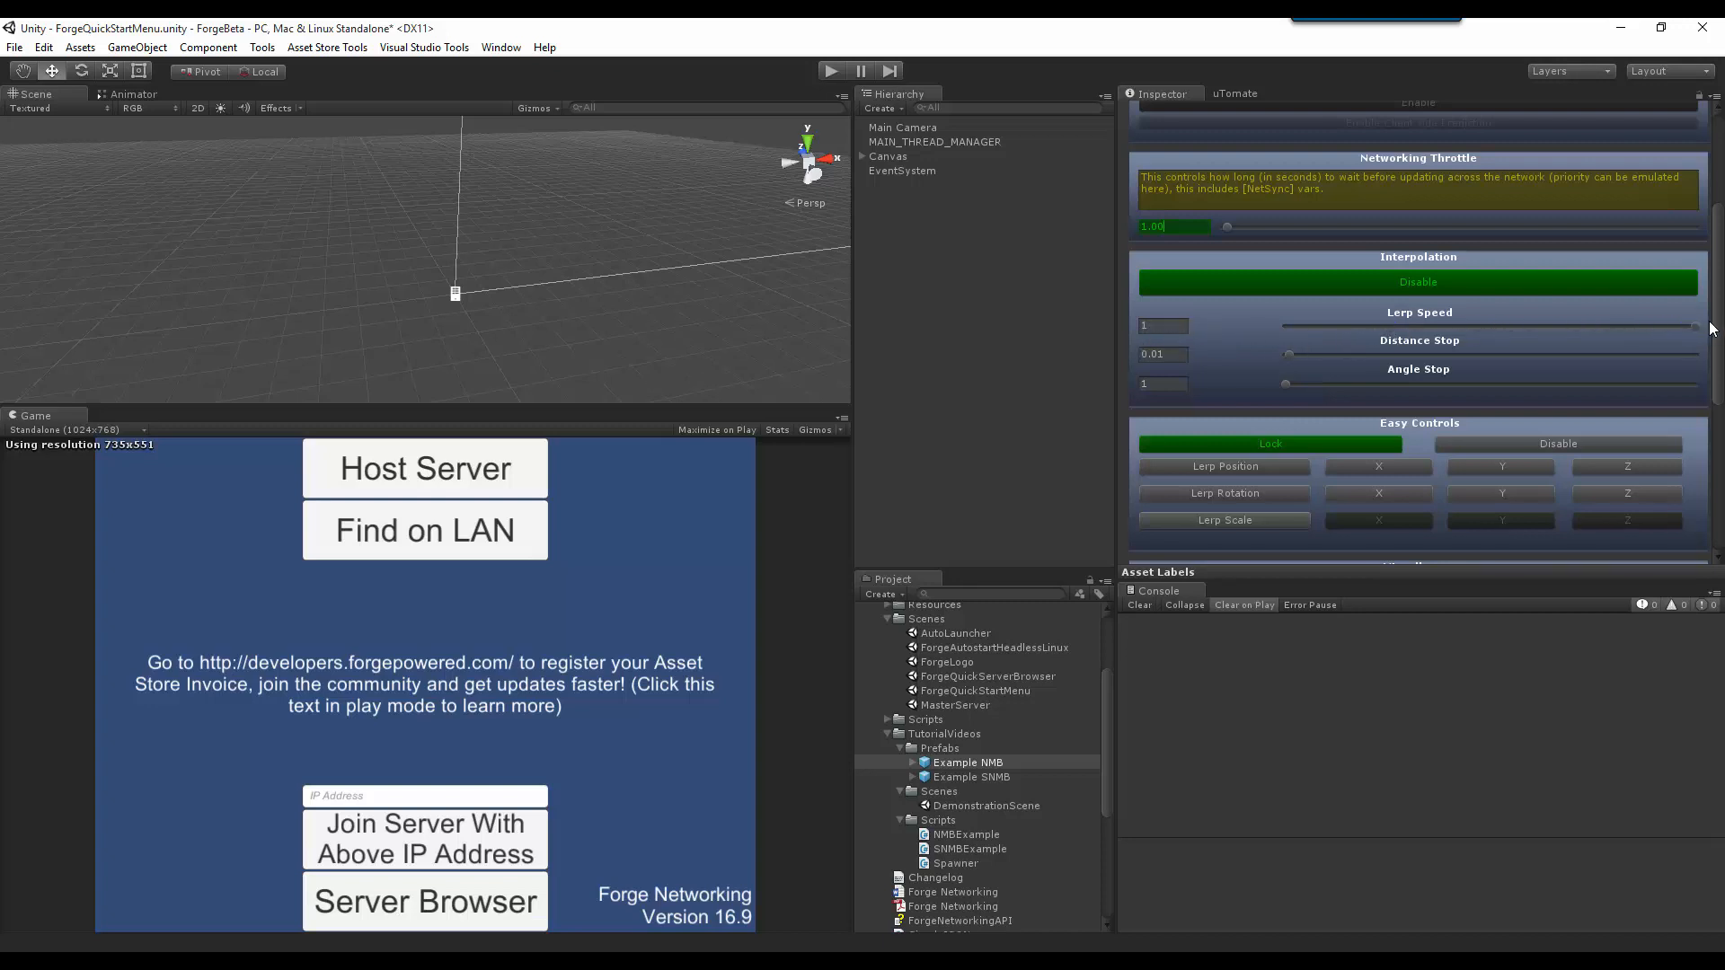
mouse_move(1701, 332)
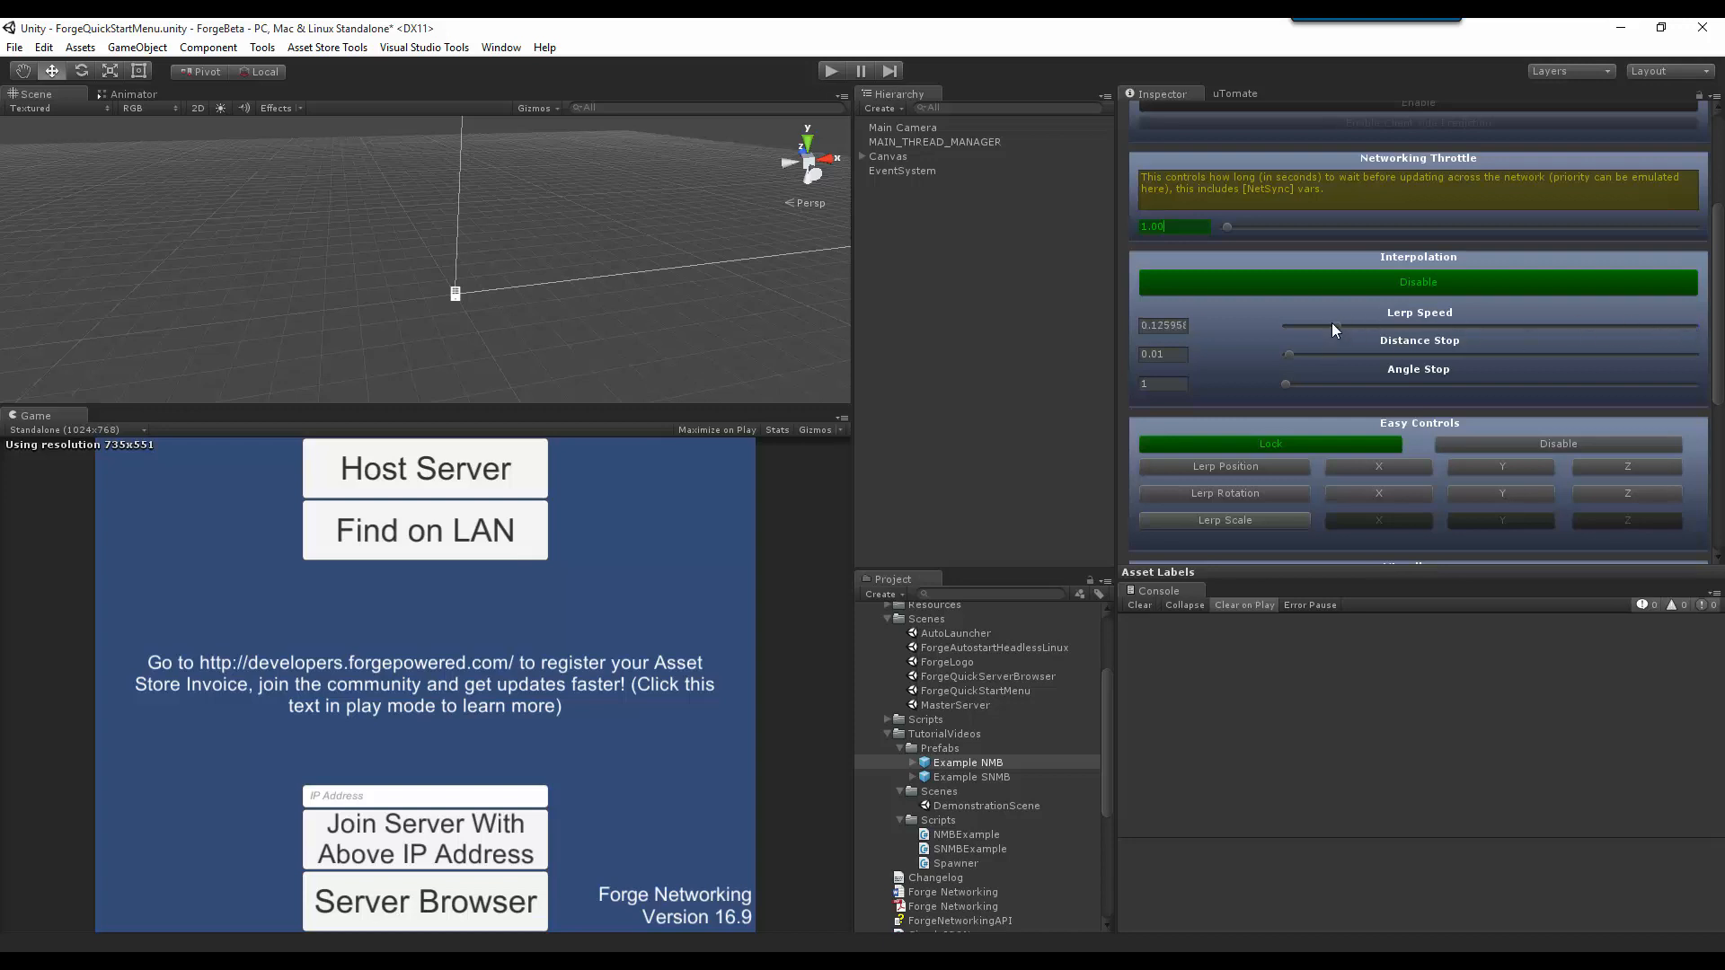
drag(1332, 329, 1295, 329)
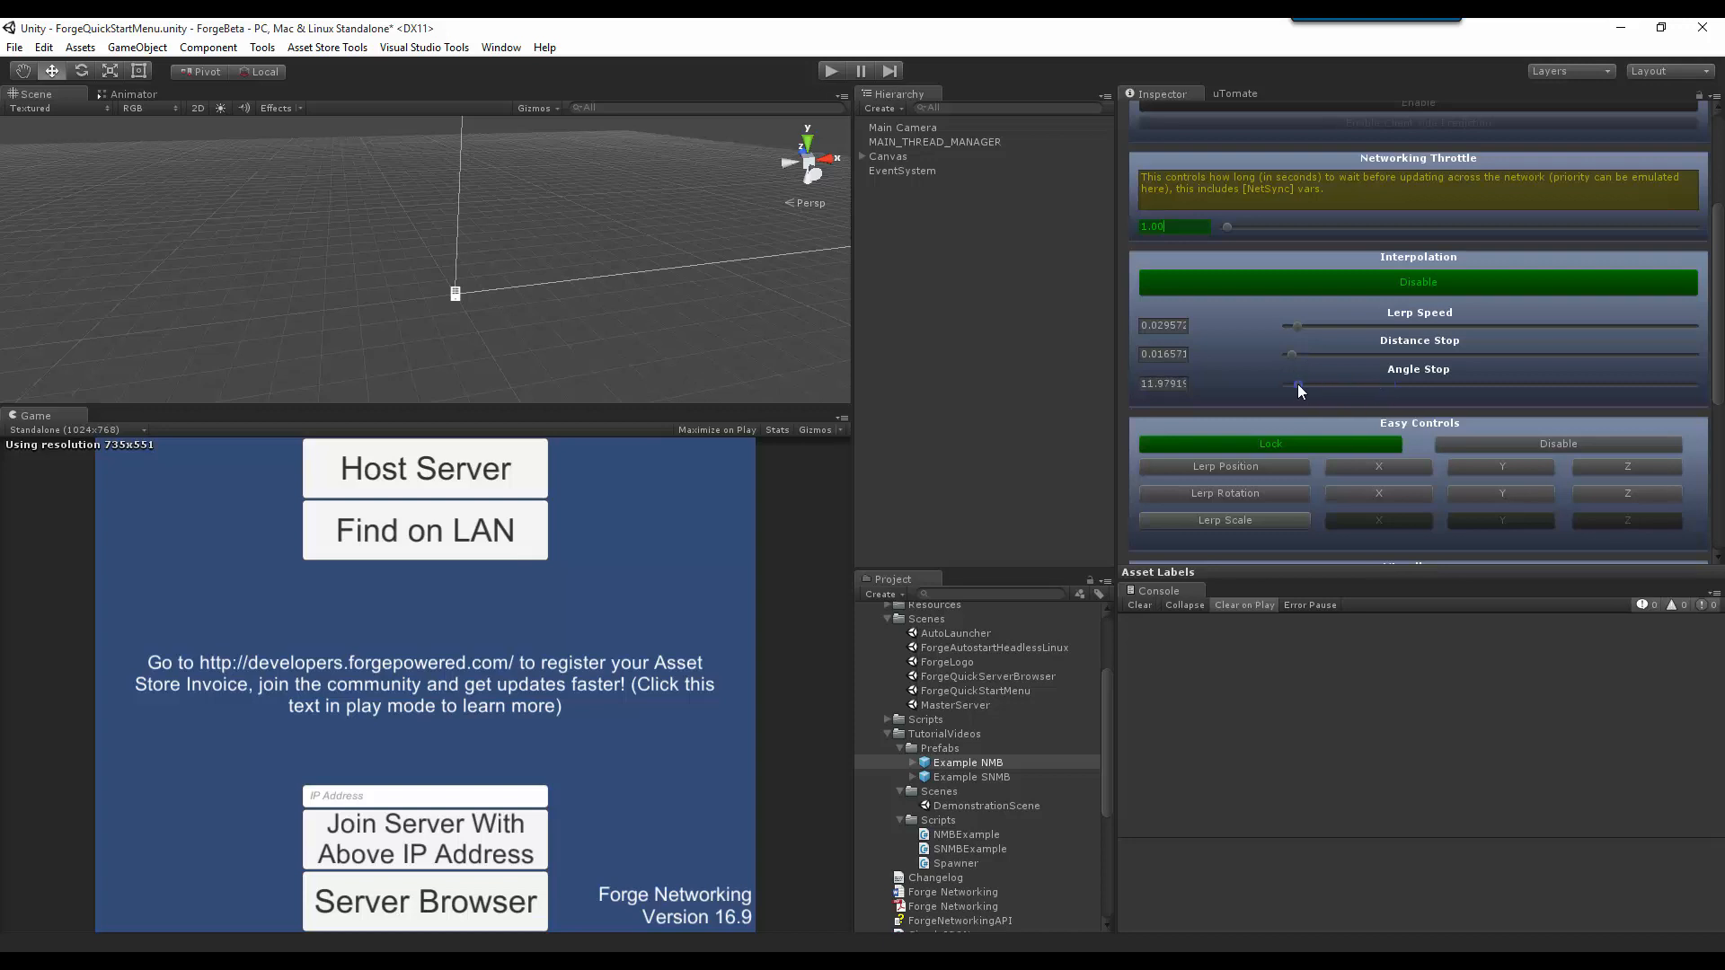
drag(1299, 386, 1291, 386)
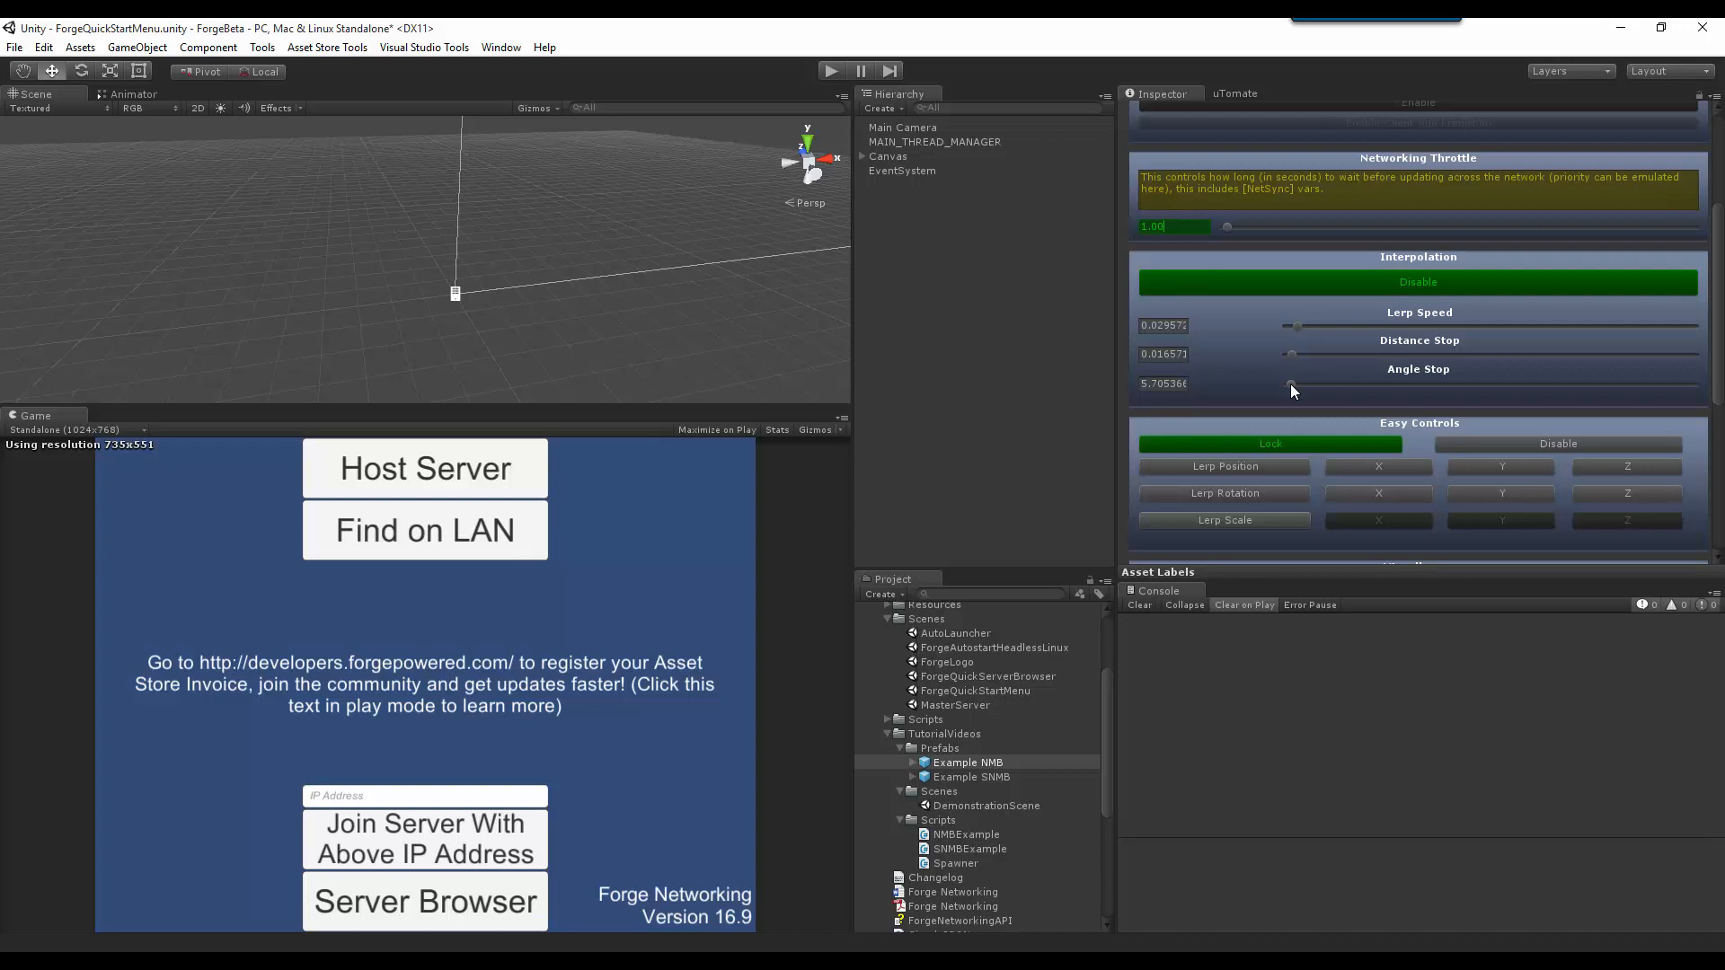
mouse_move(1427, 352)
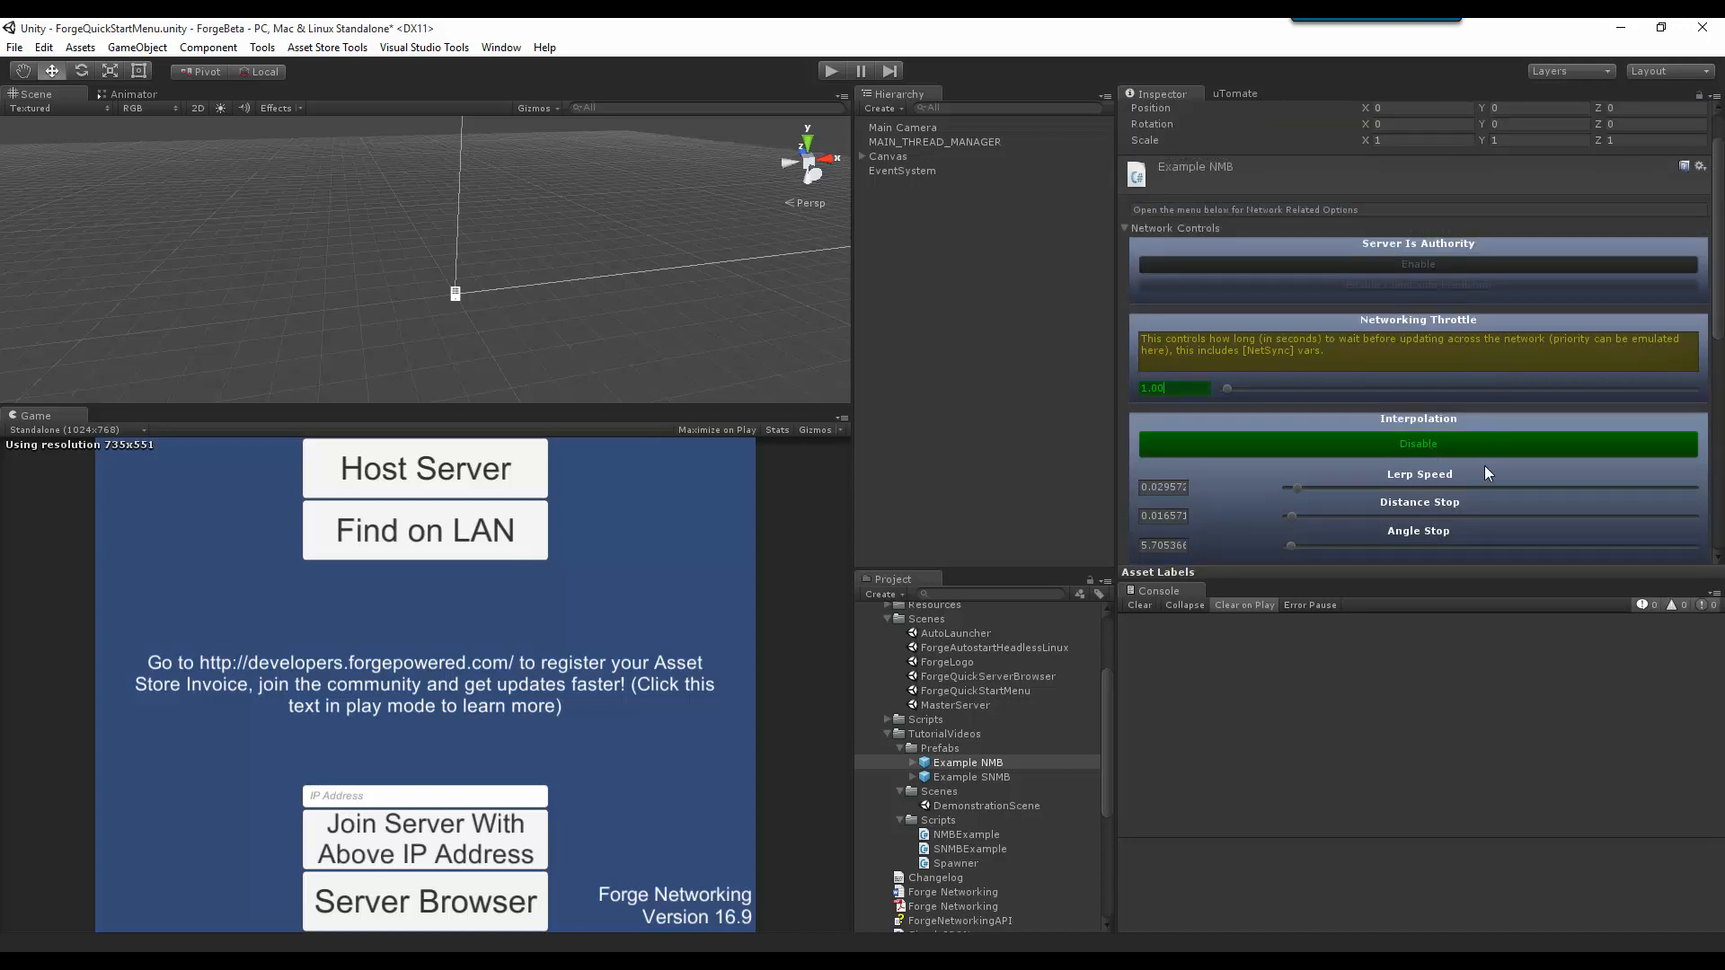
Step: Scroll the Inspector and click at its right edge
scroll(down, 3)
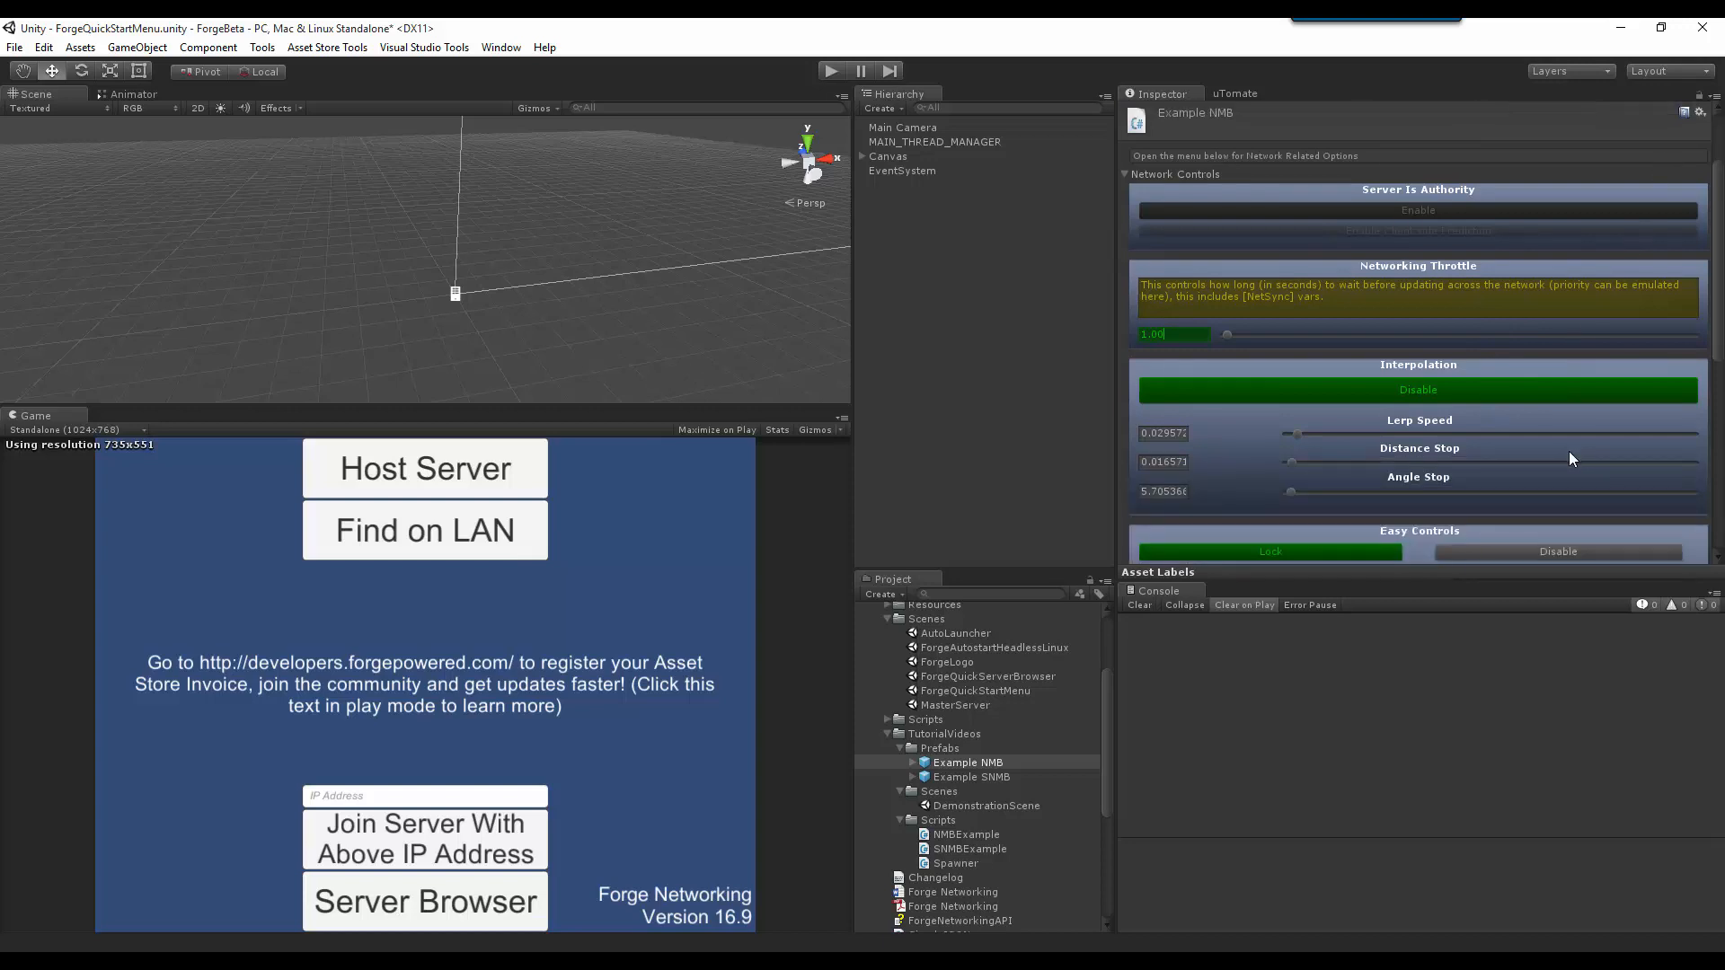
click(1696, 220)
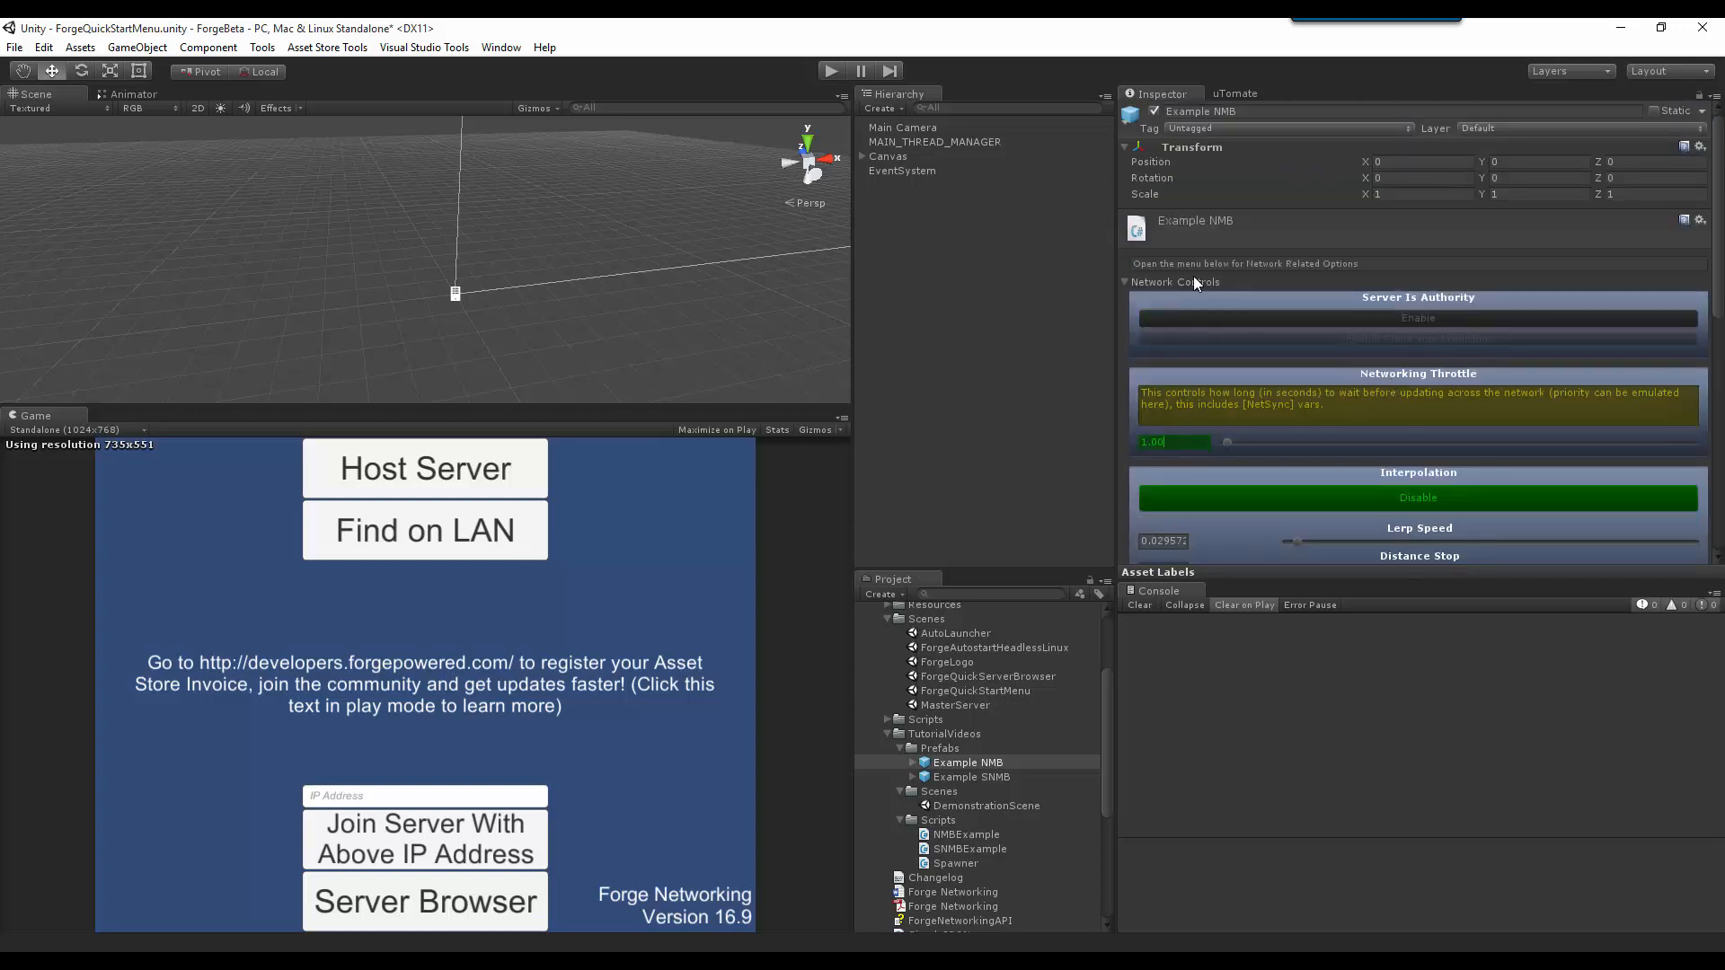
mouse_move(964, 751)
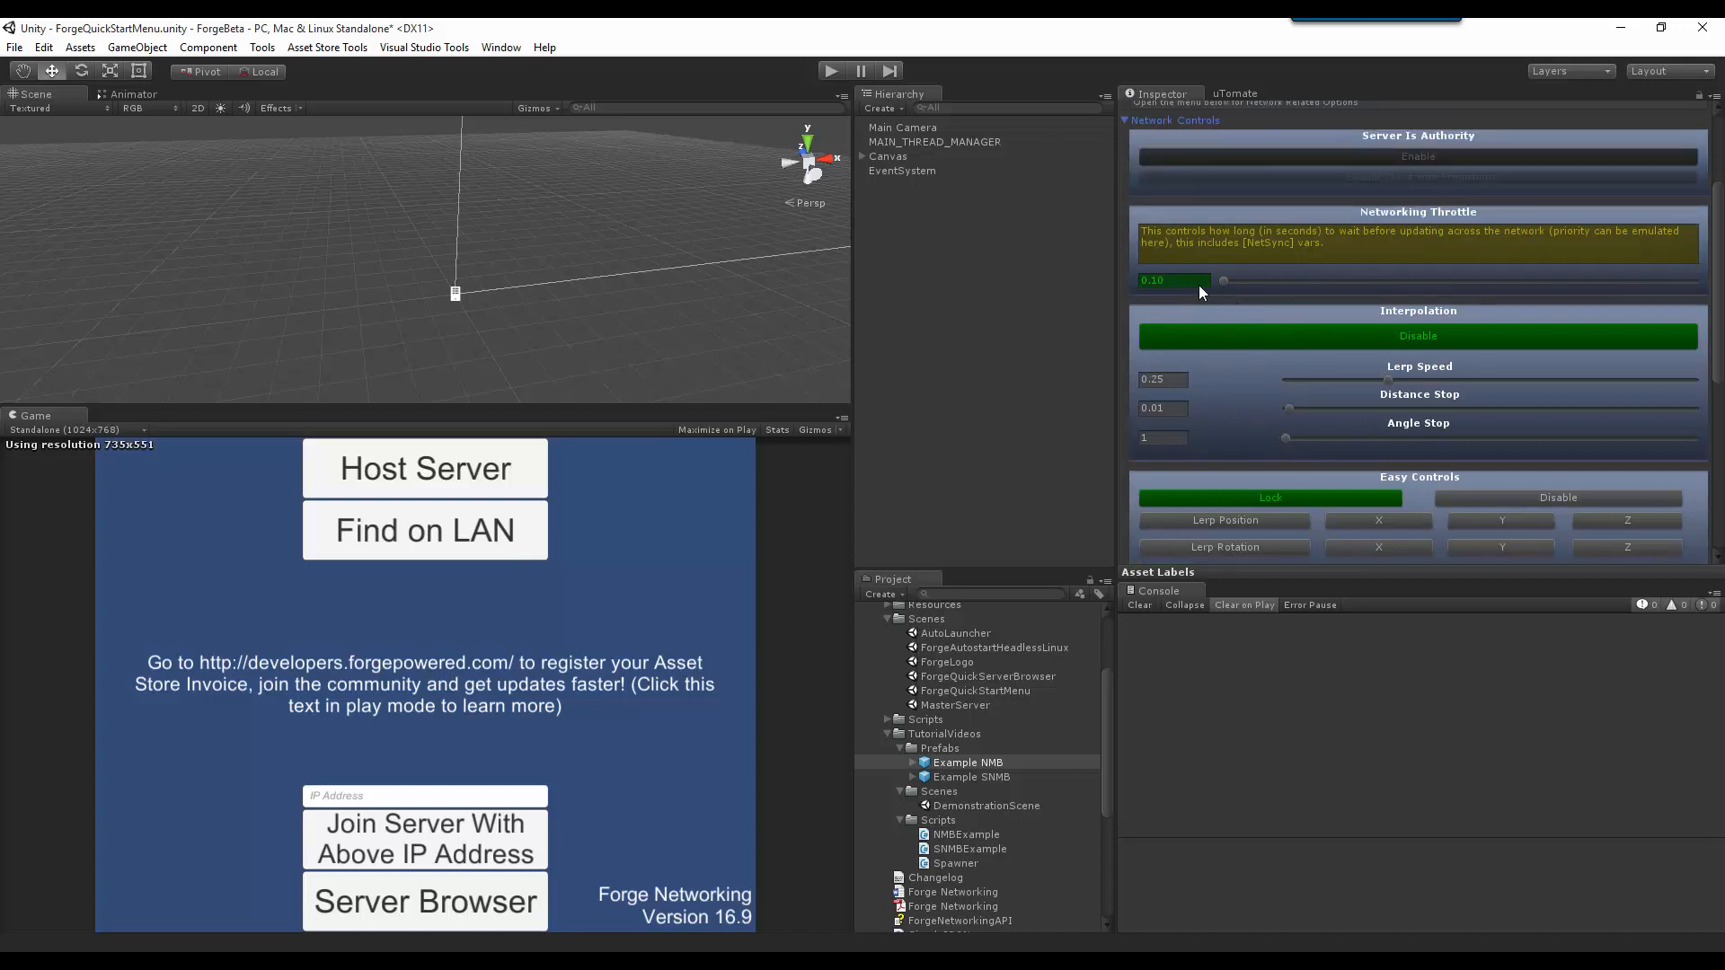
mouse_move(1187, 292)
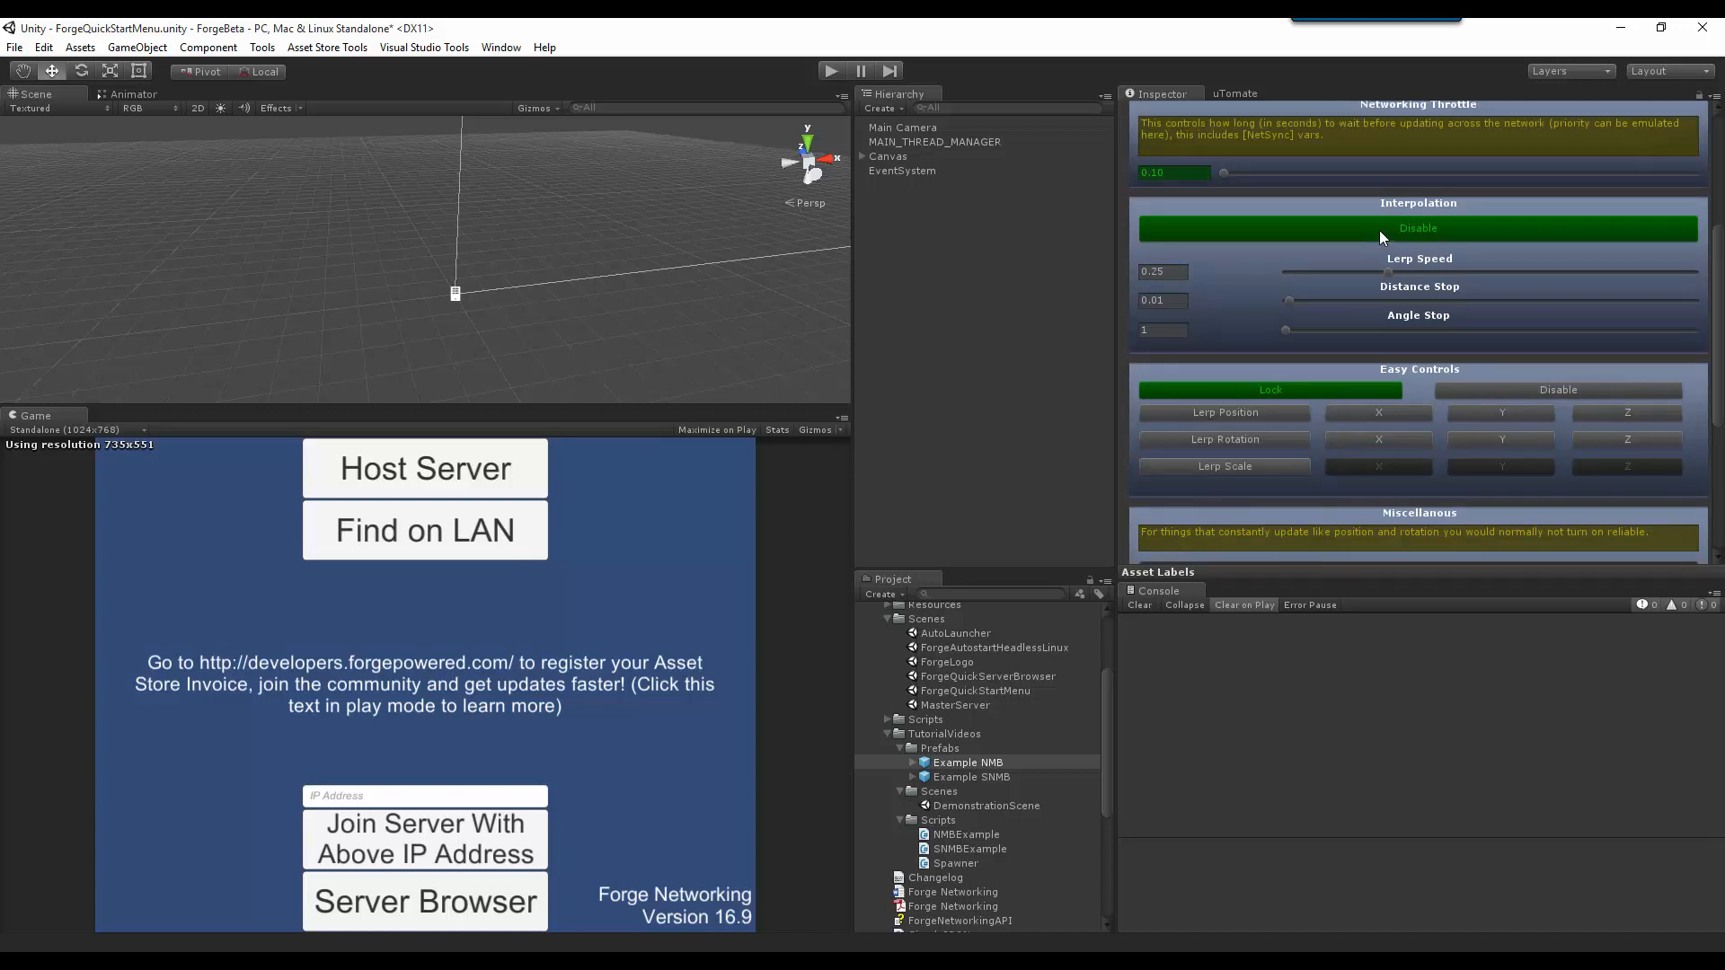
mouse_move(1378, 278)
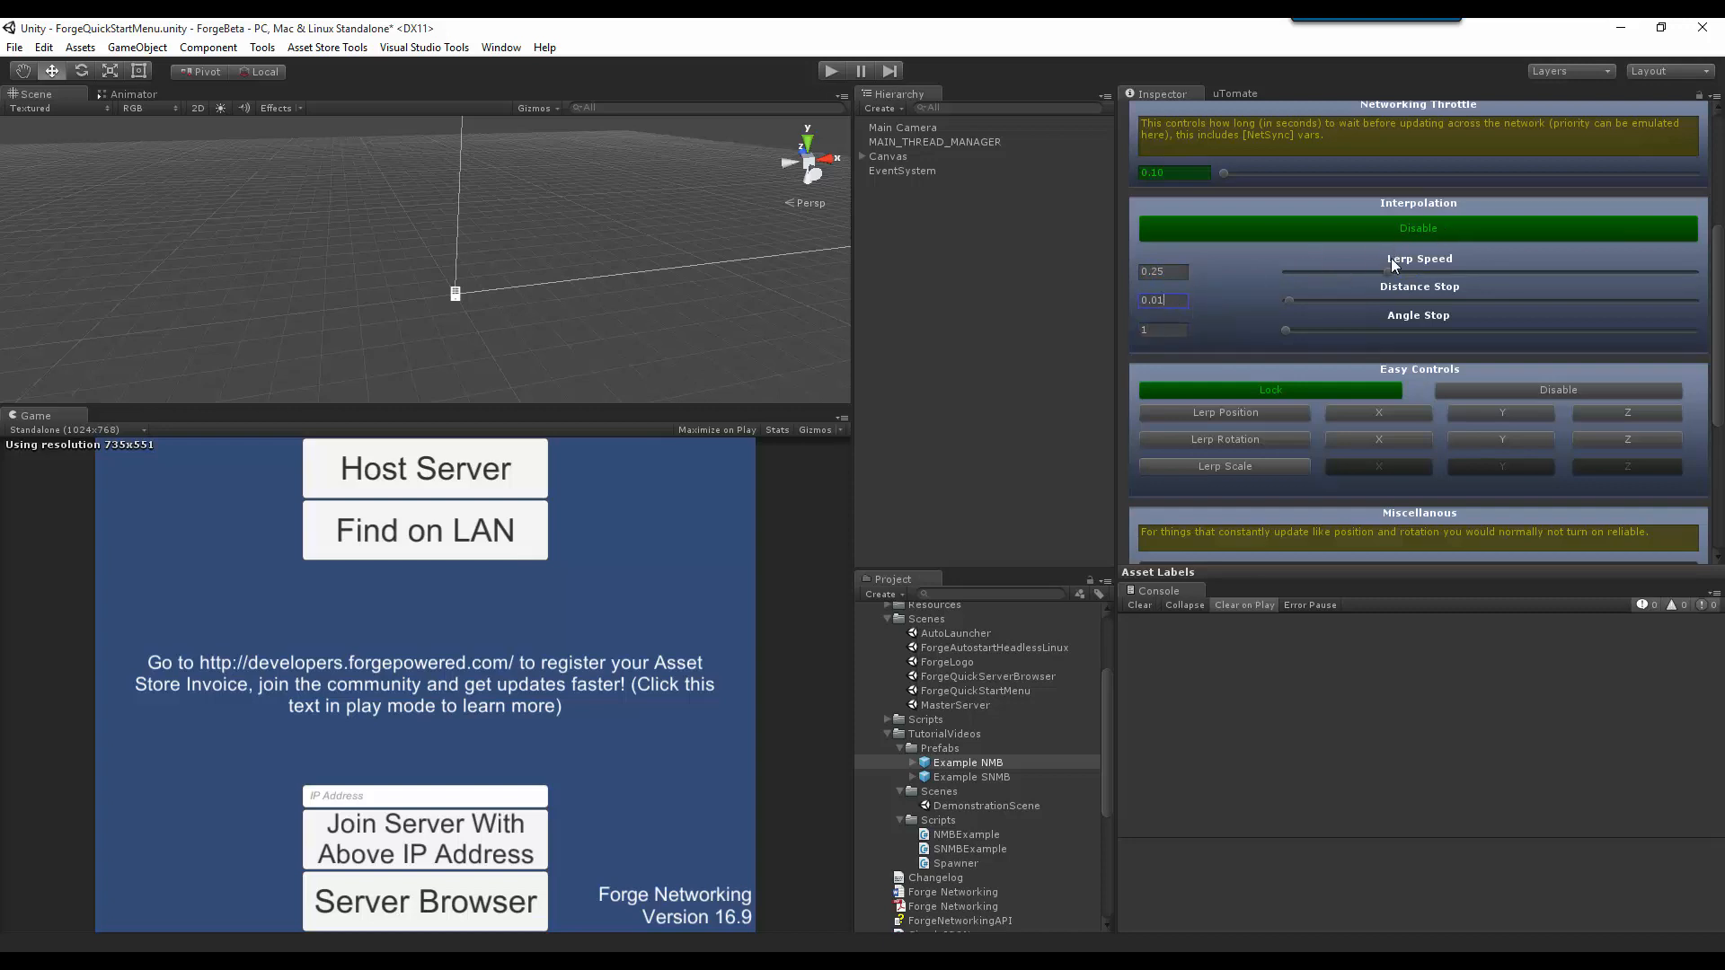
mouse_move(1347, 309)
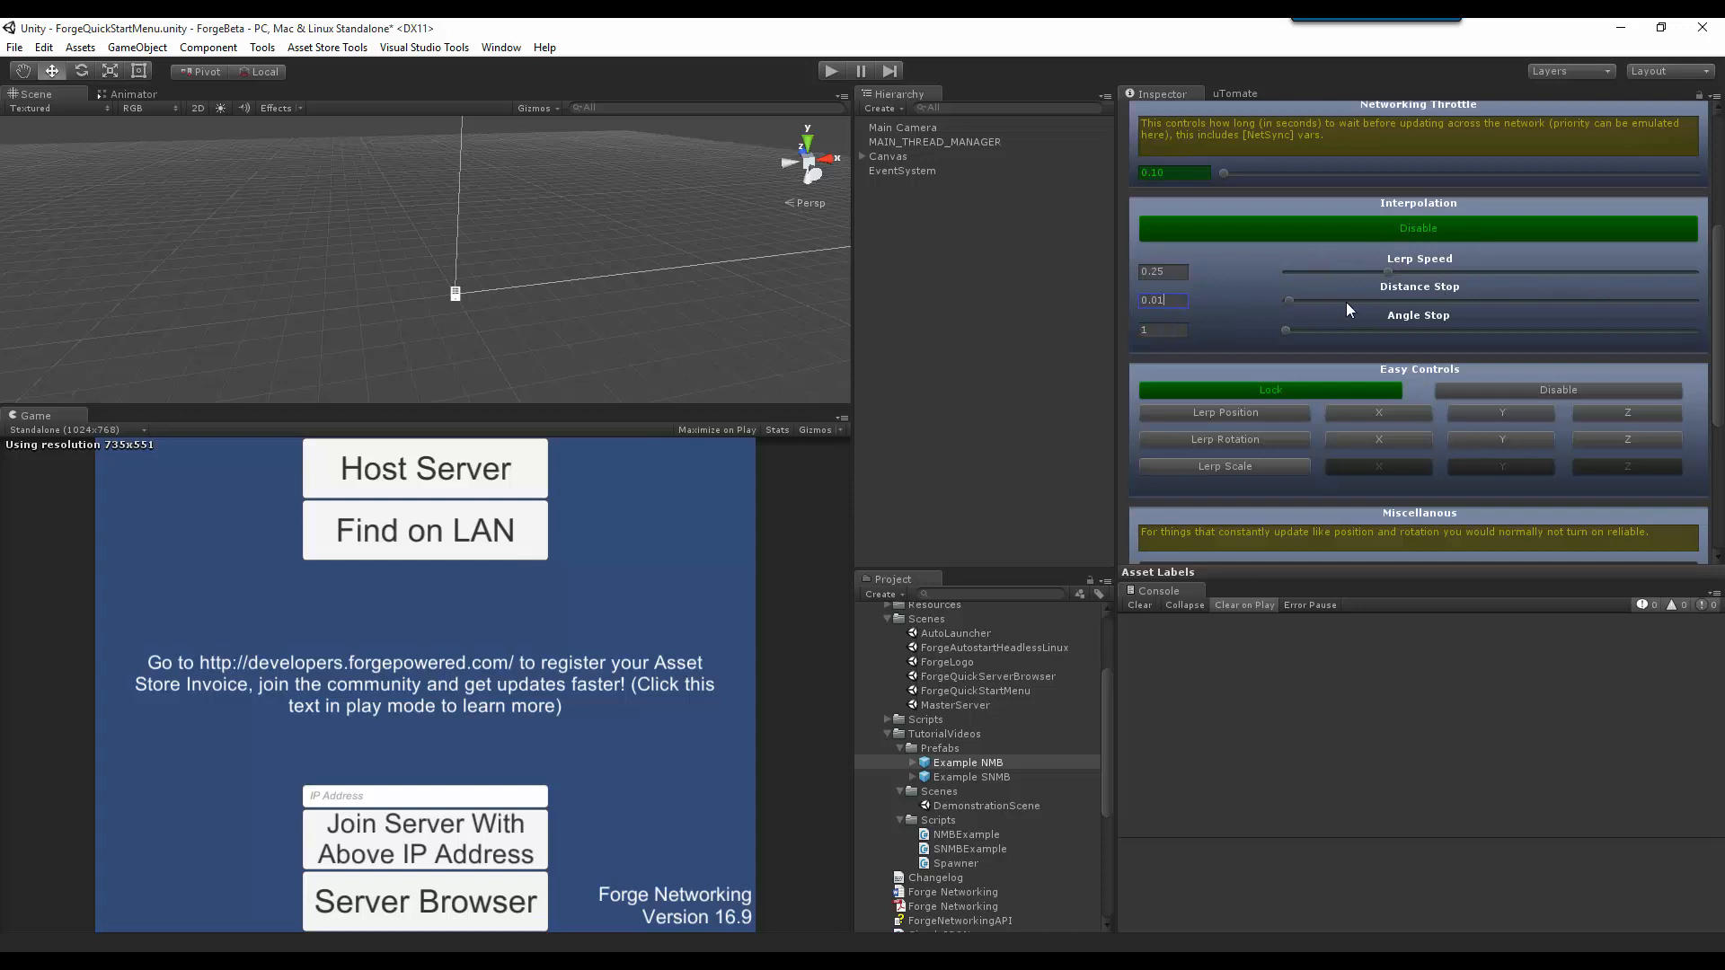
Step: Toggle interpolation off, scroll down, and click Interpolation again
click(1416, 227)
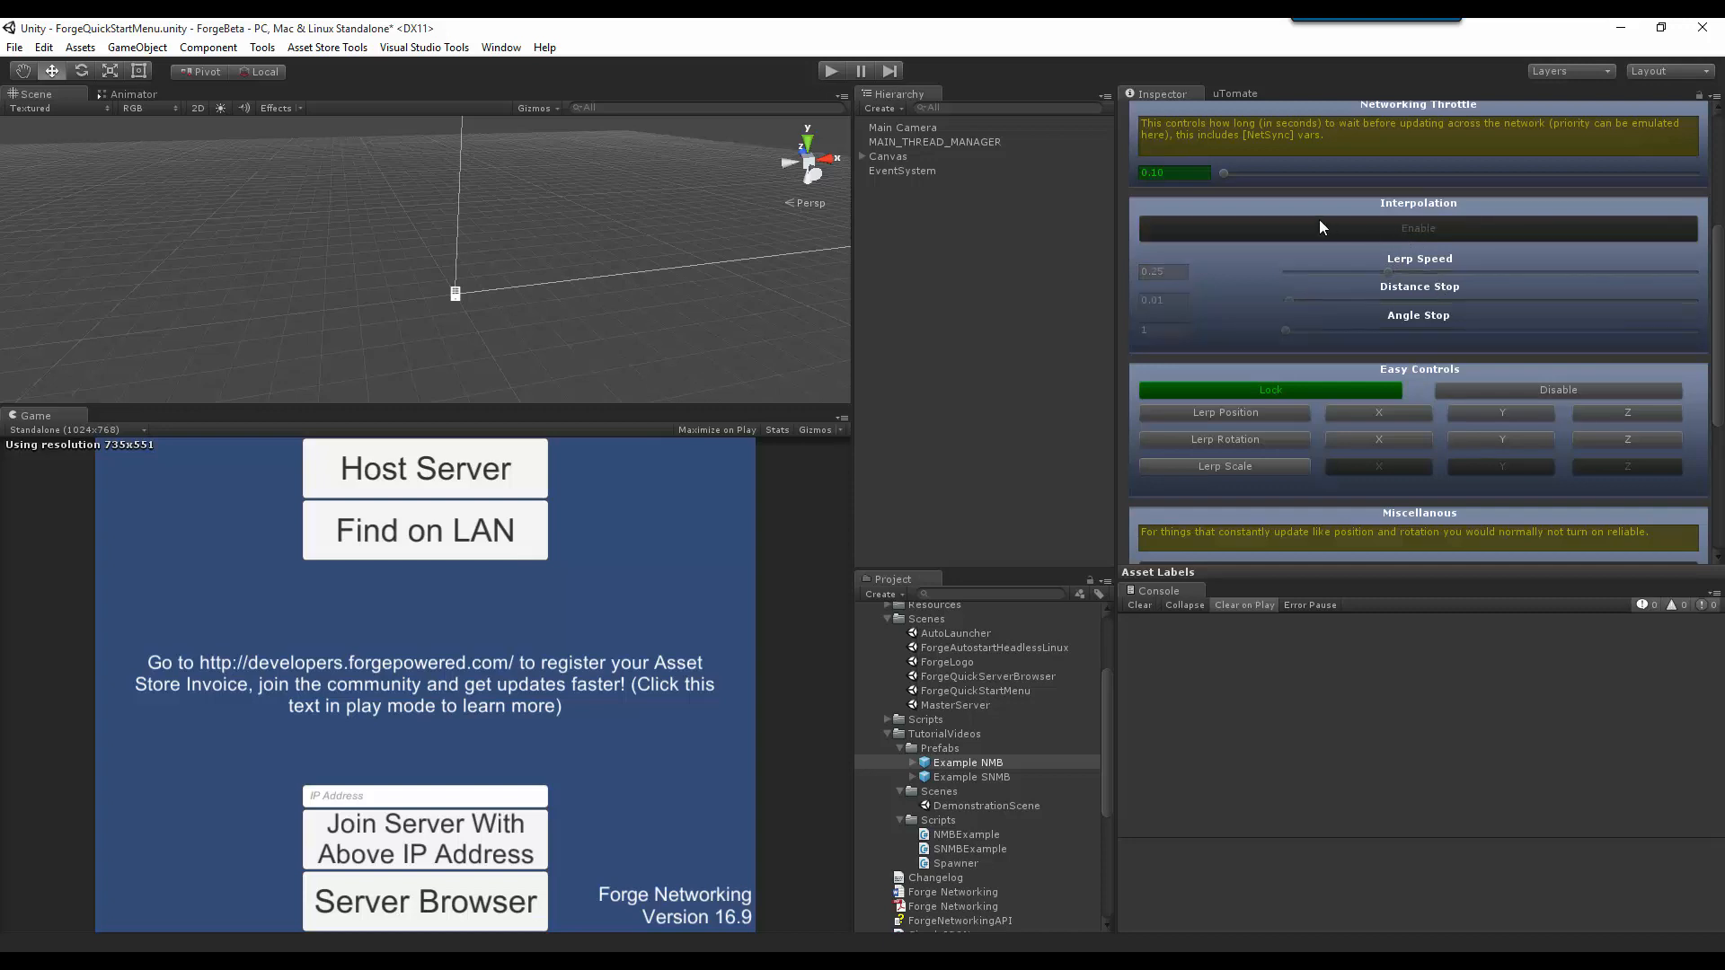
scroll(down, 3)
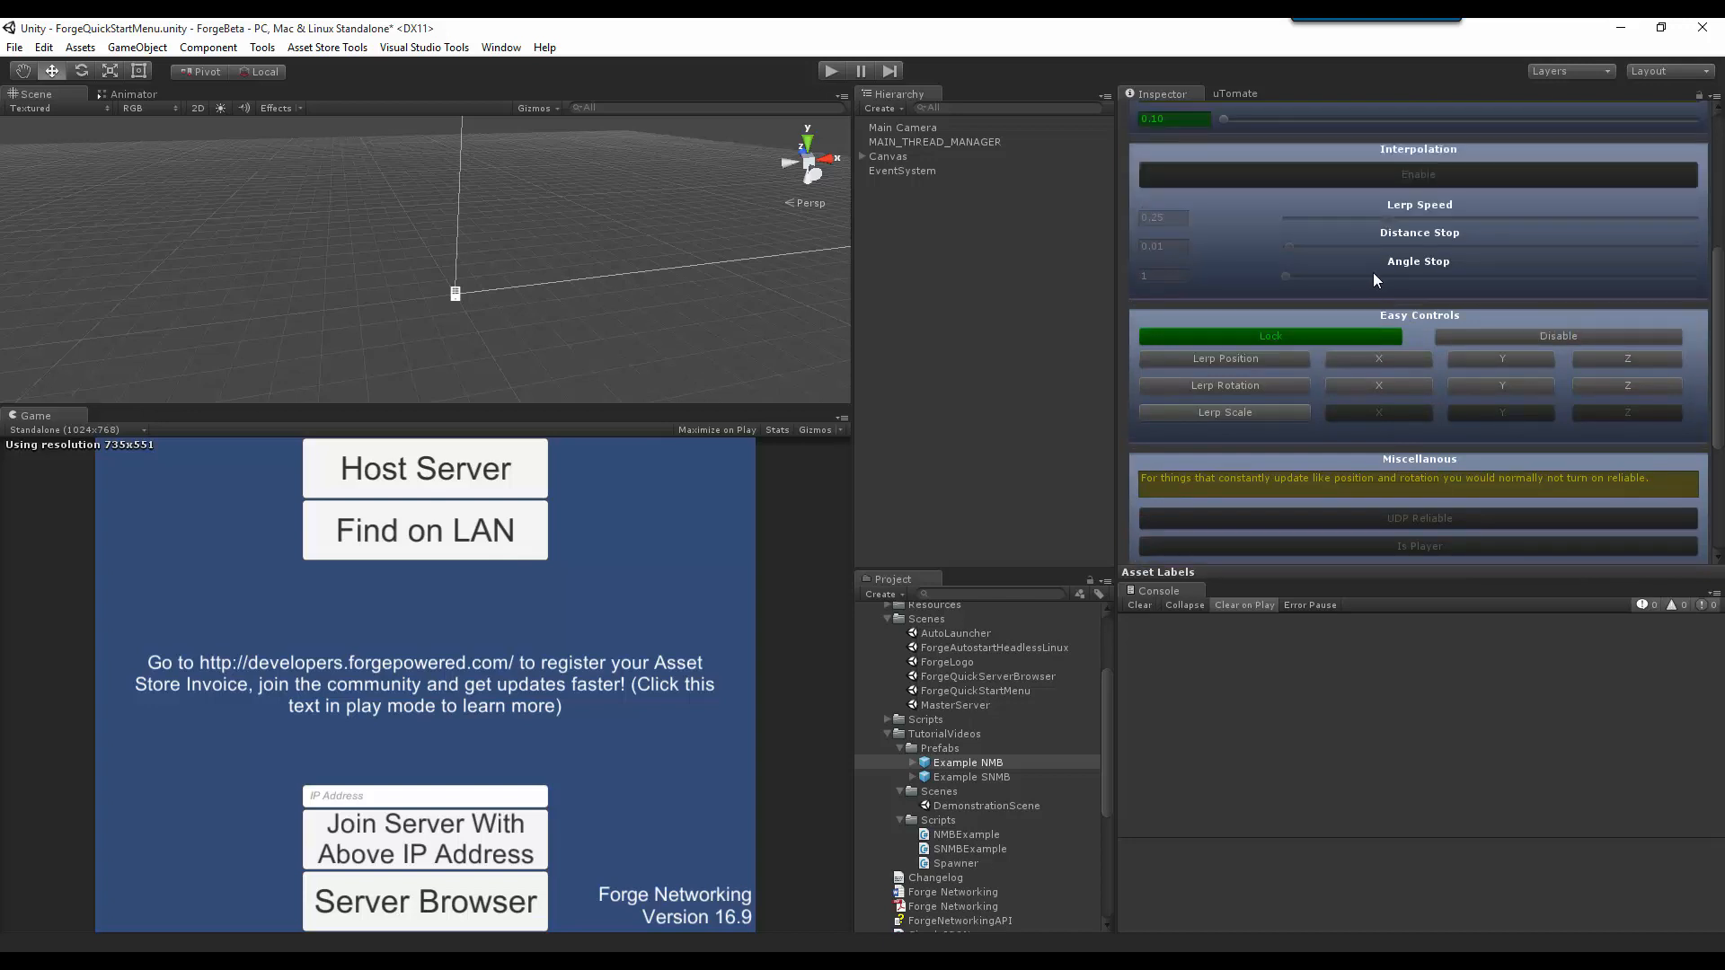
mouse_move(1395, 350)
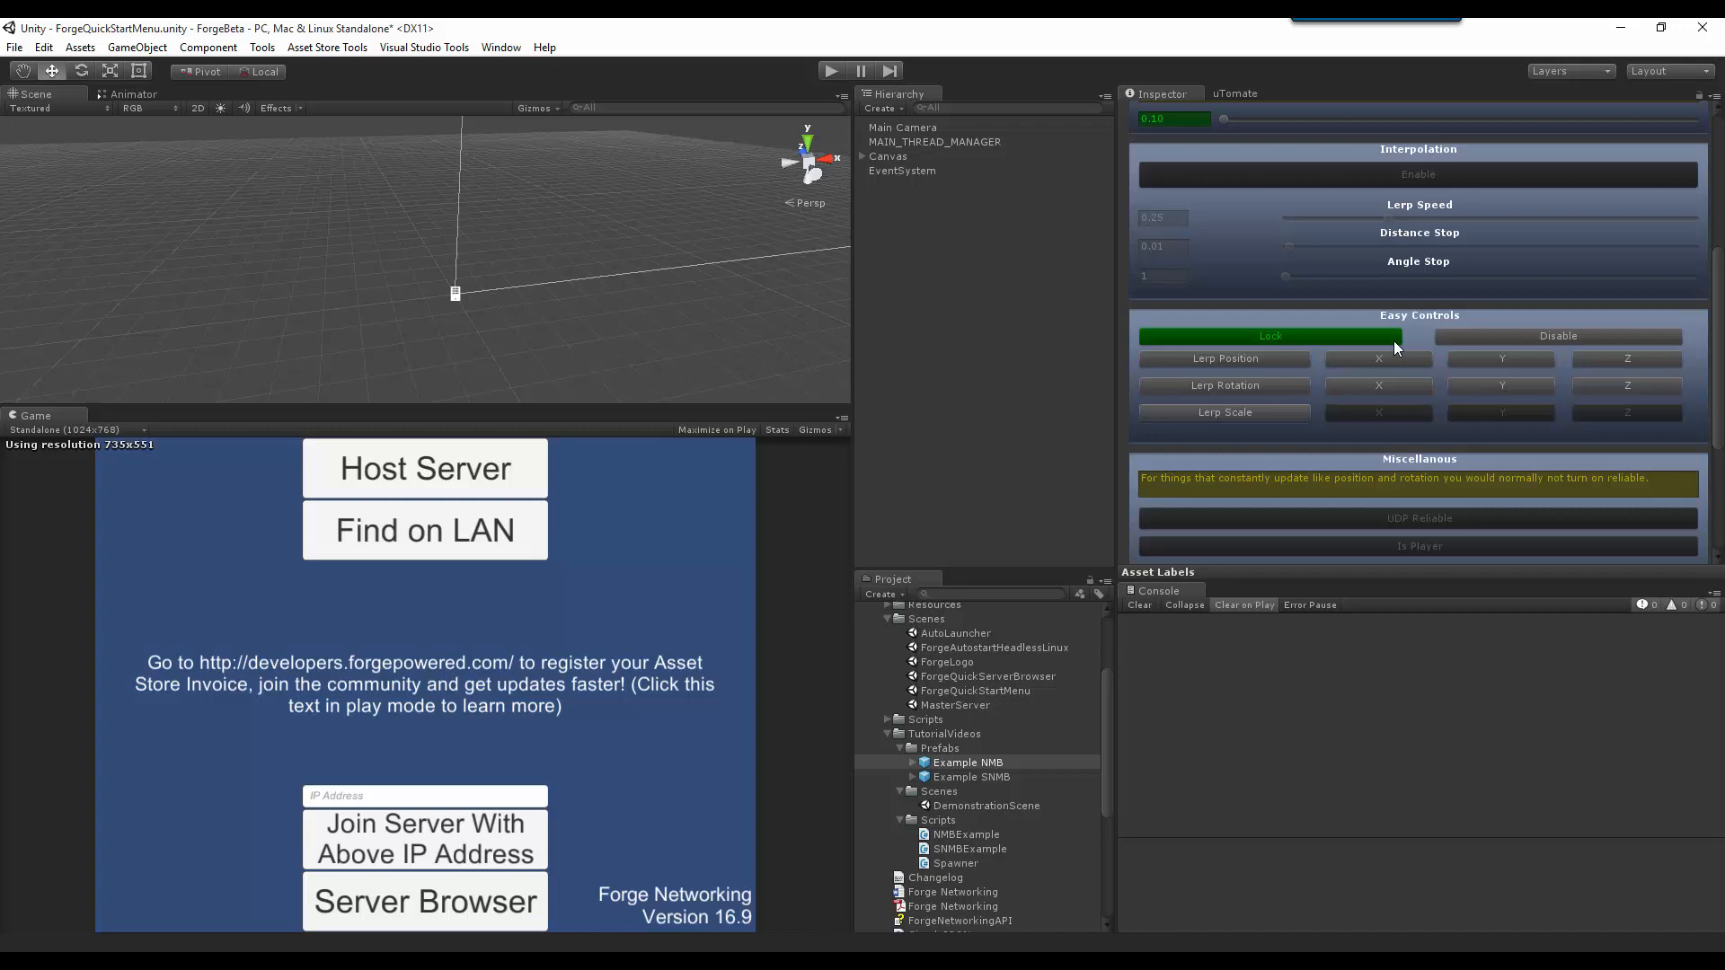
click(1417, 174)
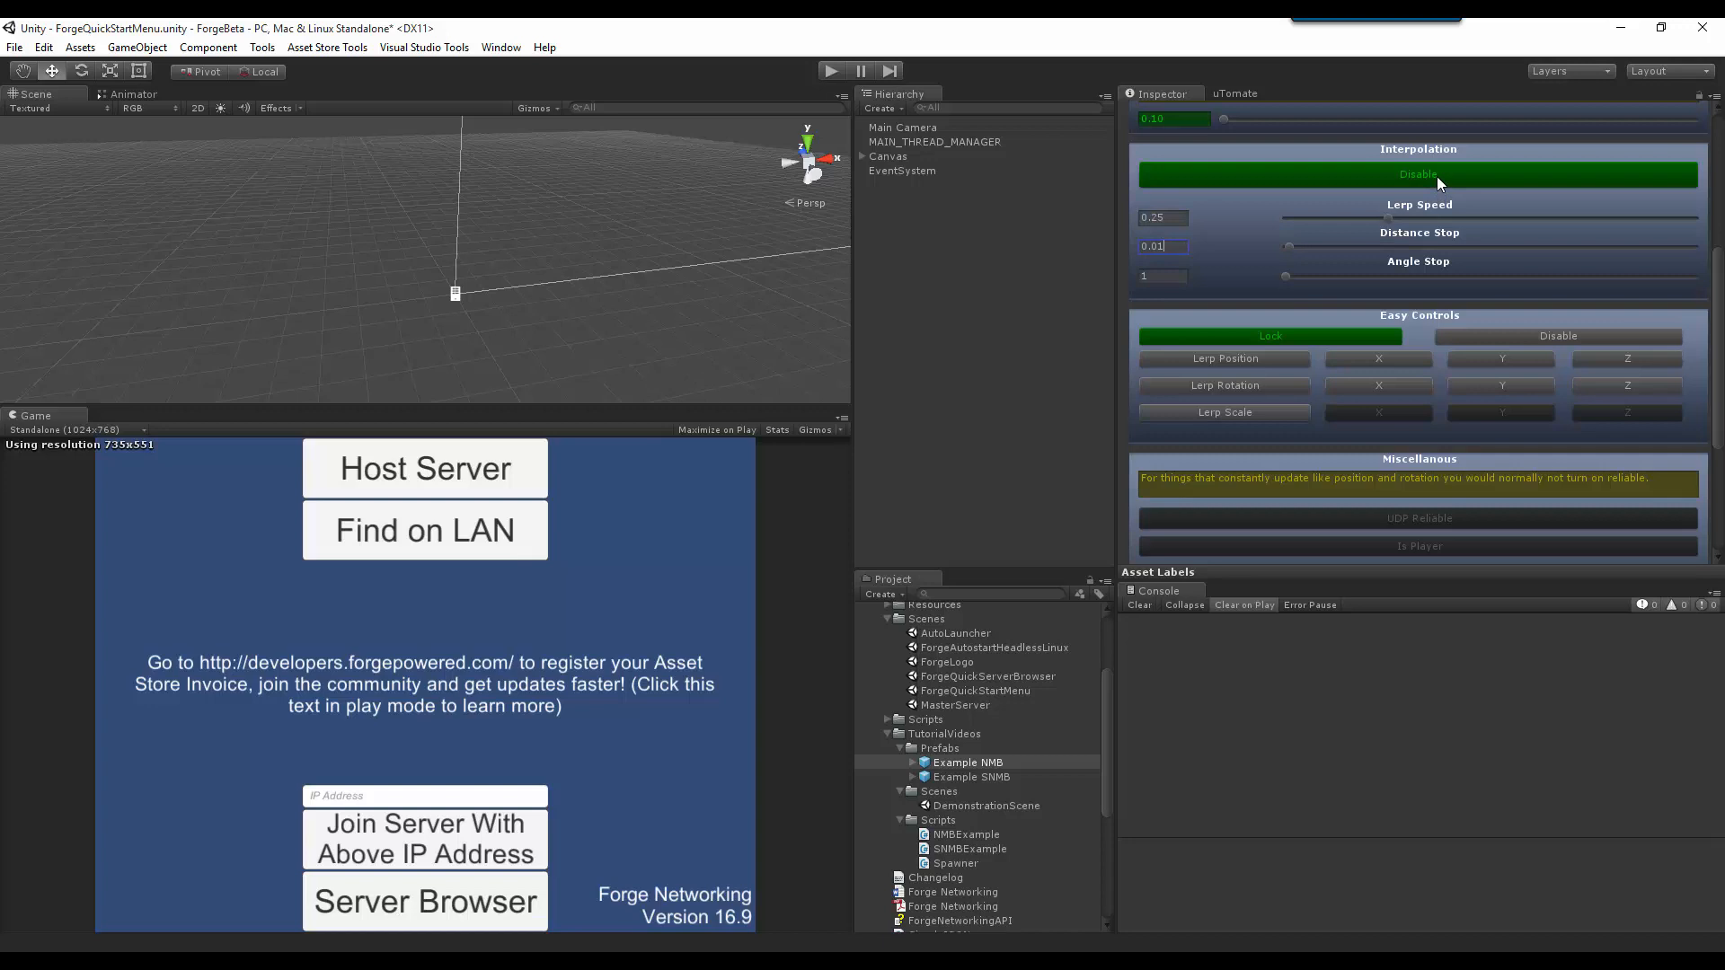
mouse_move(1388, 222)
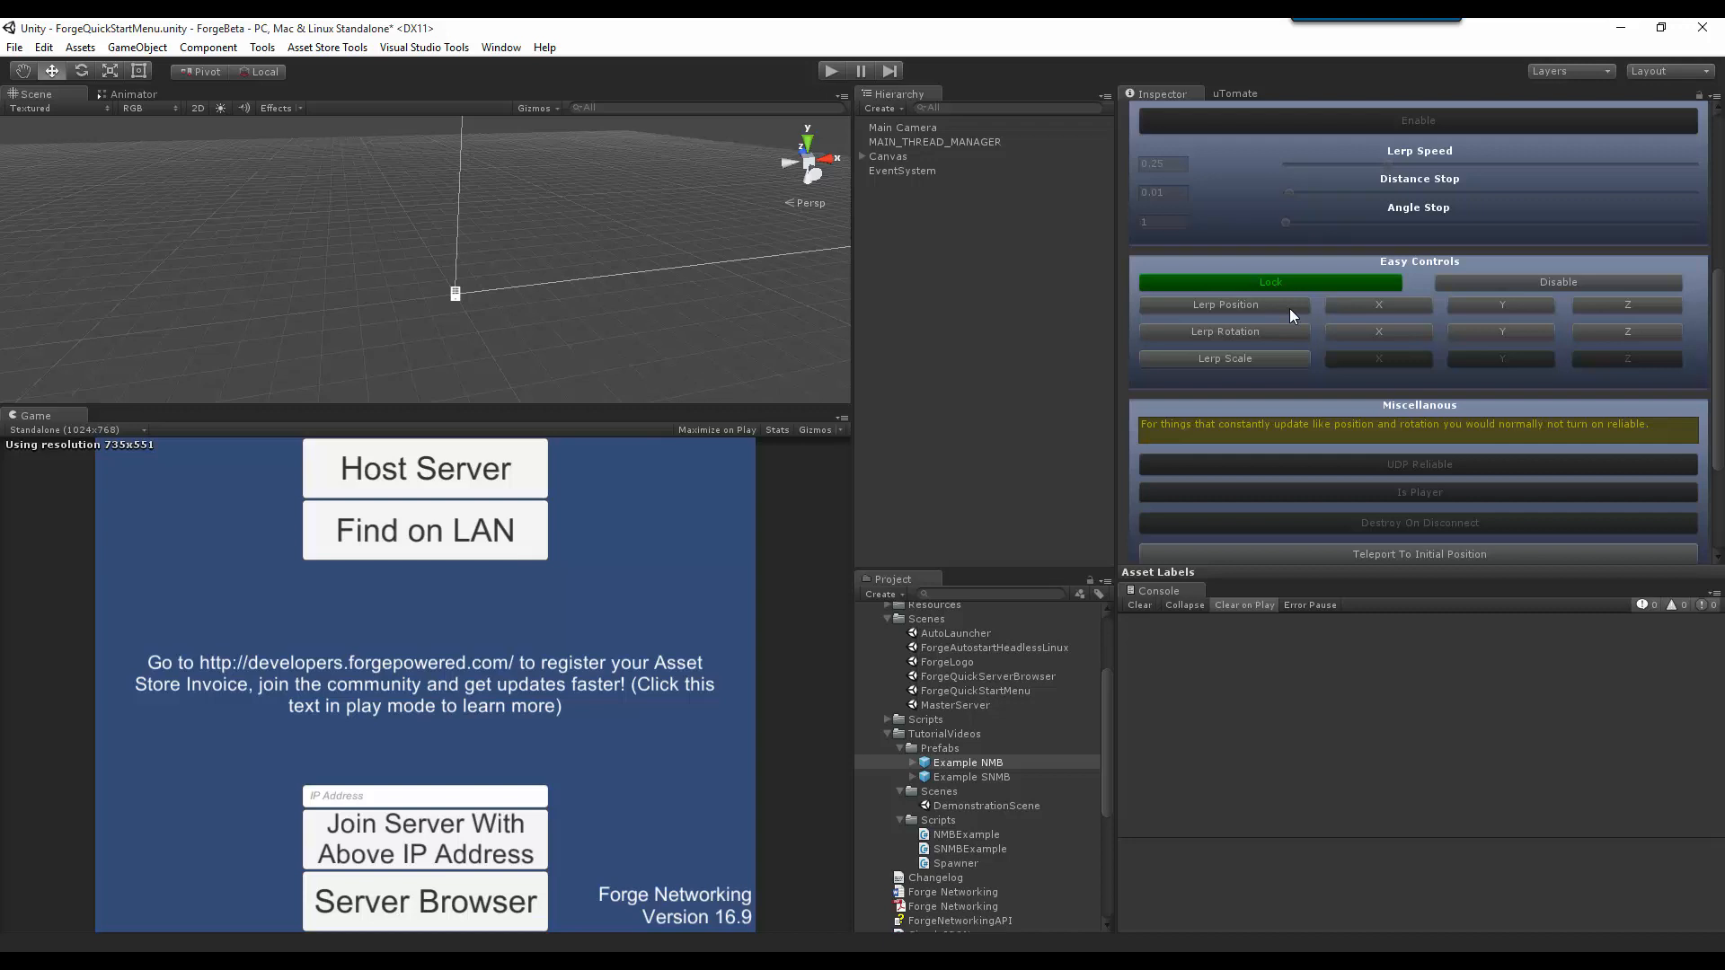
Step: Turn off Lerp Position under Easy Controls and scroll down
click(1224, 305)
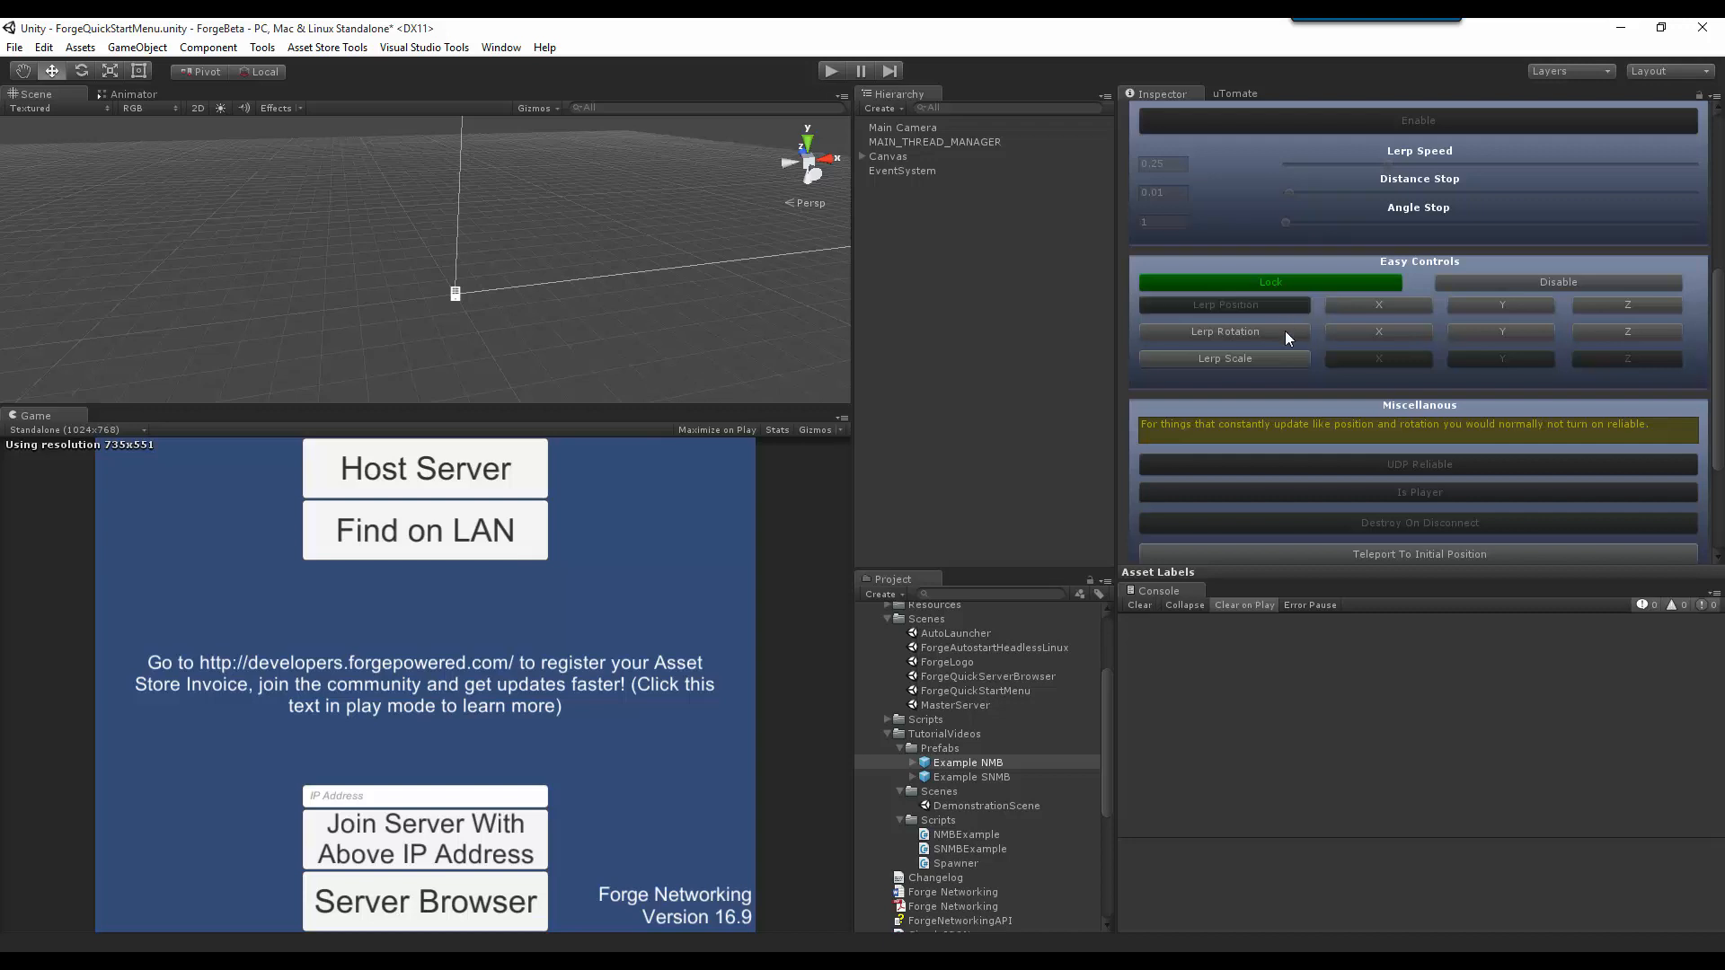
mouse_move(1282, 360)
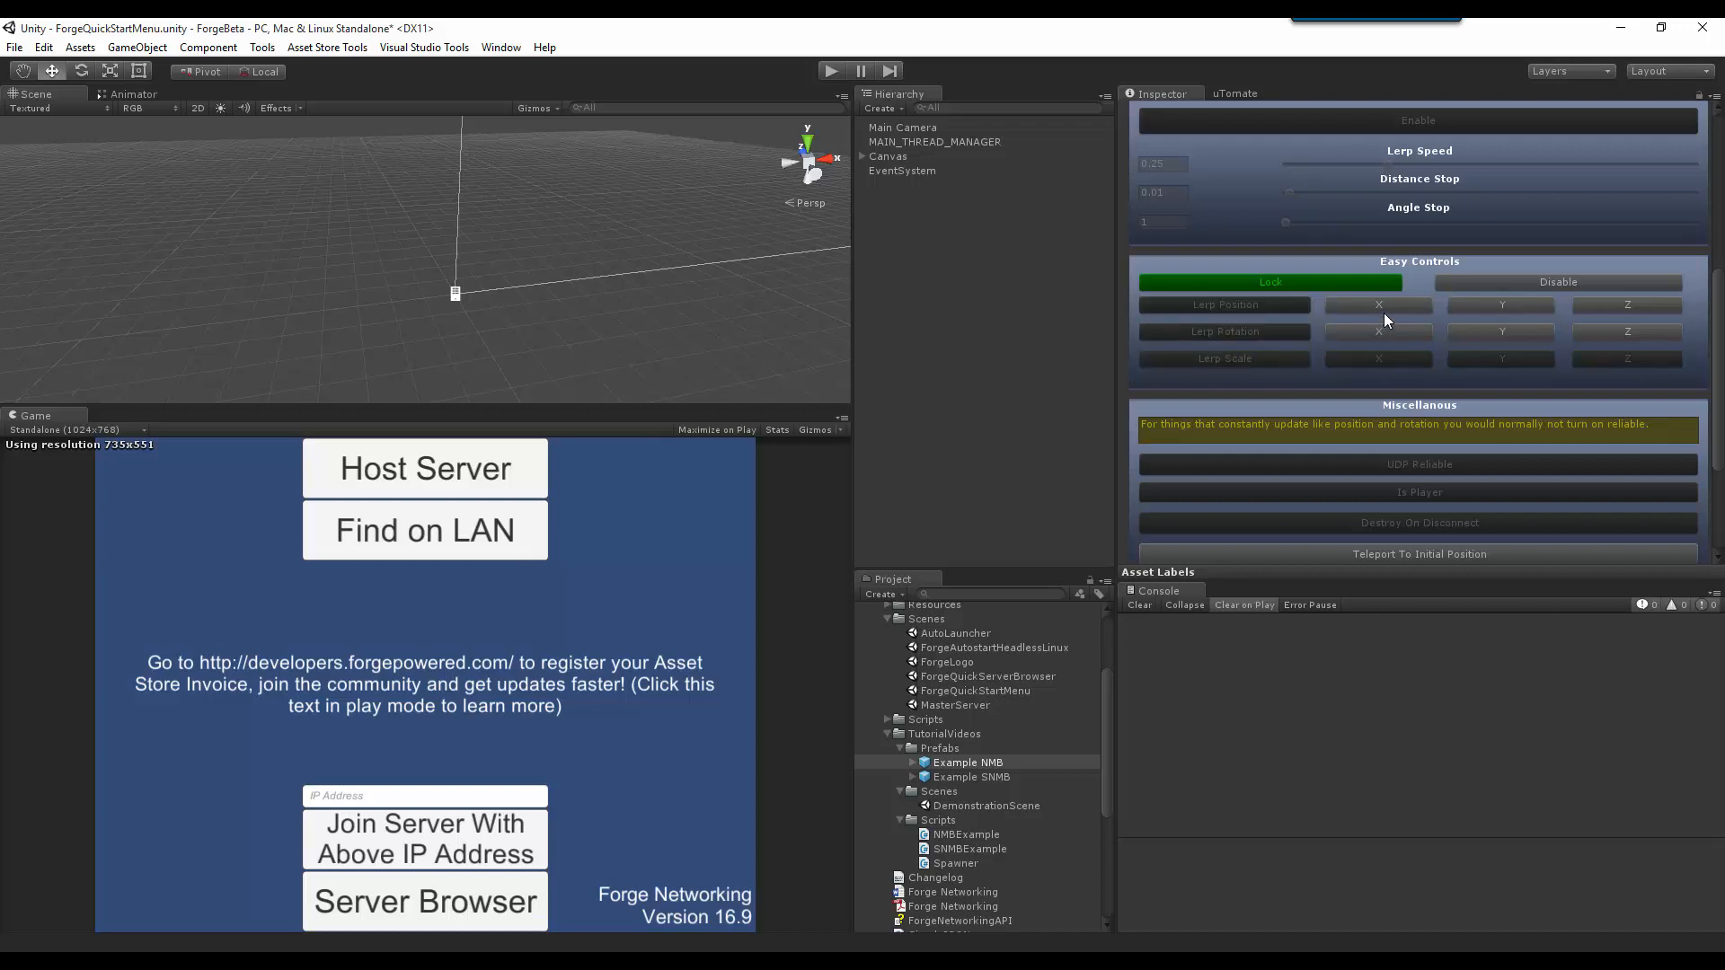
mouse_move(1626, 305)
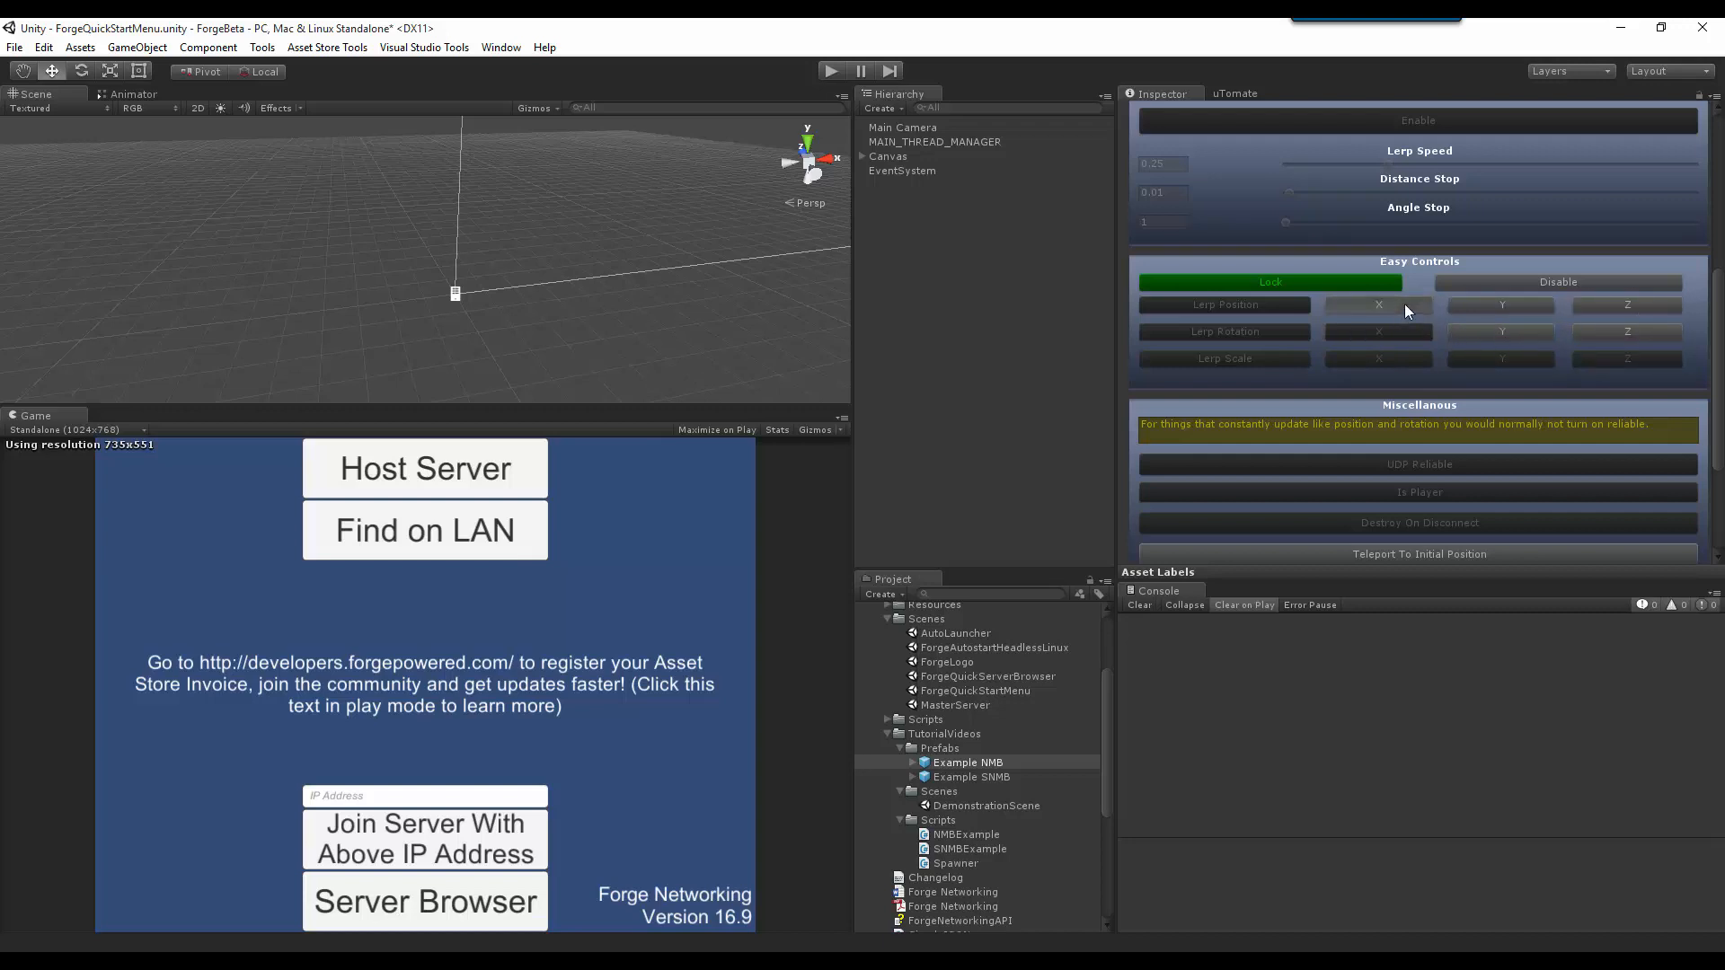
mouse_move(1392, 332)
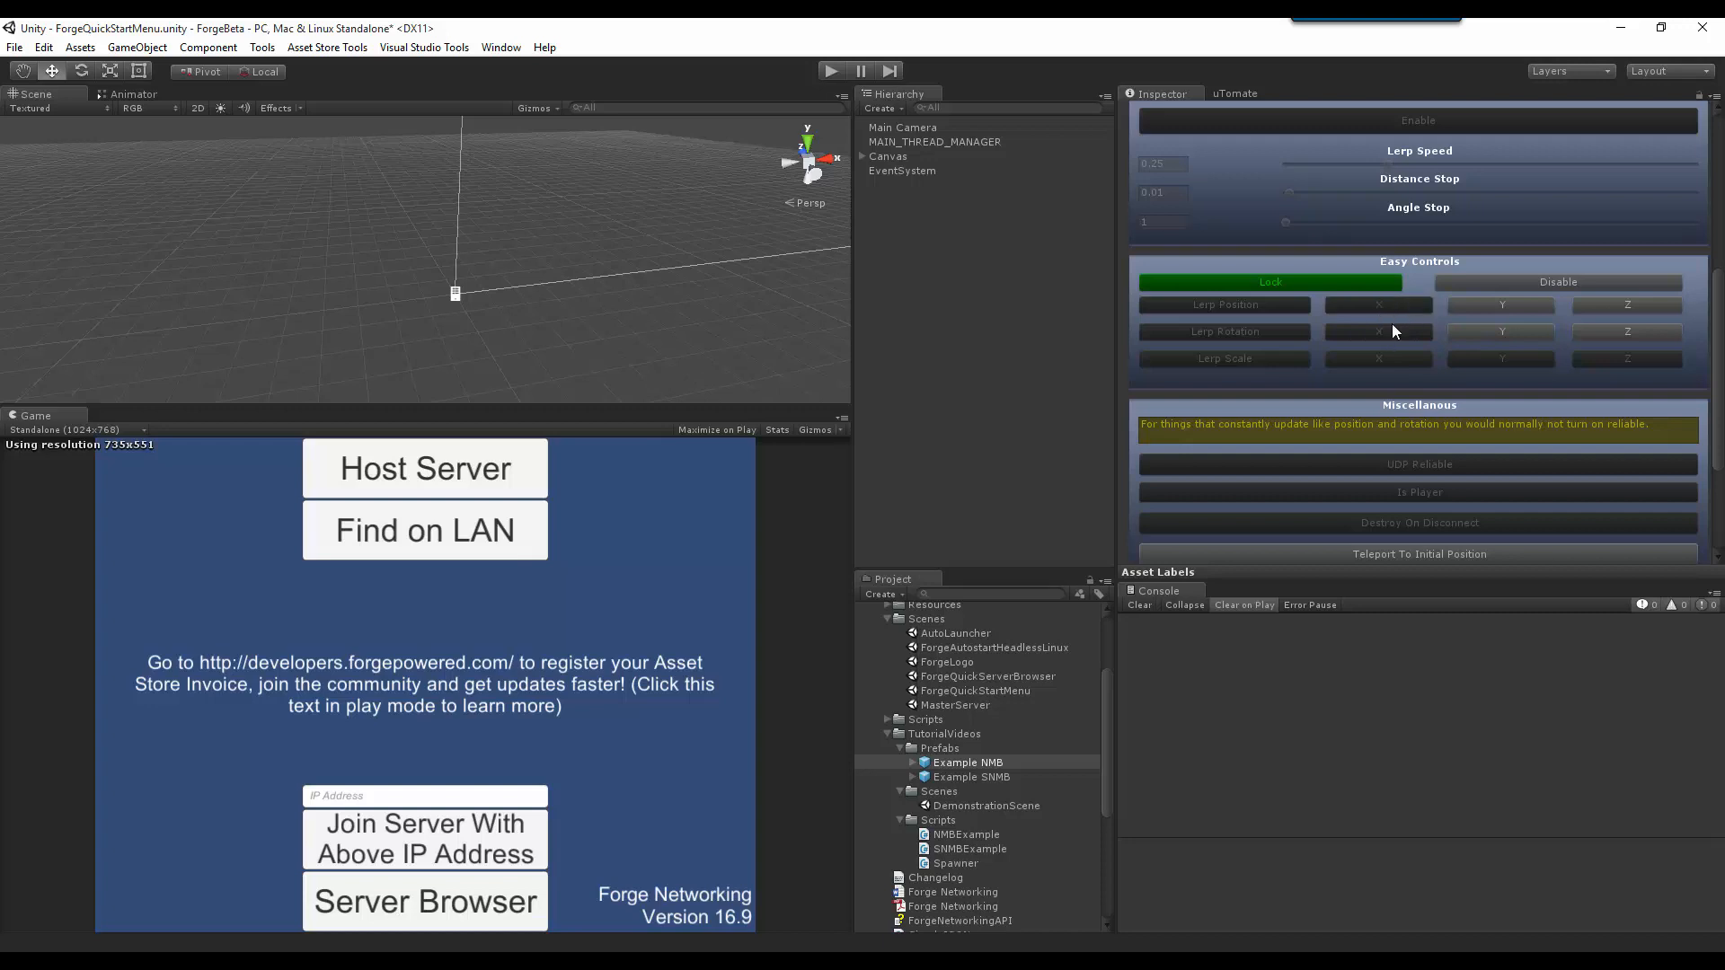
mouse_move(1397, 332)
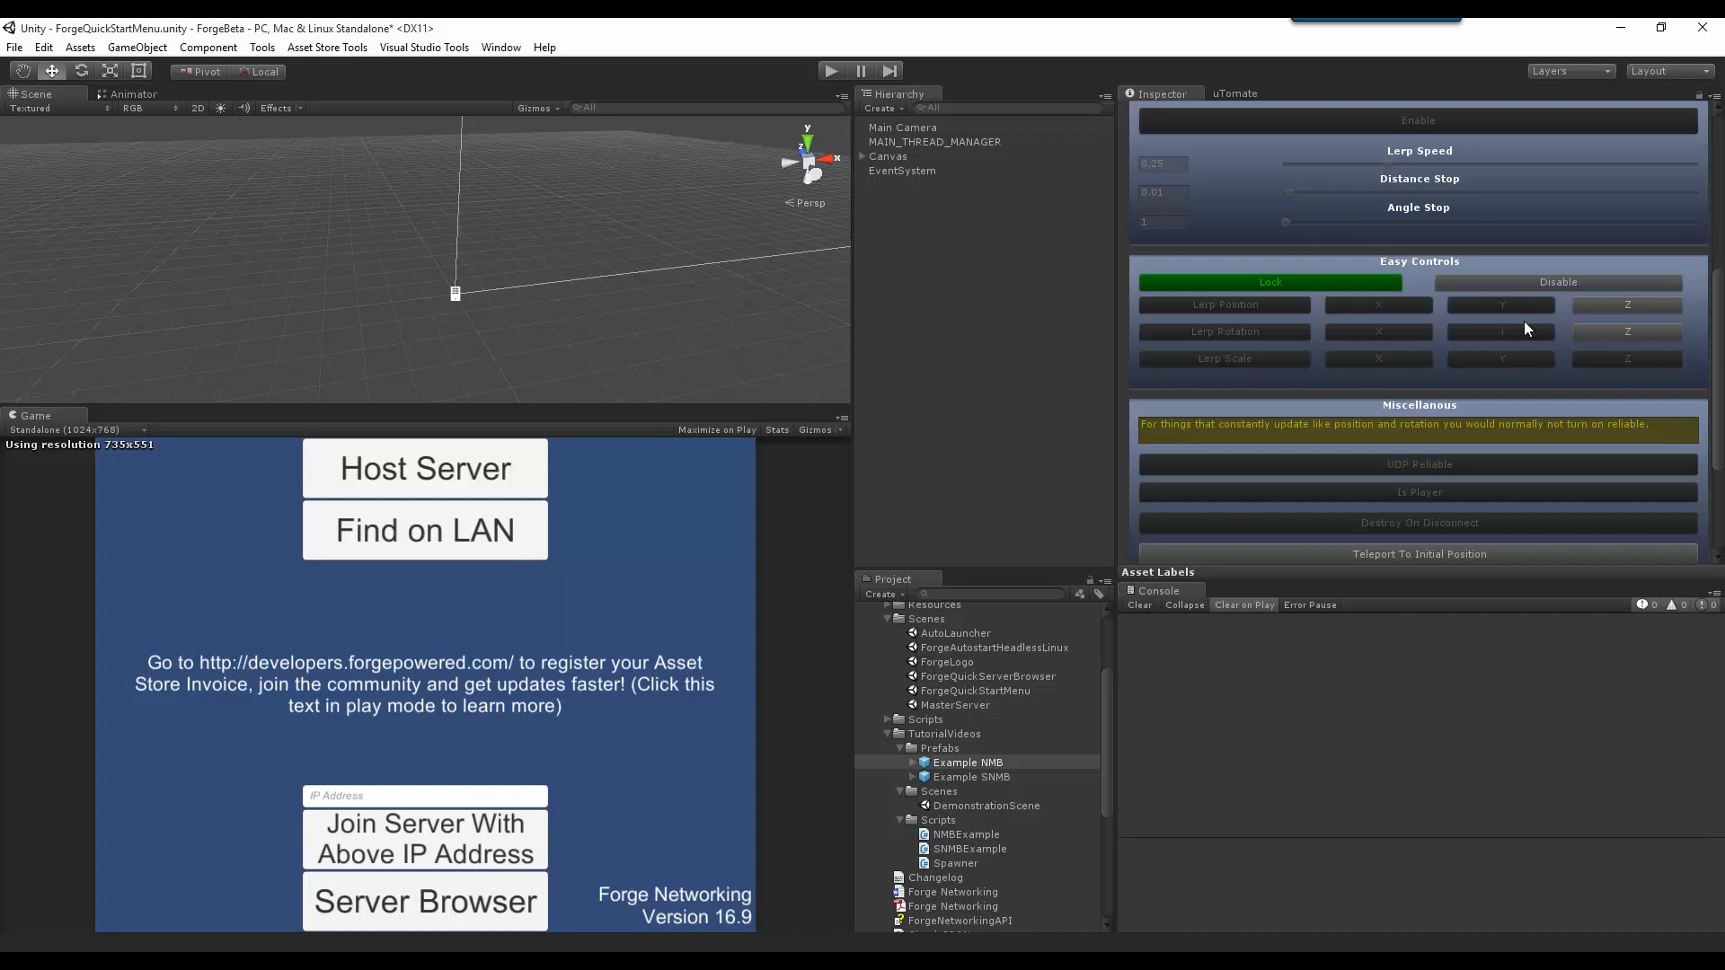
mouse_move(1378, 331)
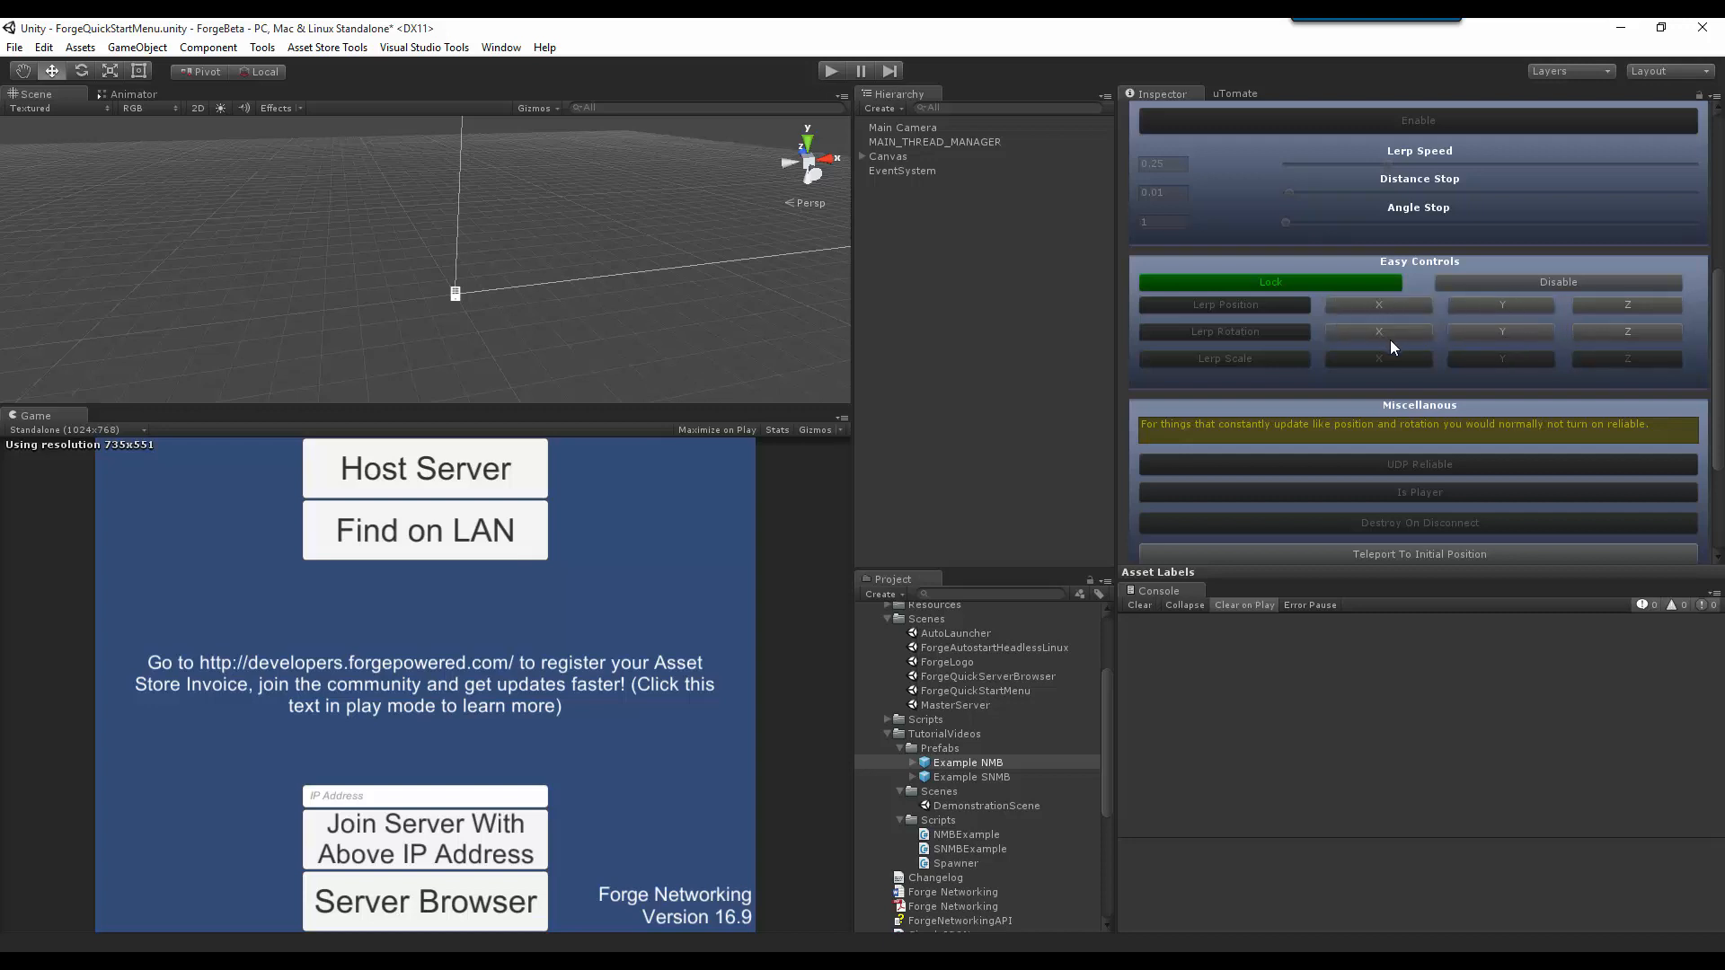
scroll(down, 3)
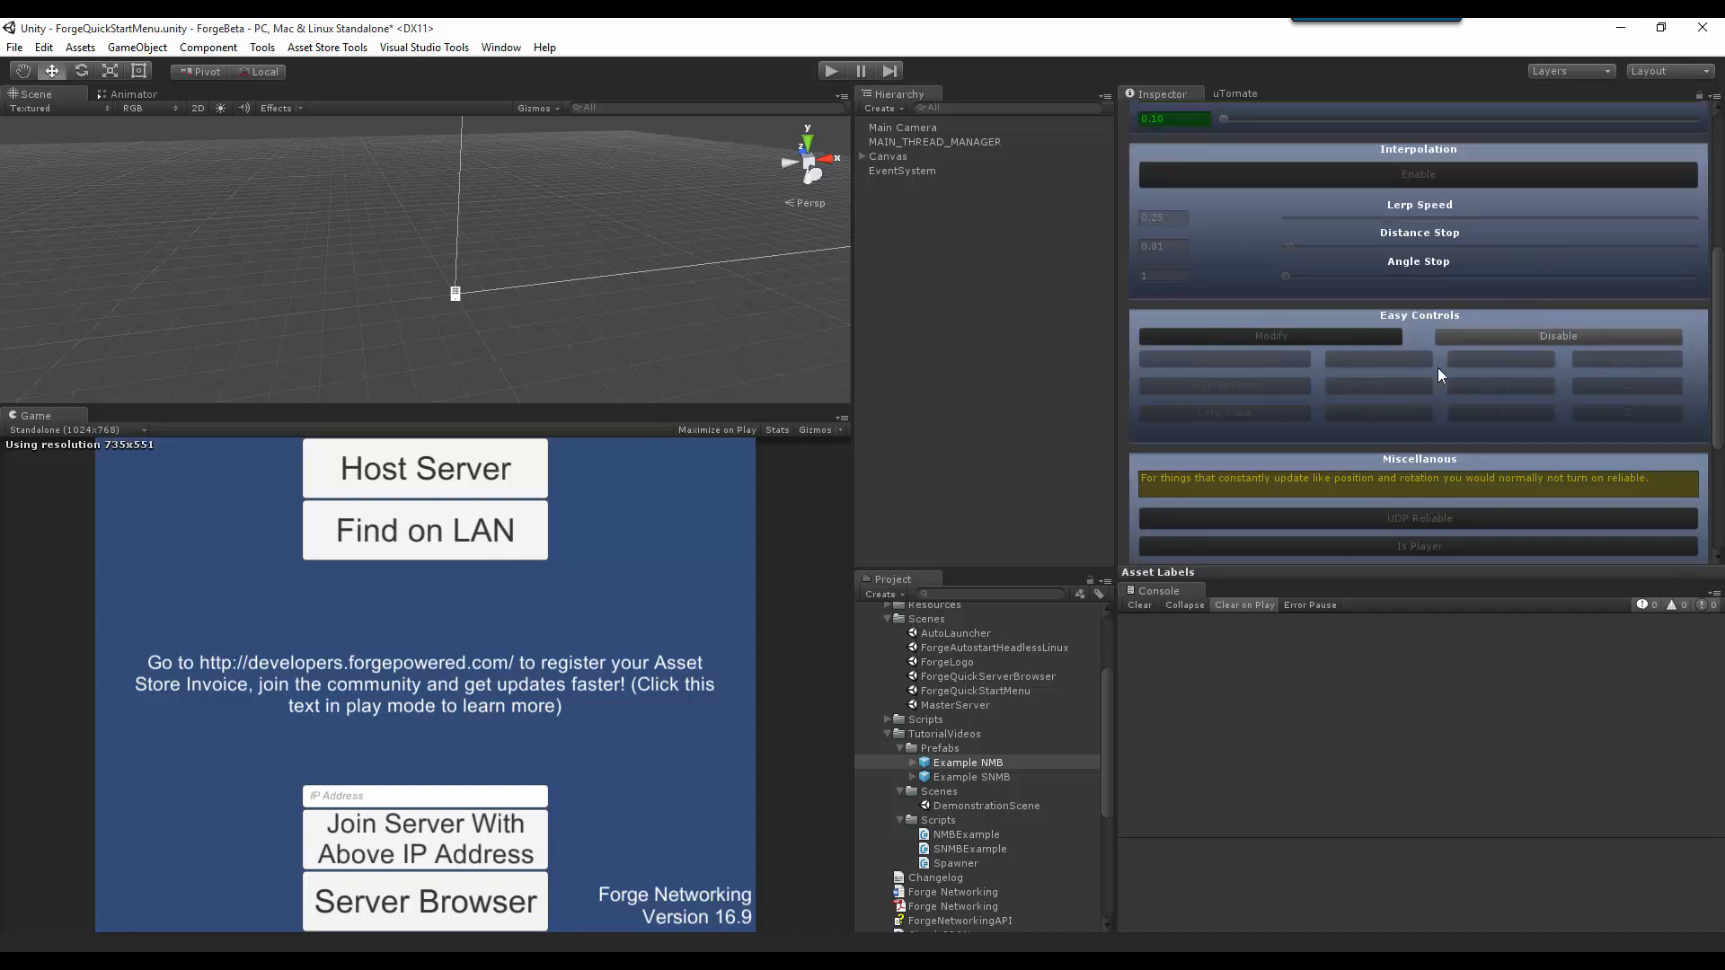
mouse_move(1282, 375)
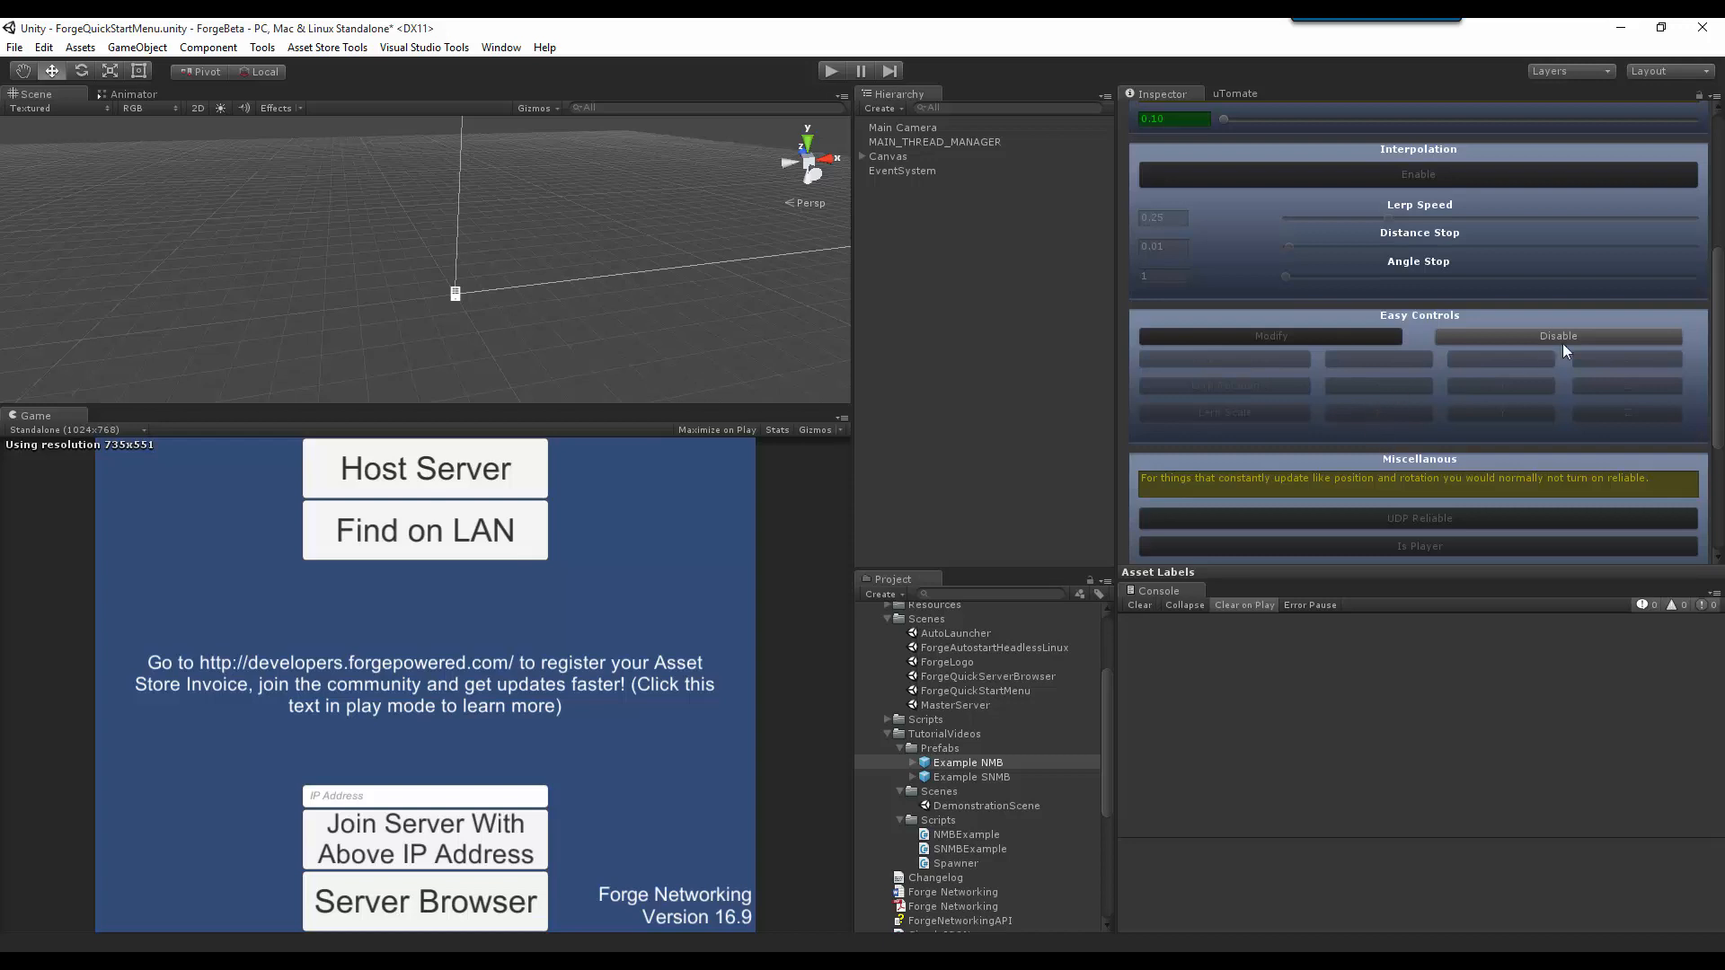
click(1269, 335)
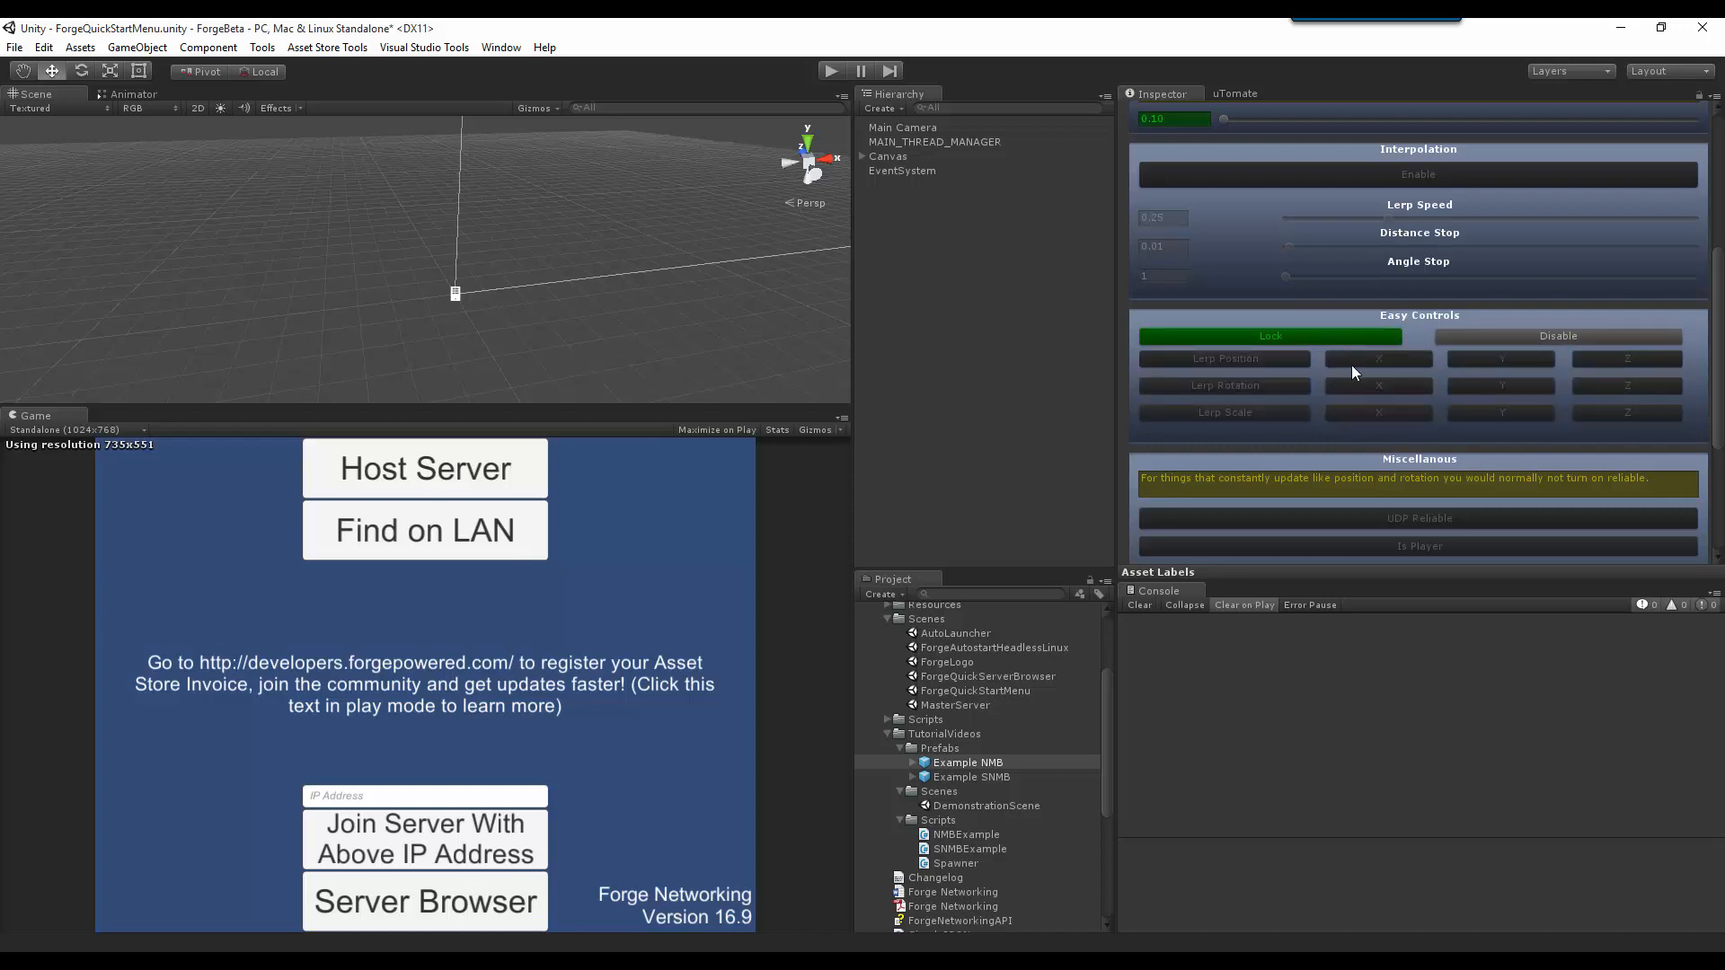
mouse_move(1385, 389)
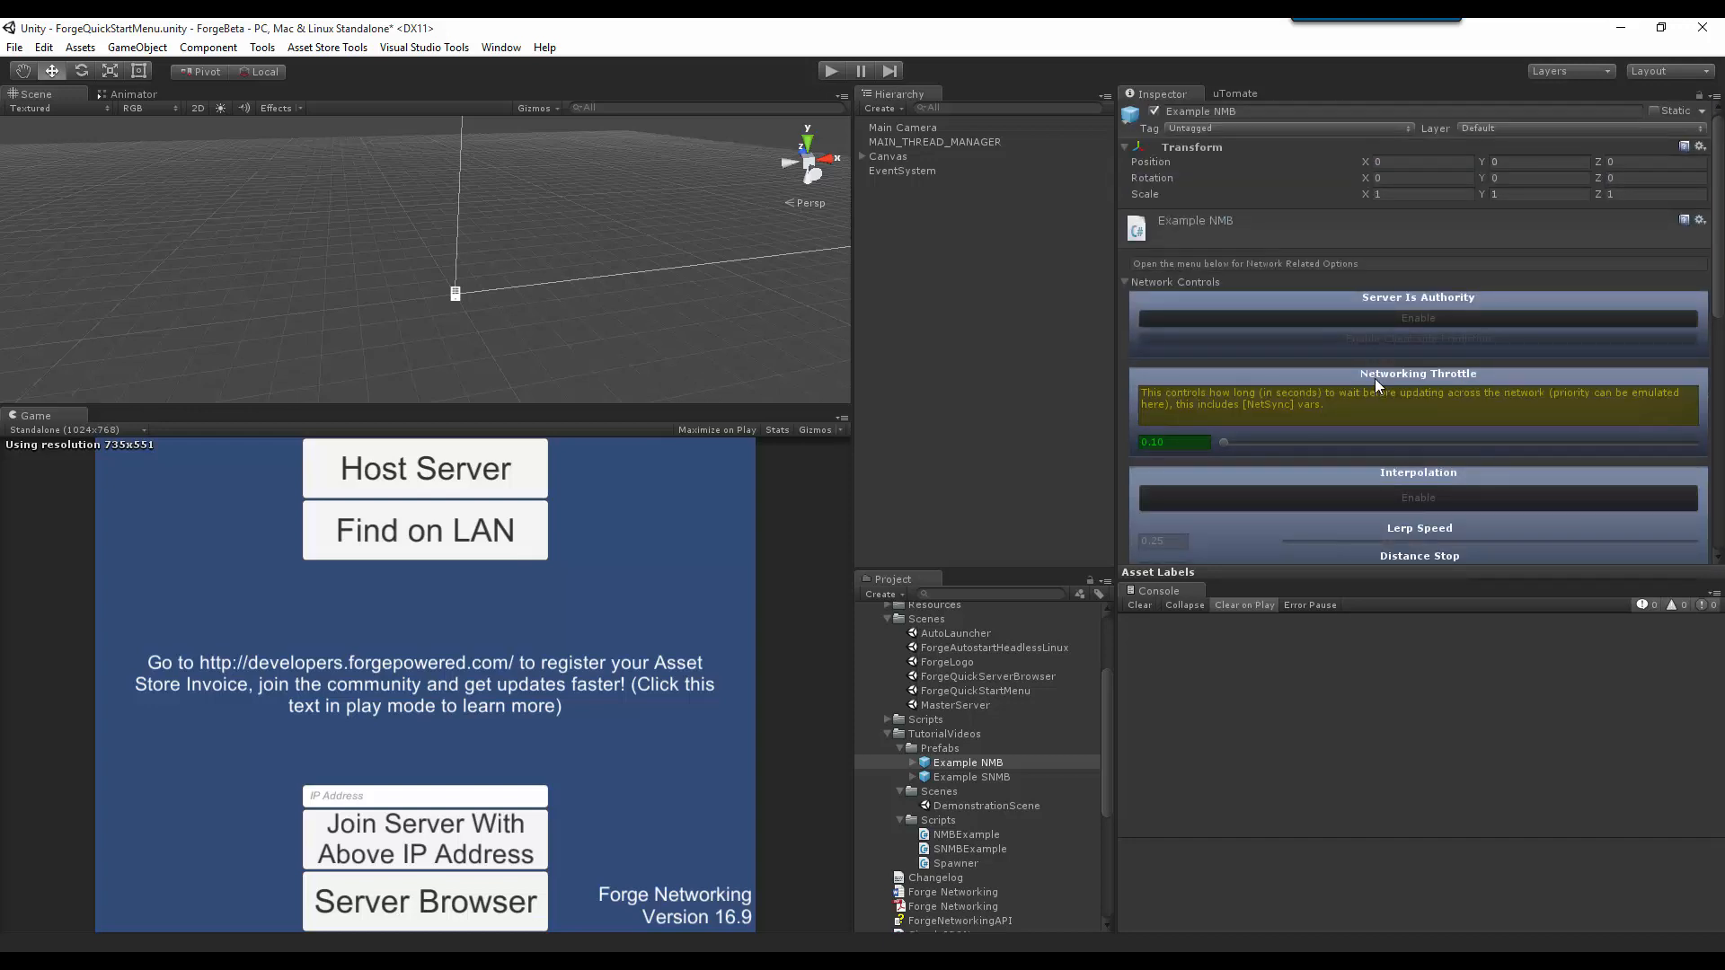
scroll(down, 3)
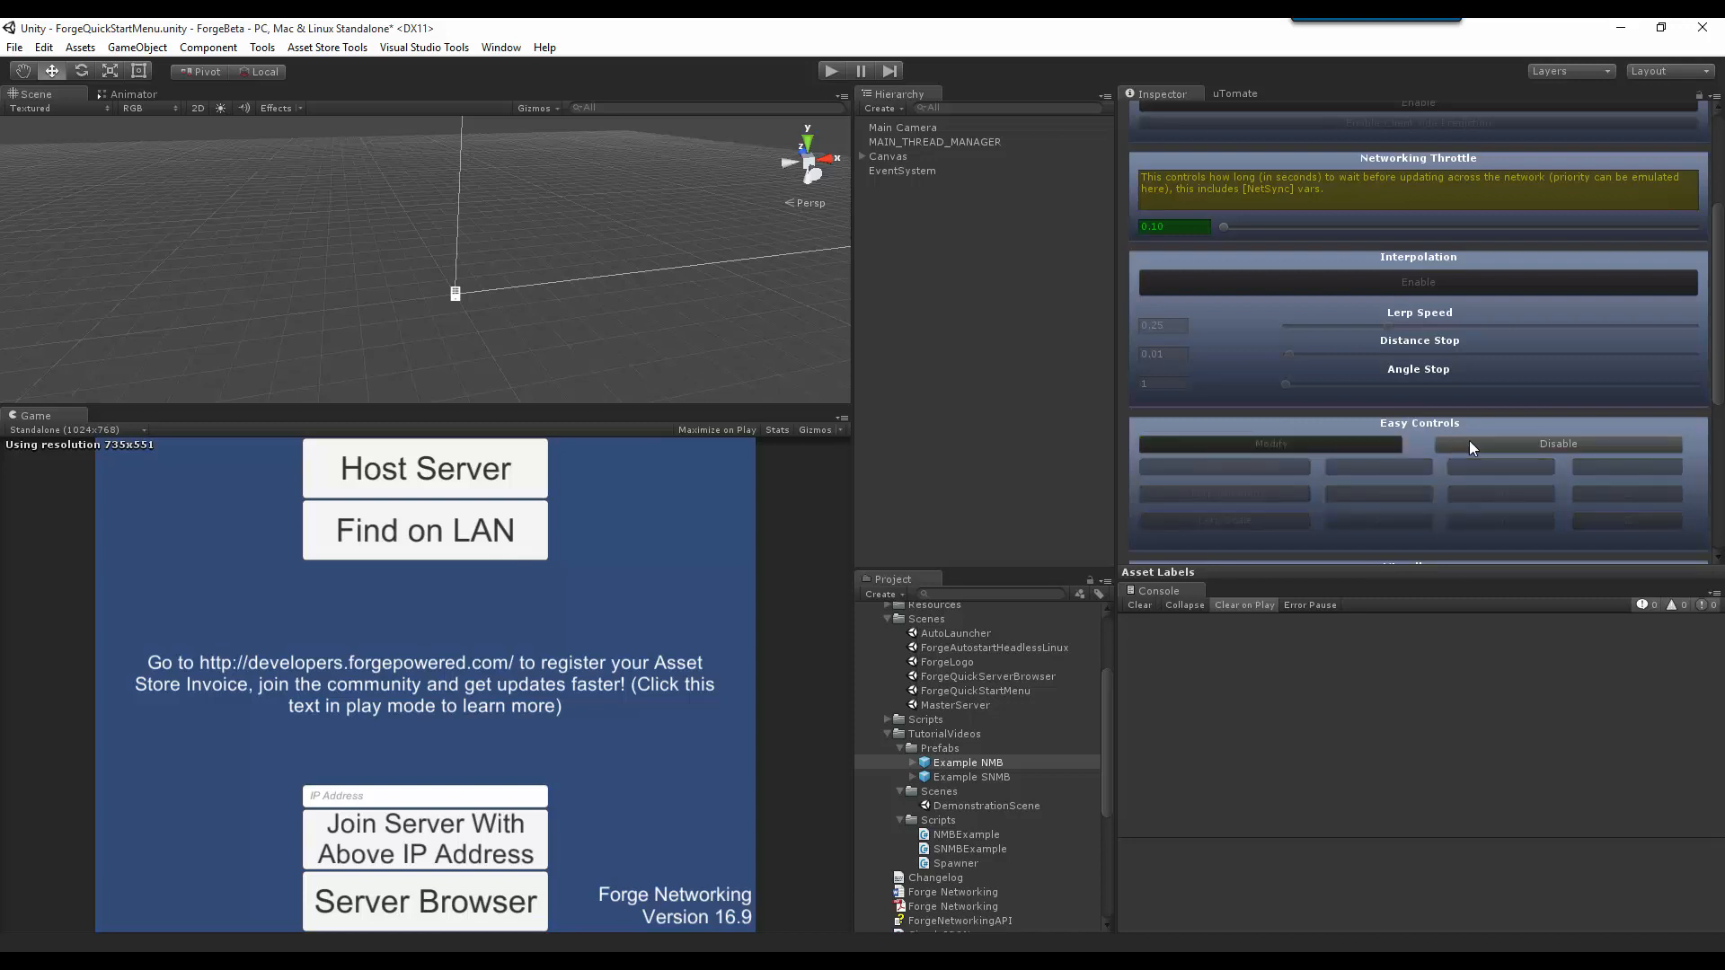
mouse_move(1519, 464)
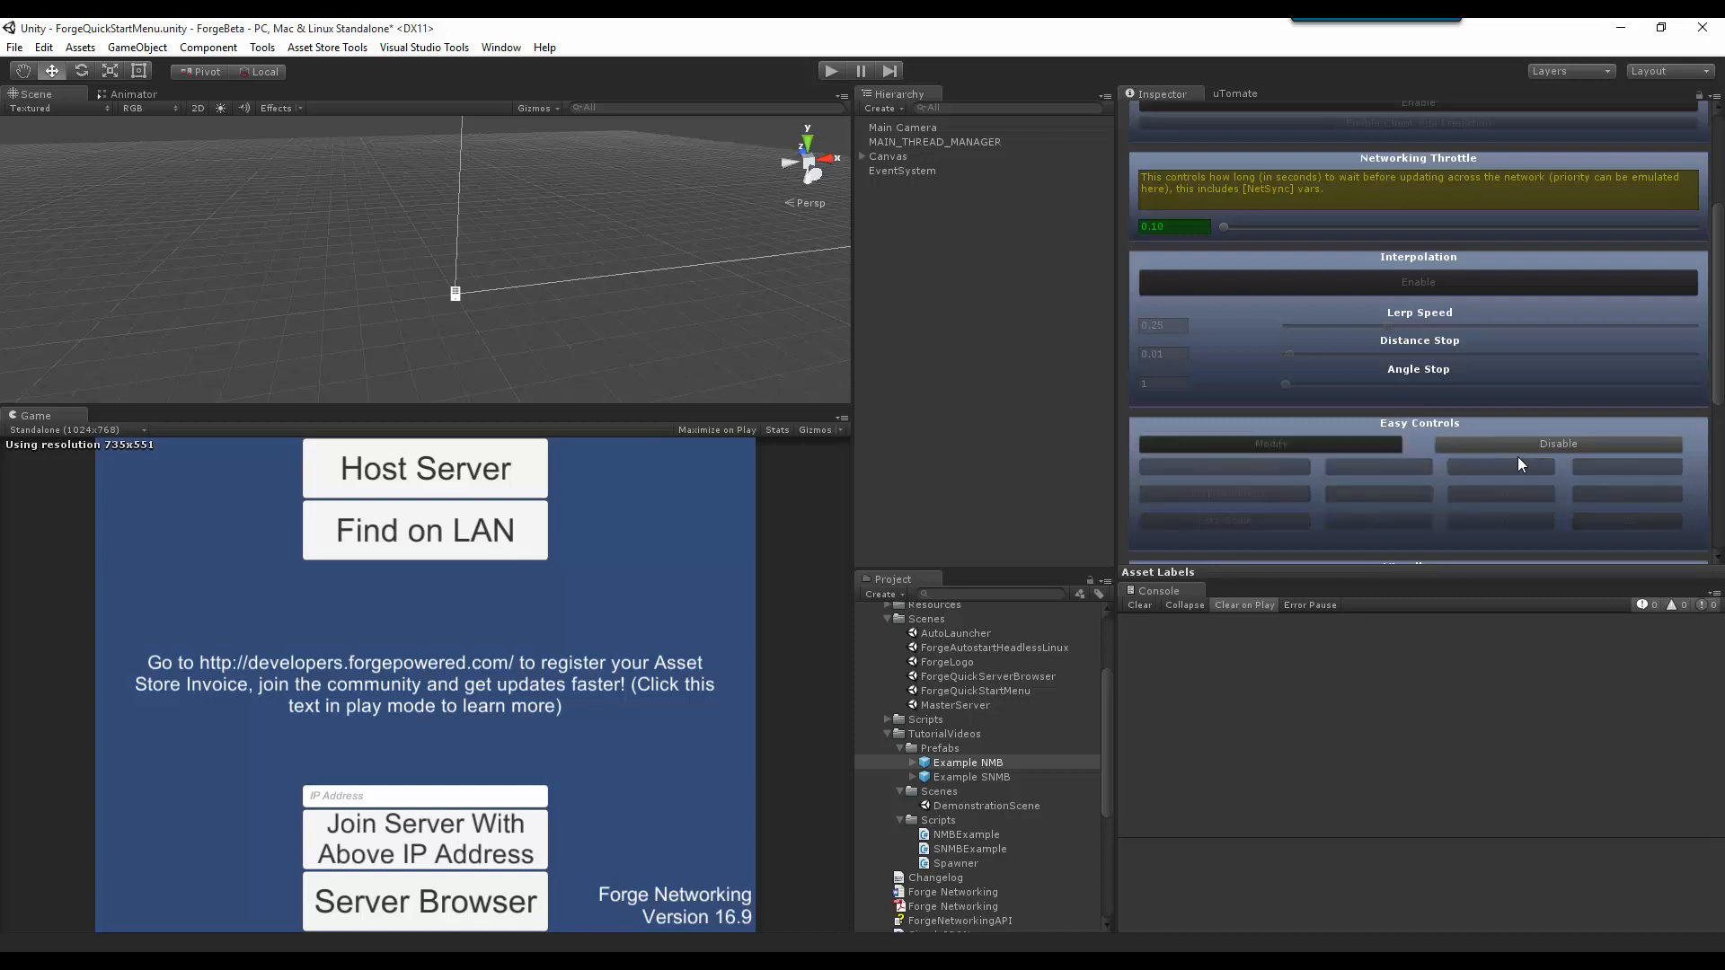
mouse_move(1403, 483)
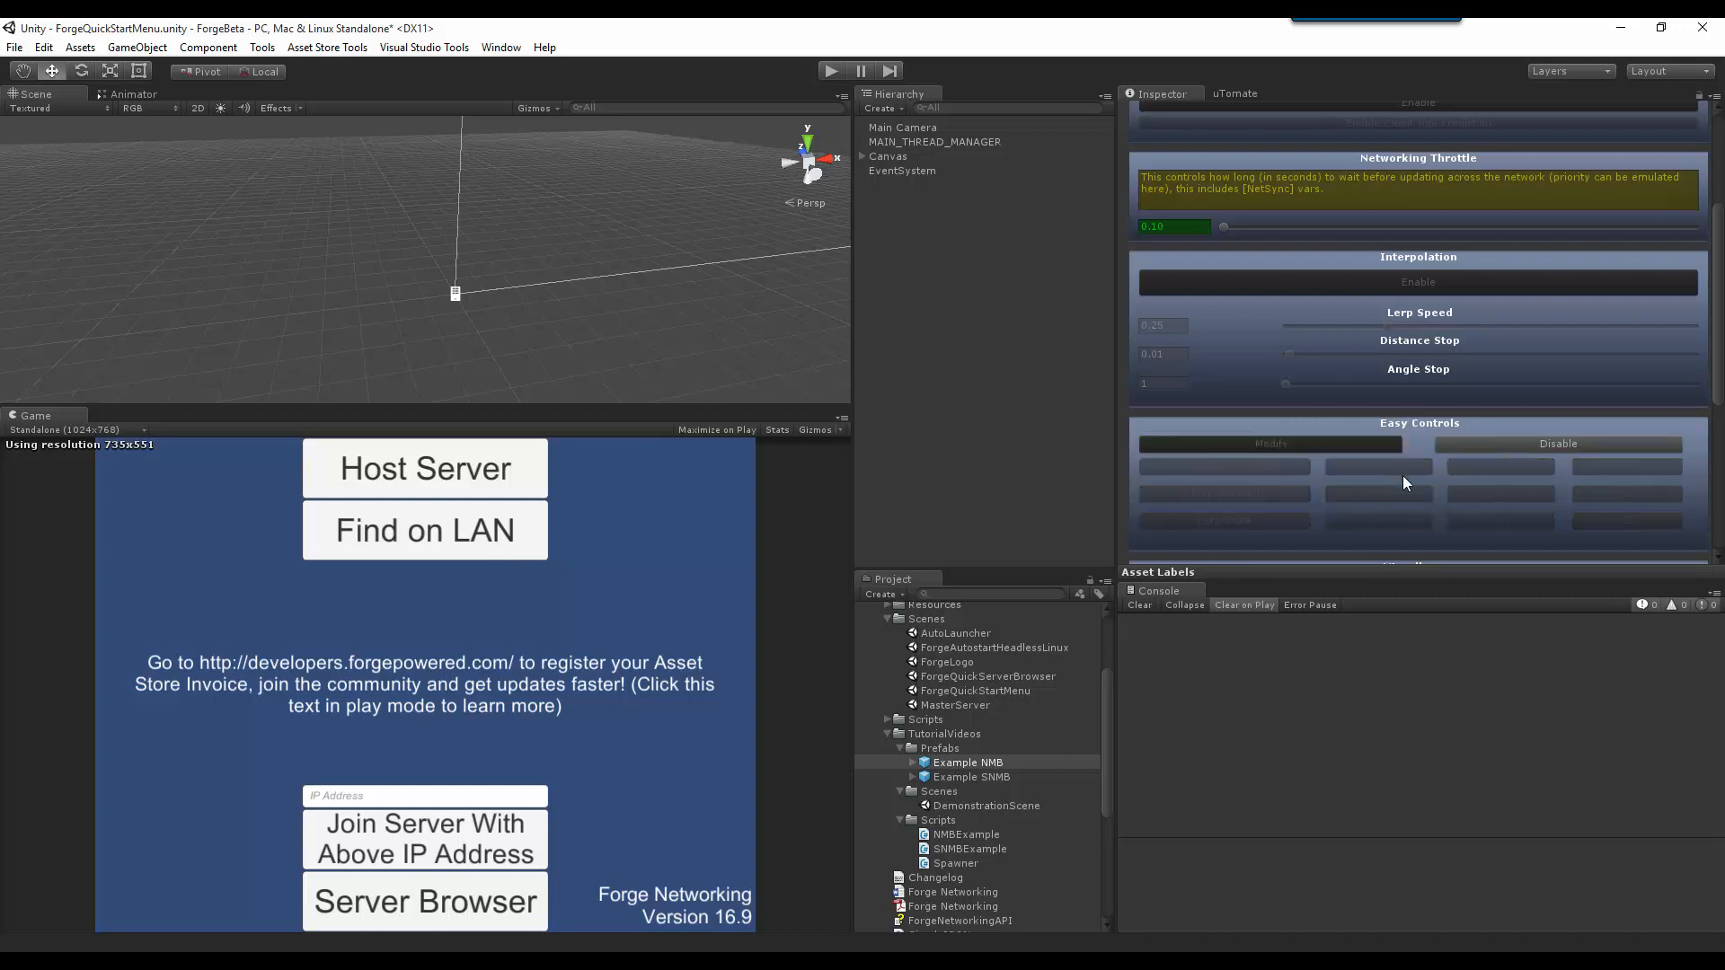
scroll(down, 3)
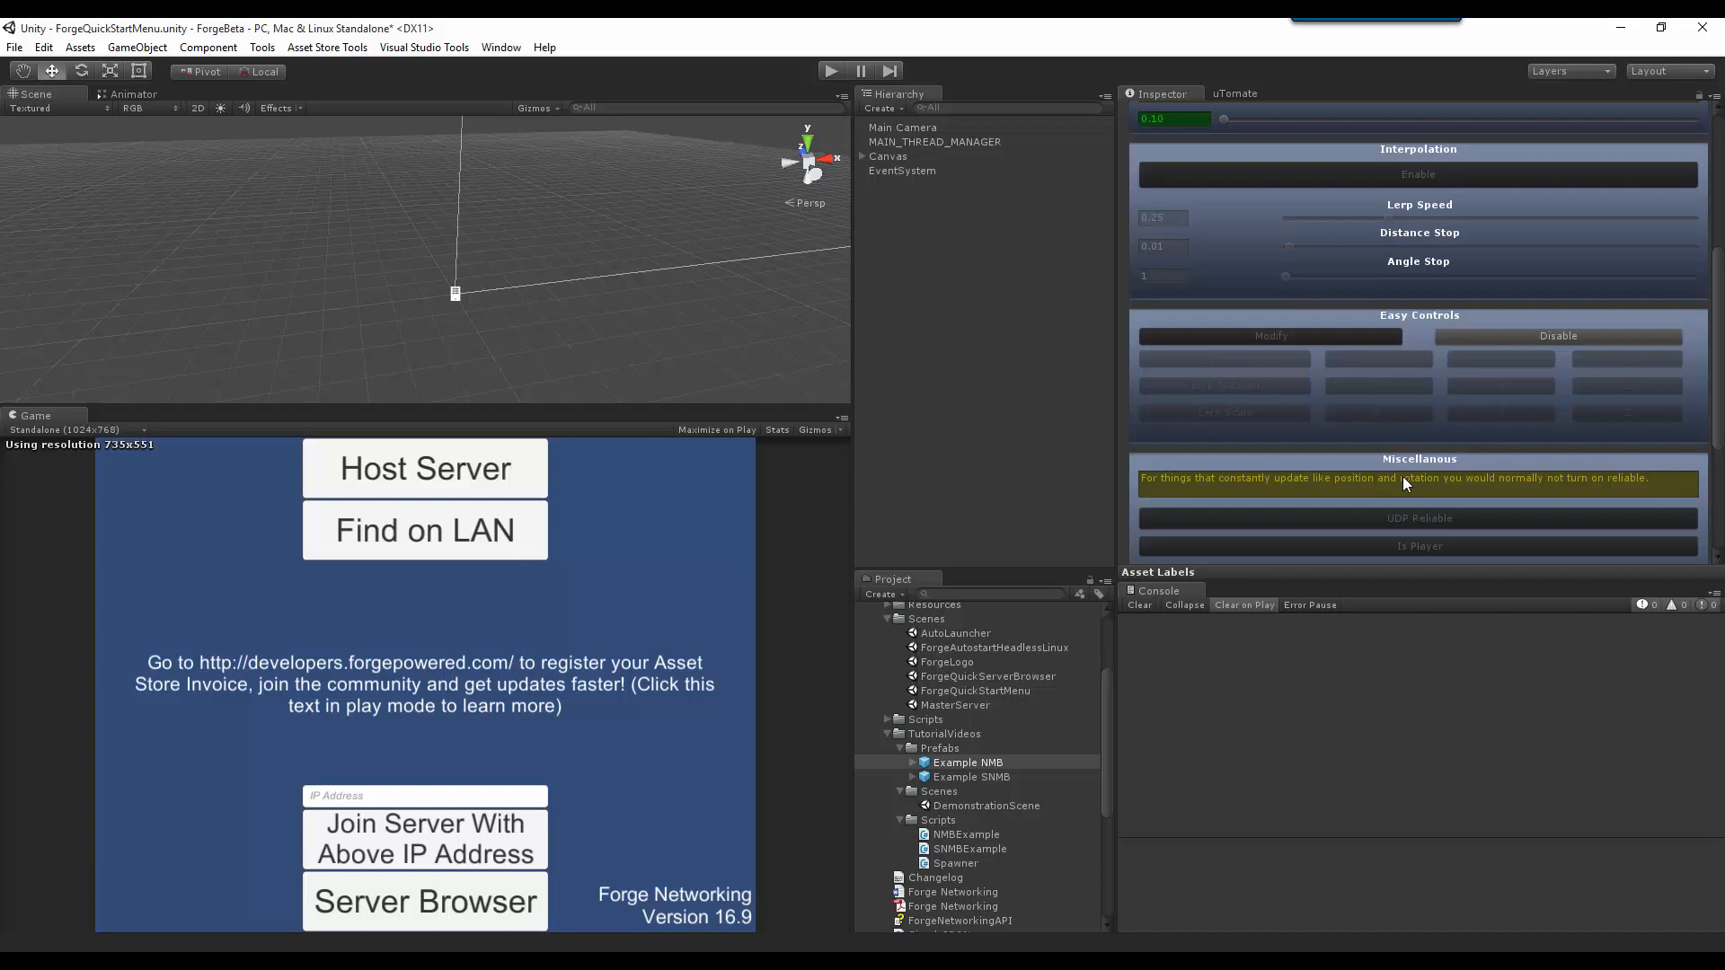
mouse_move(1342, 348)
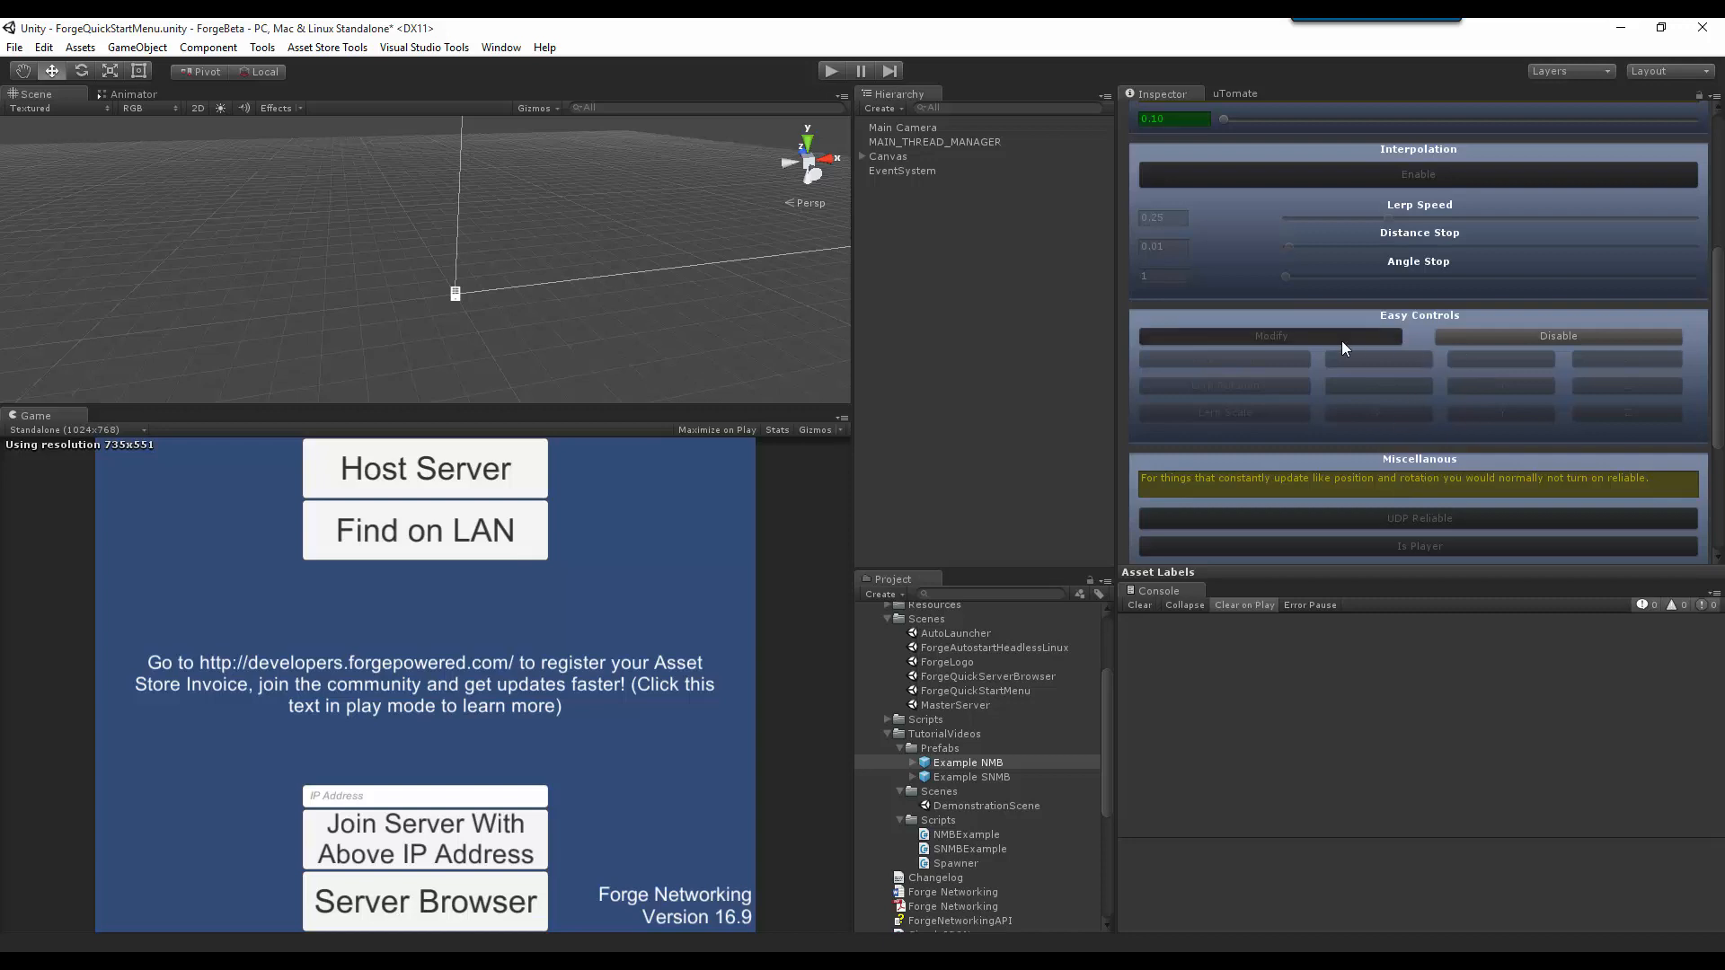
click(1270, 335)
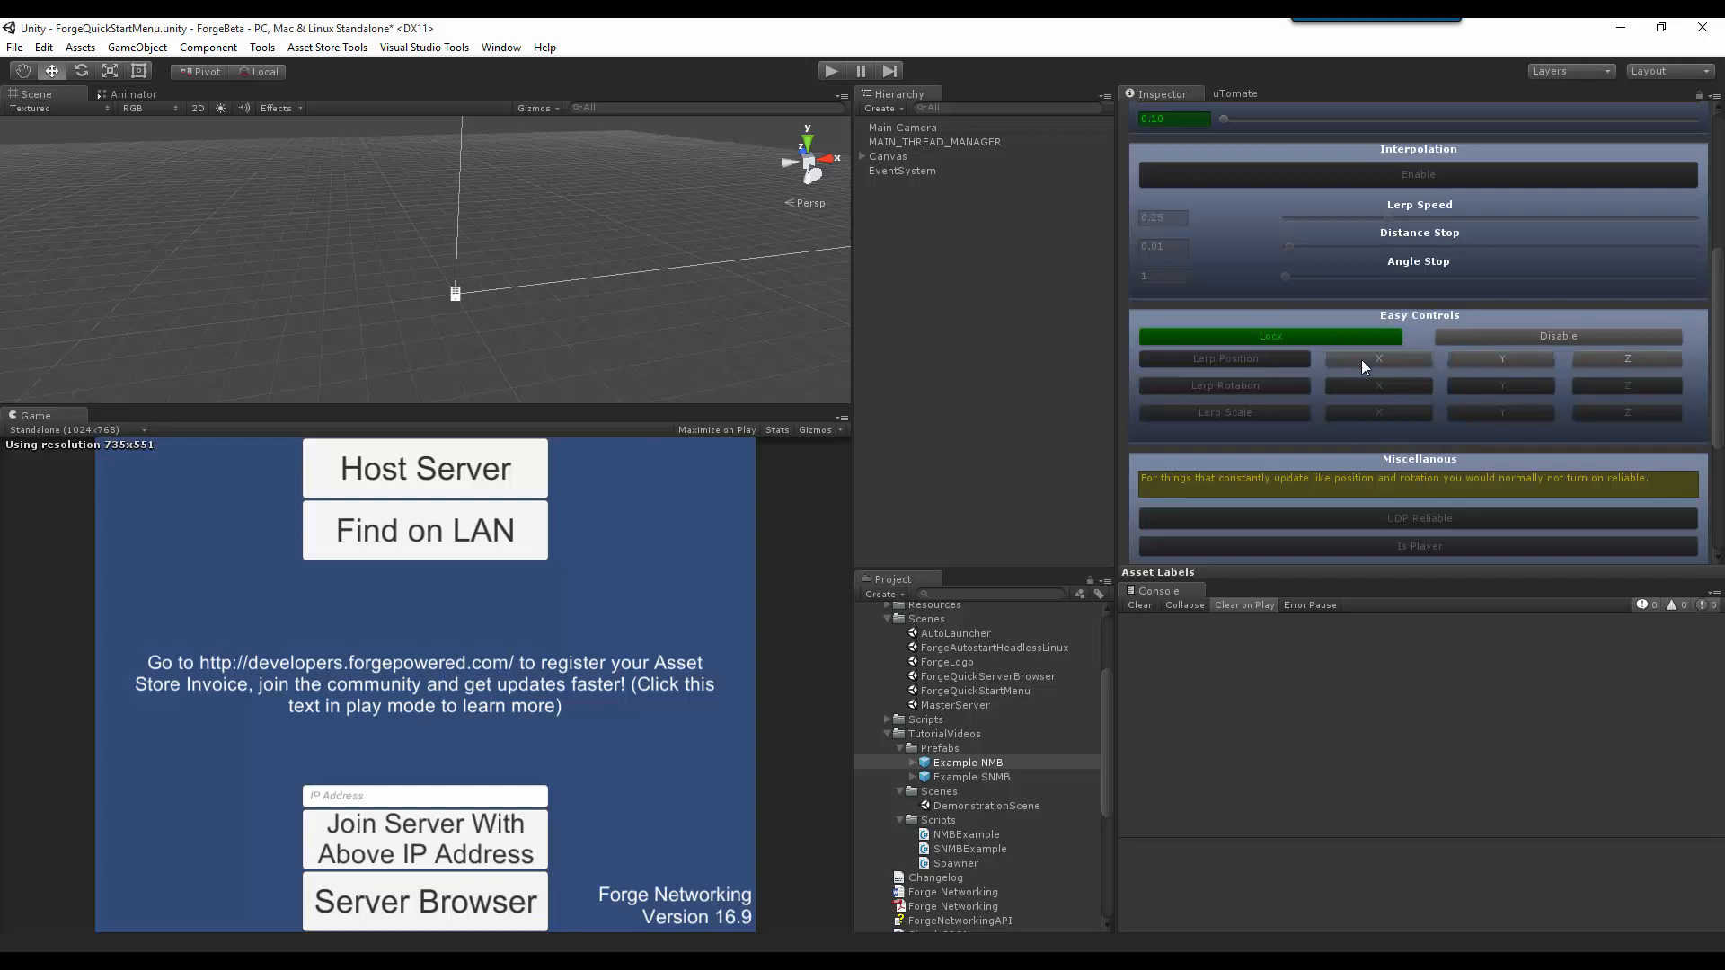
mouse_move(1493, 356)
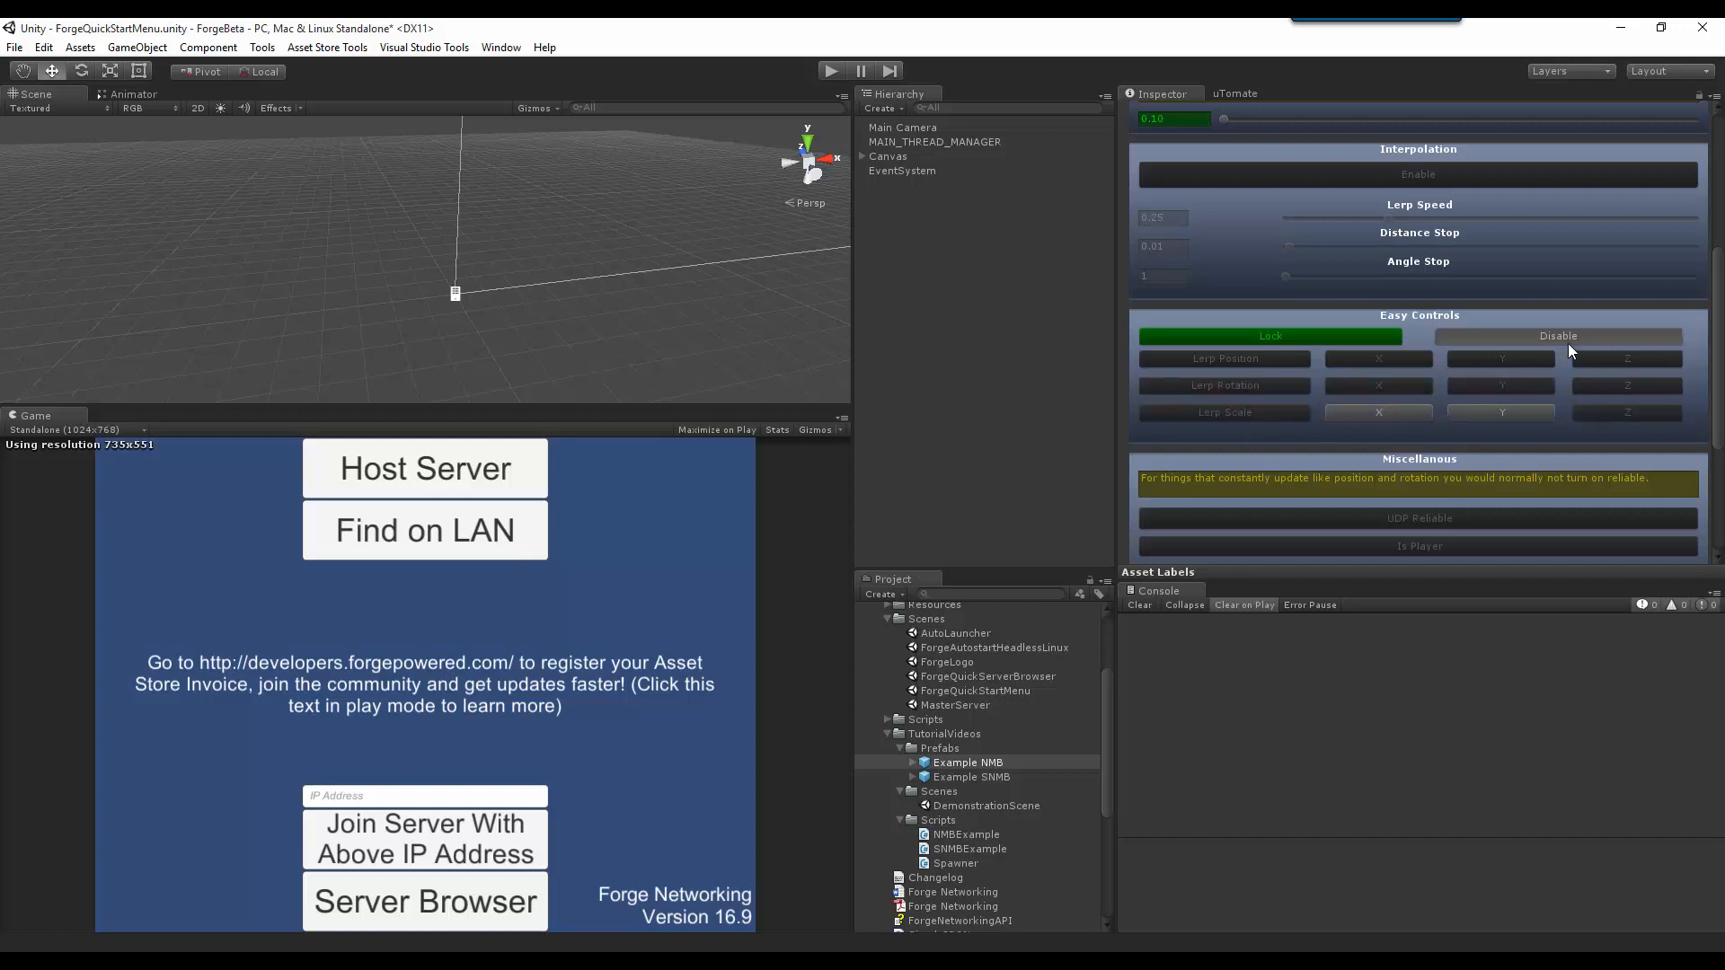
click(1271, 335)
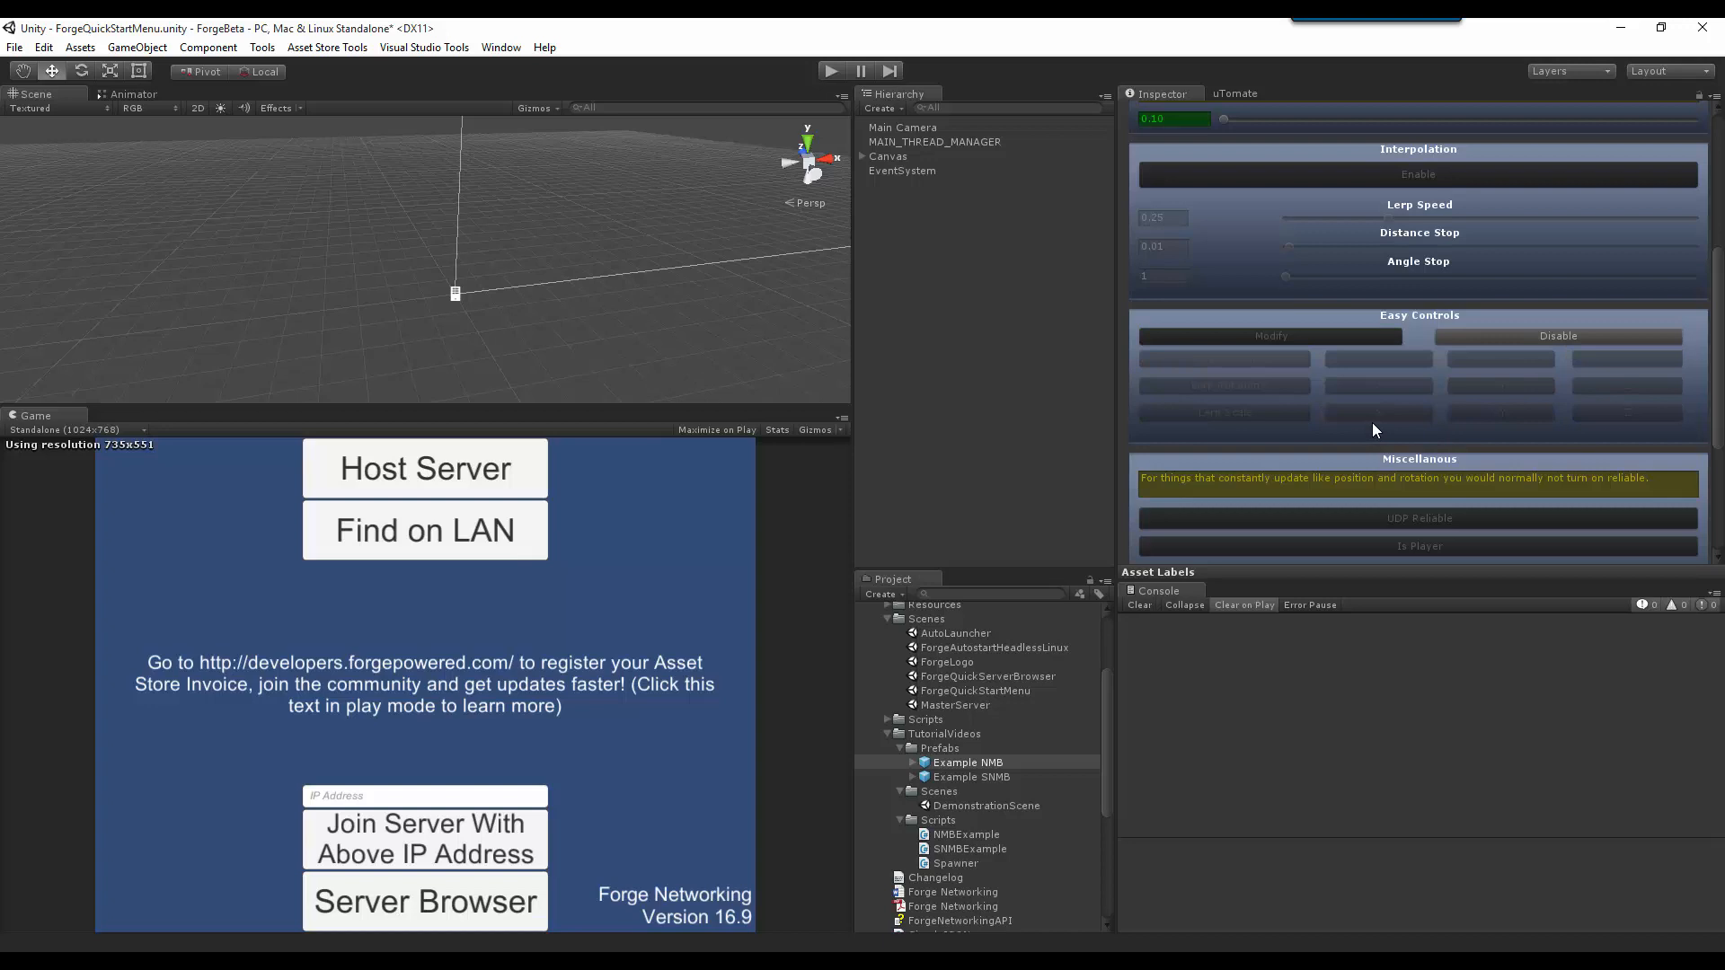
mouse_move(1332, 403)
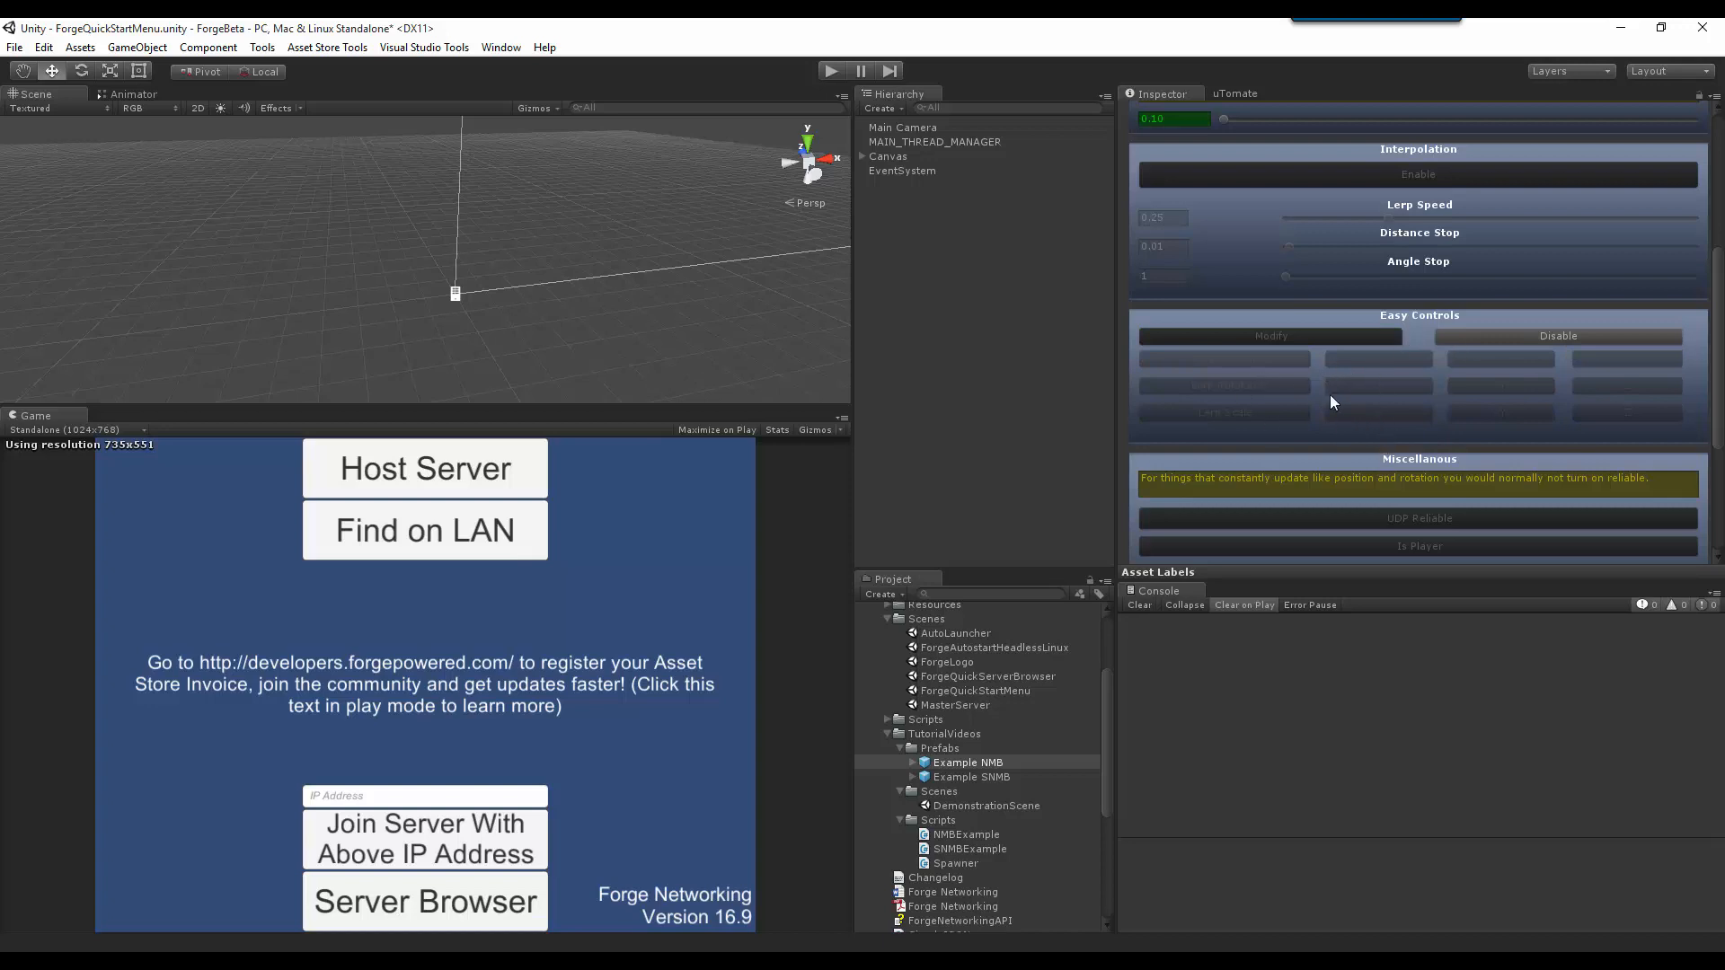
scroll(down, 3)
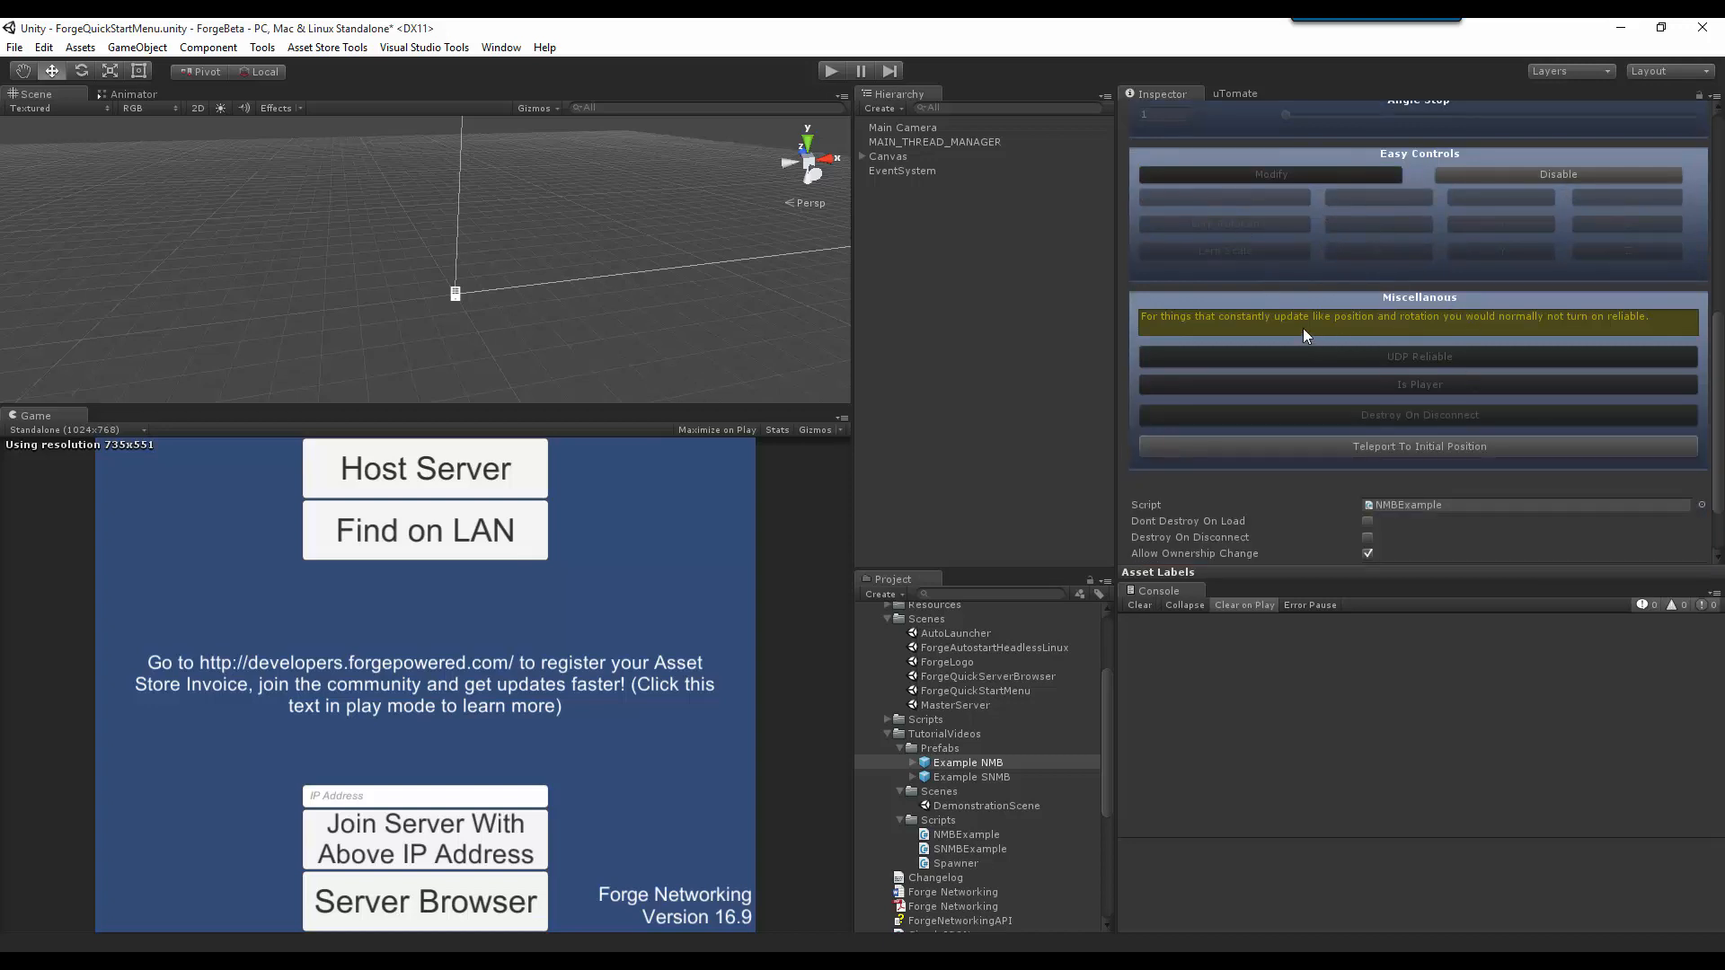
mouse_move(1206, 367)
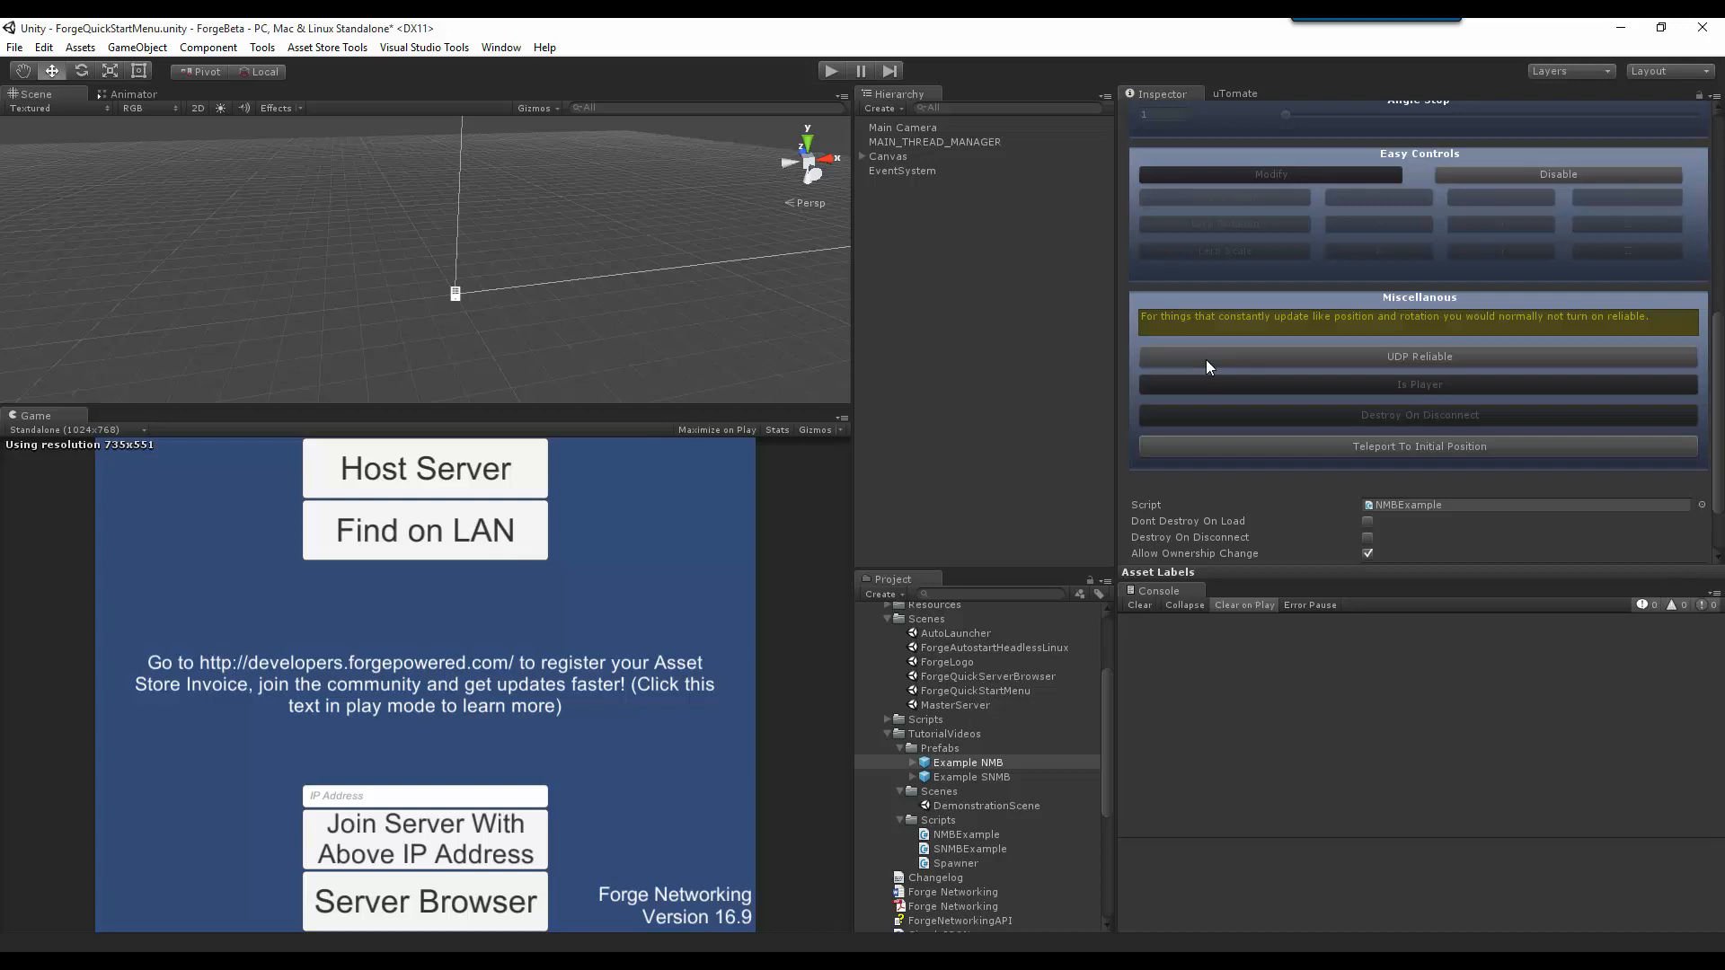
mouse_move(1476, 353)
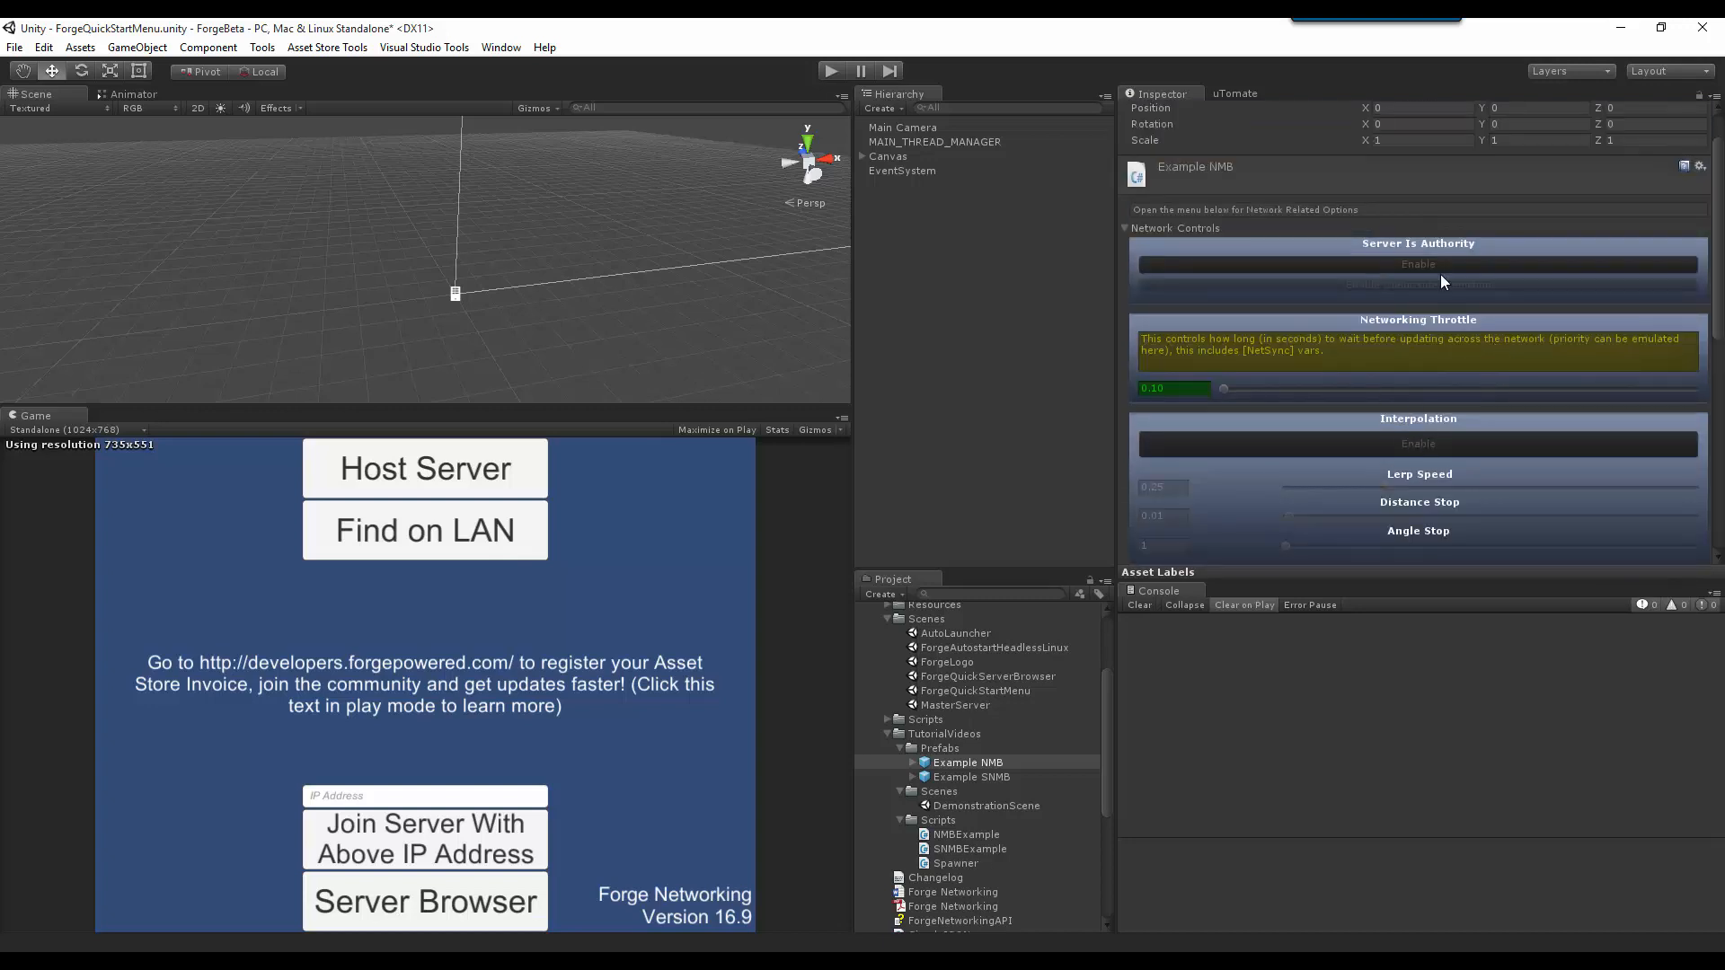
scroll(down, 3)
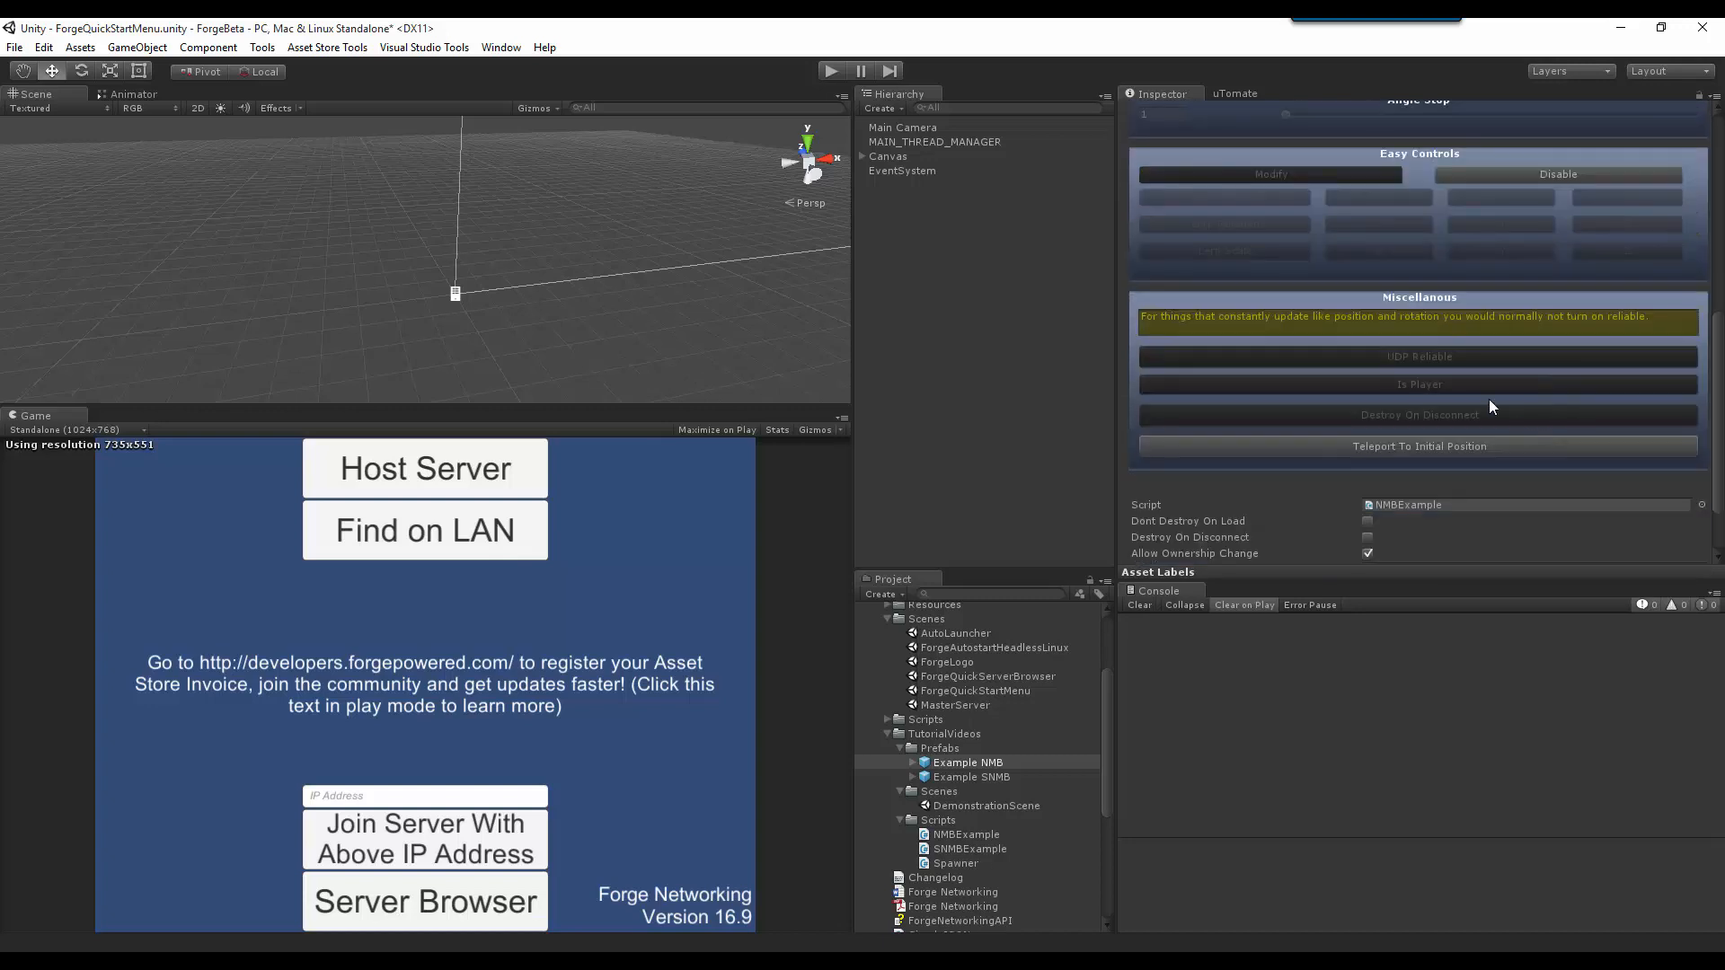
mouse_move(1419, 356)
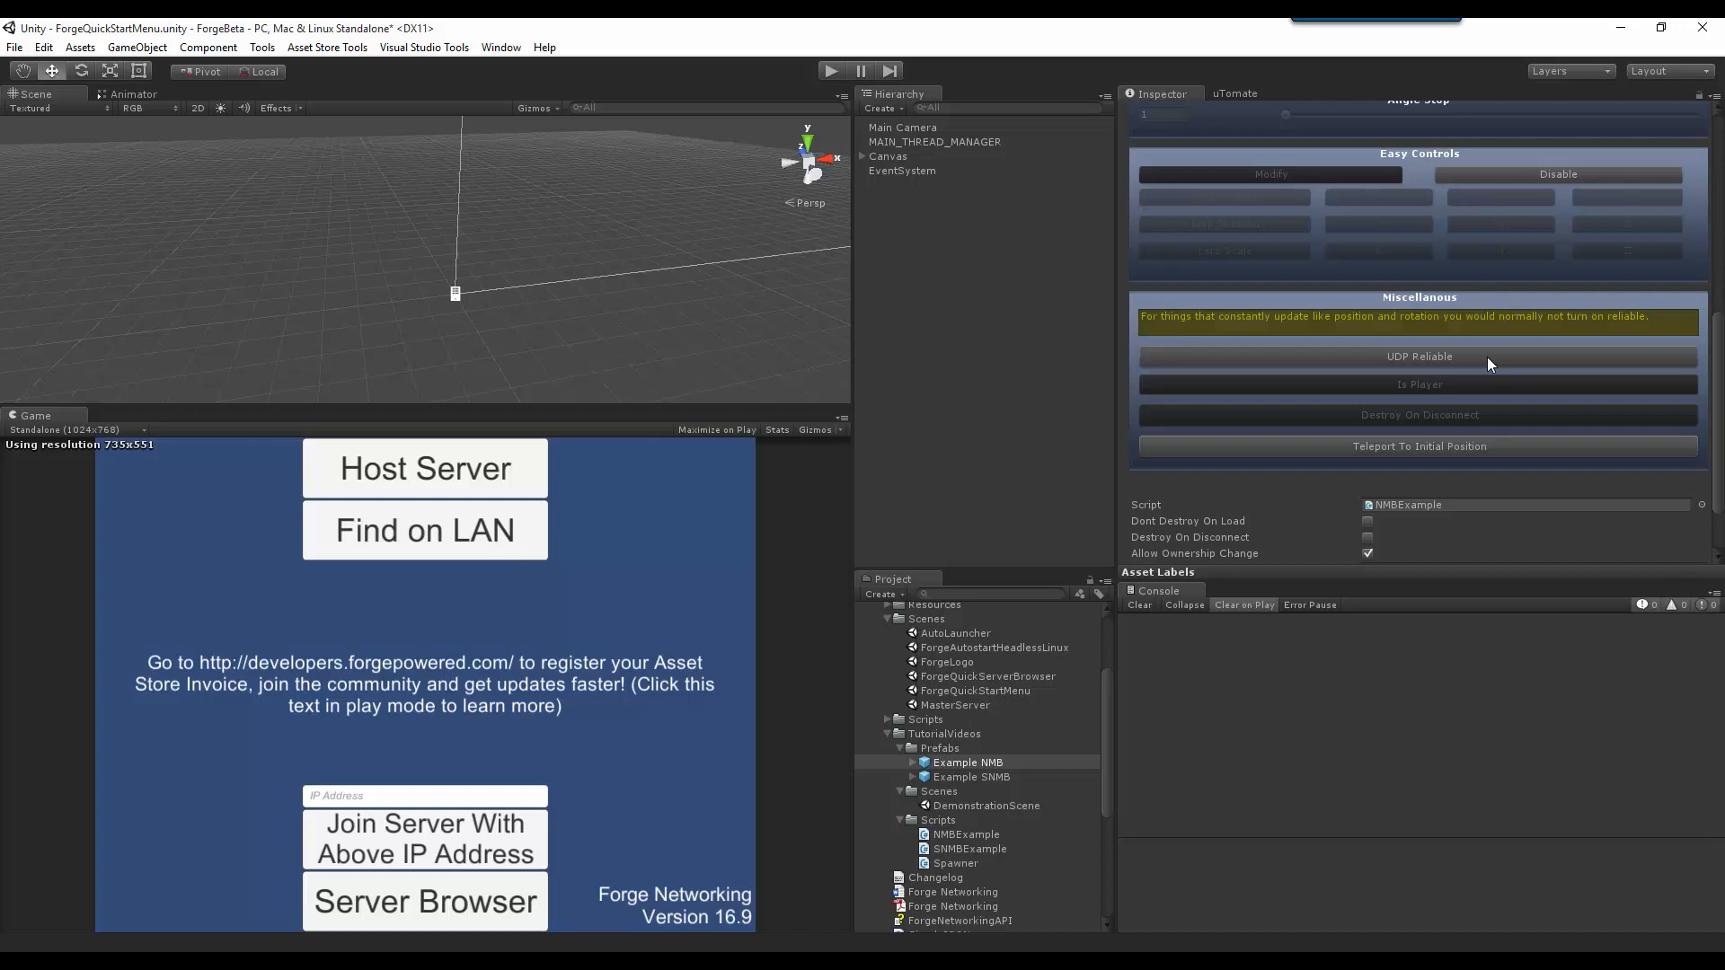
mouse_move(1464, 370)
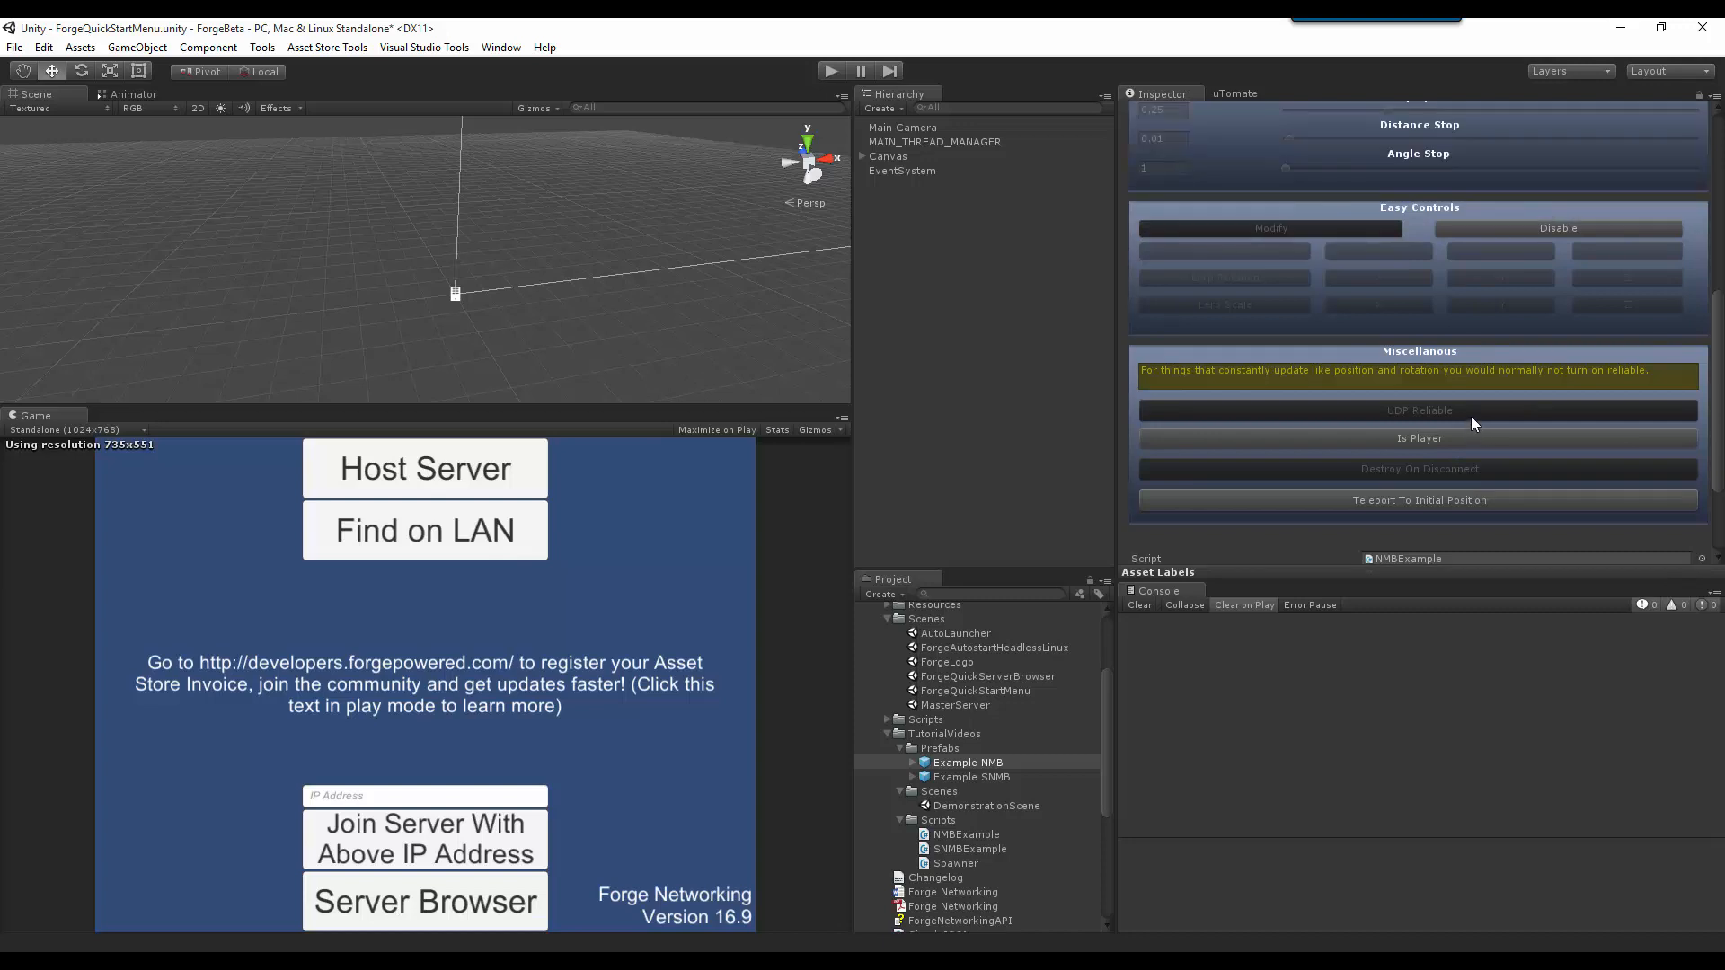
Step: Scroll through the empty NMBExample class deriving from NetworkedMonoBehavior in Visual Studio
scroll(down, 3)
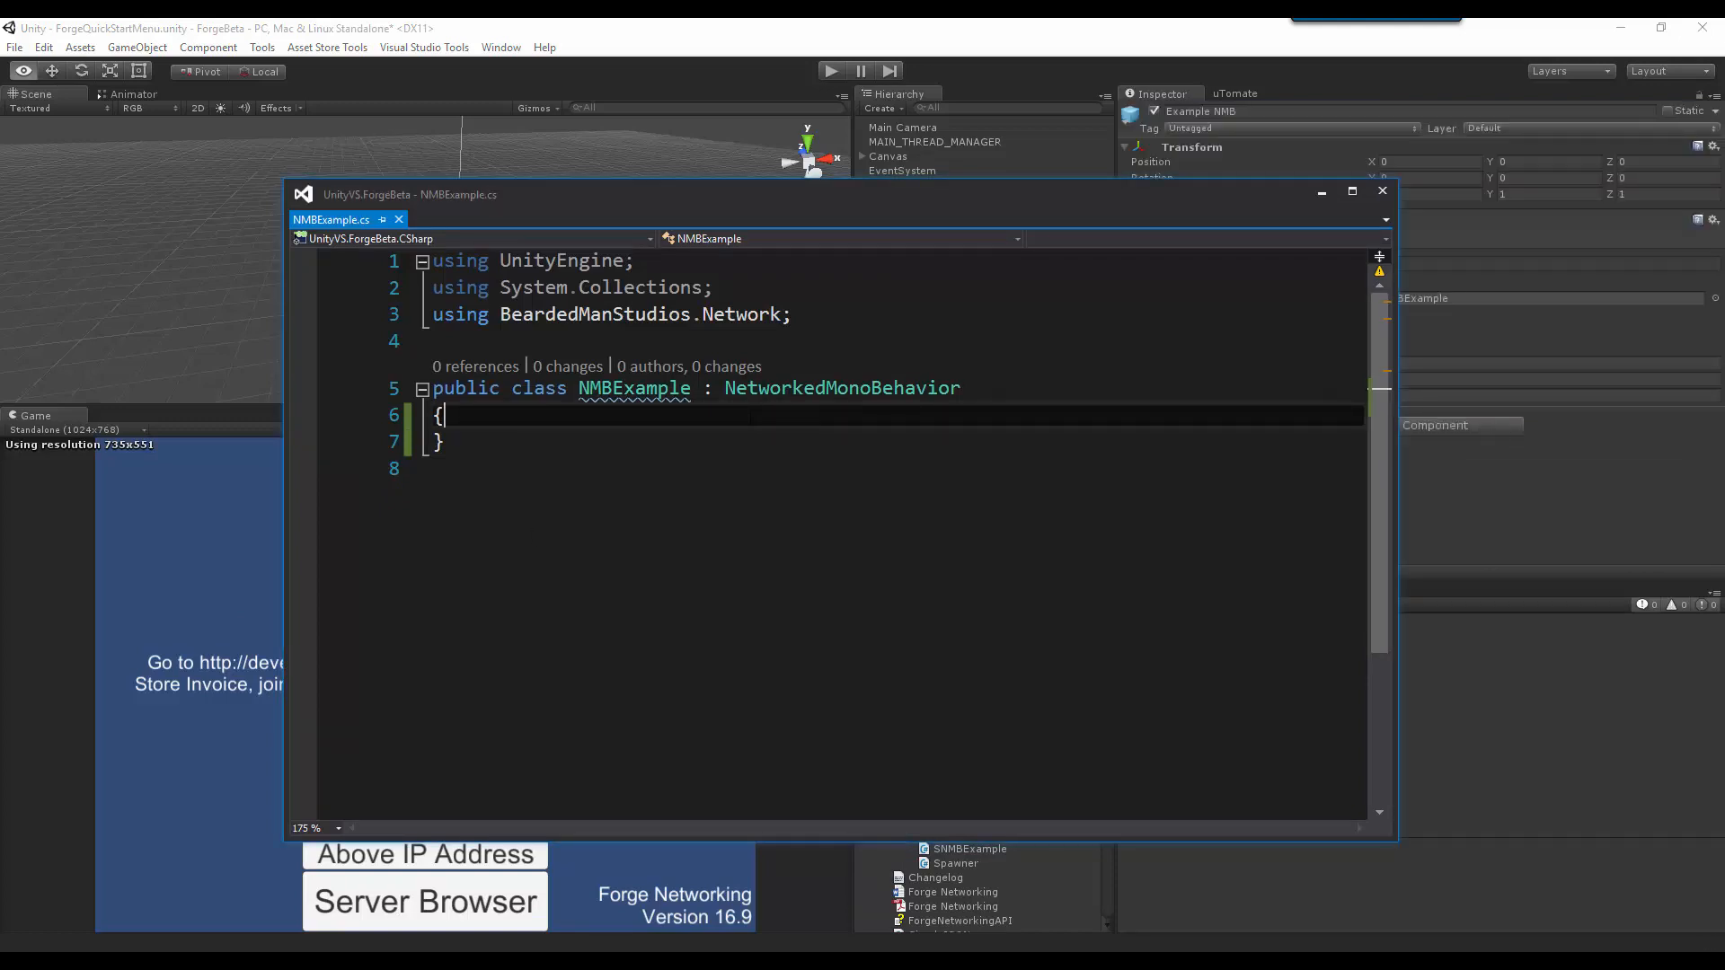
Step: Add a protected override NetworkStart calling base.NetworkStart(), then start an OwningPlayer.PlayerObject line
key(enter)
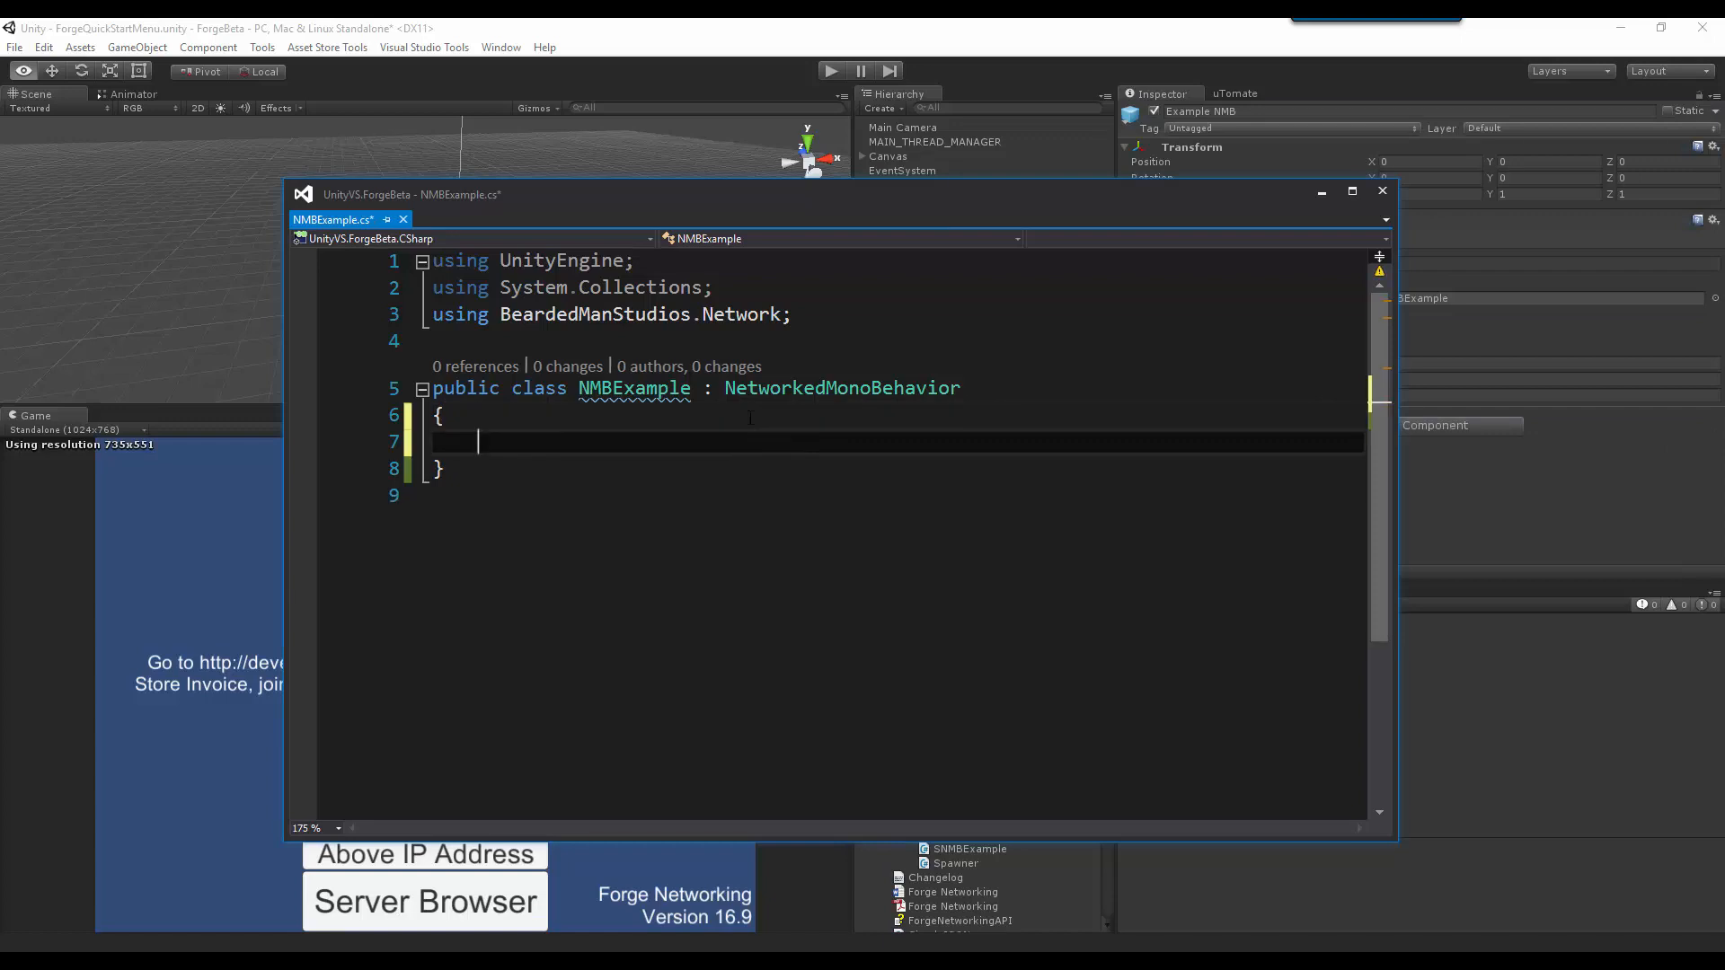
text(private)
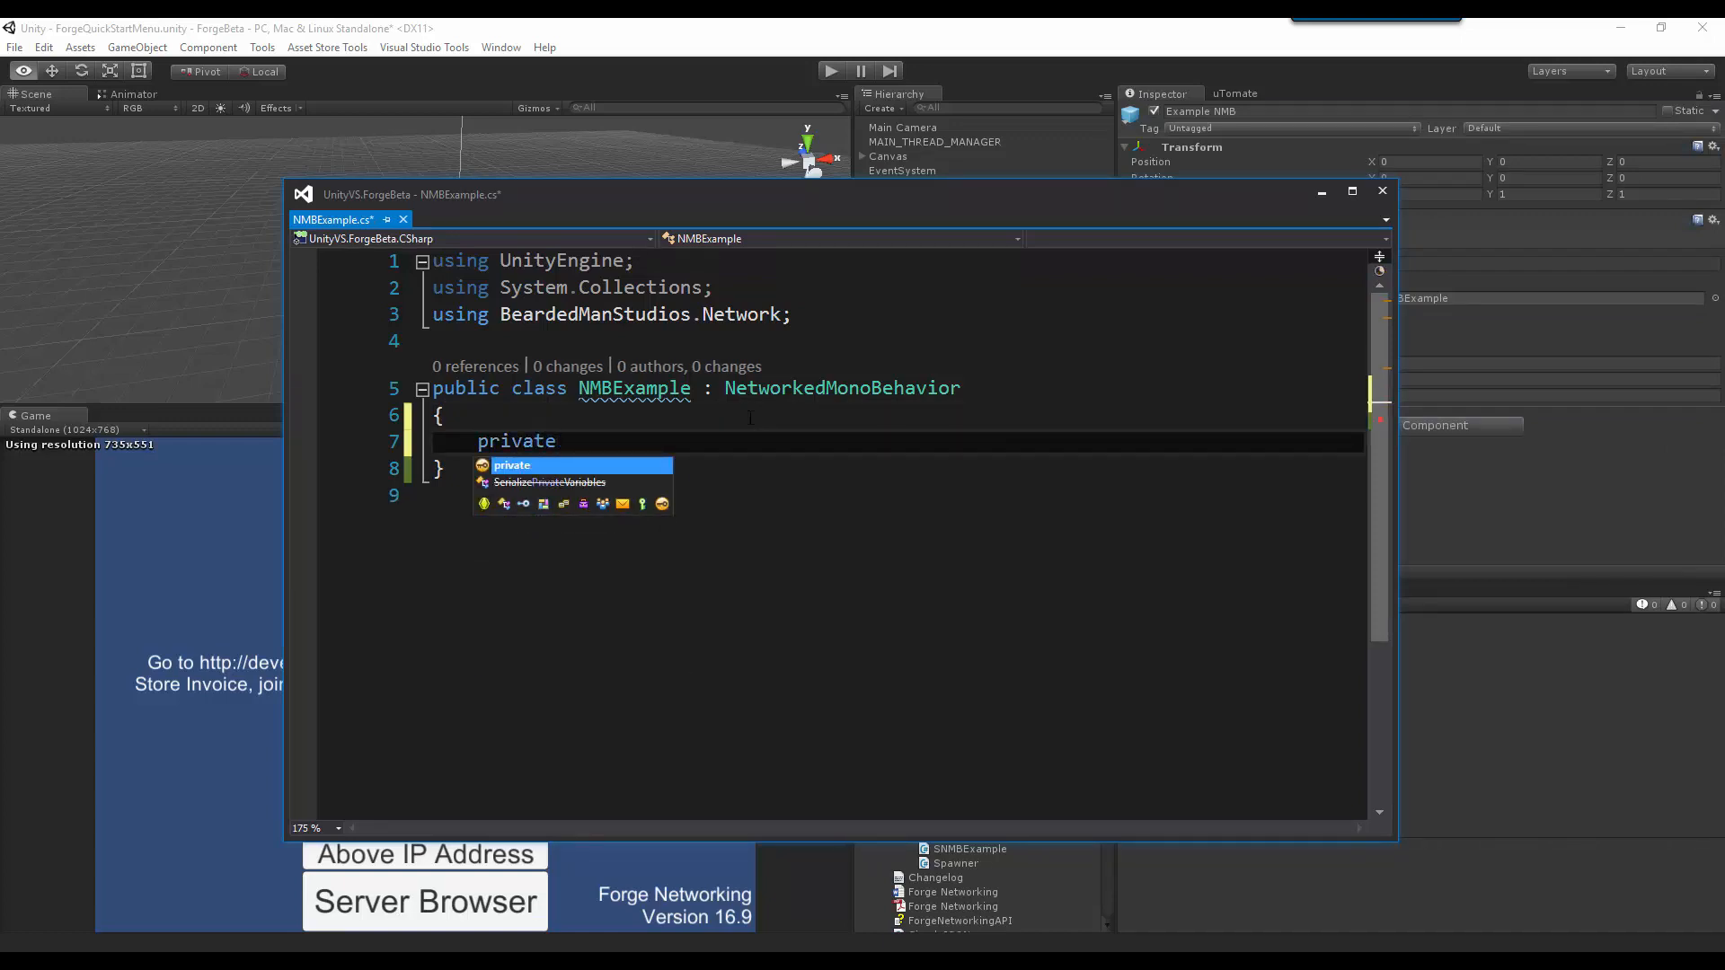
text(protected)
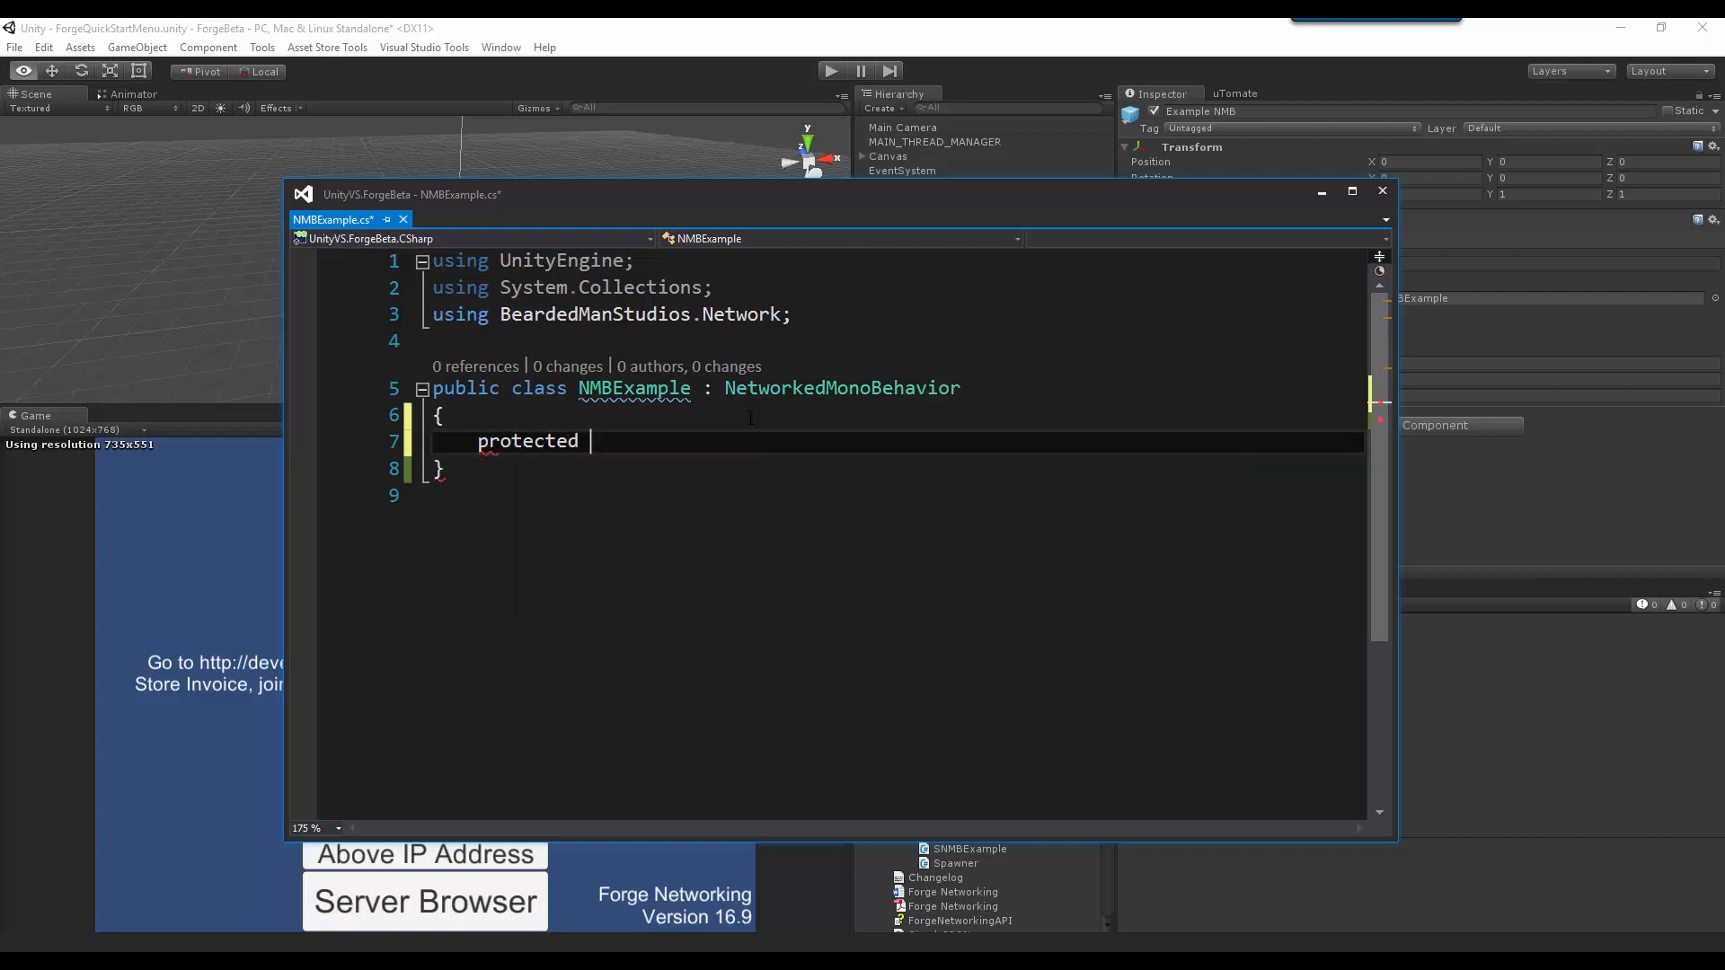
text(override void NetworkStart()
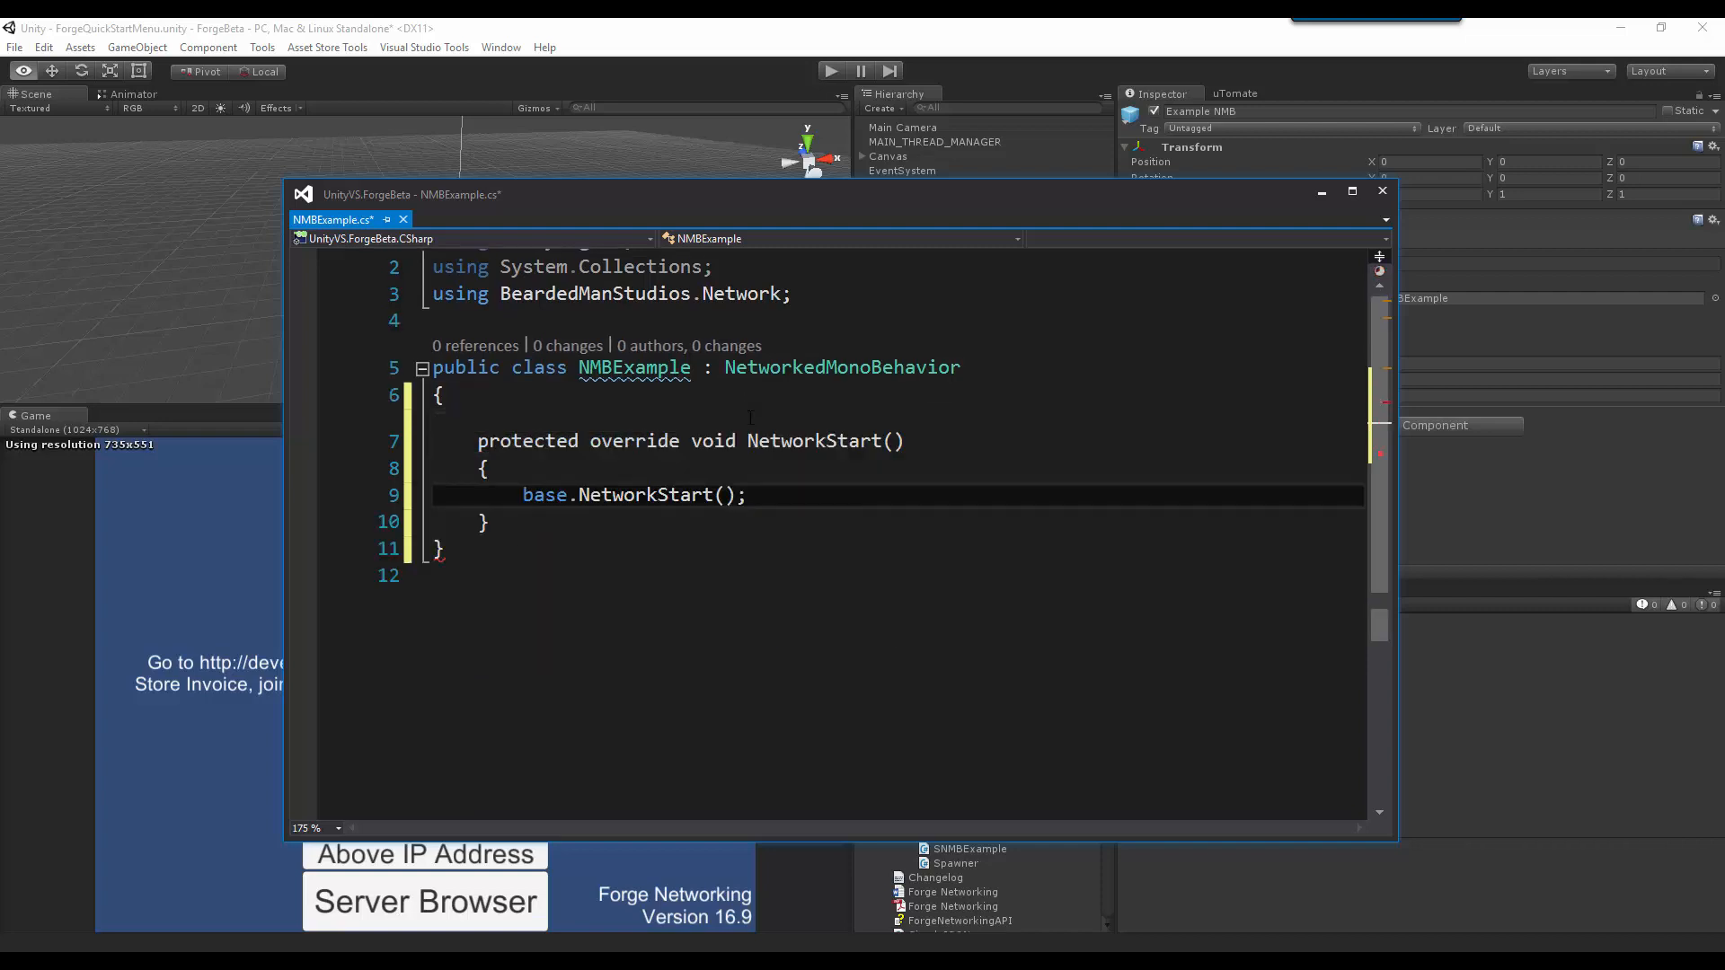
text(owni)
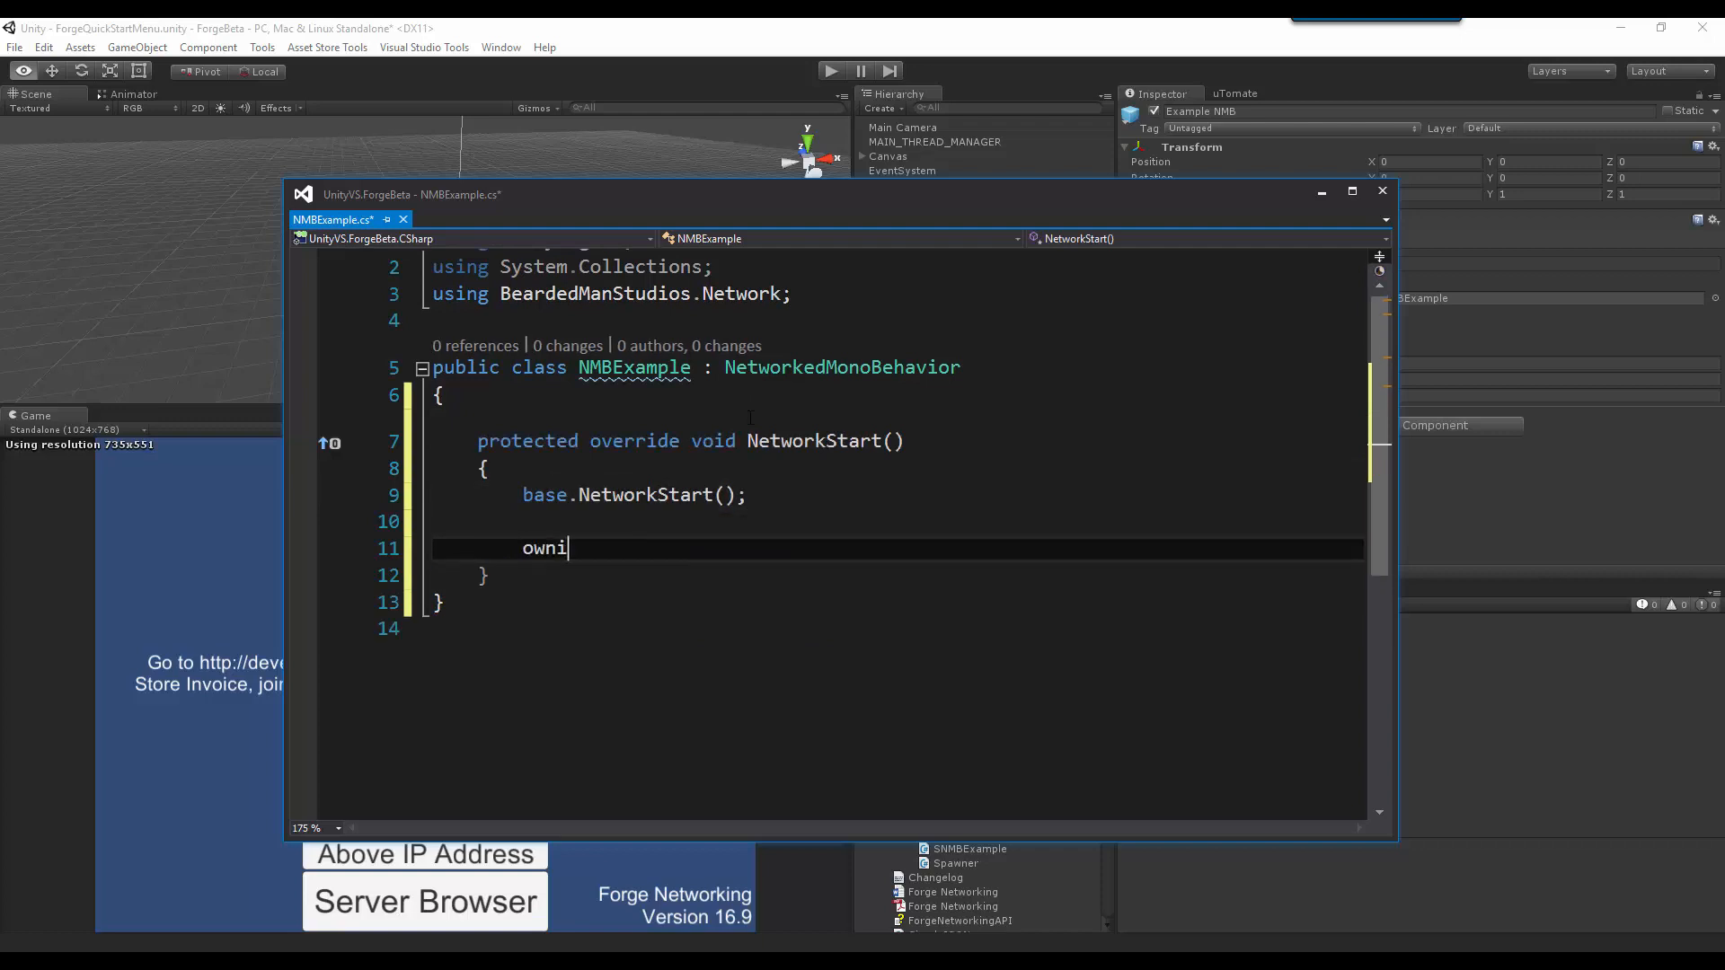
text(OwningPlayer.)
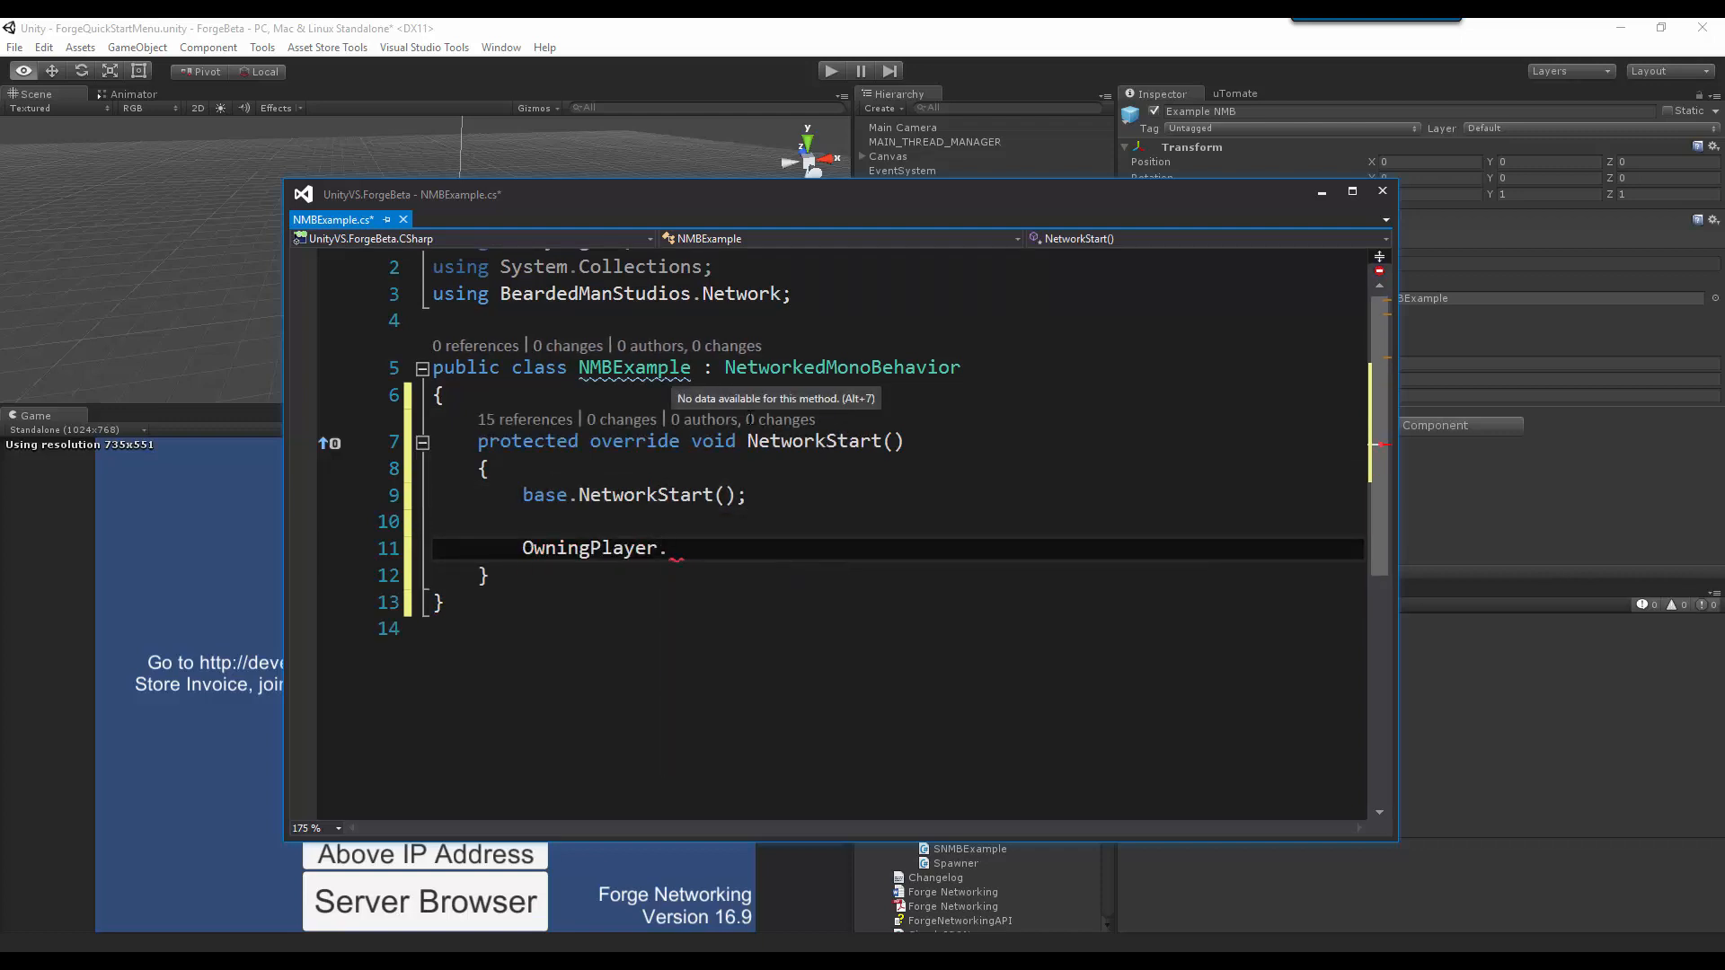
text(PlayerObject)
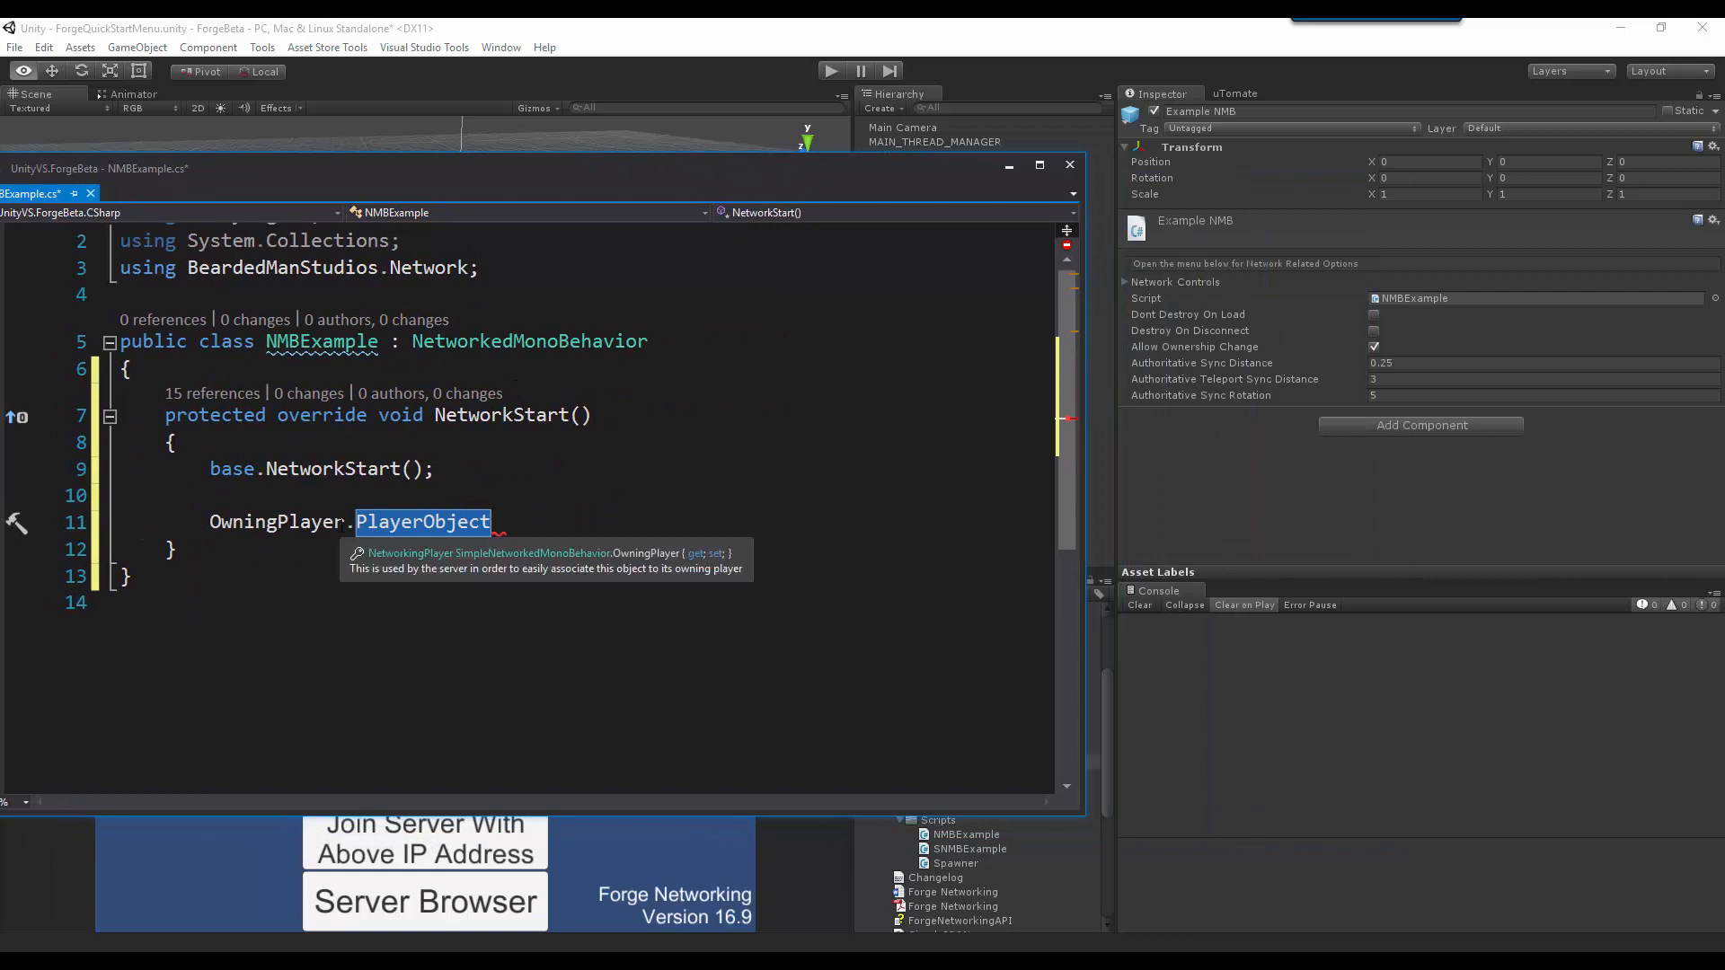
mouse_move(407, 539)
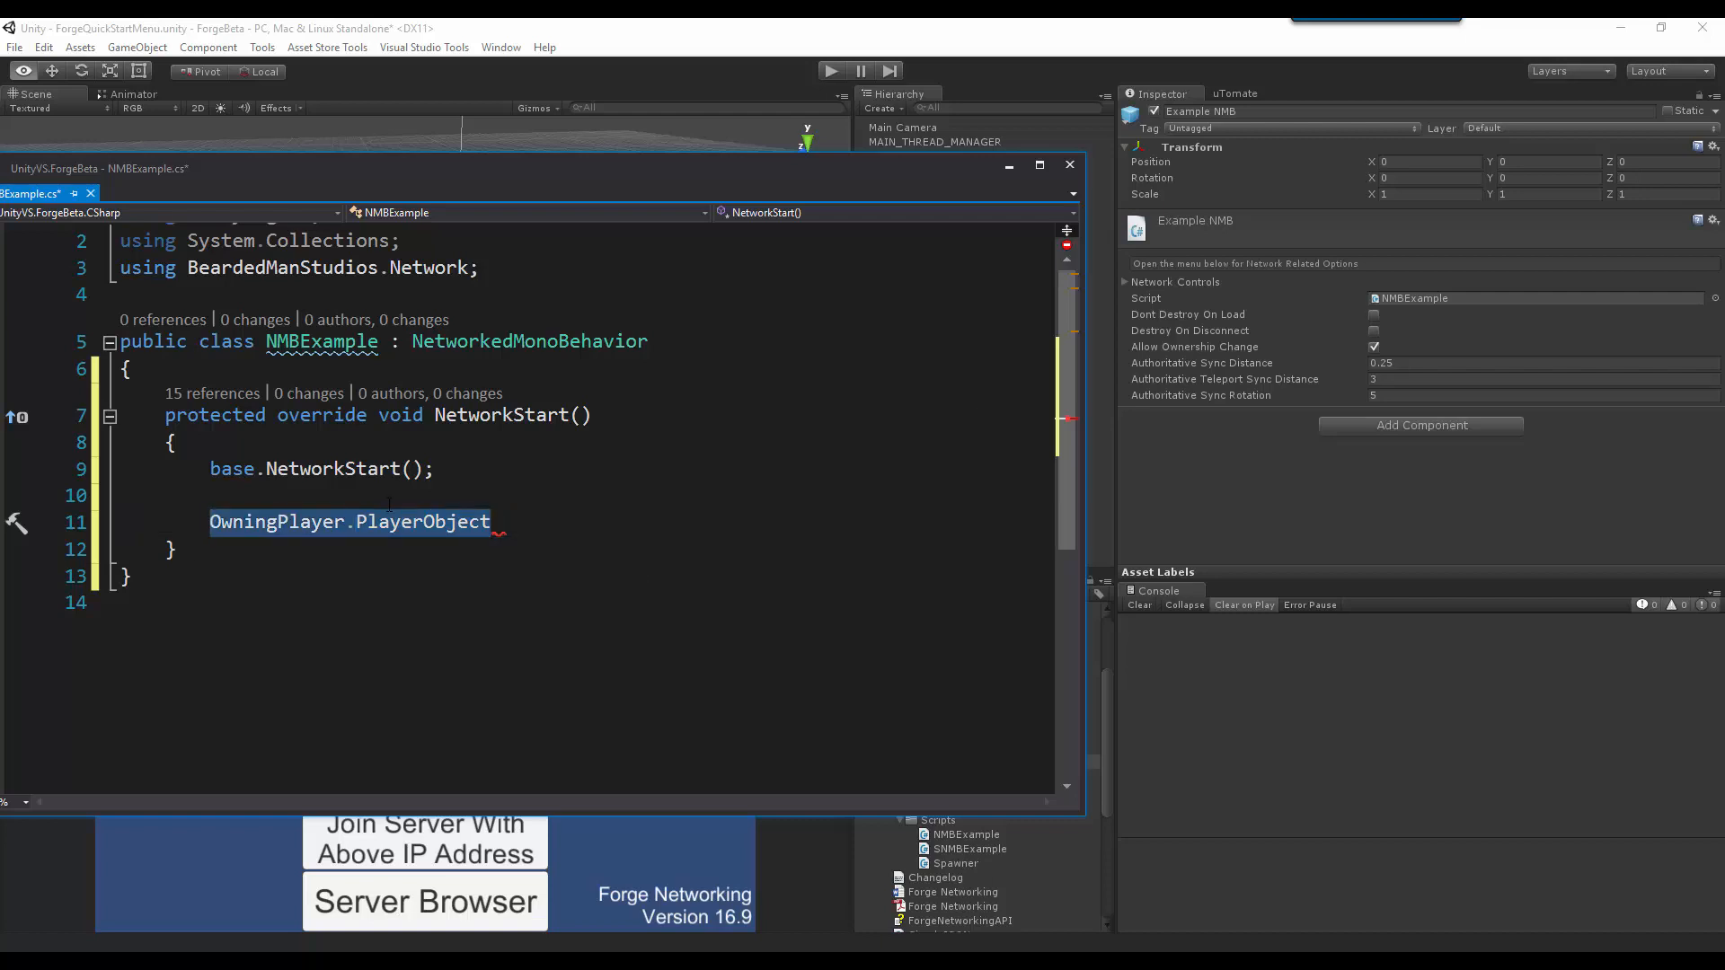
Step: Rewrite the demo line as Networking.PrimarySocket.Players[0].PlayerObject in NetworkStart
text(Networking.)
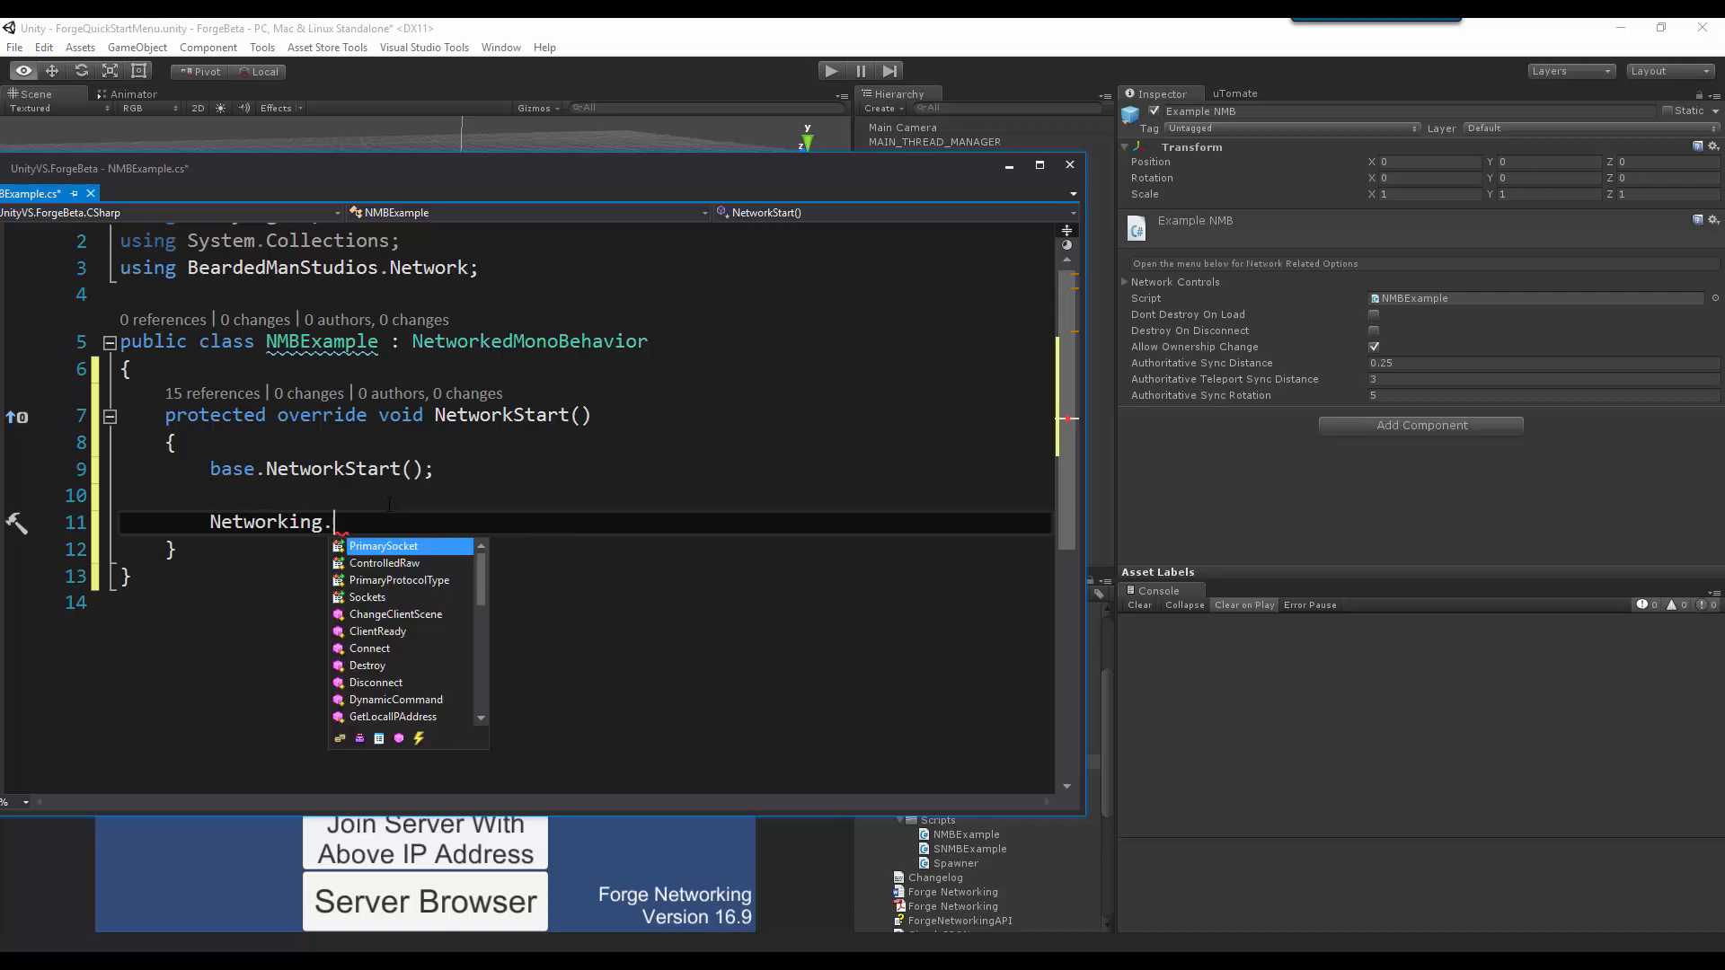
text(PrimarySocket.p)
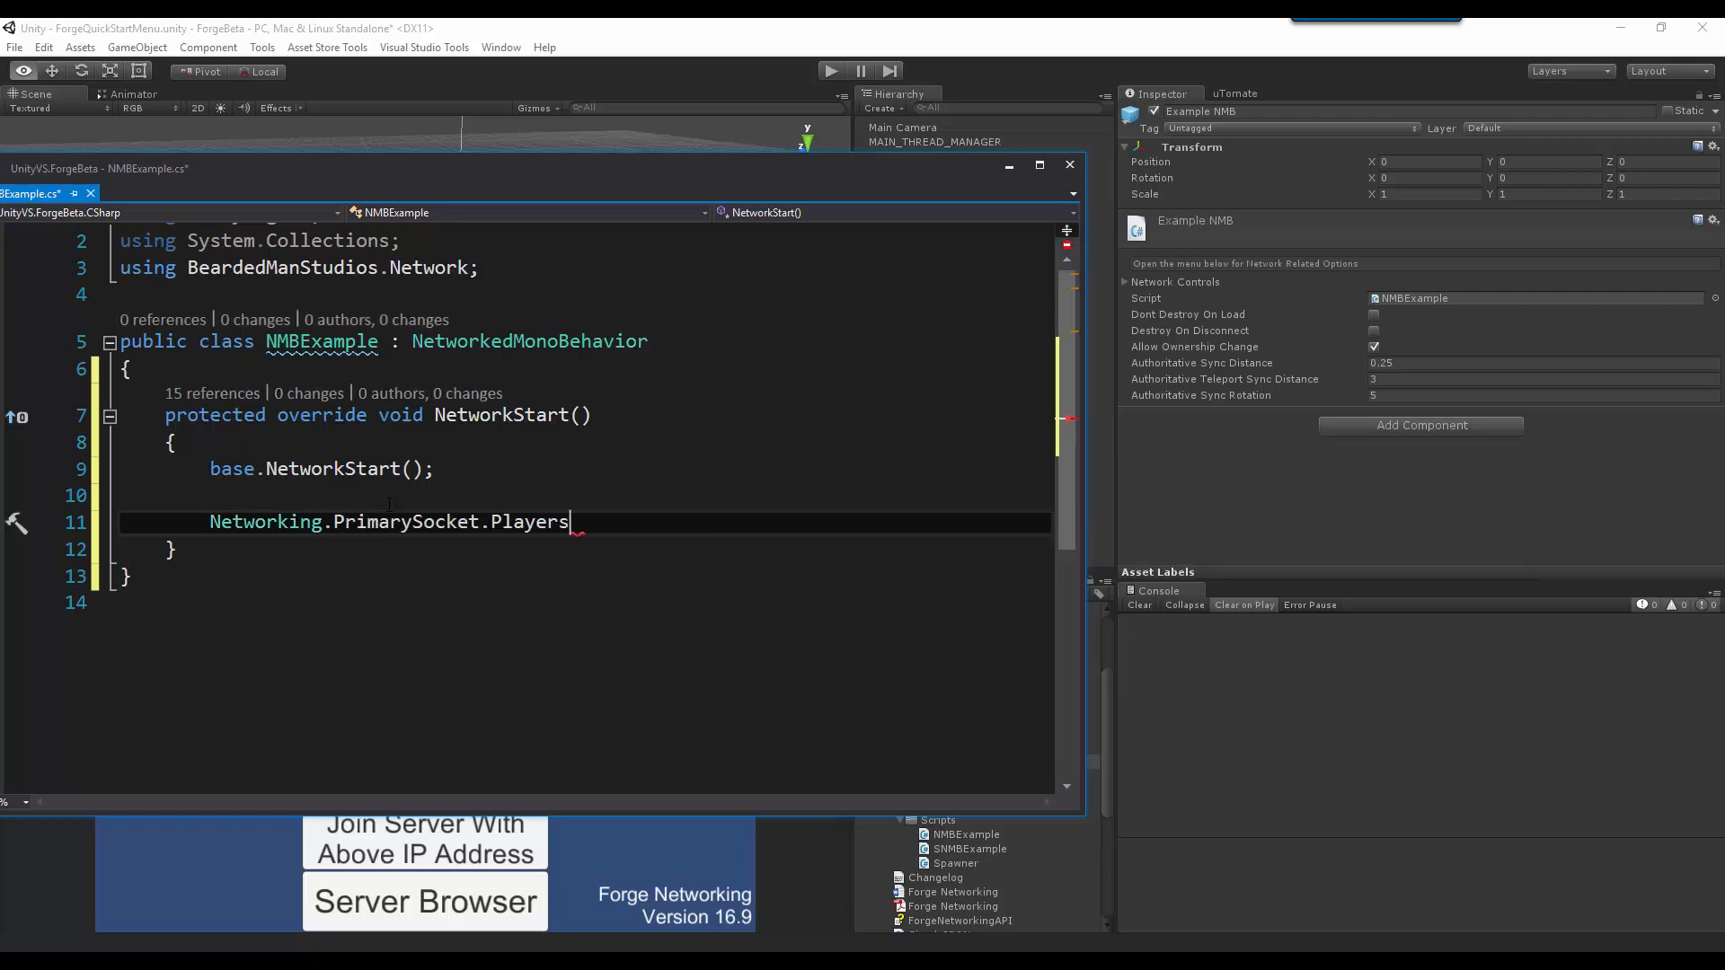
double_click(530, 521)
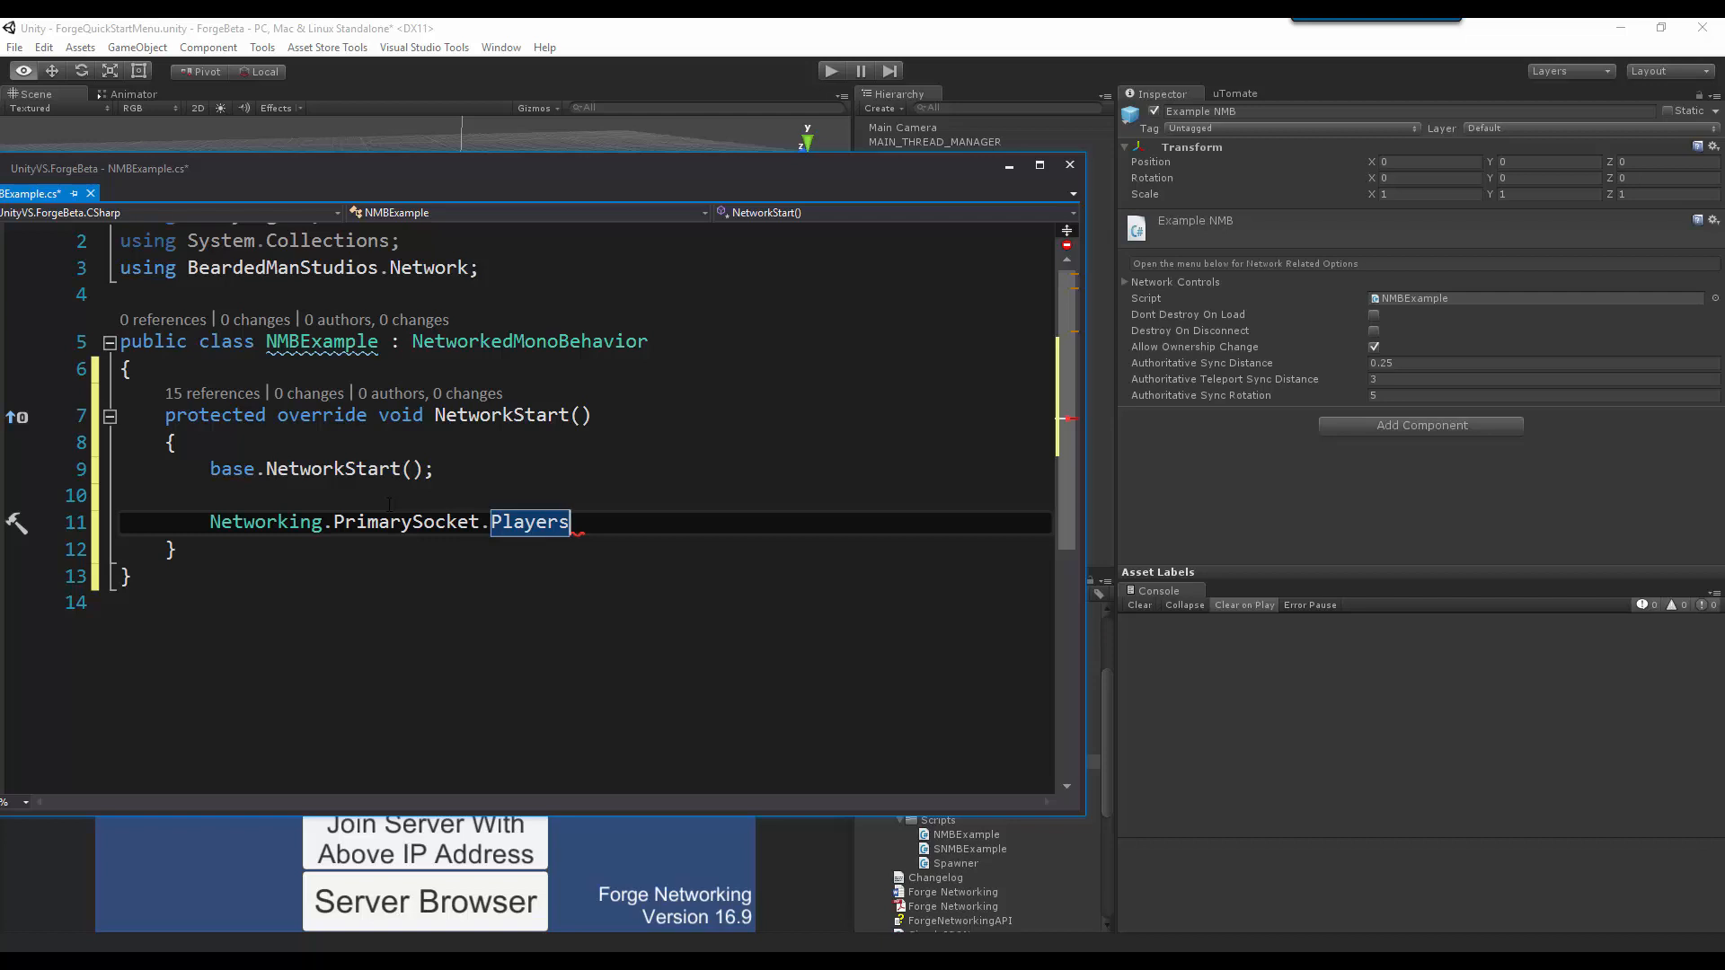
text([0])
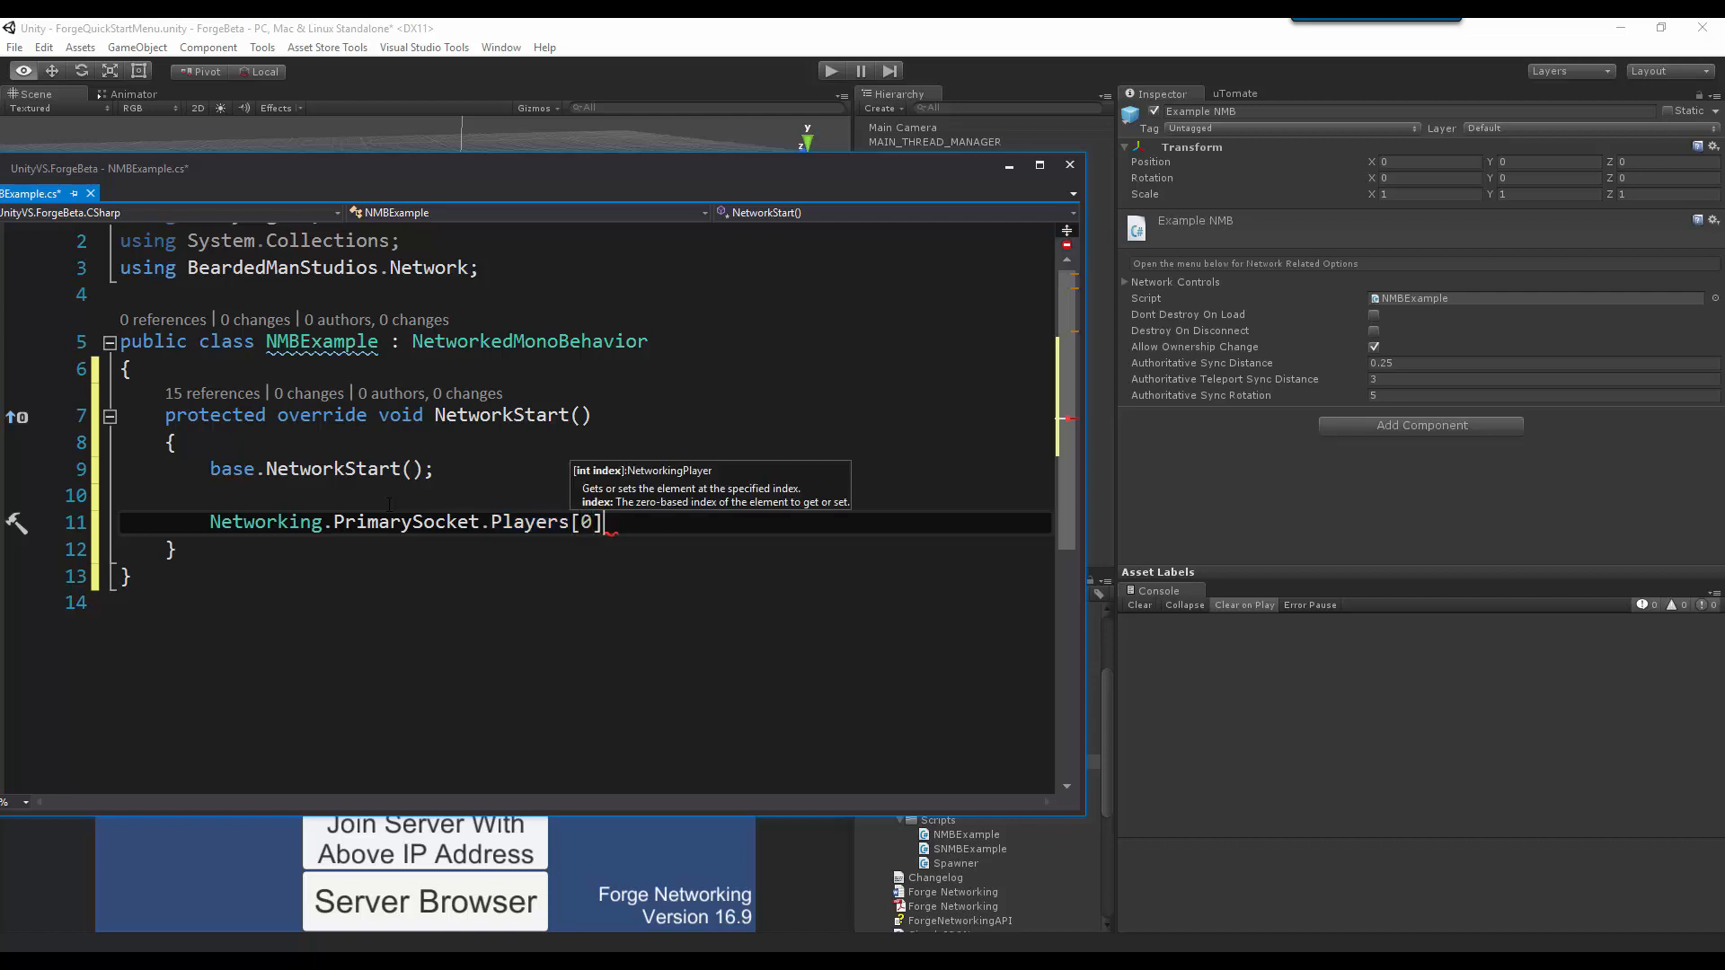
text(.PlayerObject.)
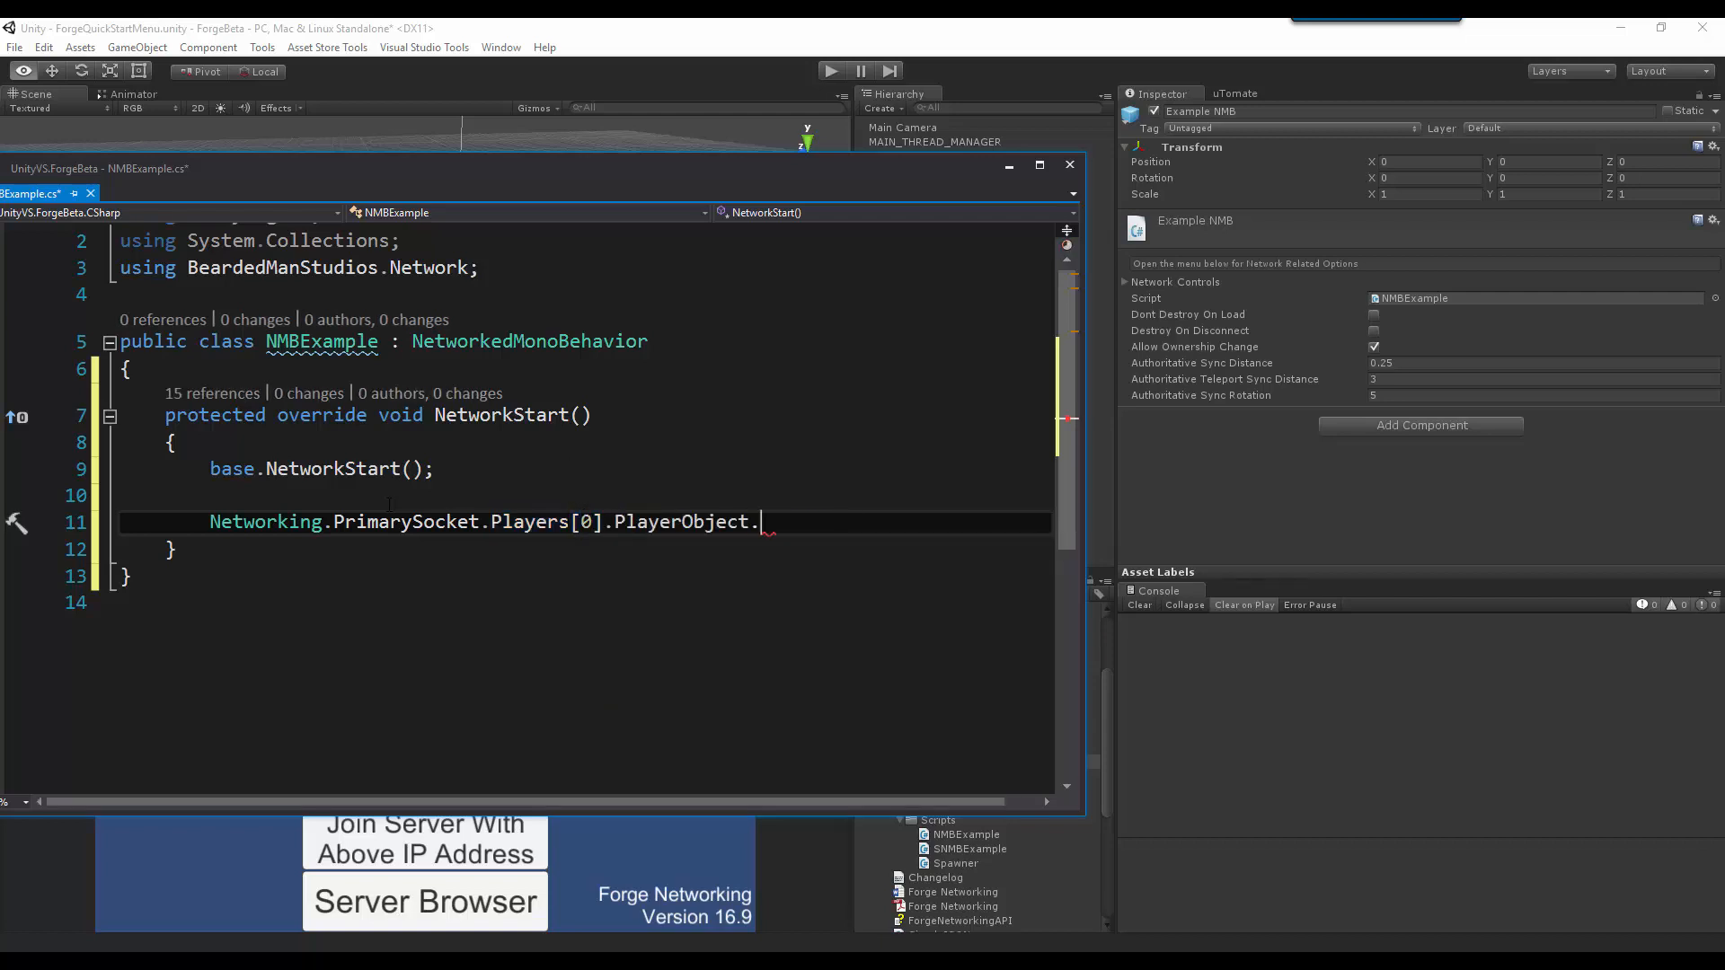
Step: Browse PlayerObject's IntelliSense members such as rpc, then delete the extra text
text(.)
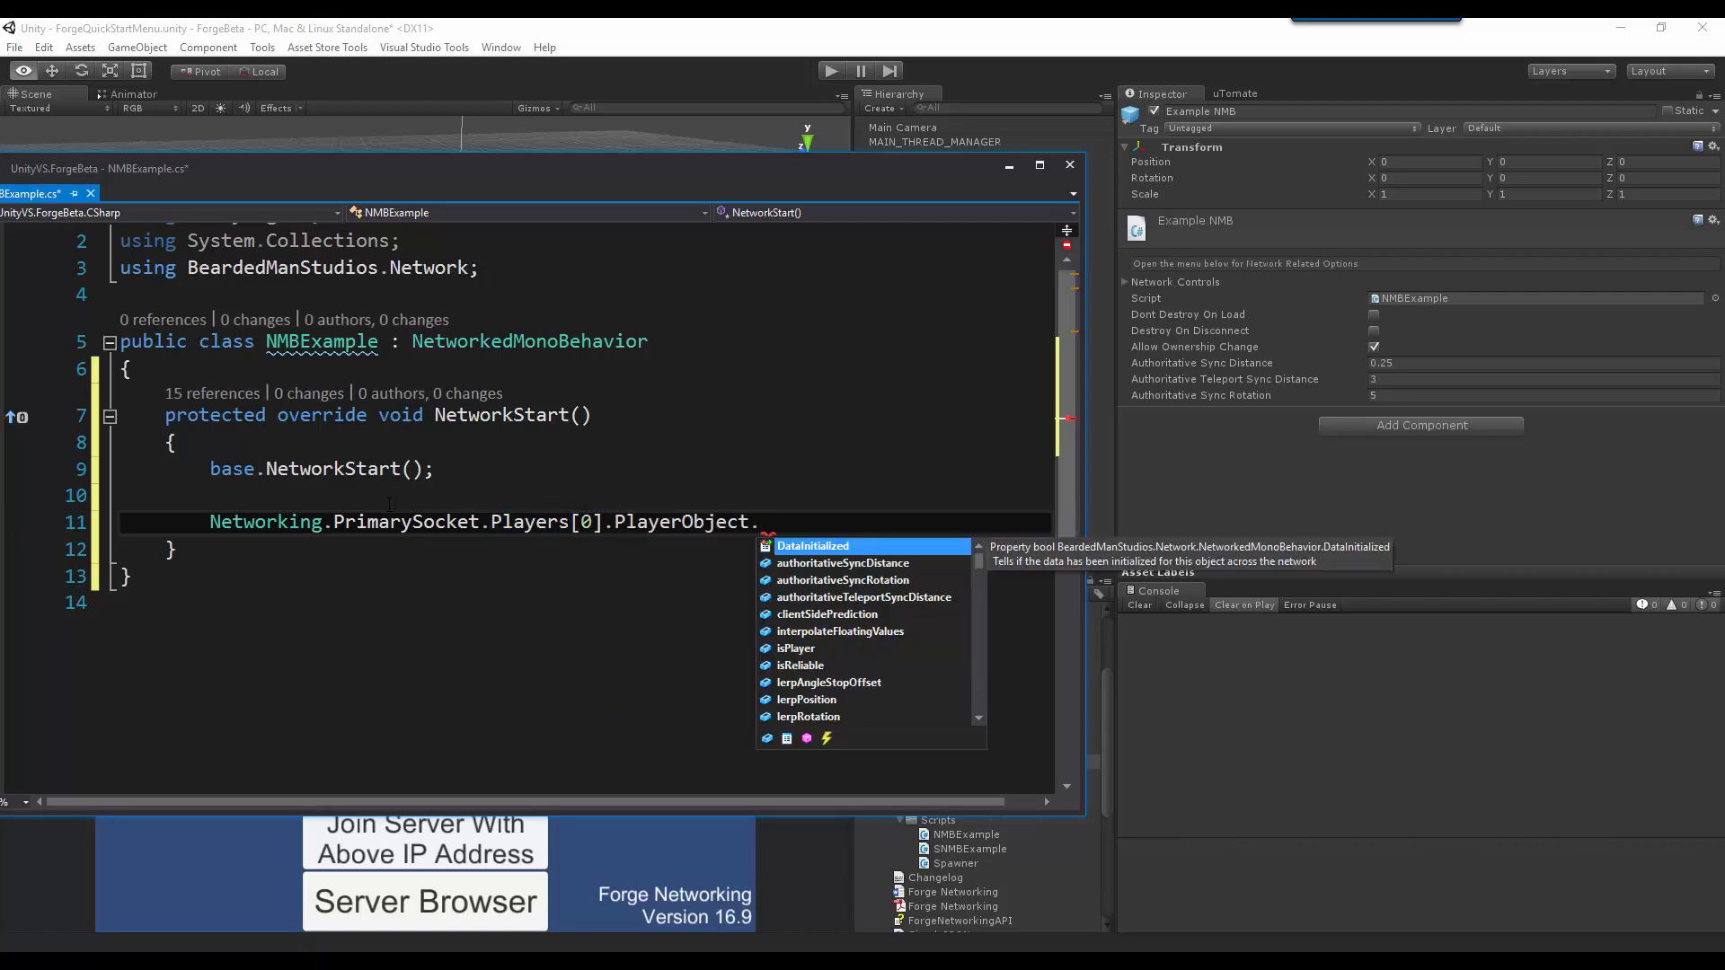
text(rpc)
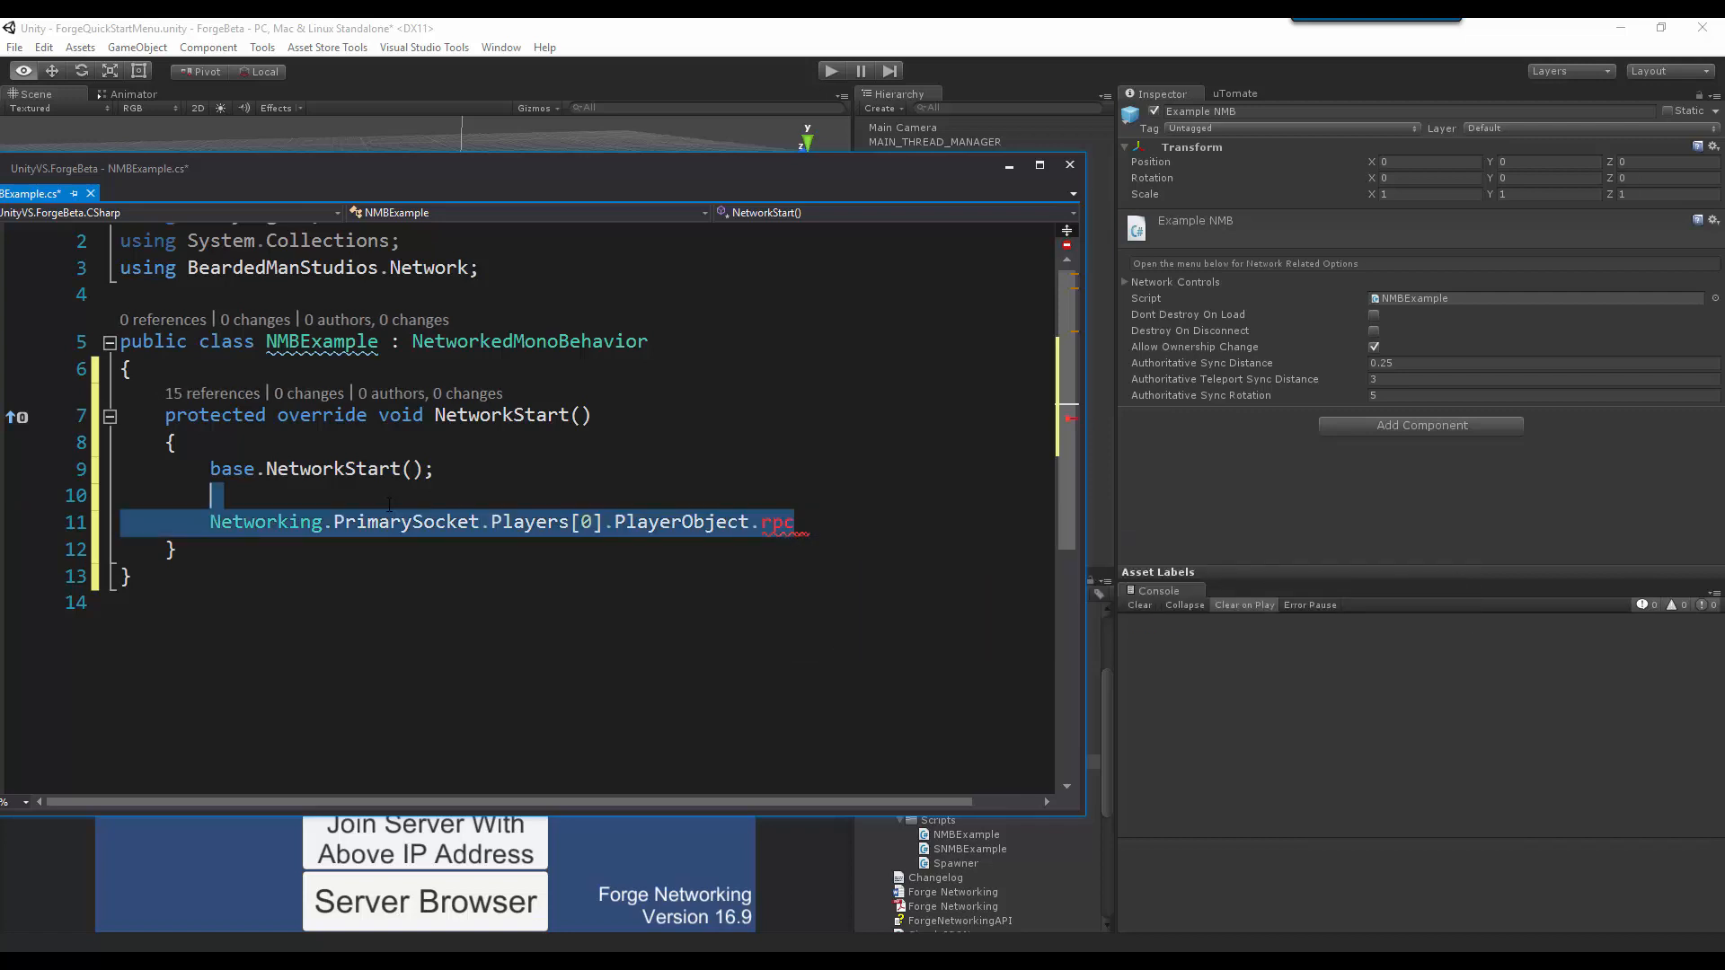
key(Delete)
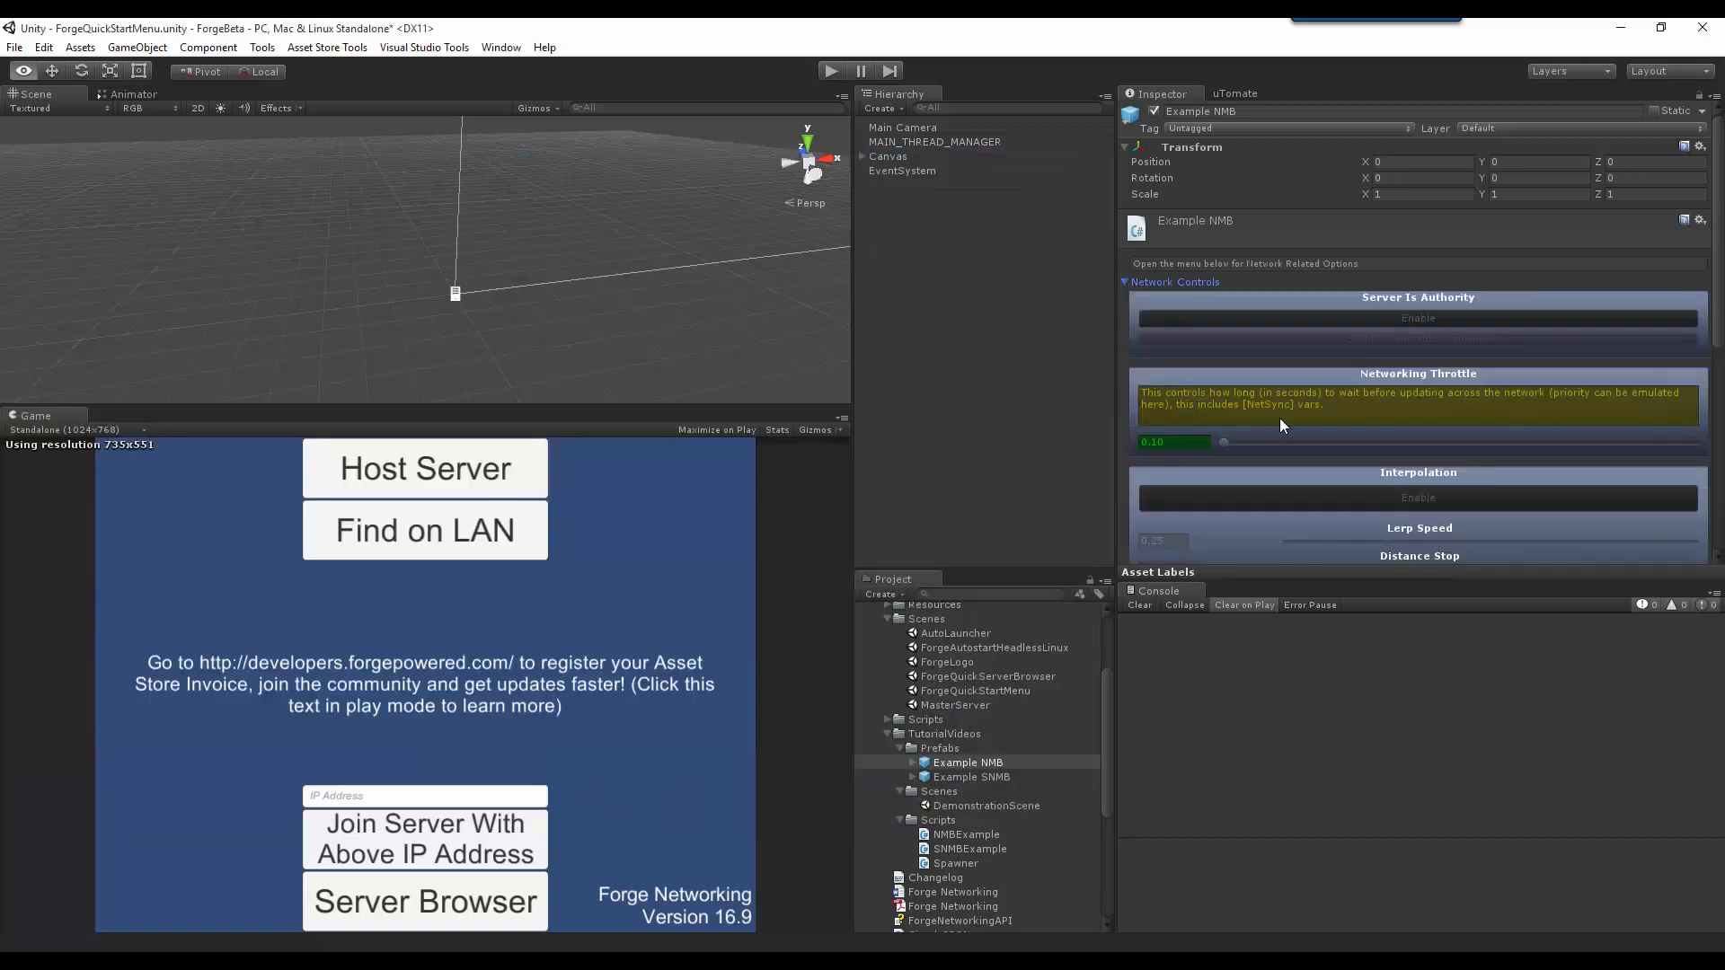
Step: Scroll Example NMB's Network Controls down toward the Miscellaneous flags
scroll(down, 3)
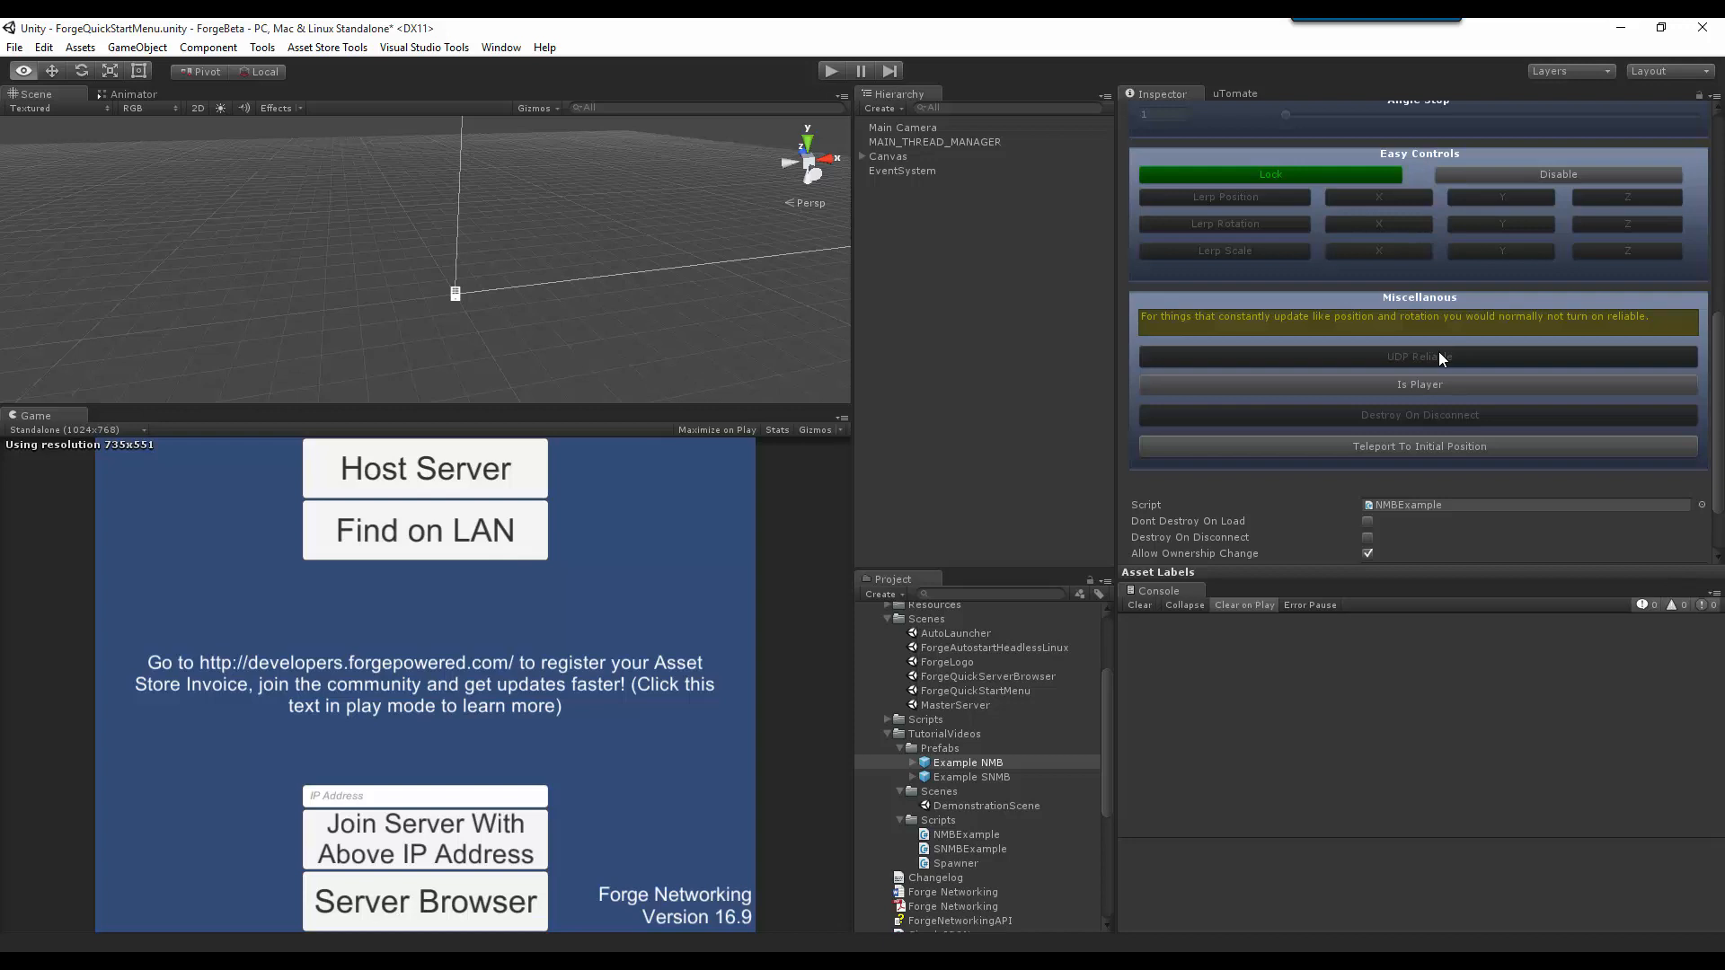
mouse_move(1426, 383)
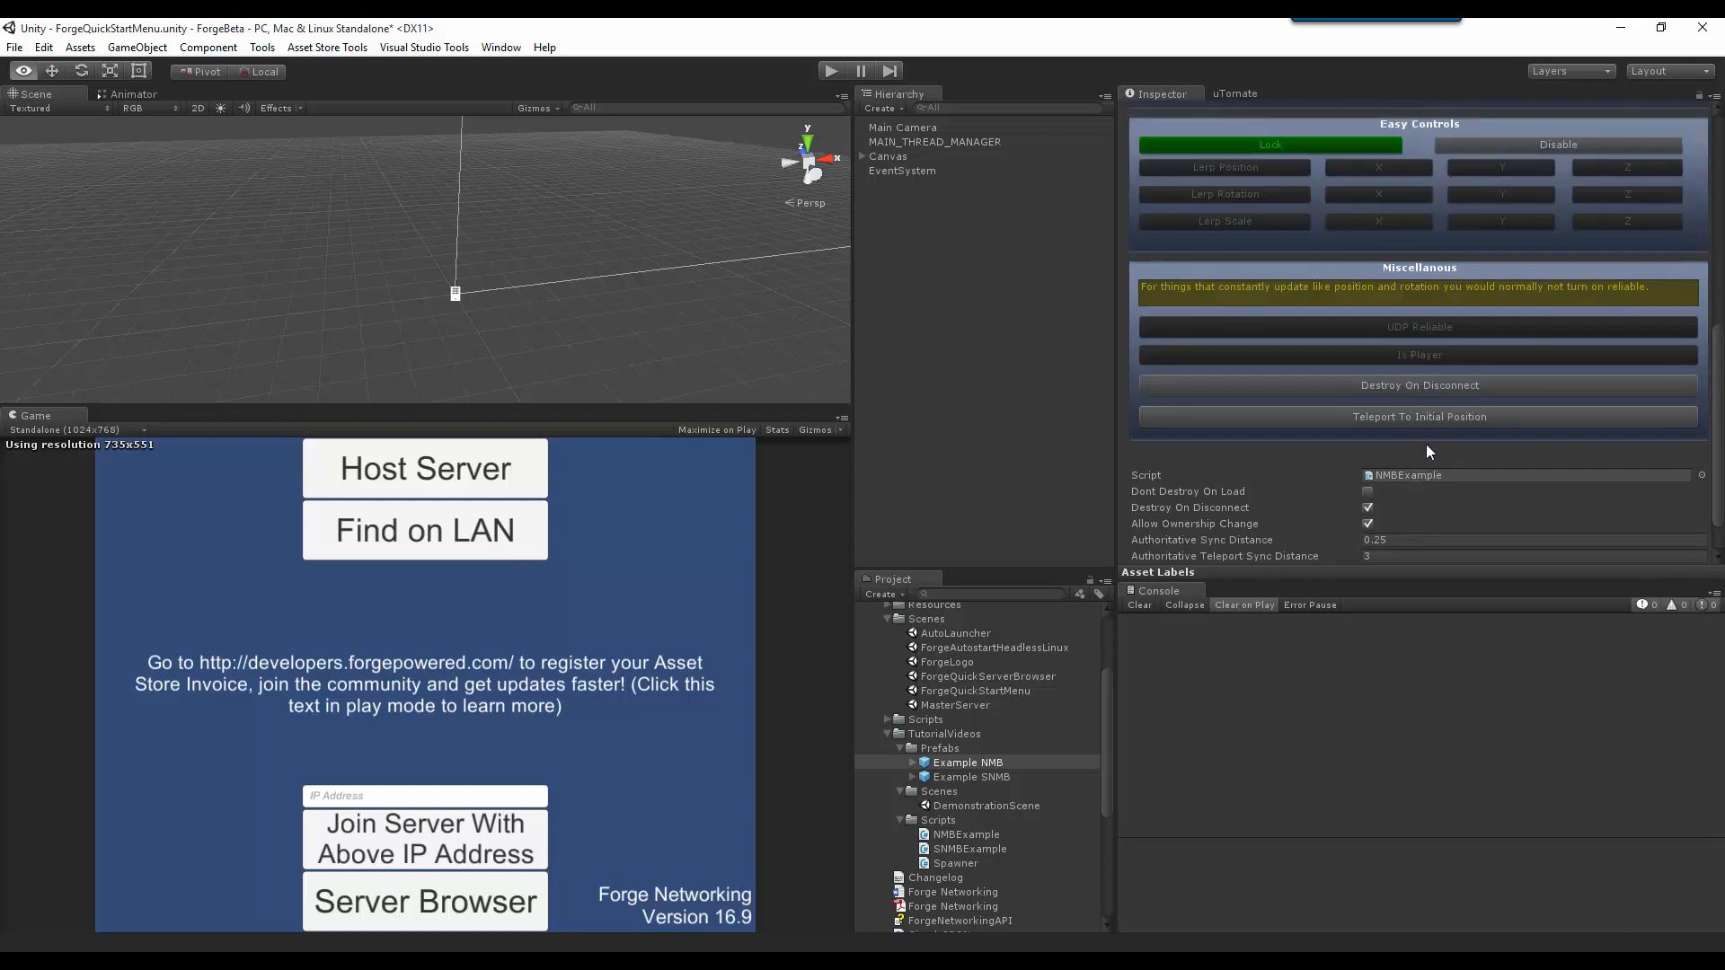
click(1368, 507)
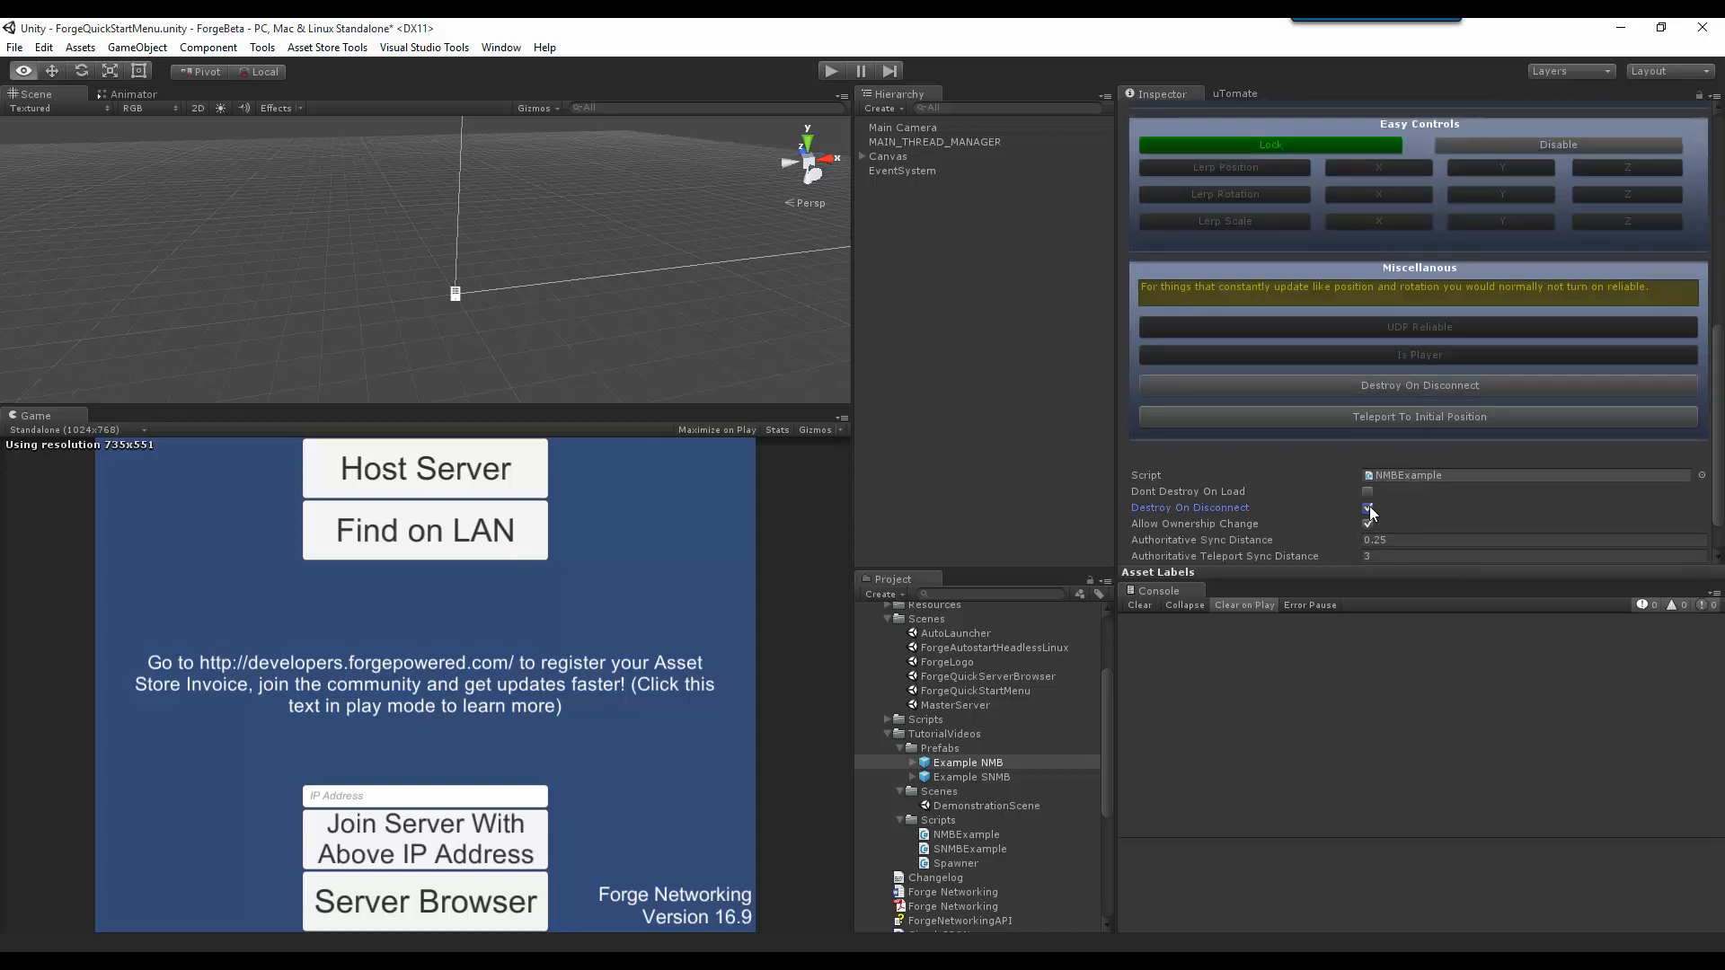
click(1368, 506)
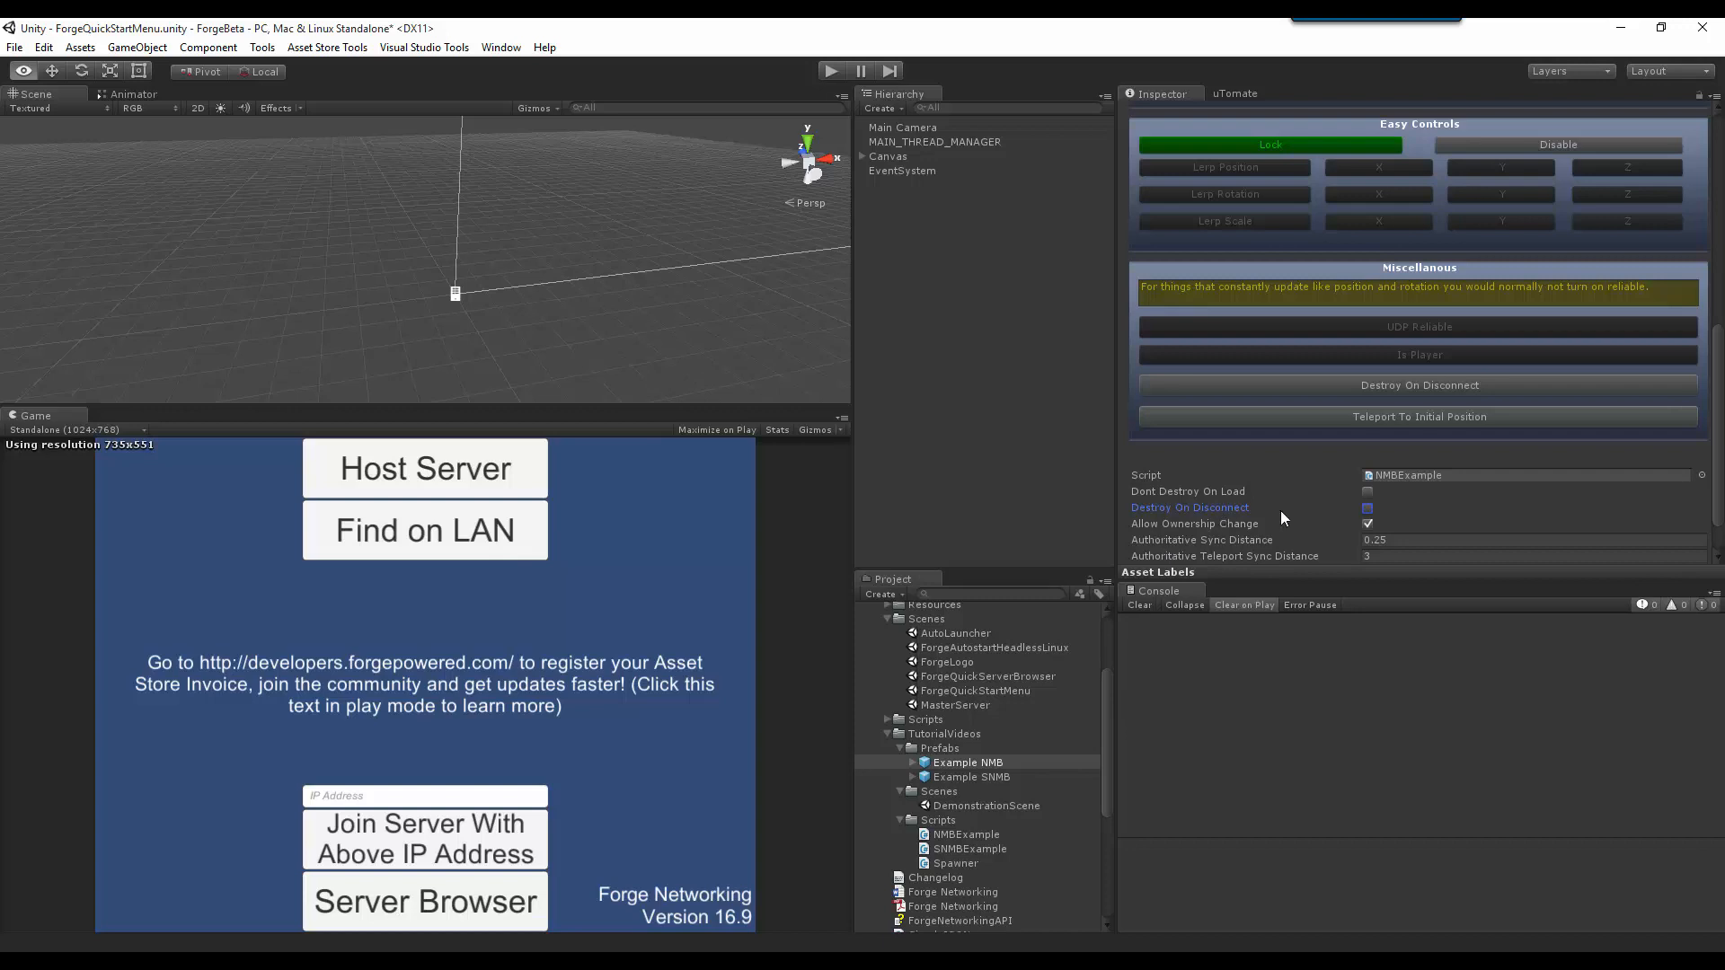
click(1368, 506)
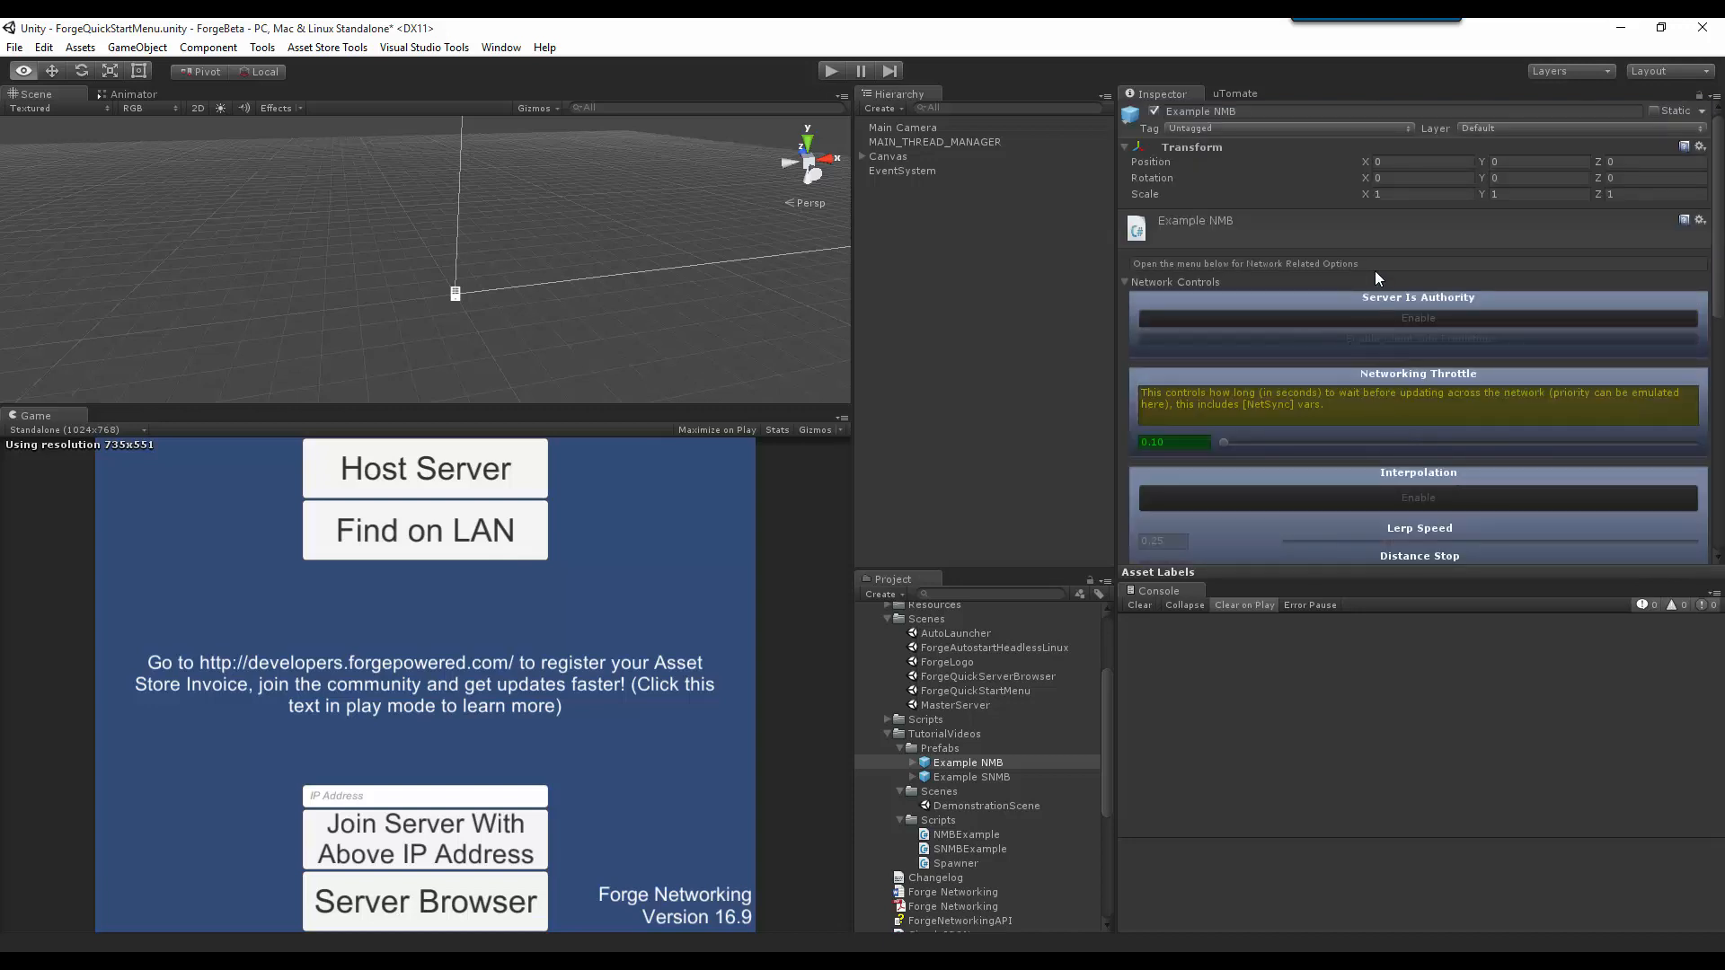
scroll(down, 3)
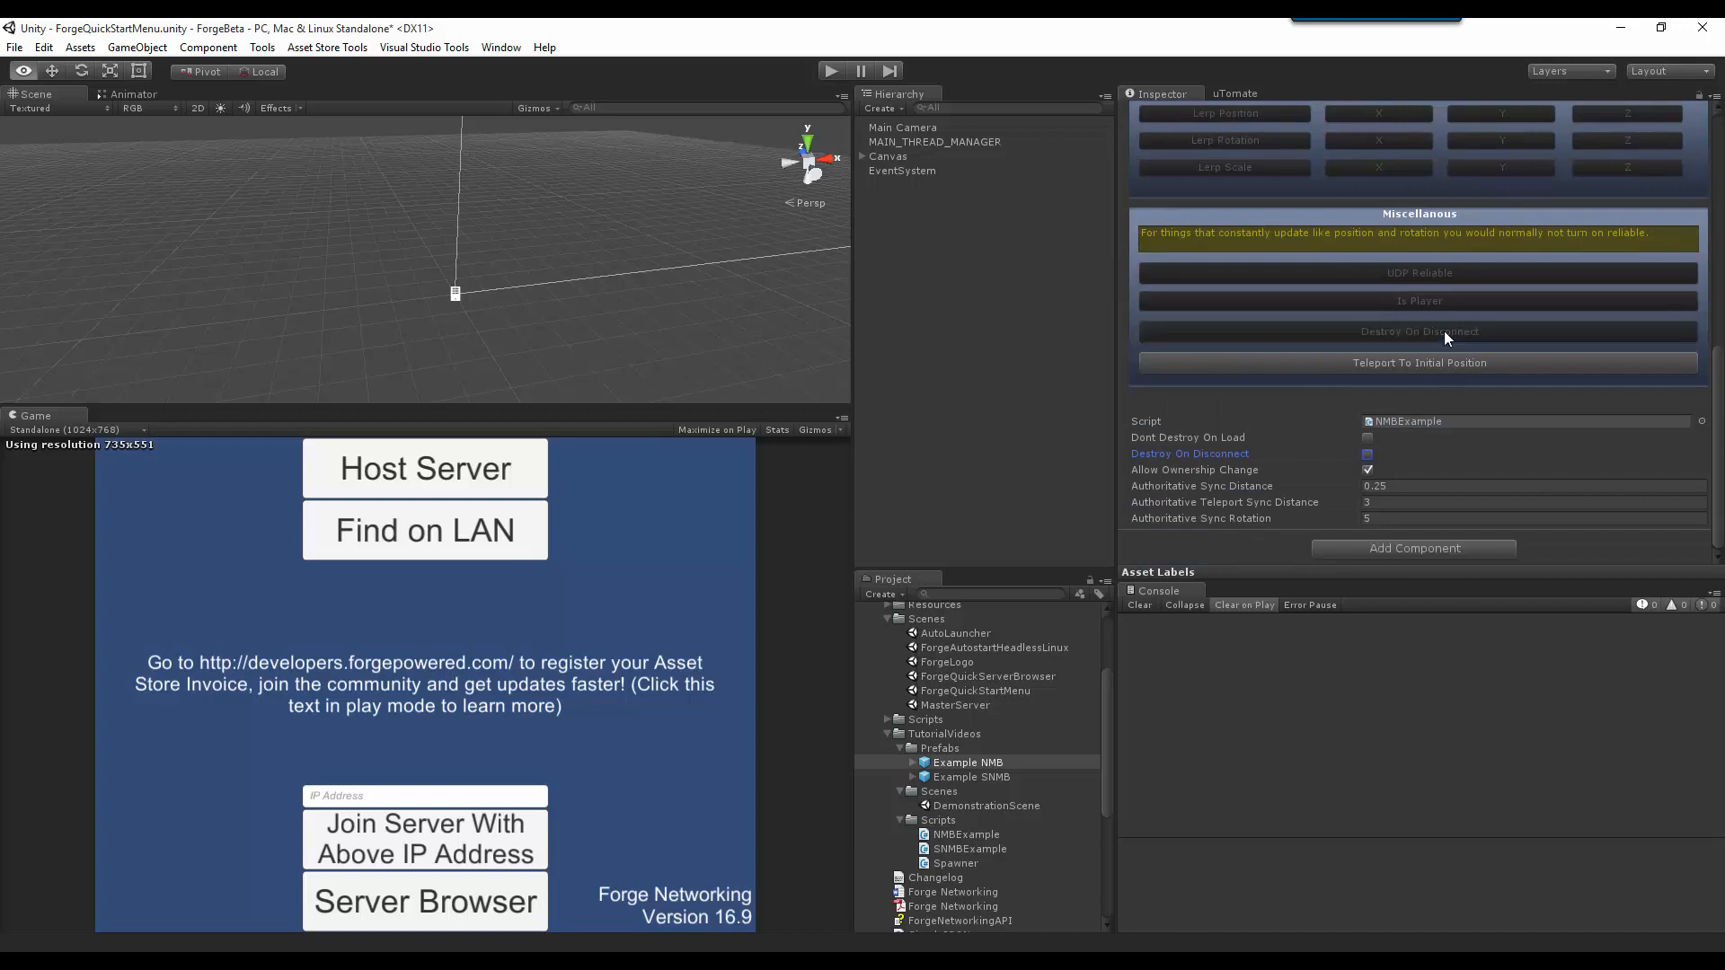
click(1367, 453)
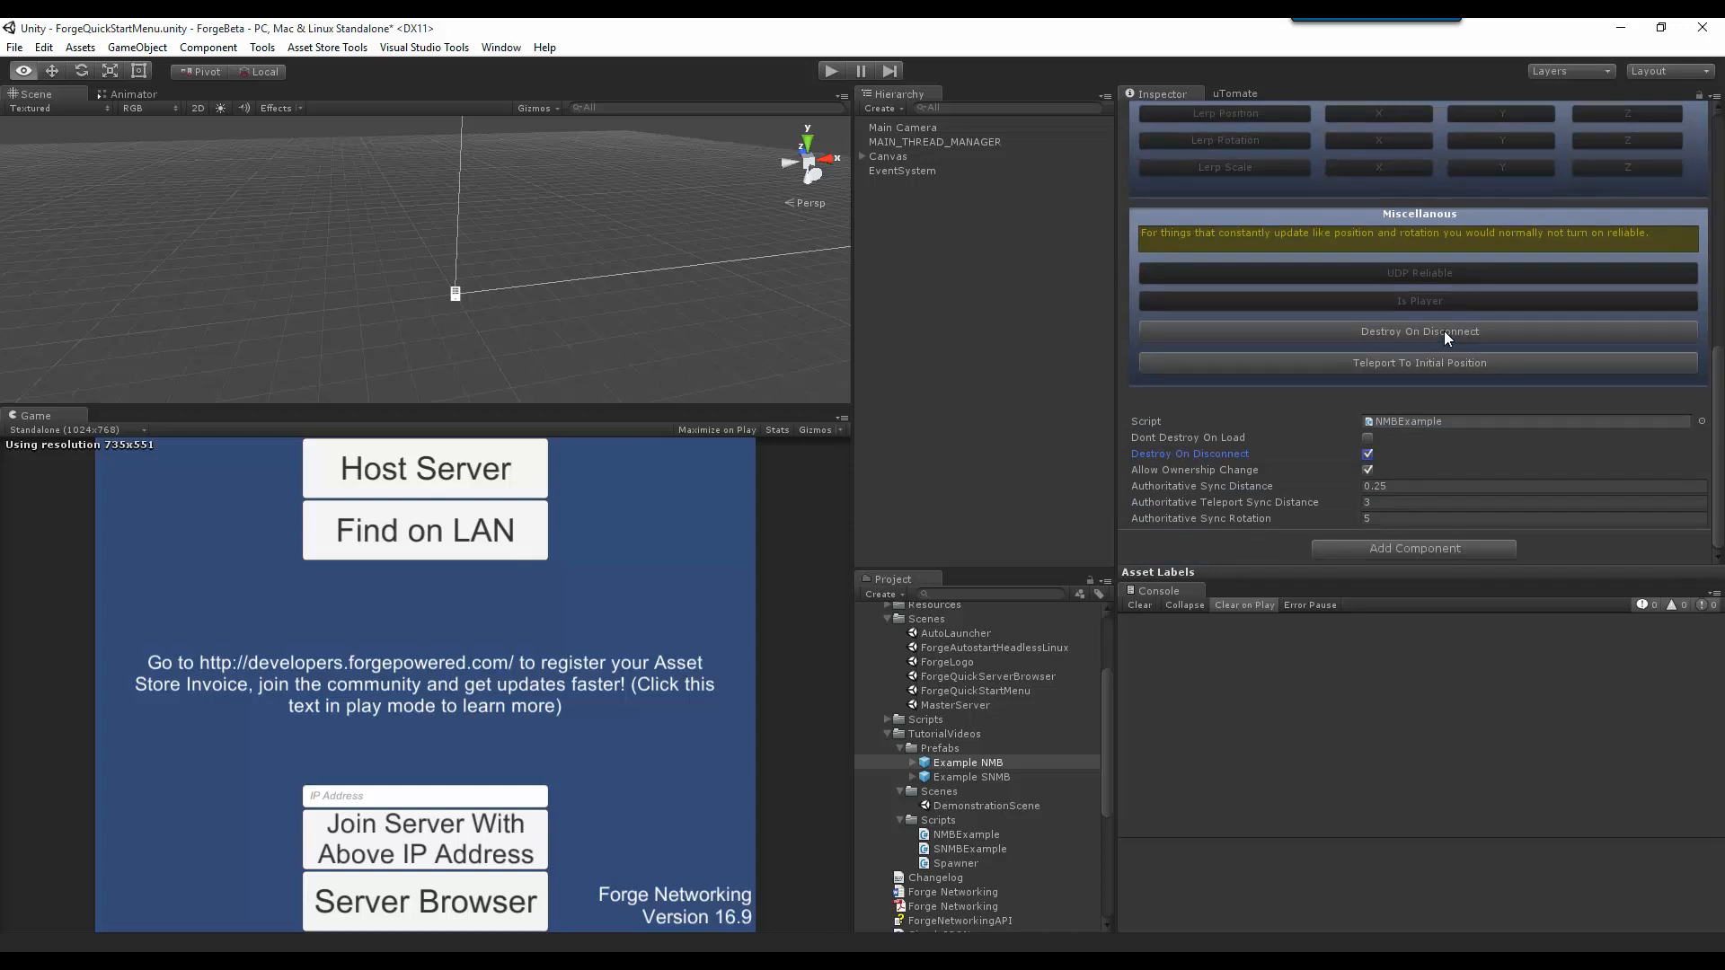
click(1367, 452)
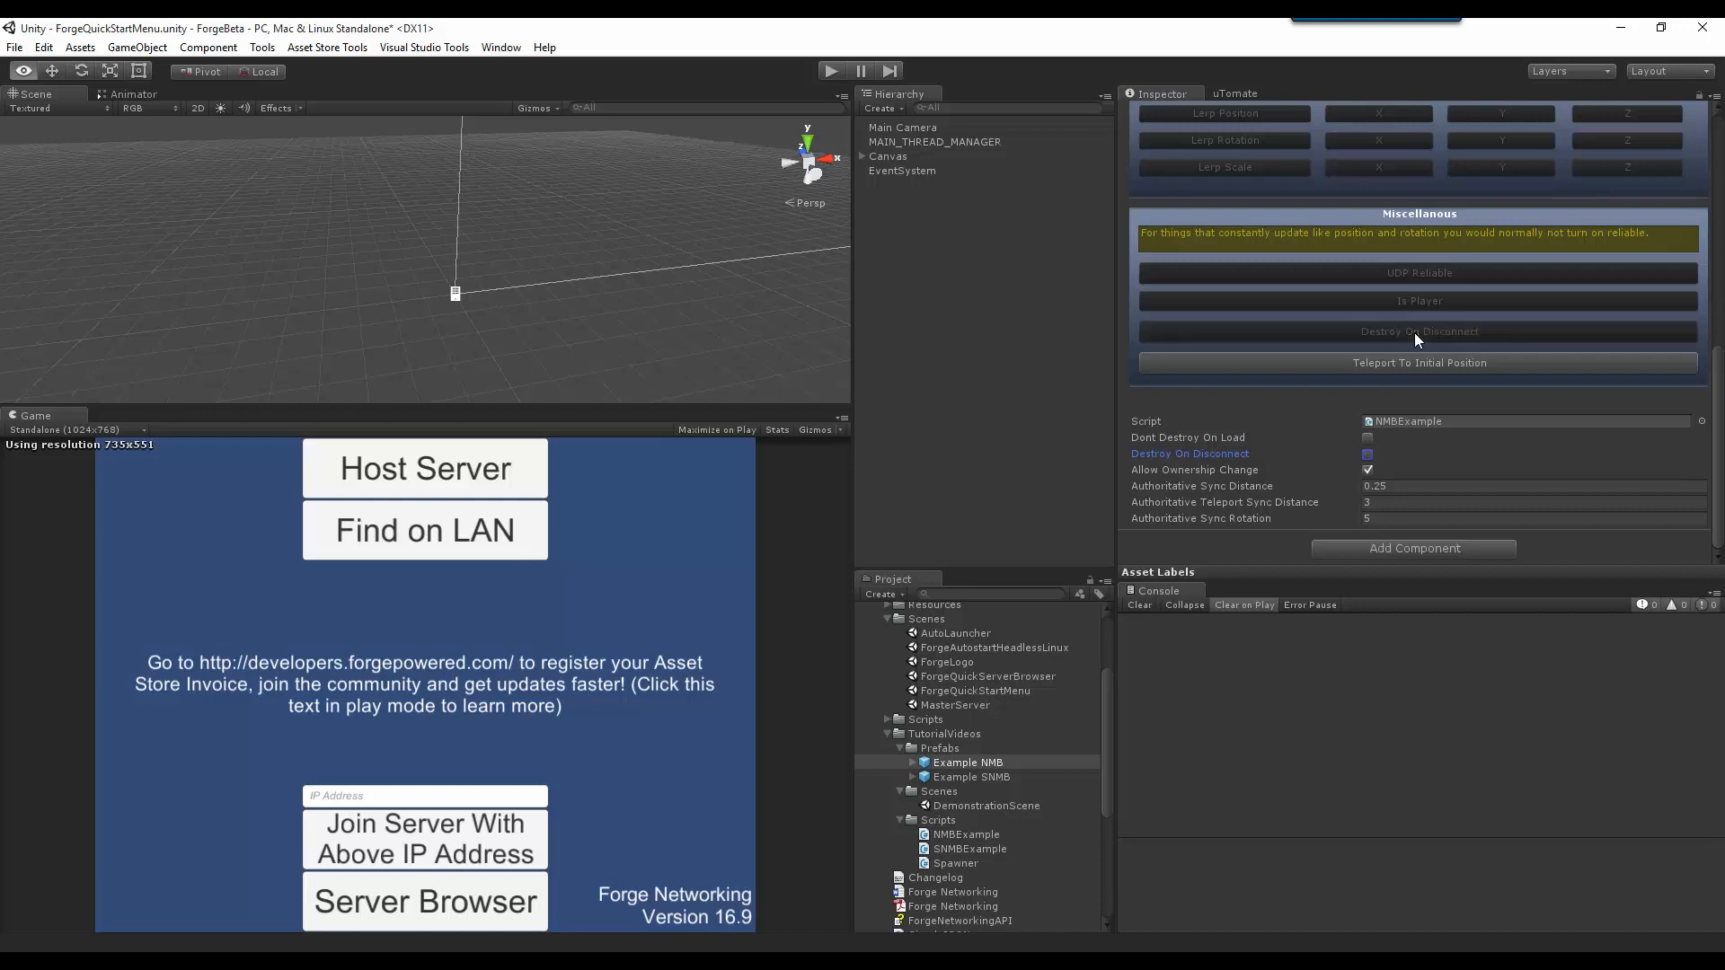
click(1367, 453)
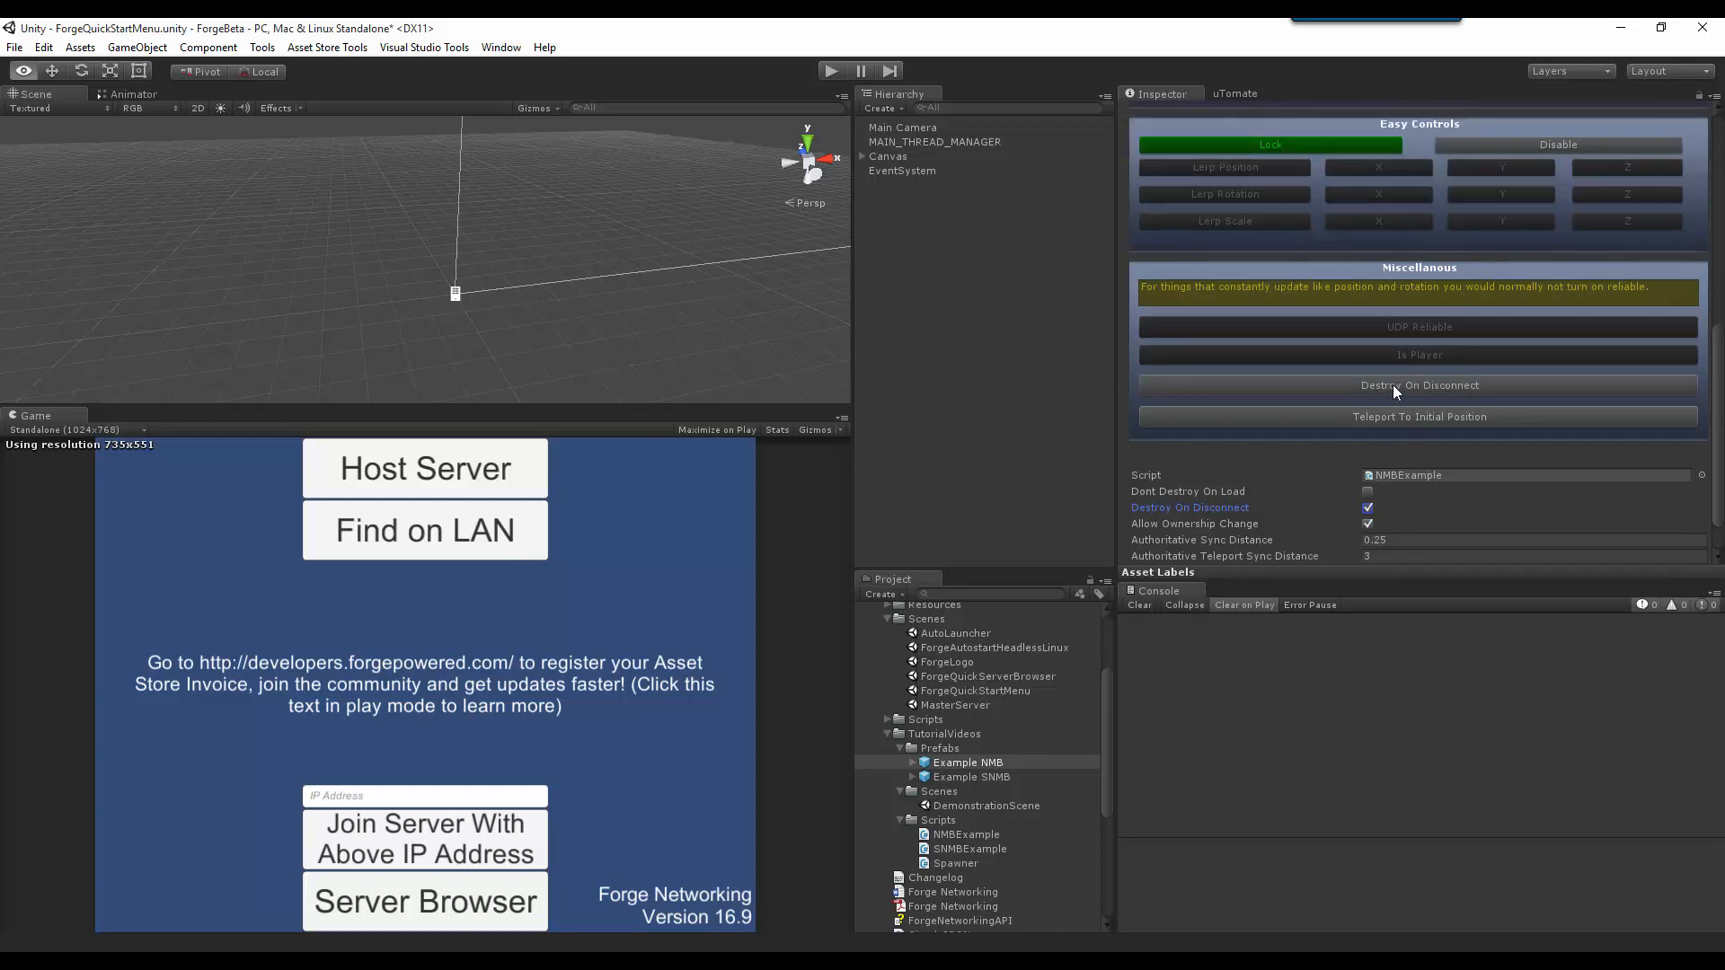
click(1367, 506)
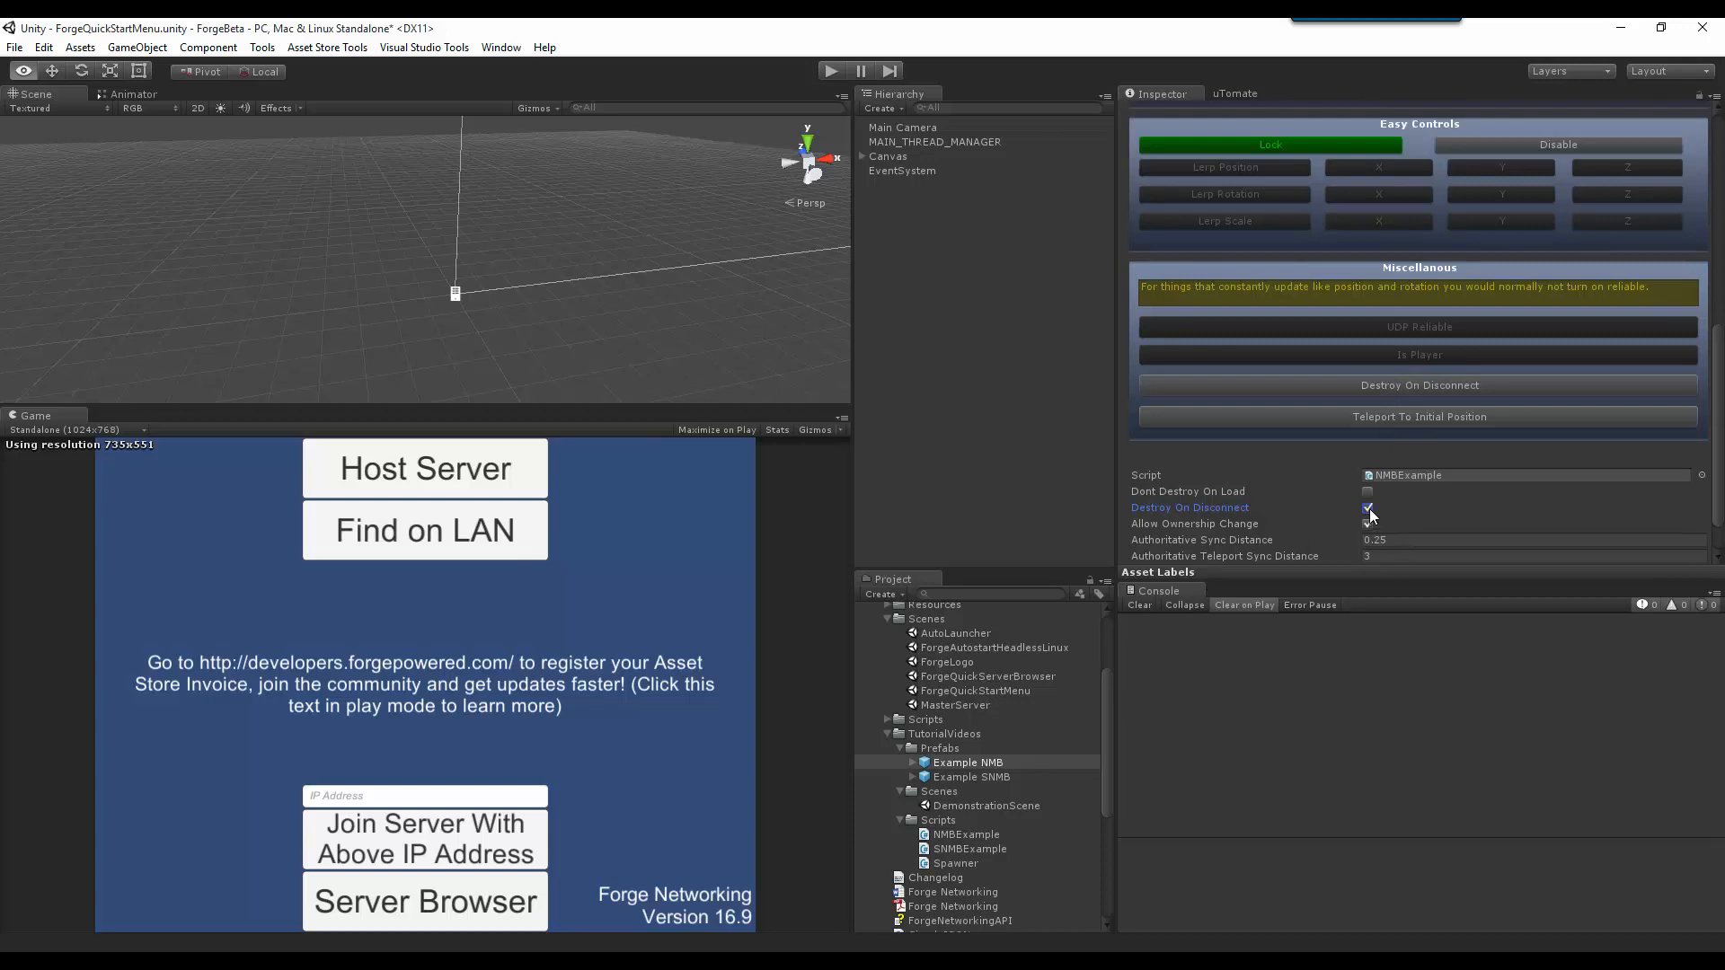
click(1369, 524)
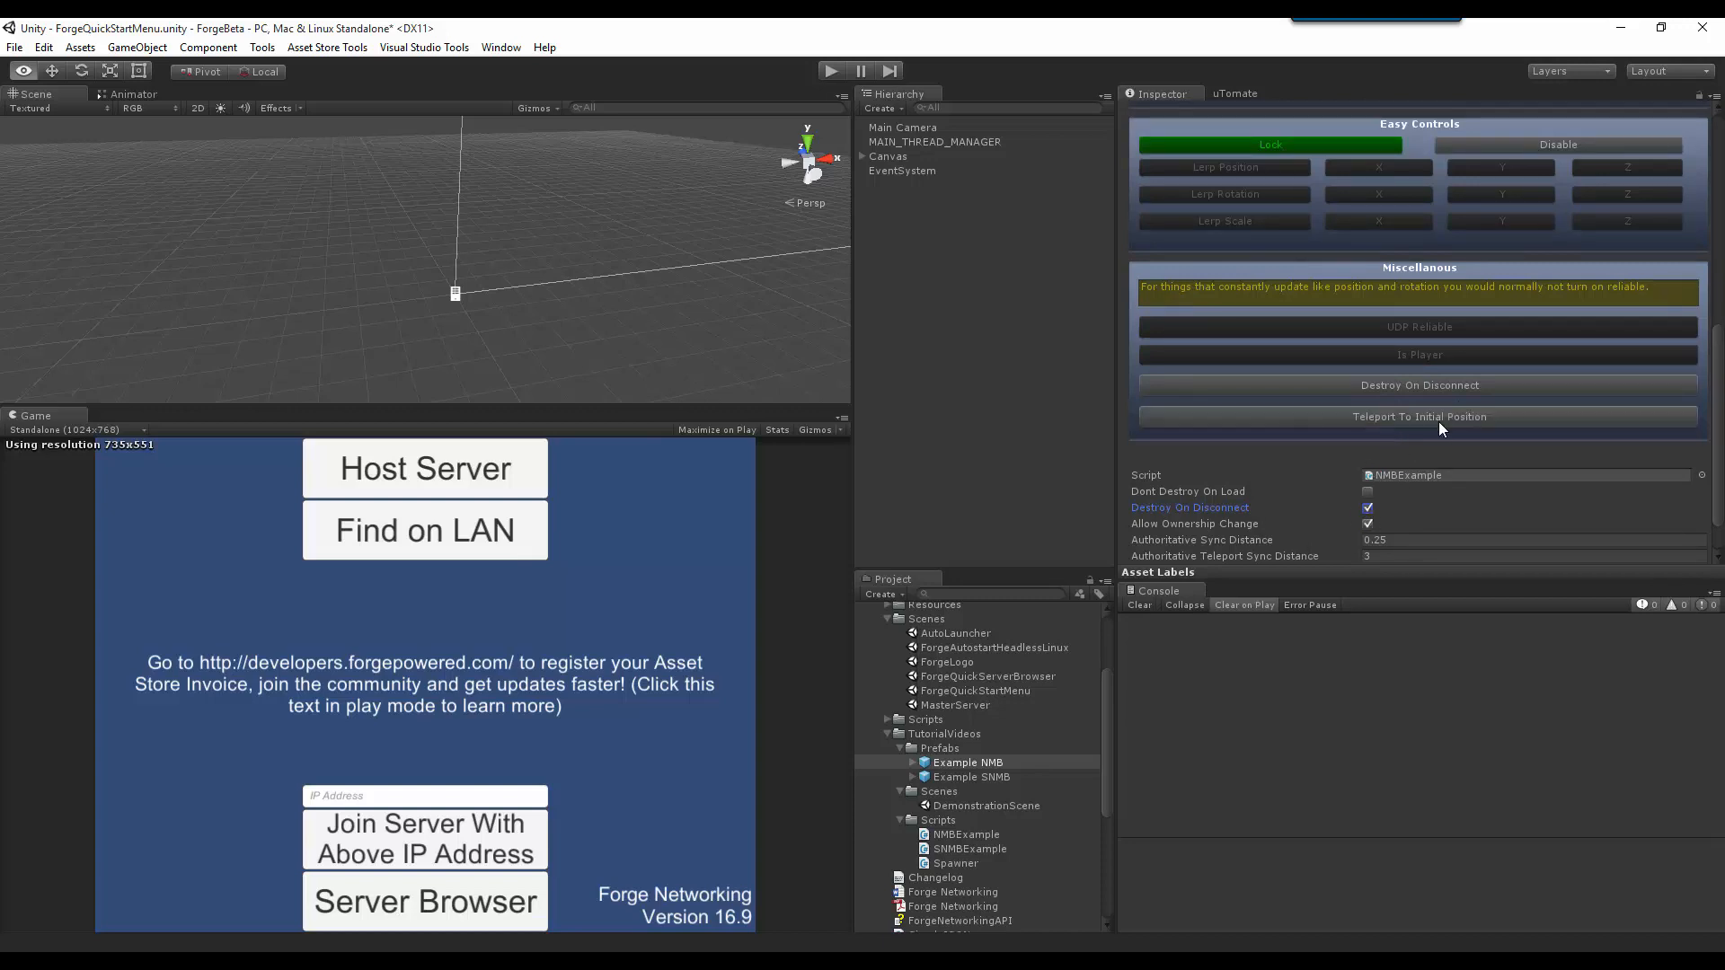
scroll(down, 3)
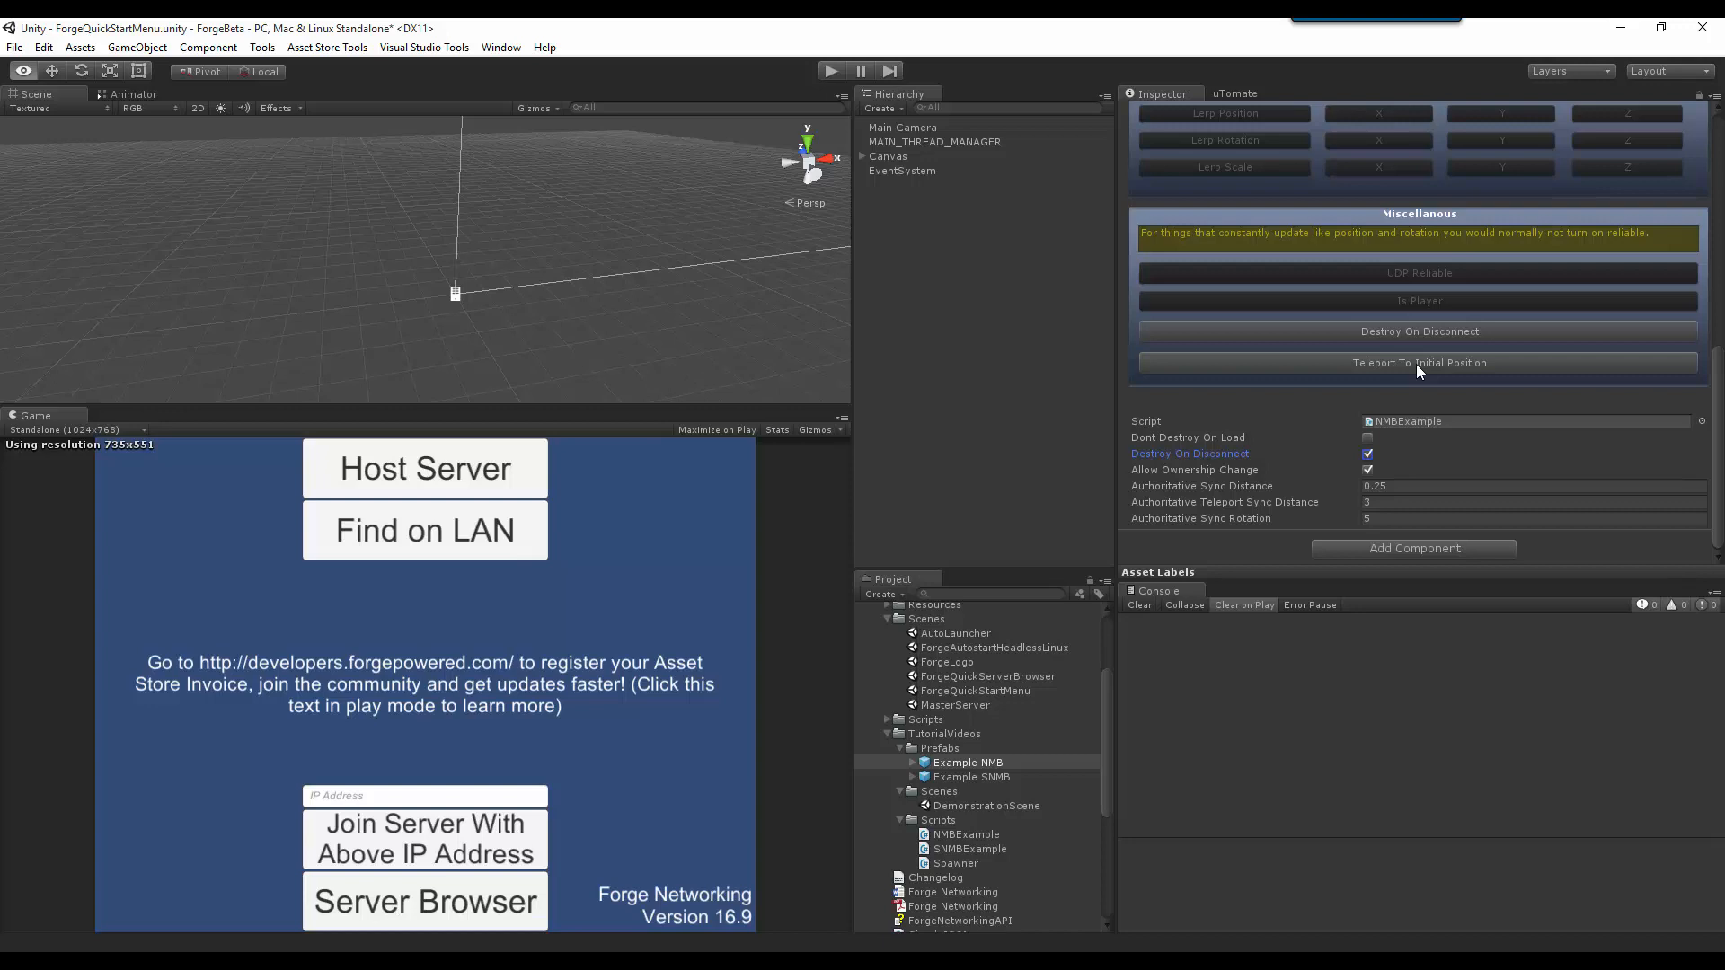
mouse_move(1420, 361)
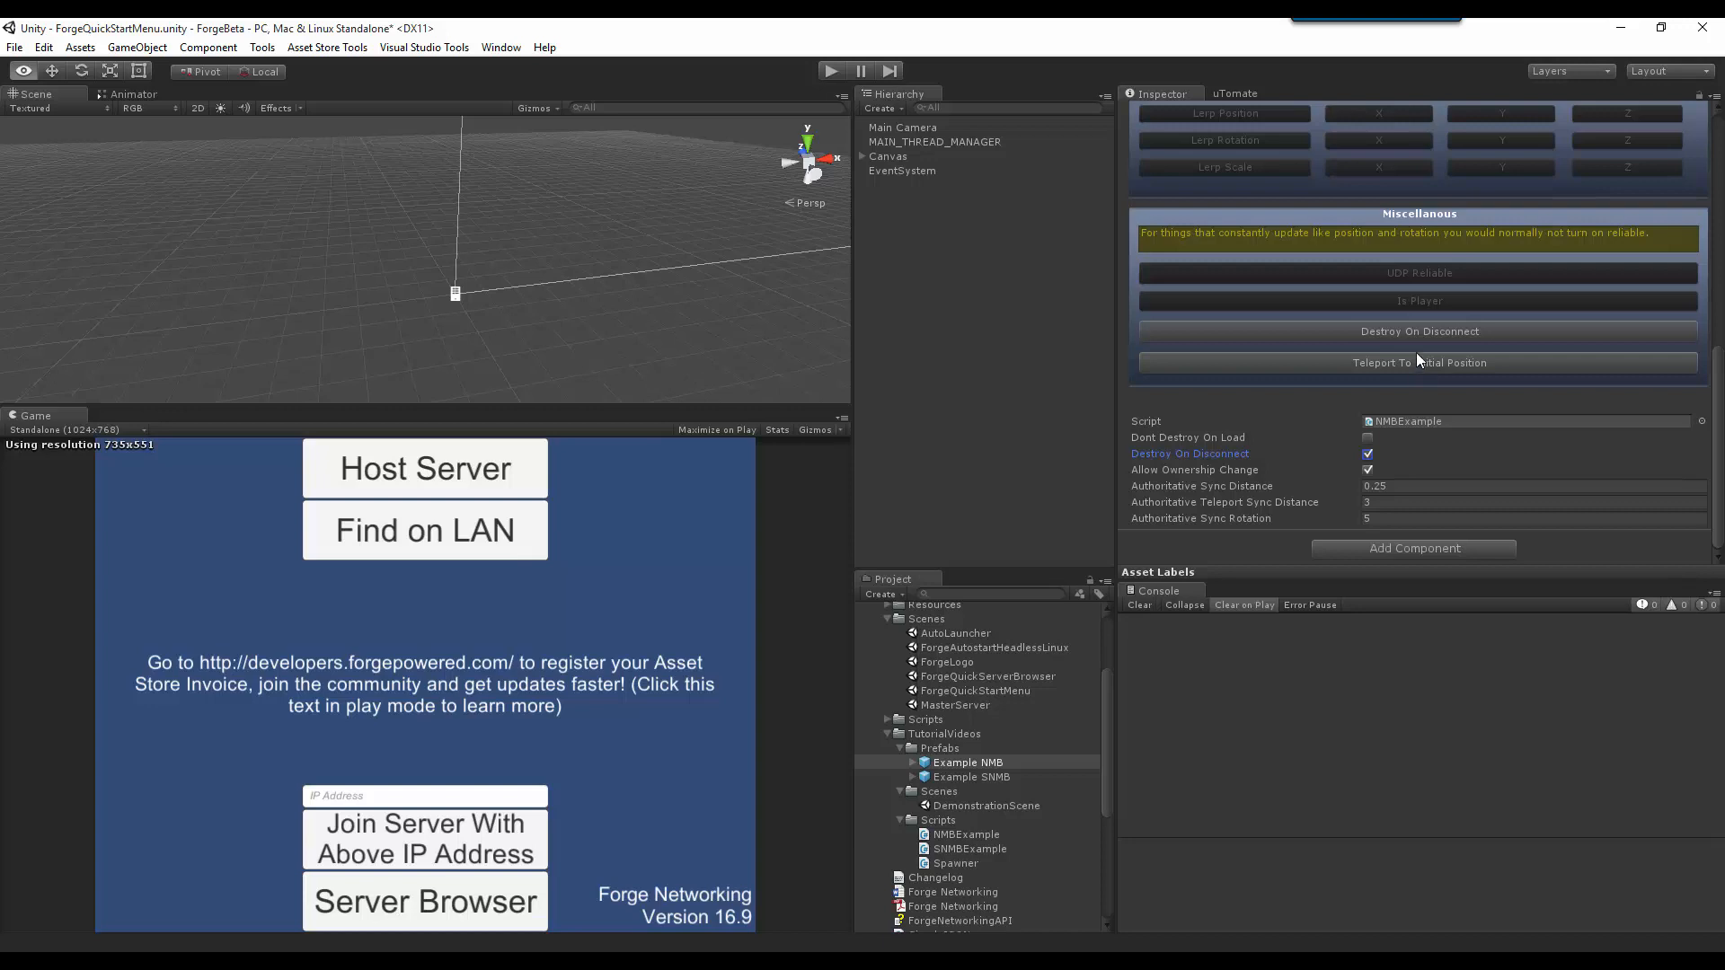